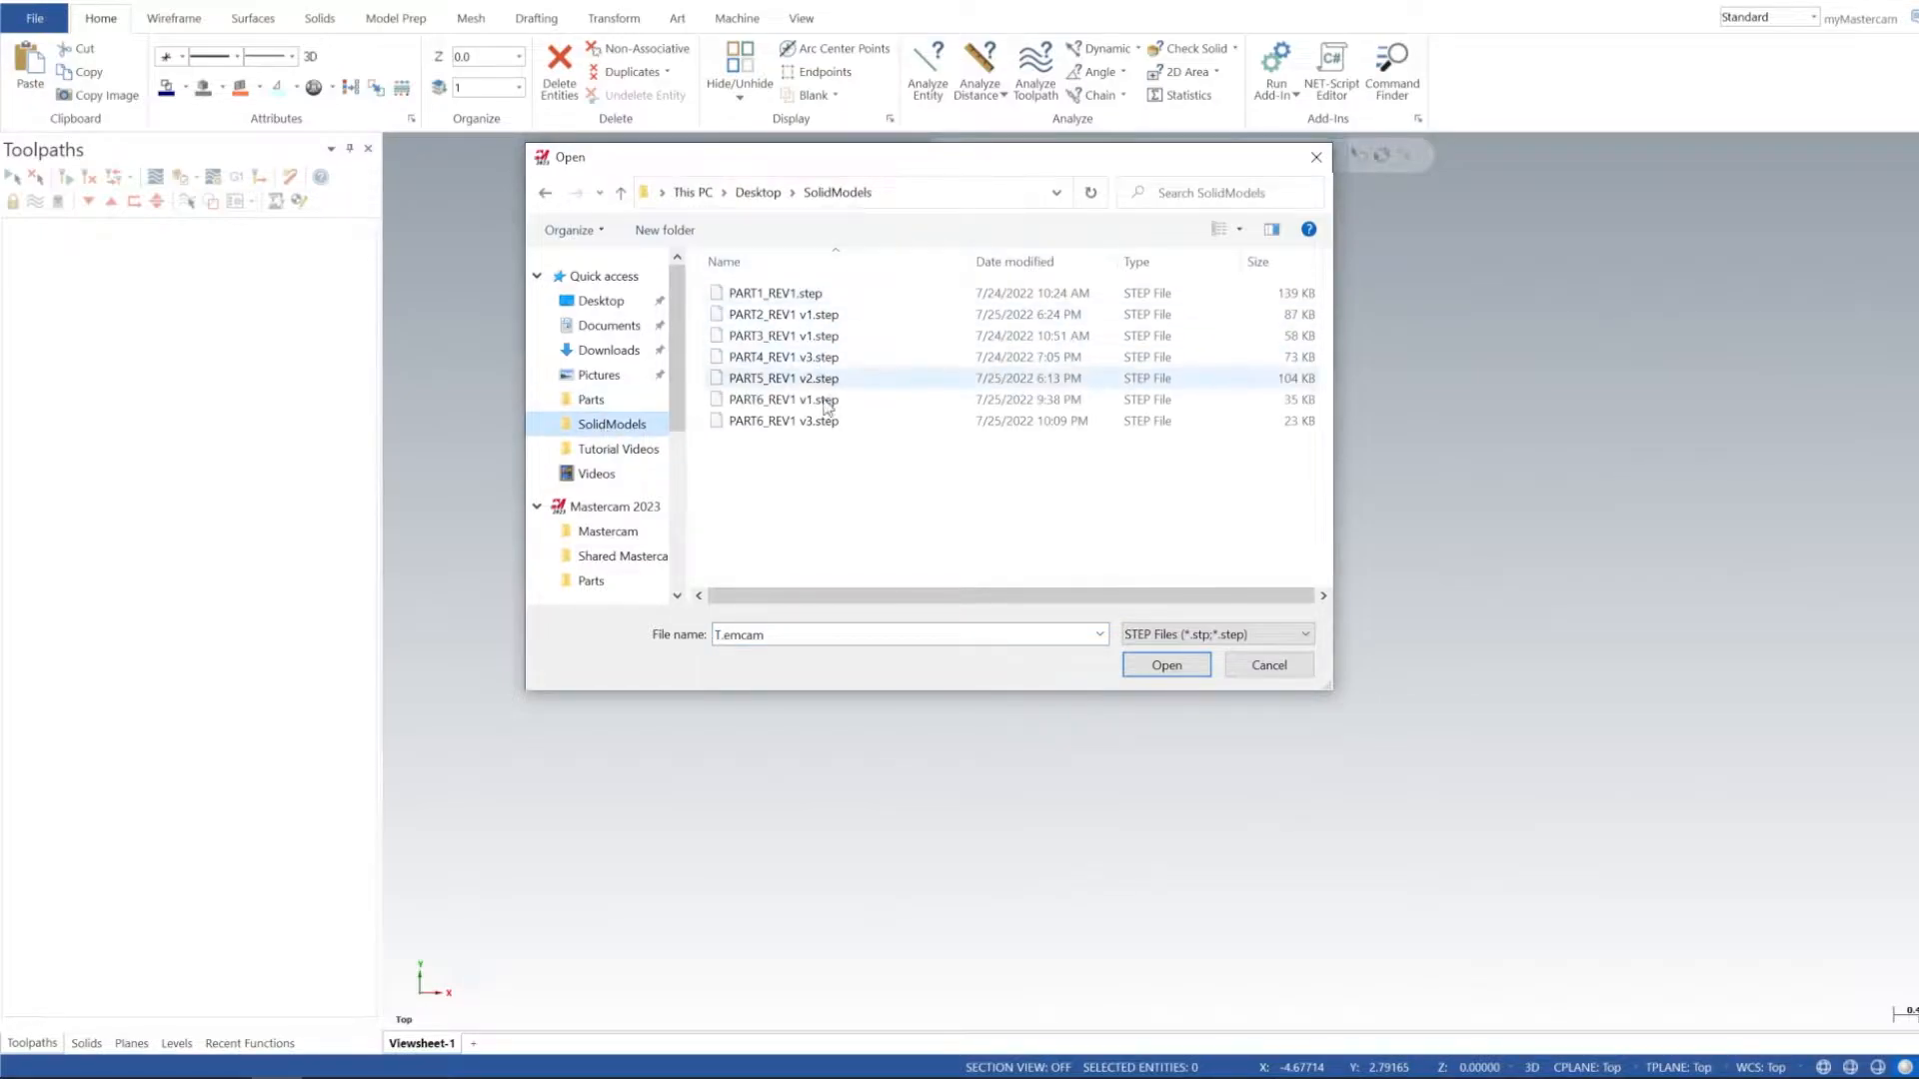
# - Open PART6_REV1 v3.step and select the whole stepped solid
pyautogui.click(1163, 664)
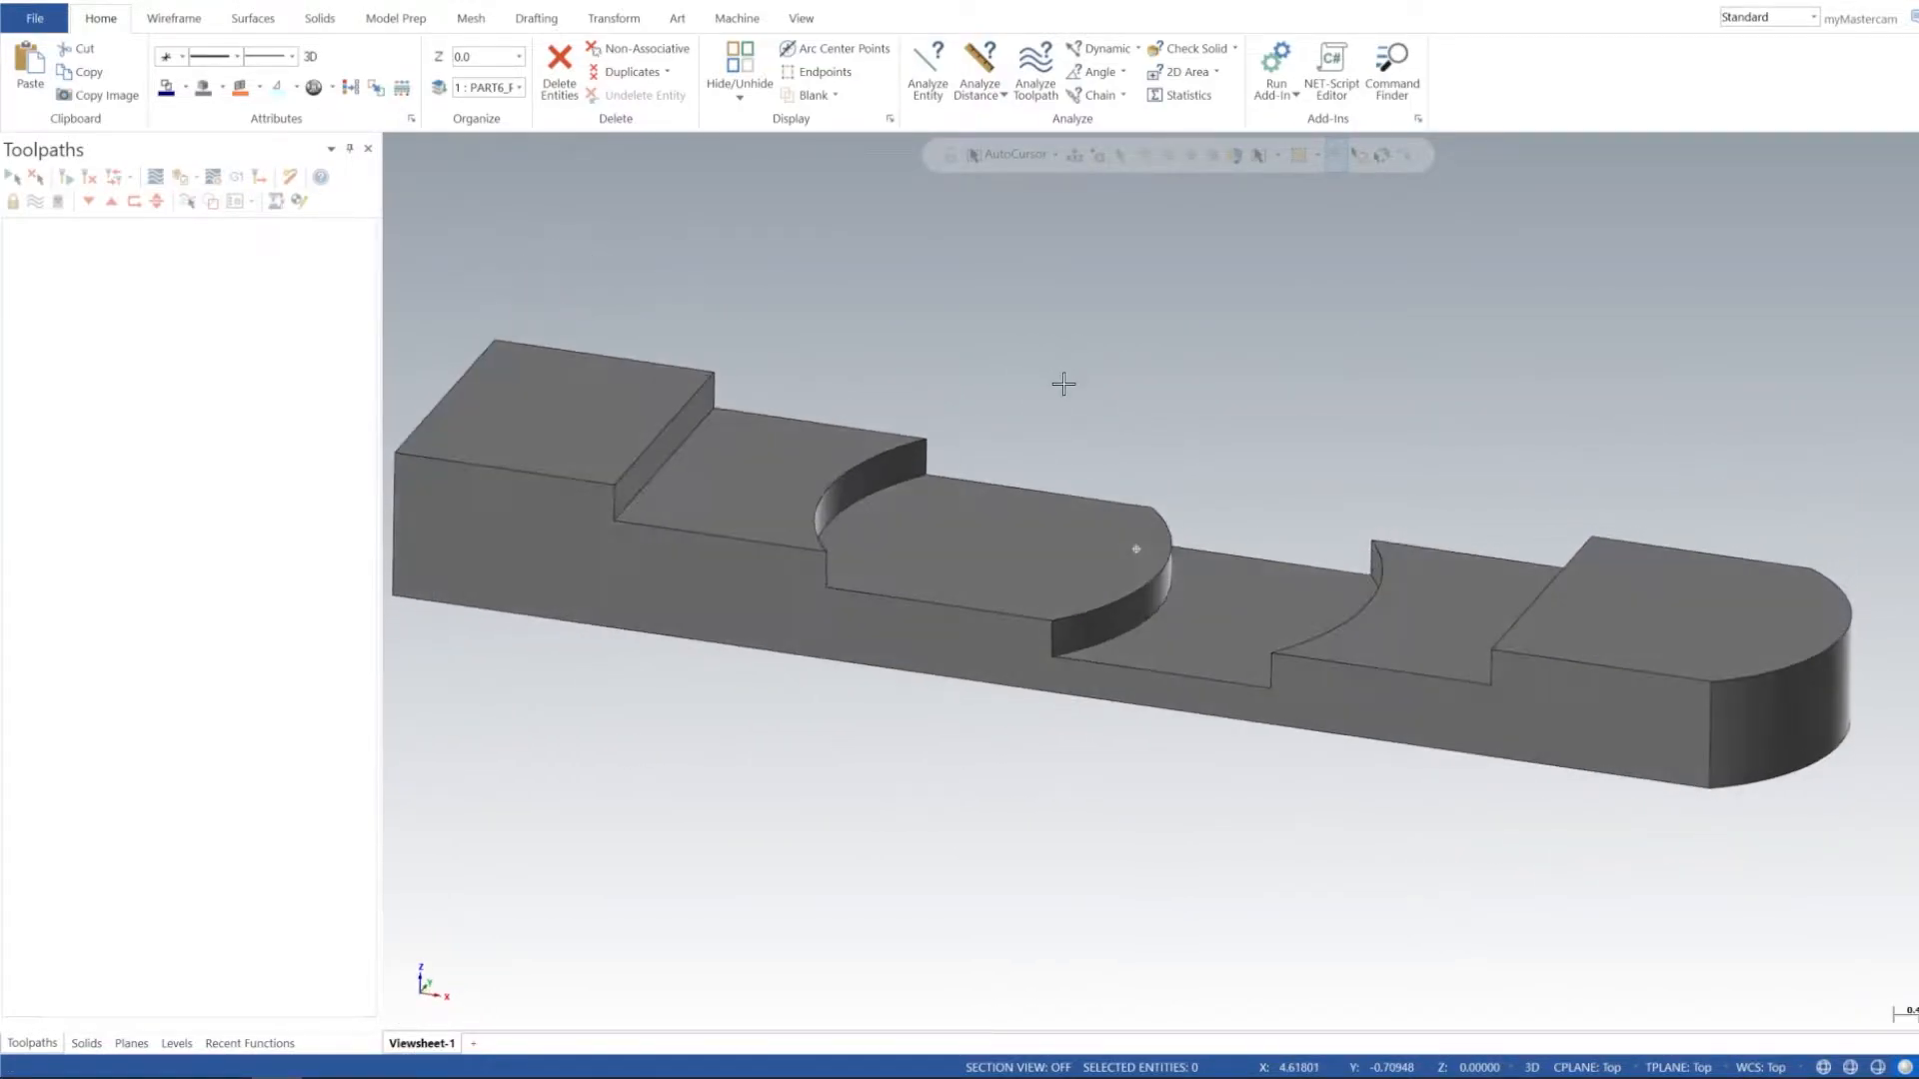
pyautogui.moveTo(1061, 383); pyautogui.dragTo(1245, 494)
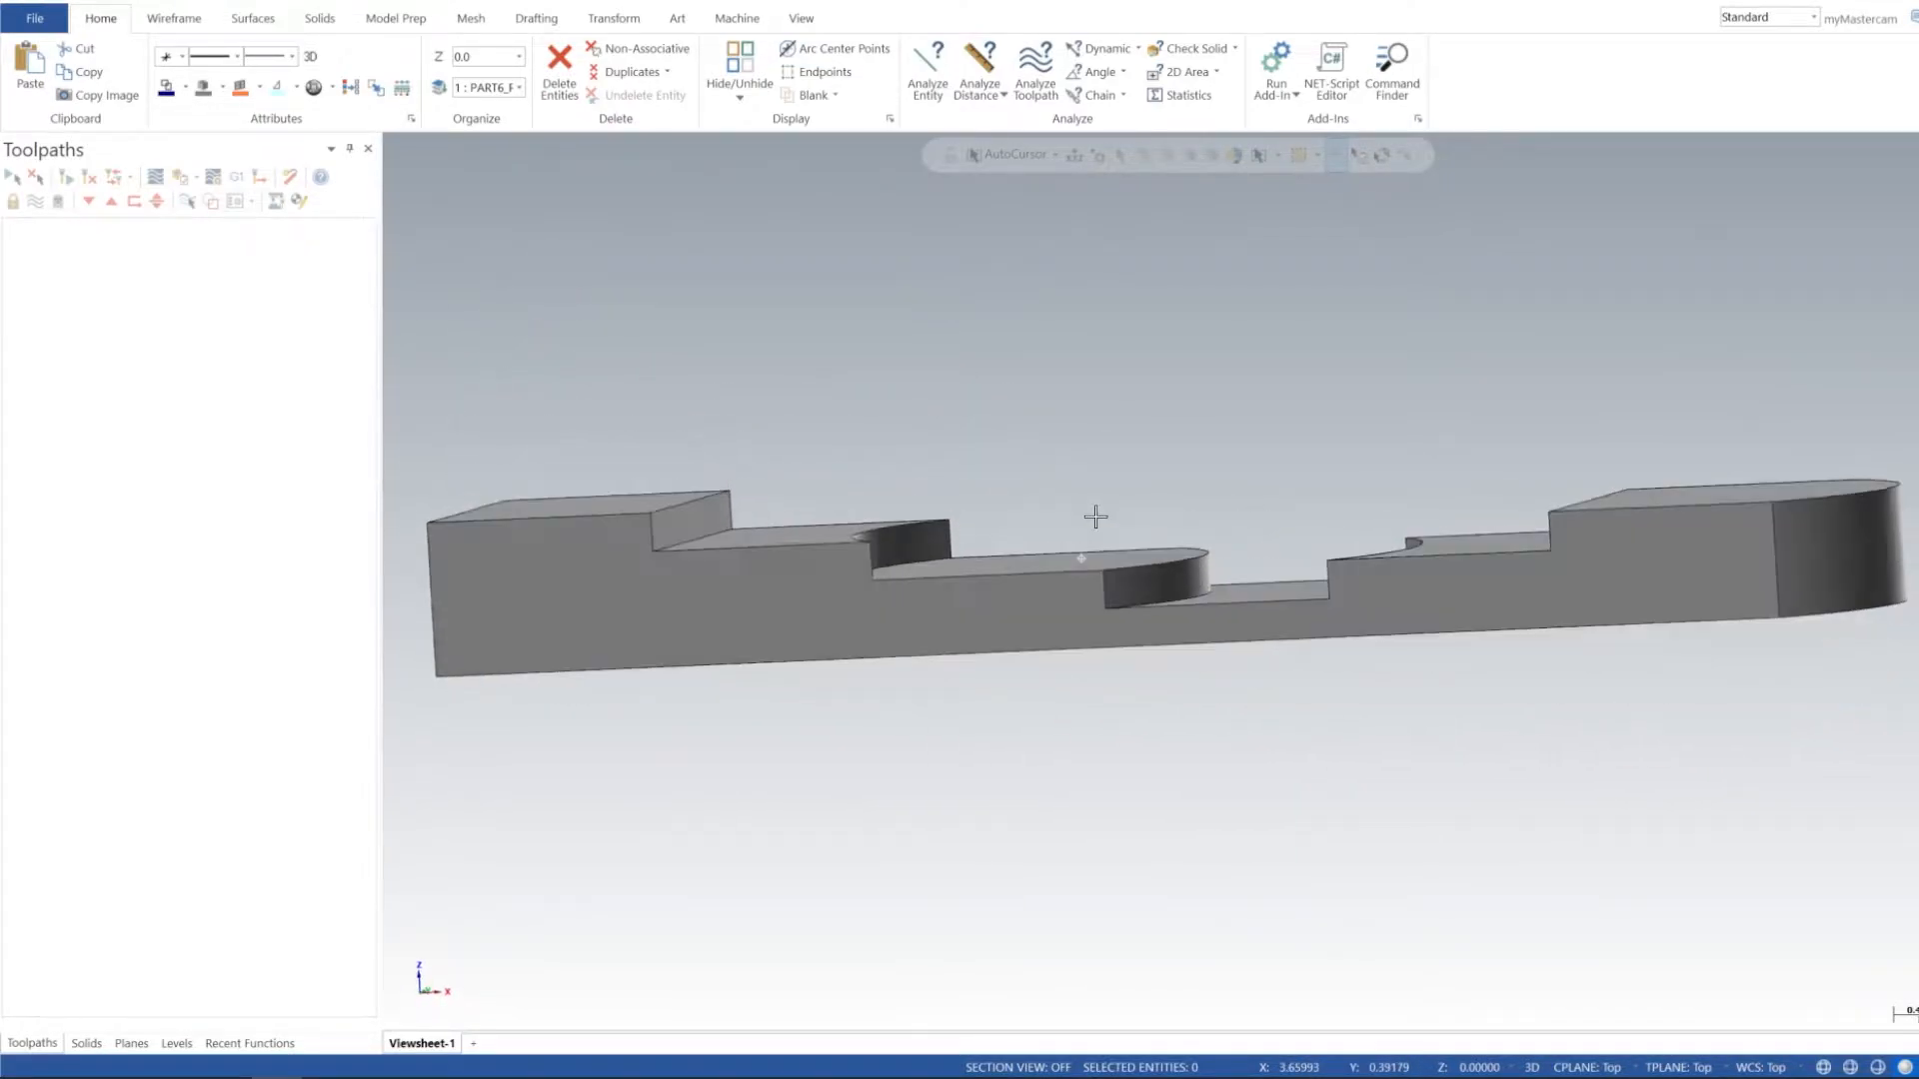
pyautogui.click(799, 18)
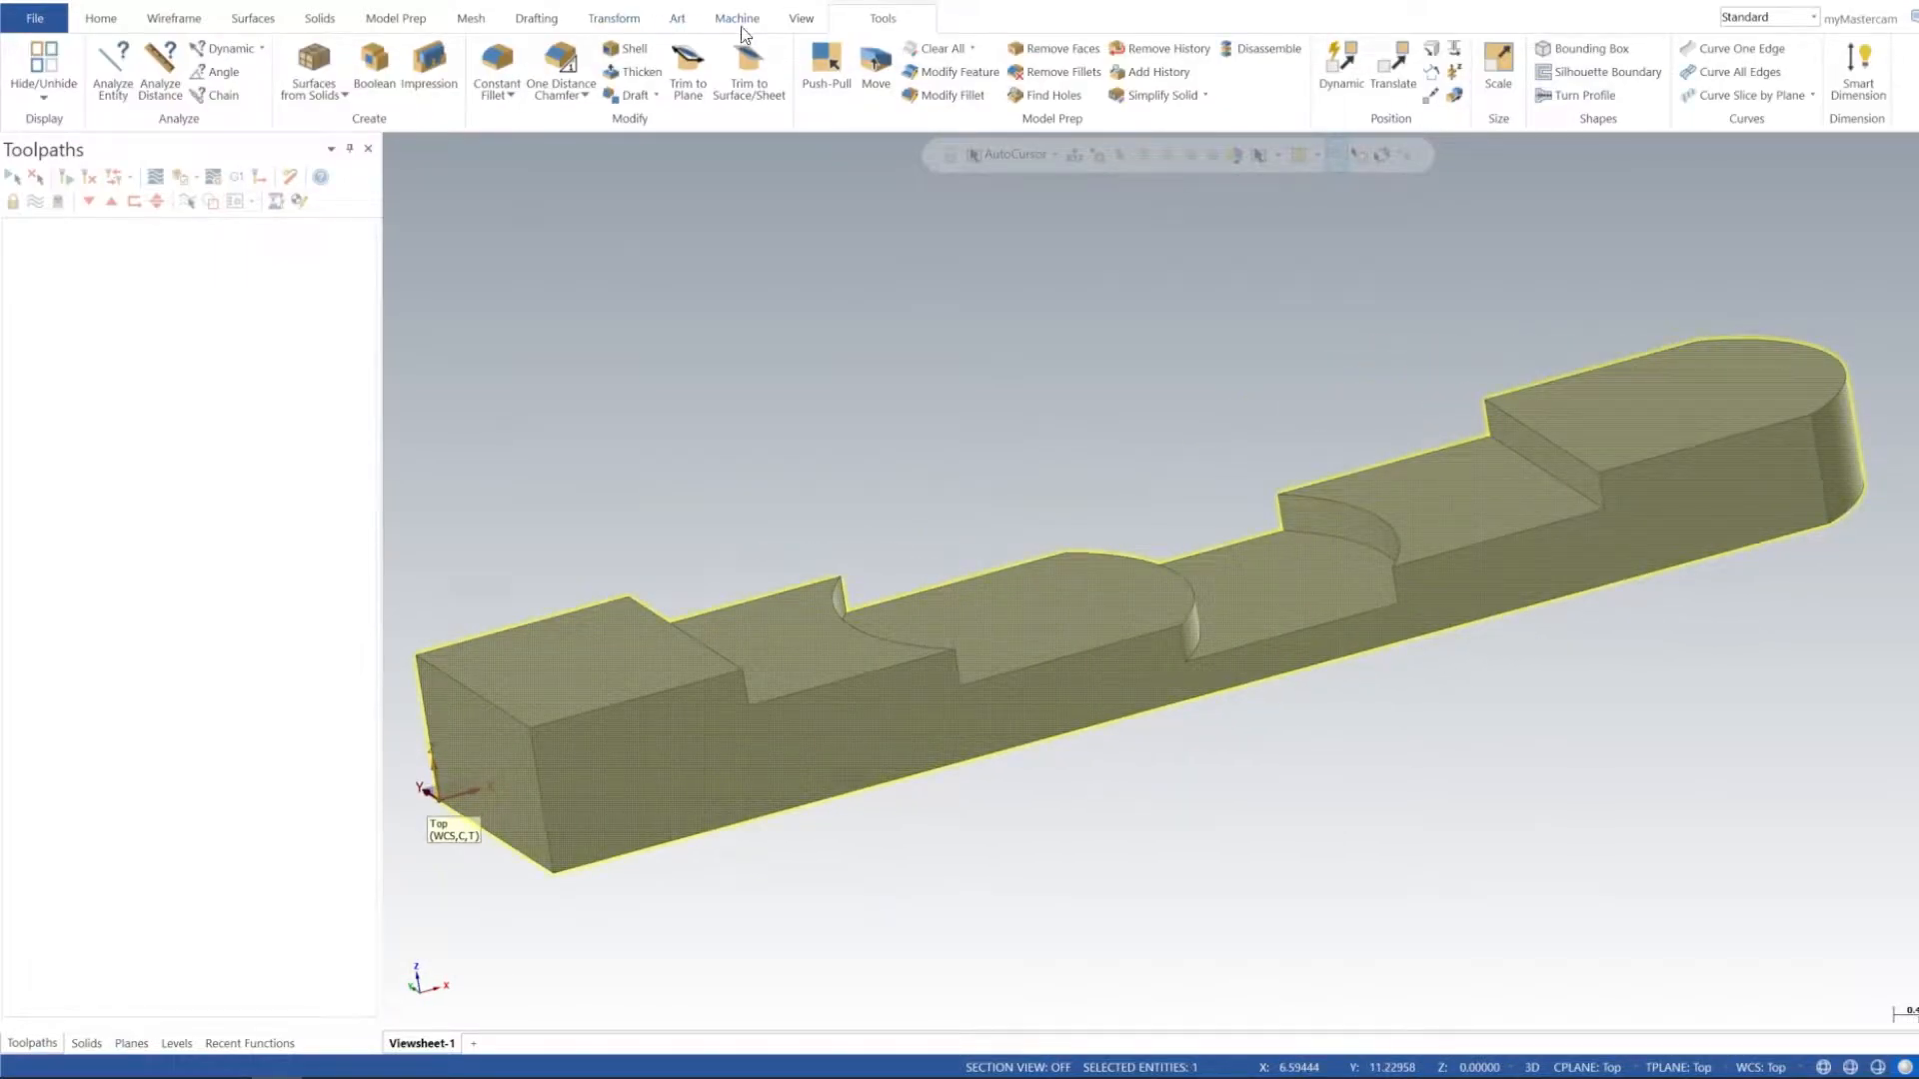
# - Translate the solid with Delta Z -1 using the Move method
pyautogui.click(614, 18)
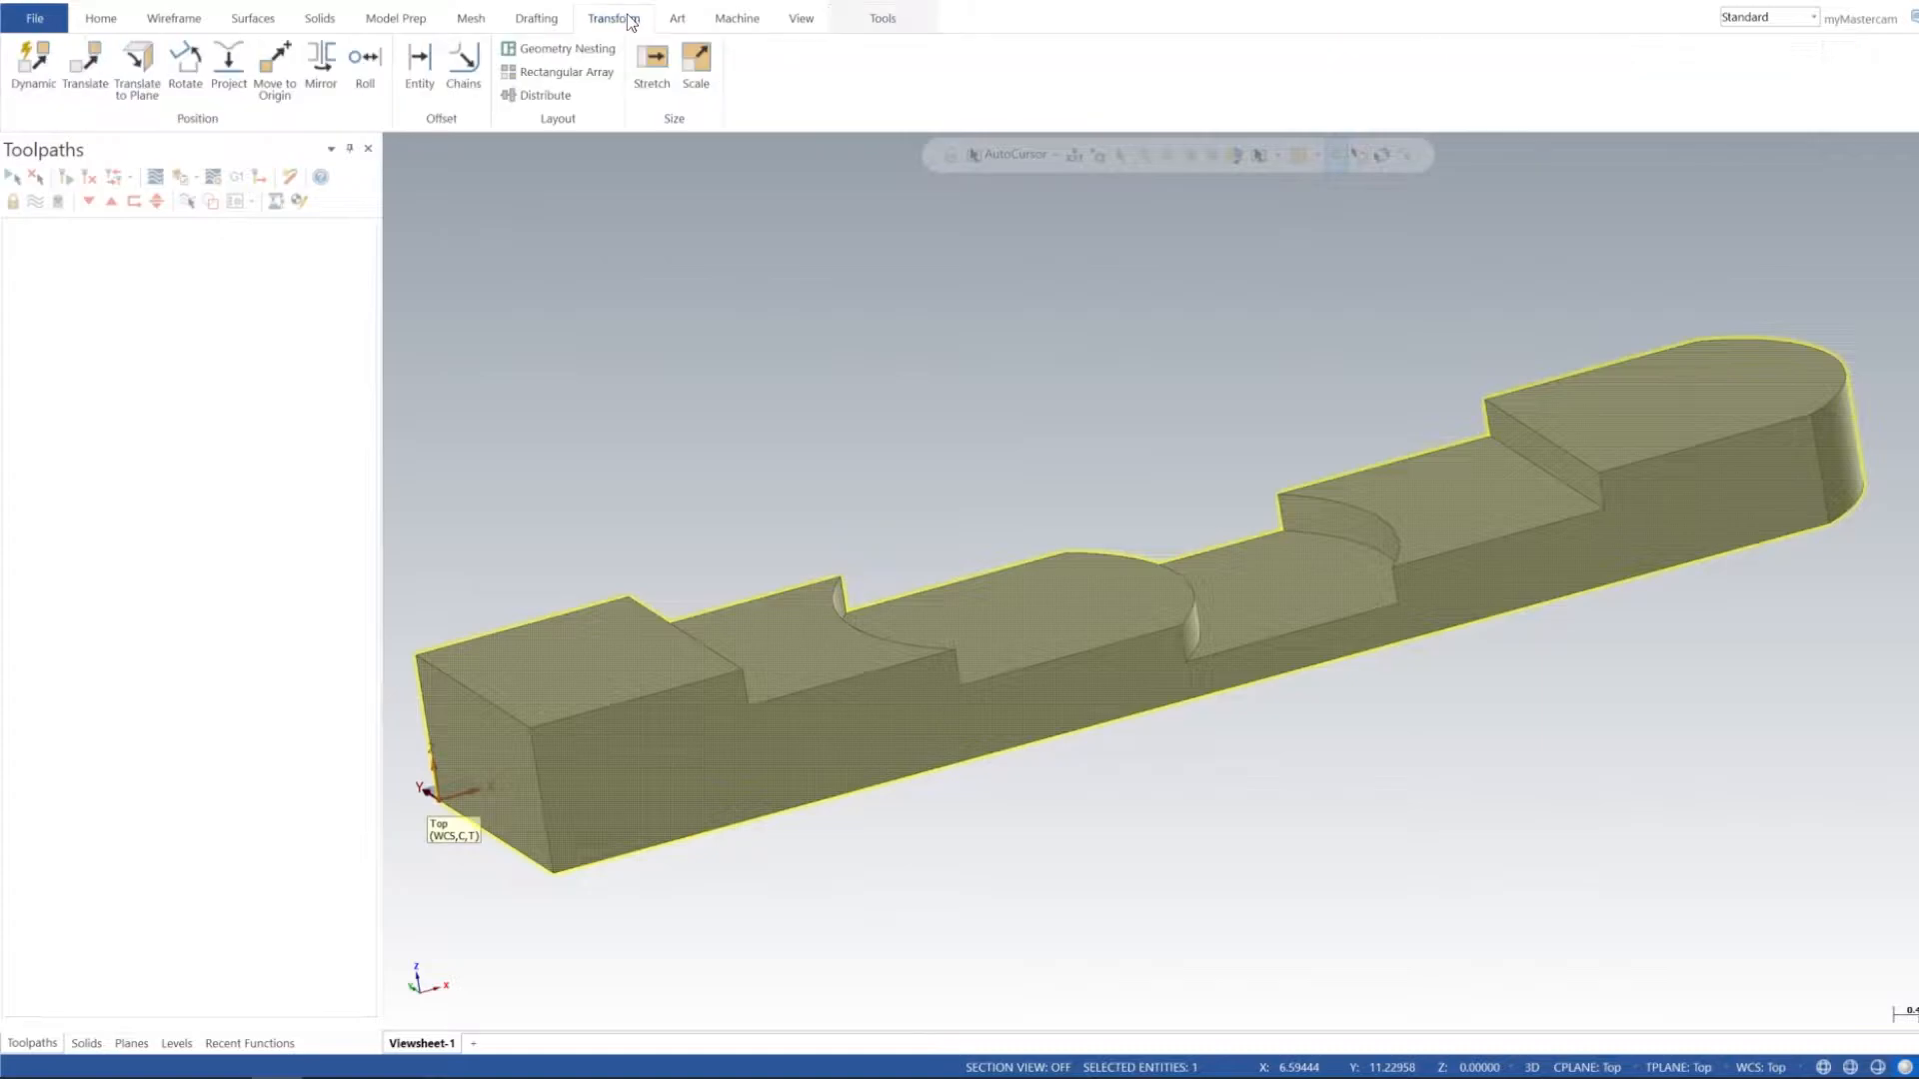
pyautogui.click(84, 64)
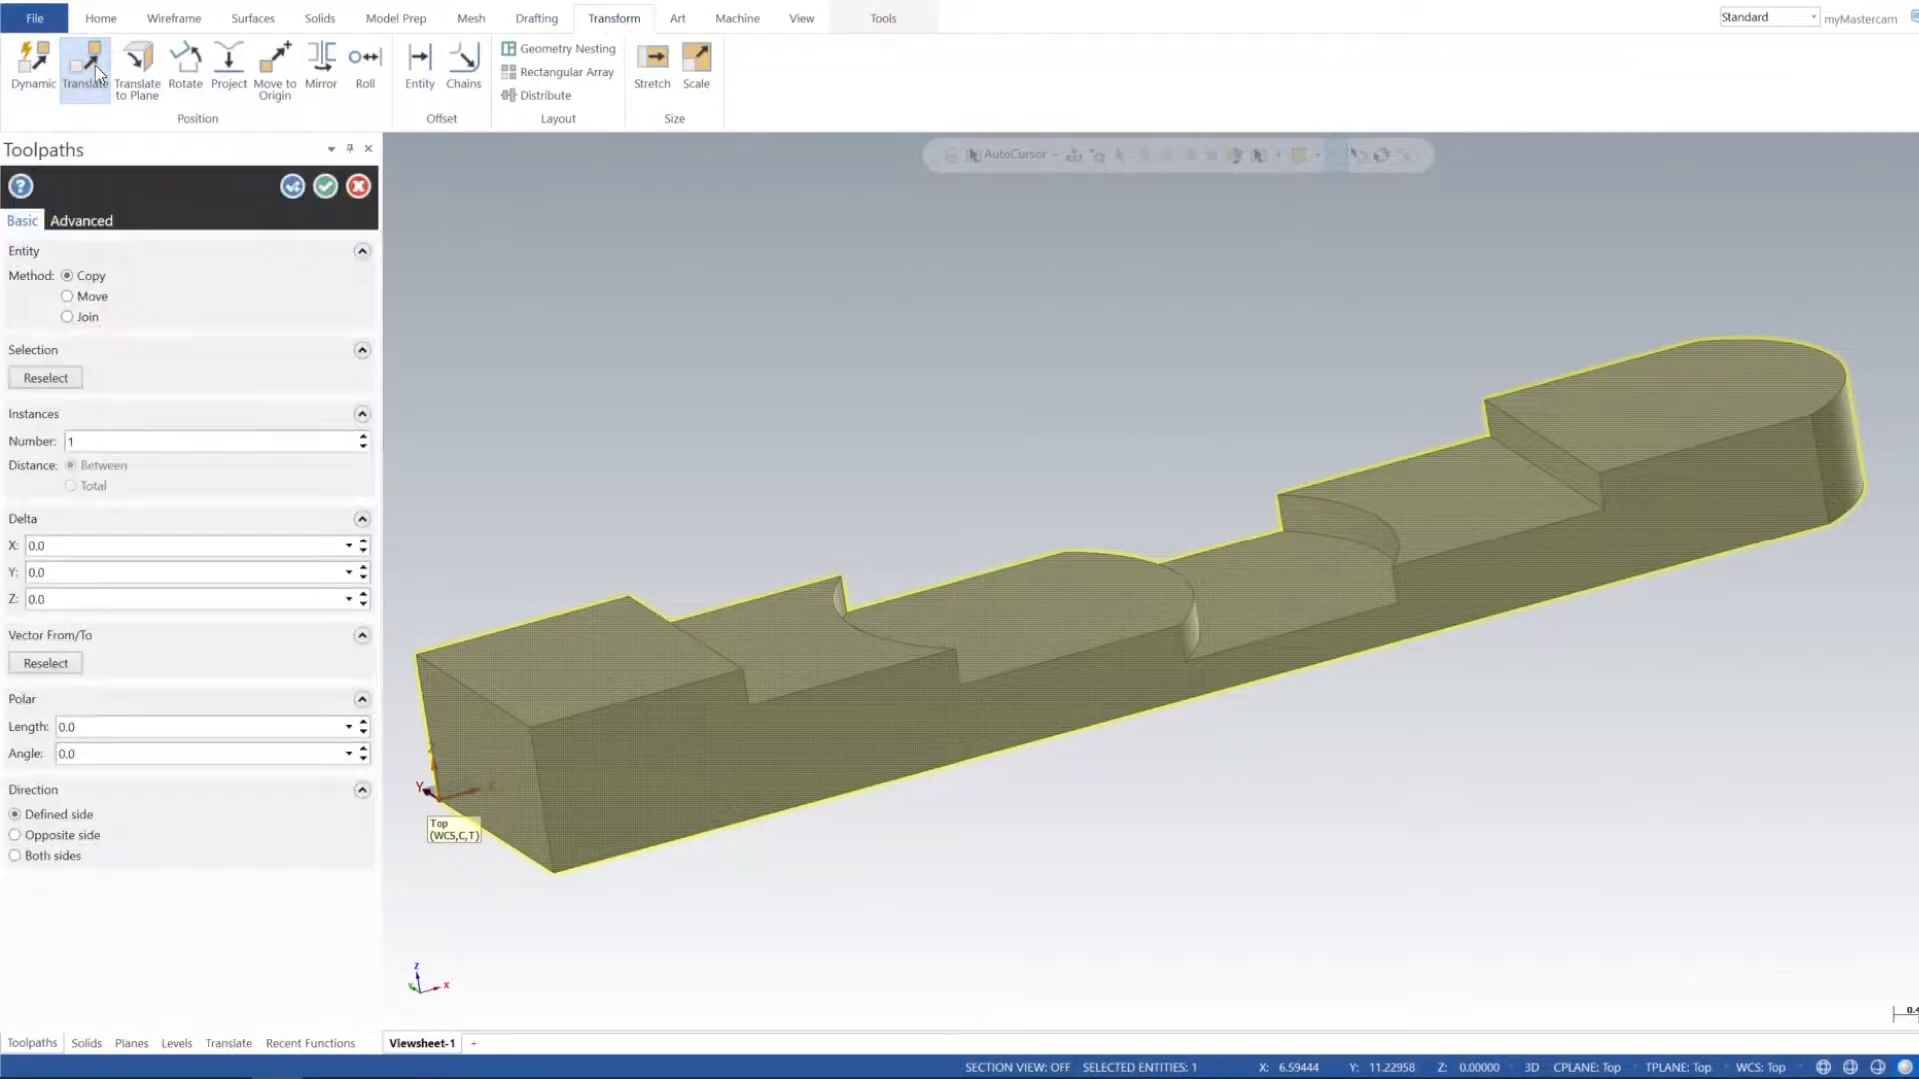
pyautogui.click(84, 62)
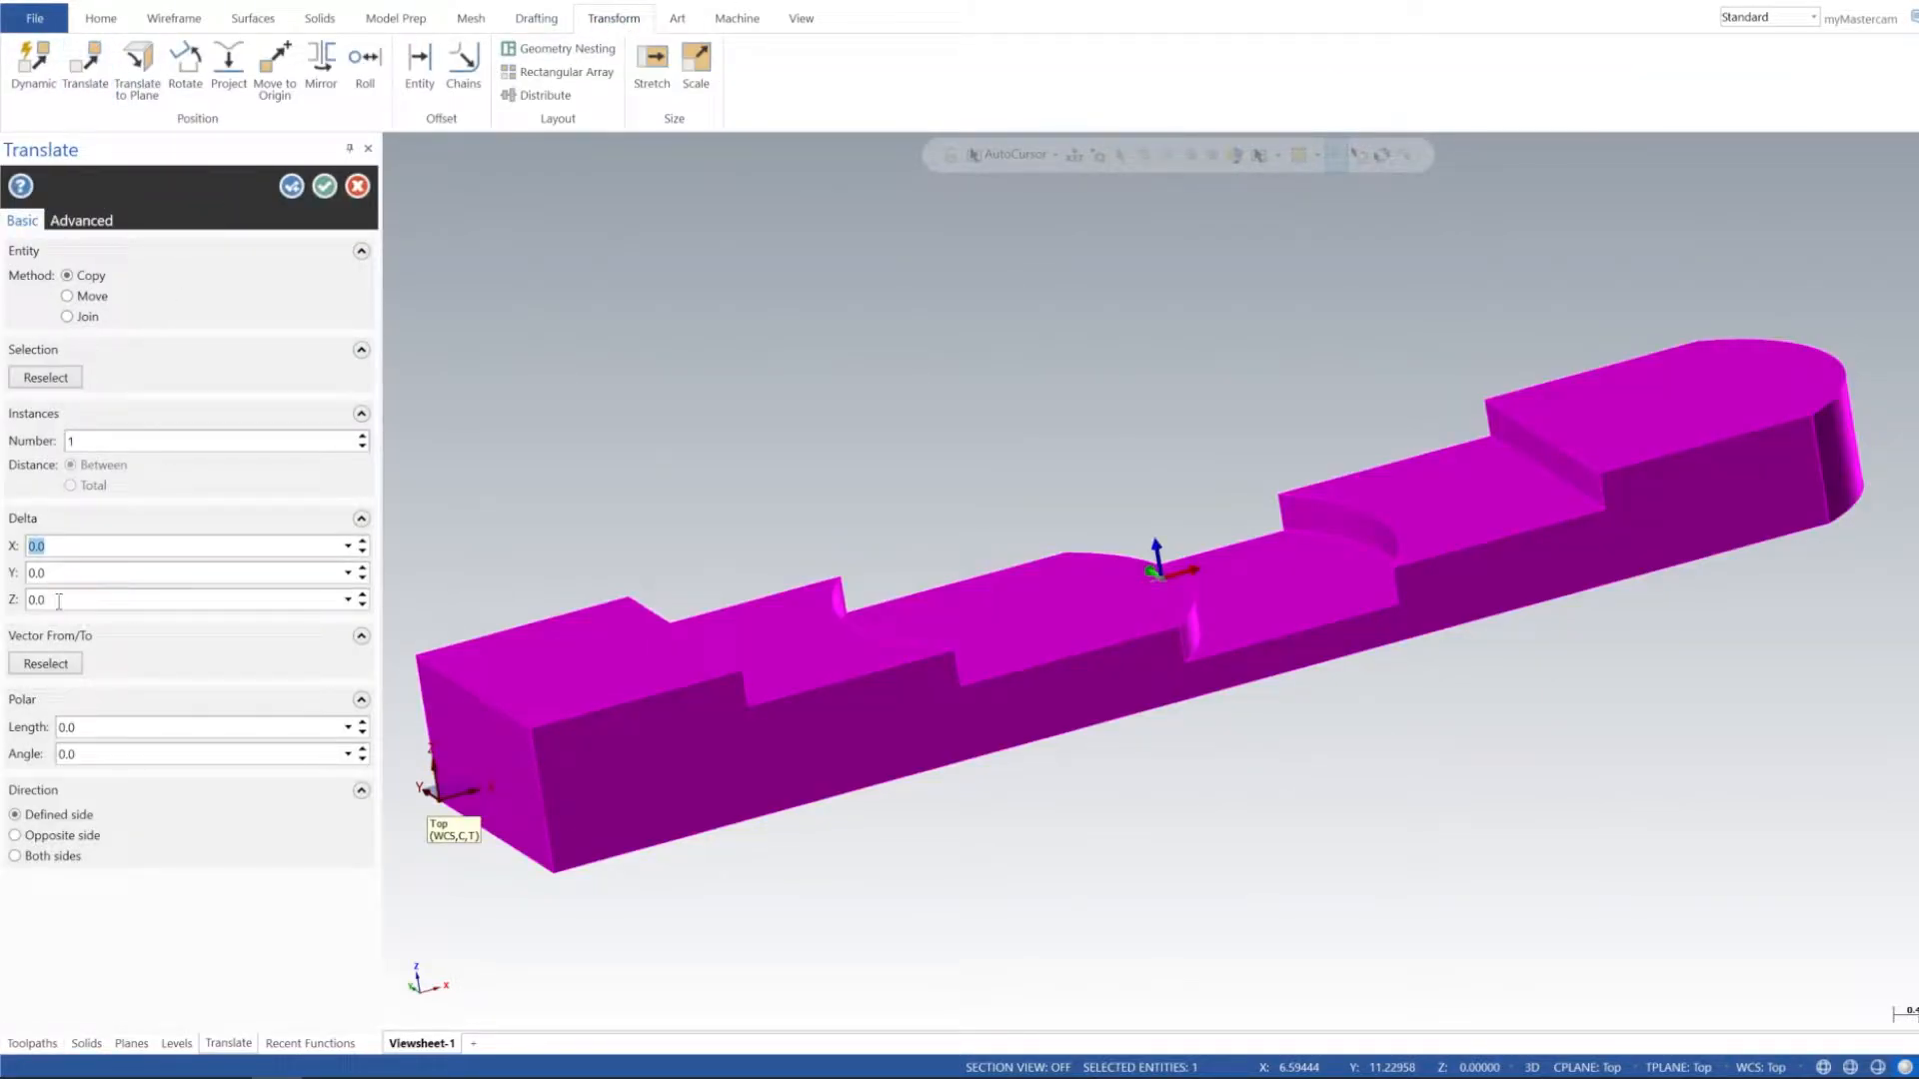
pyautogui.write('-1')
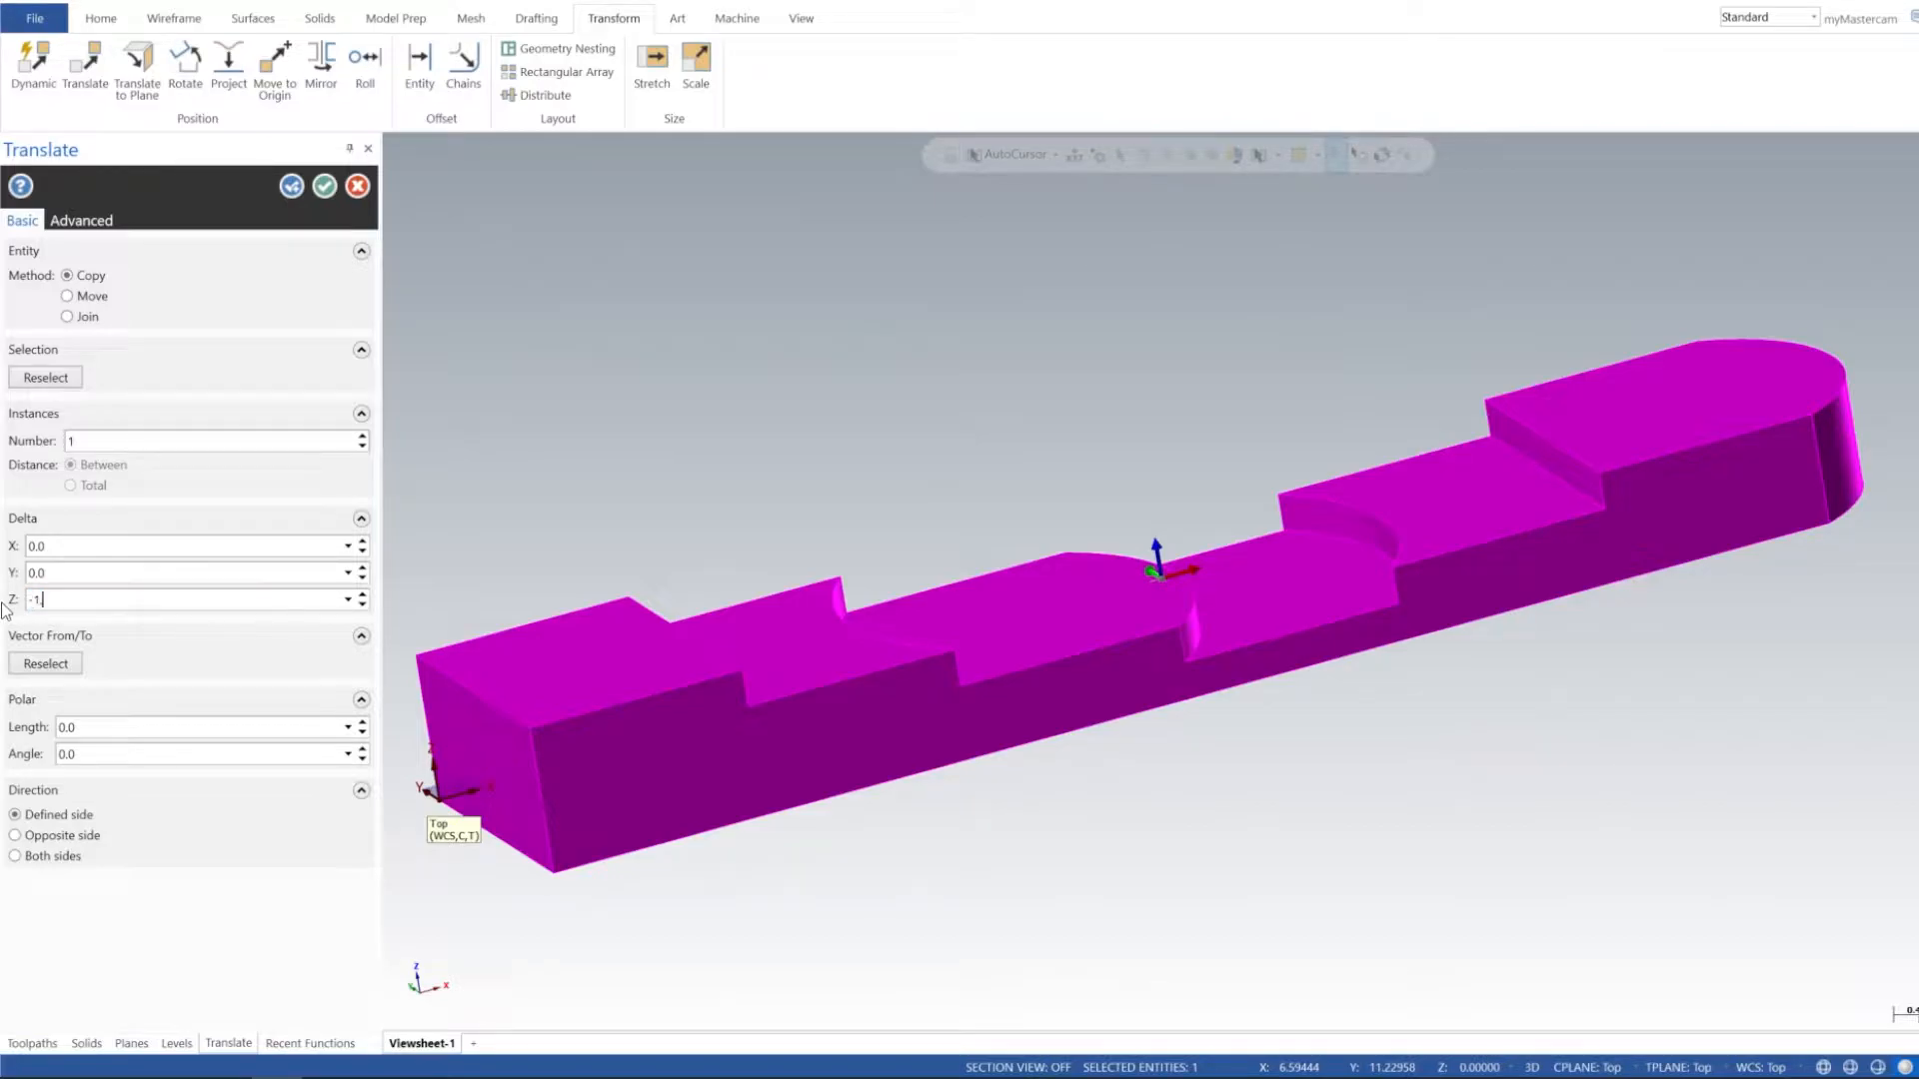
pyautogui.click(70, 296)
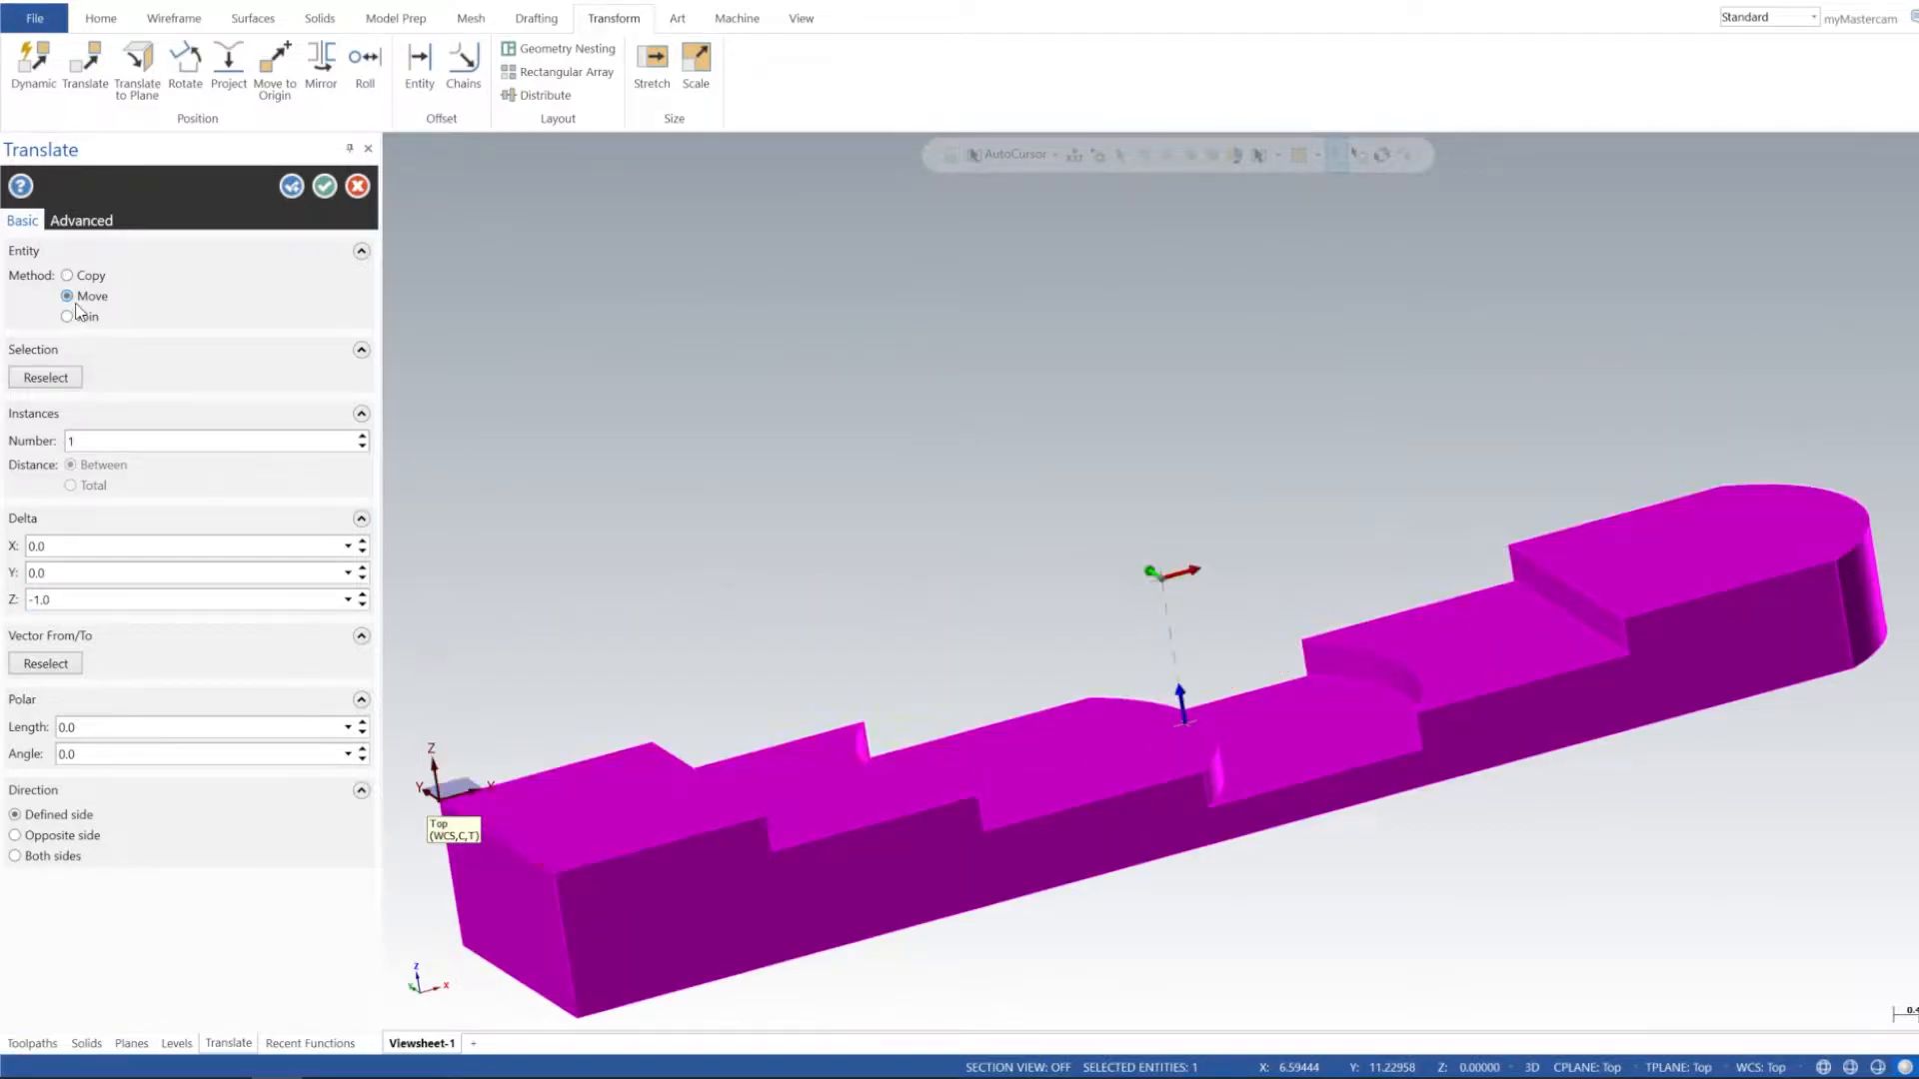
pyautogui.click(324, 186)
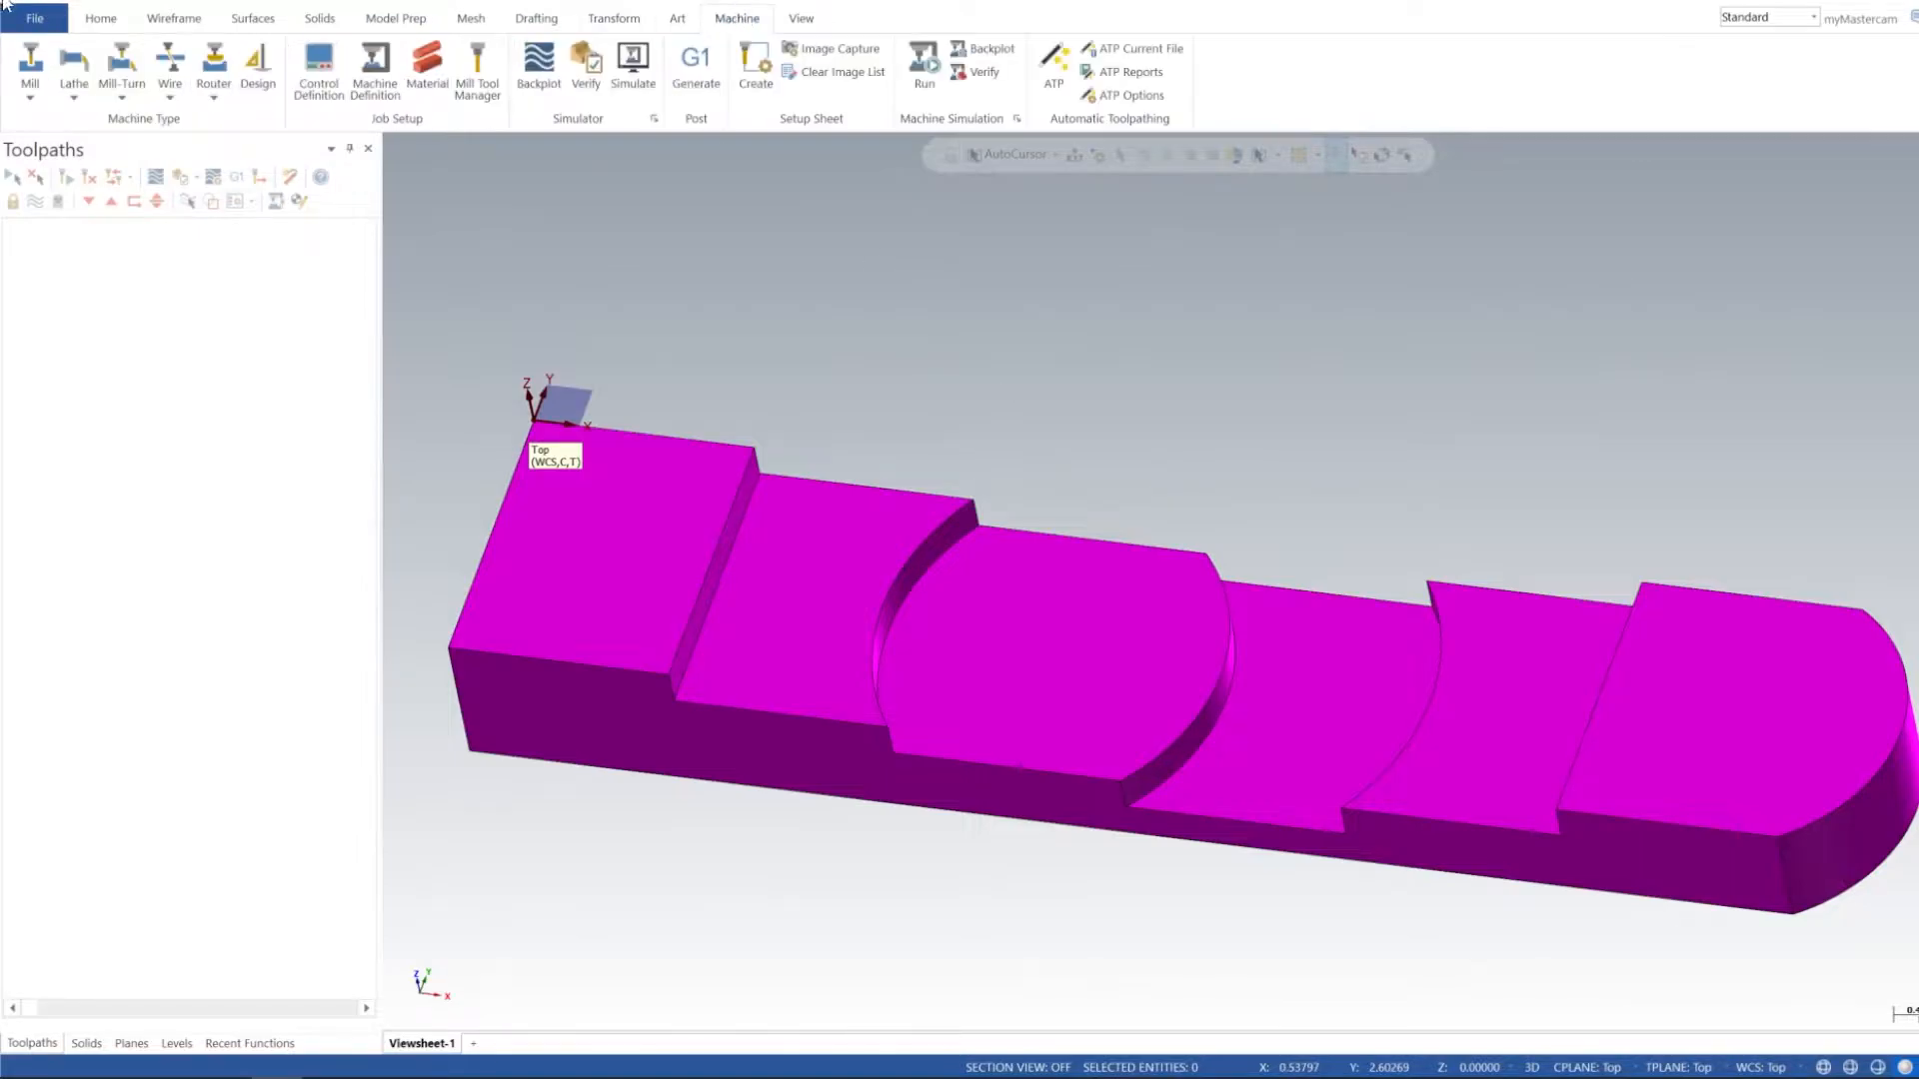
# - Add a Mill Default machine group with bounding-box rectangular stock 9.551 × 2 × 1 around the part
pyautogui.click(865, 18)
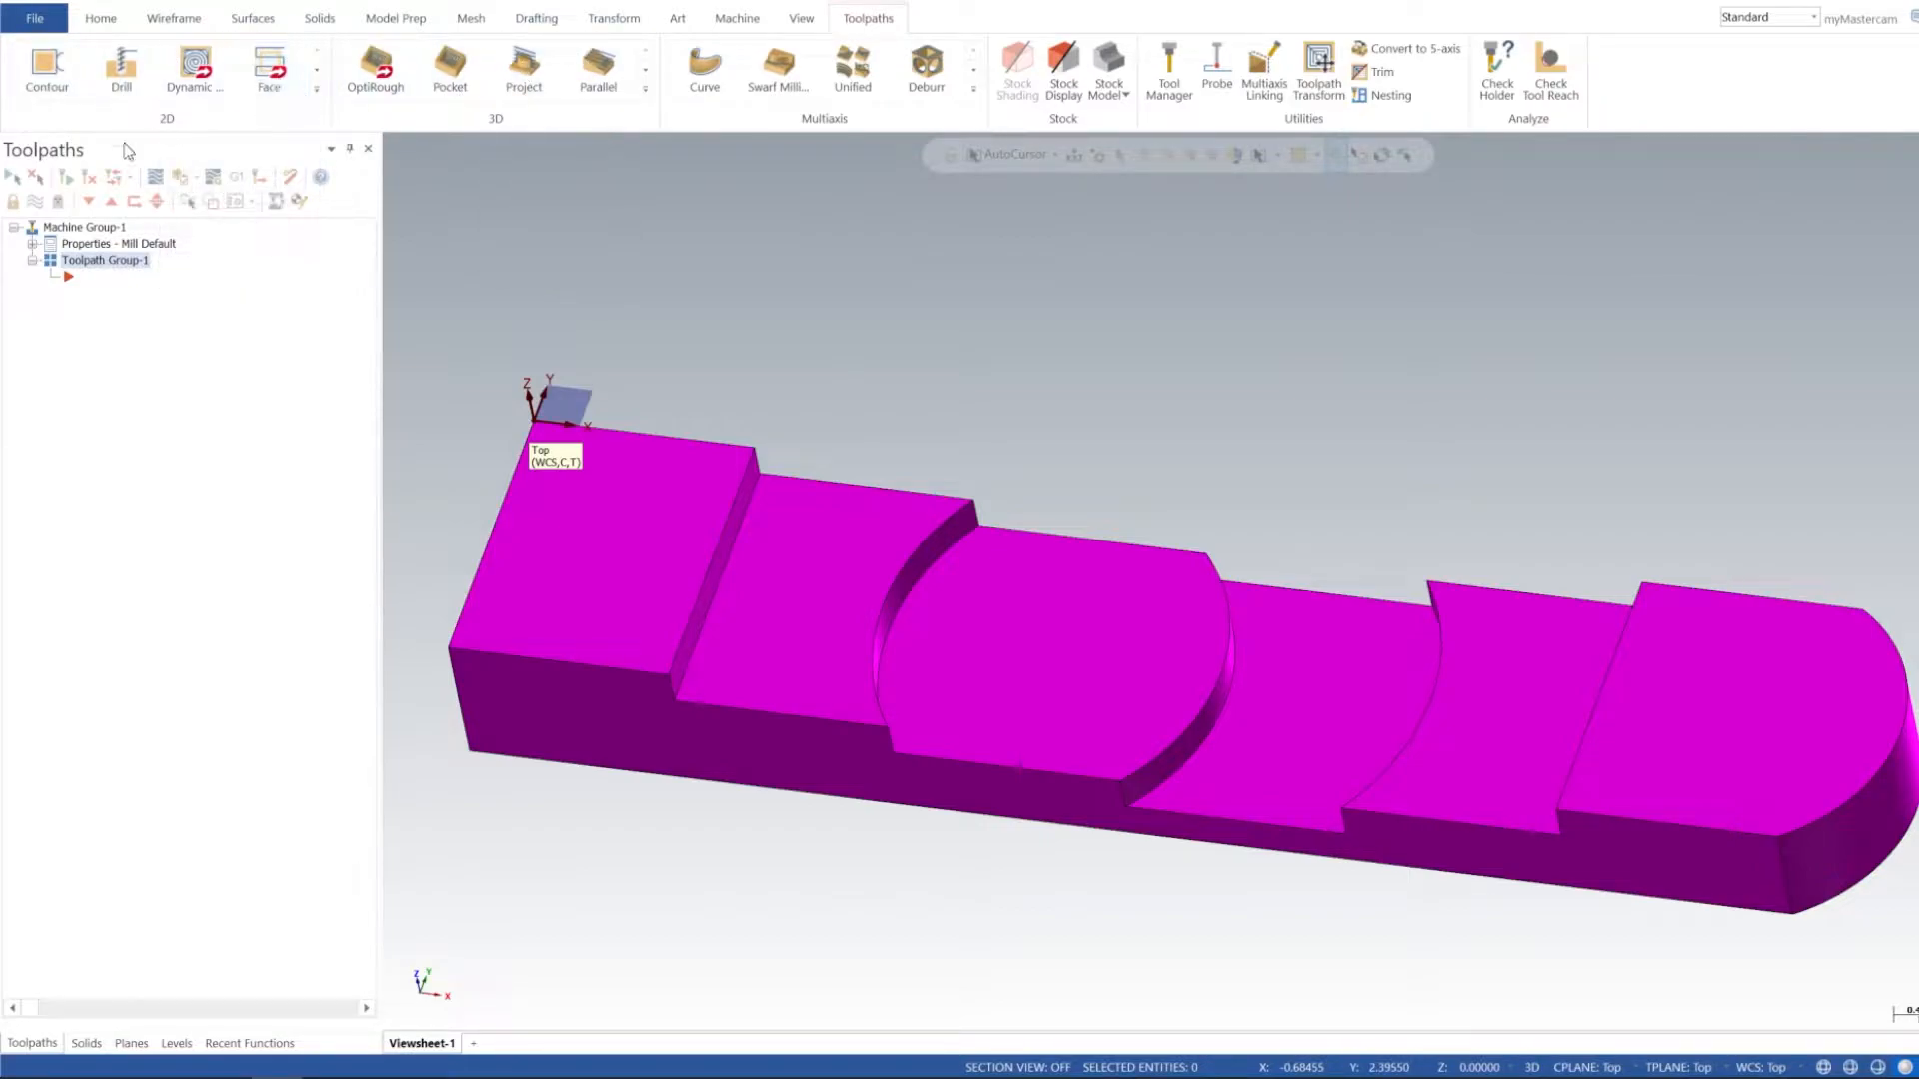
pyautogui.click(36, 242)
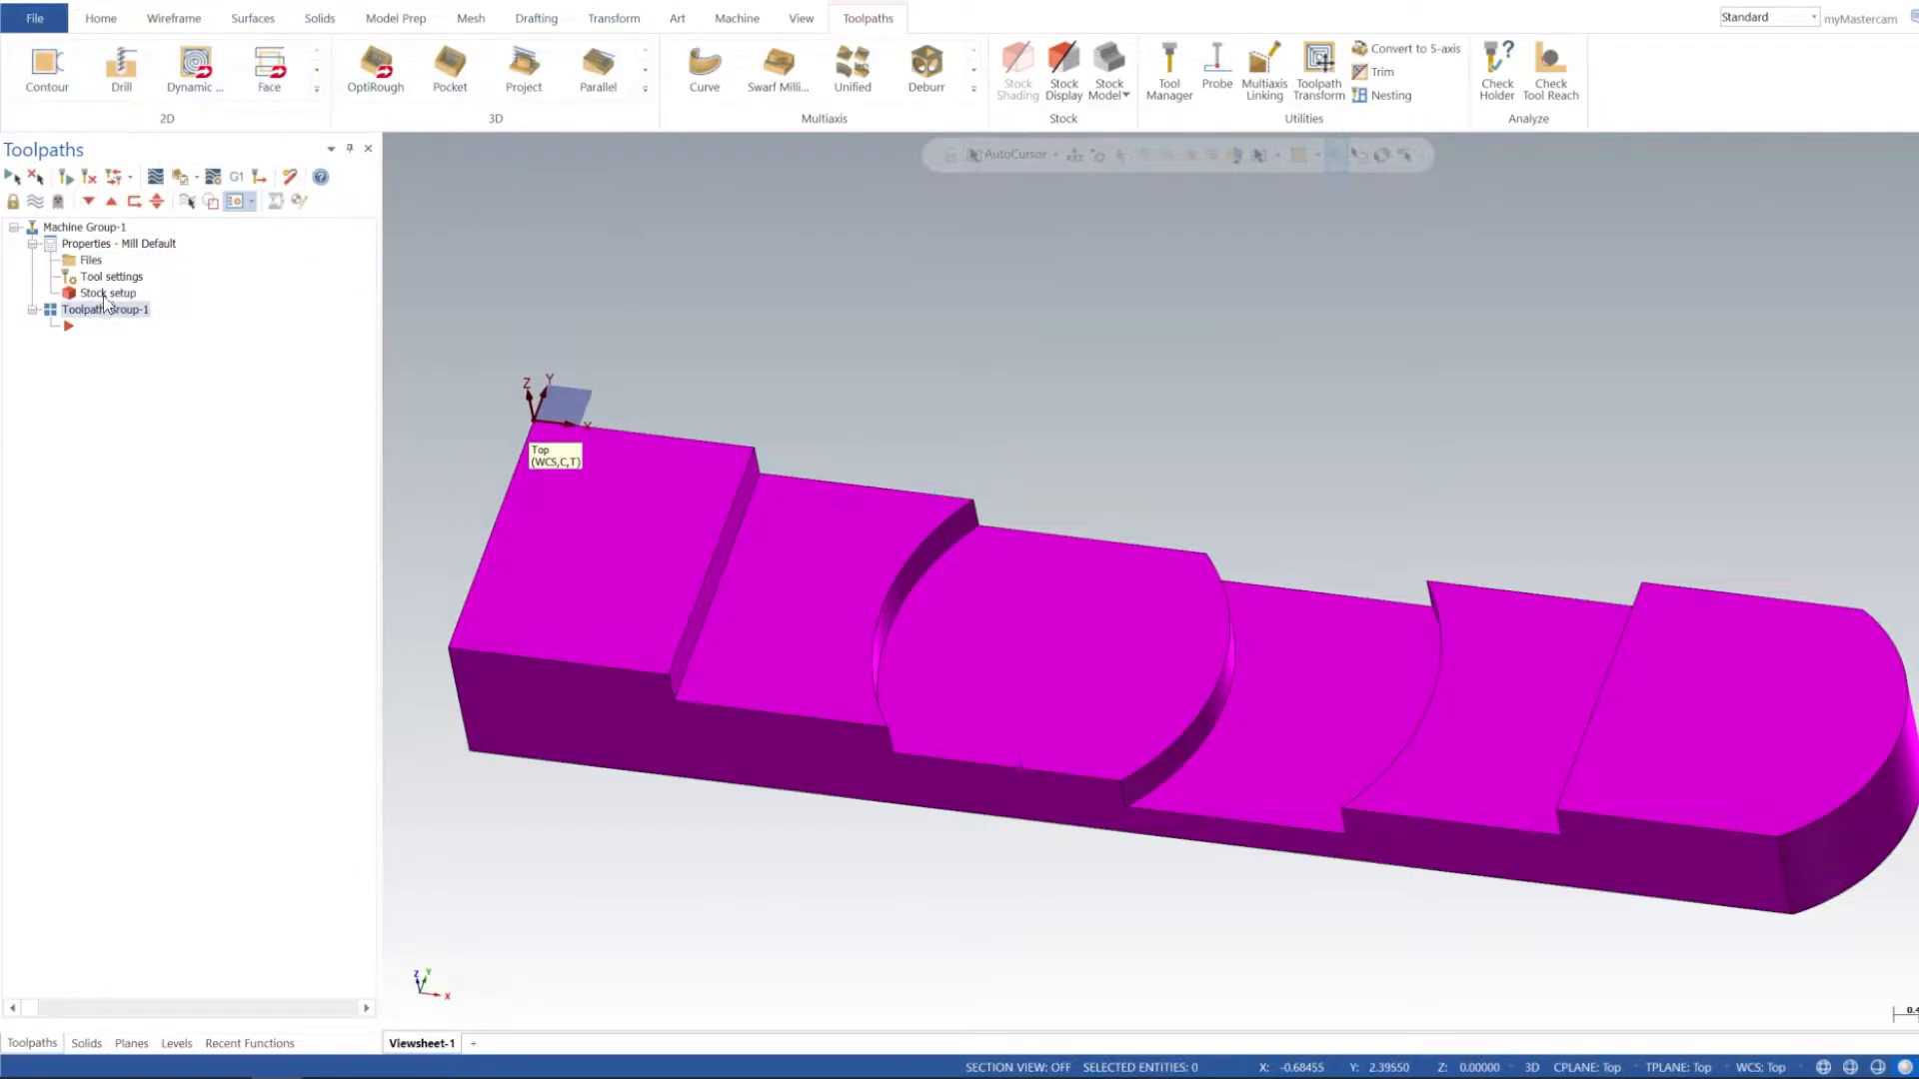
pyautogui.click(108, 292)
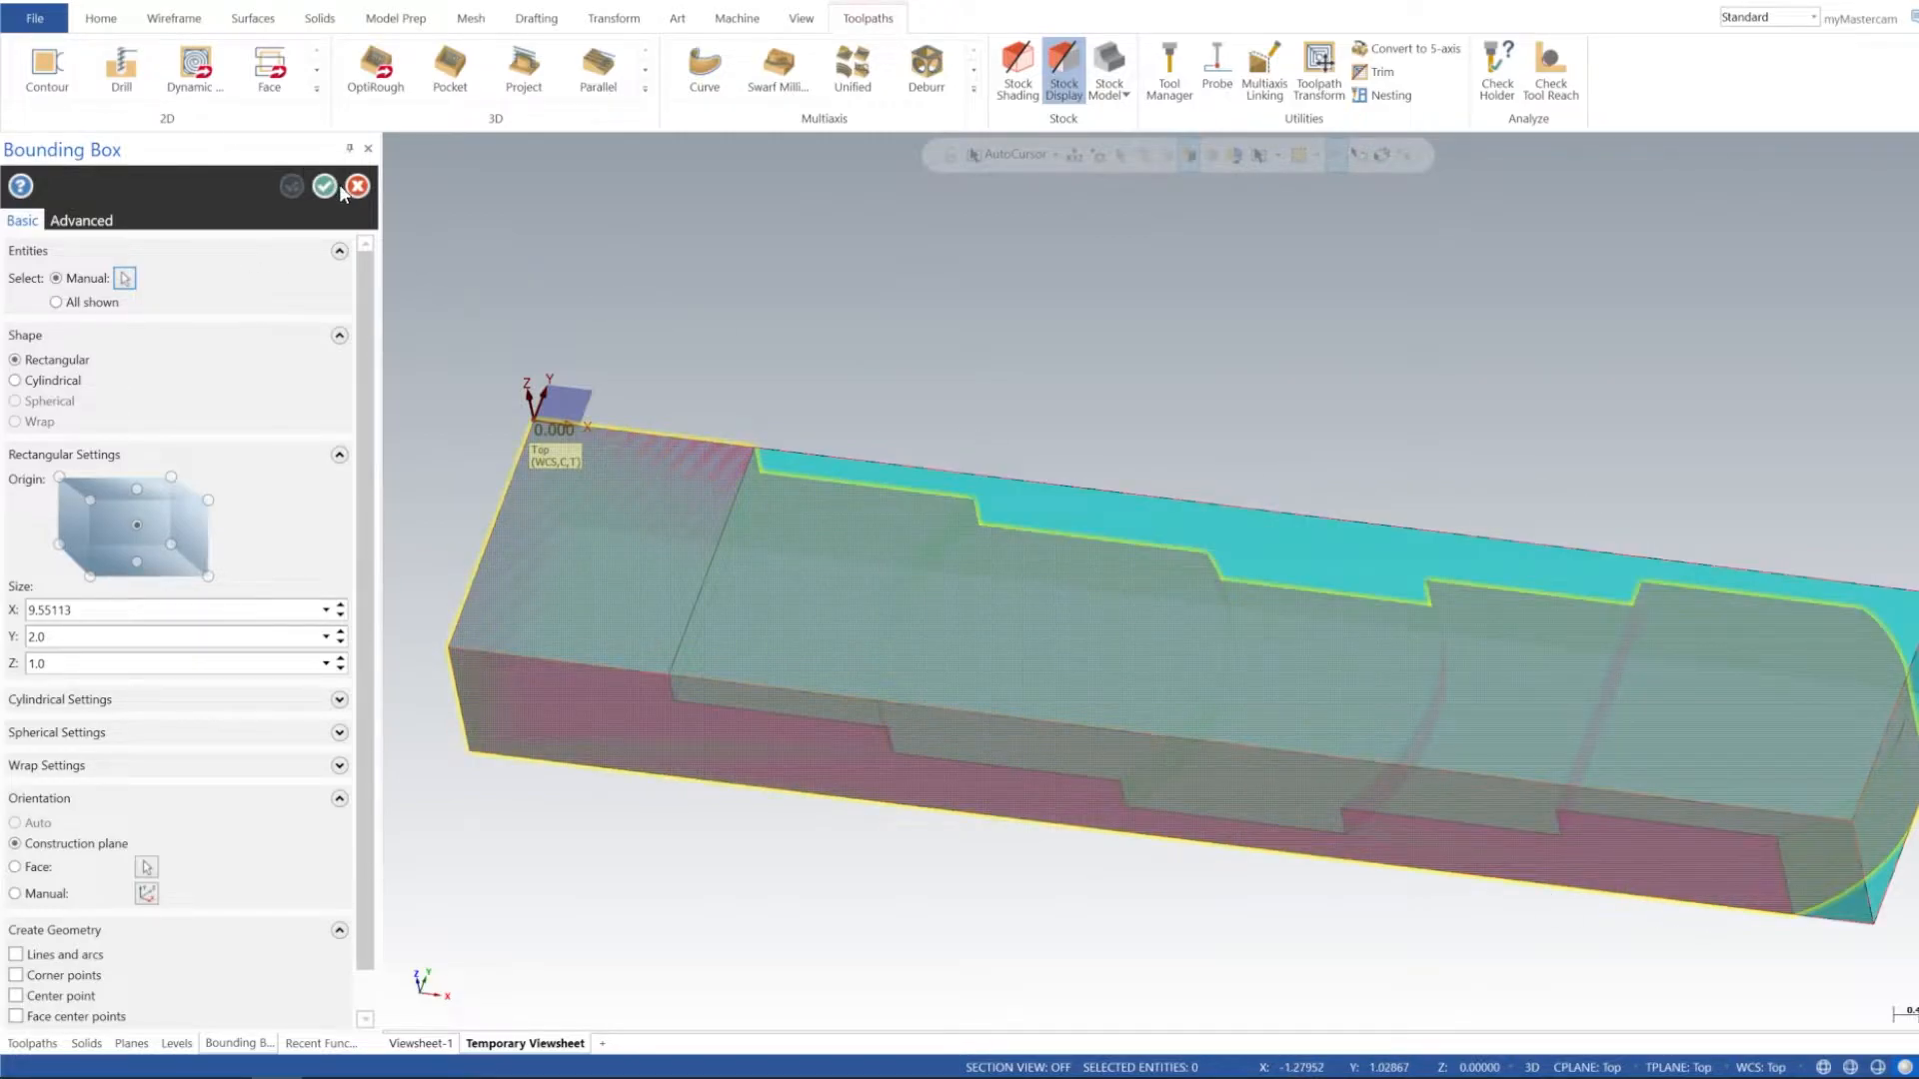
pyautogui.click(324, 186)
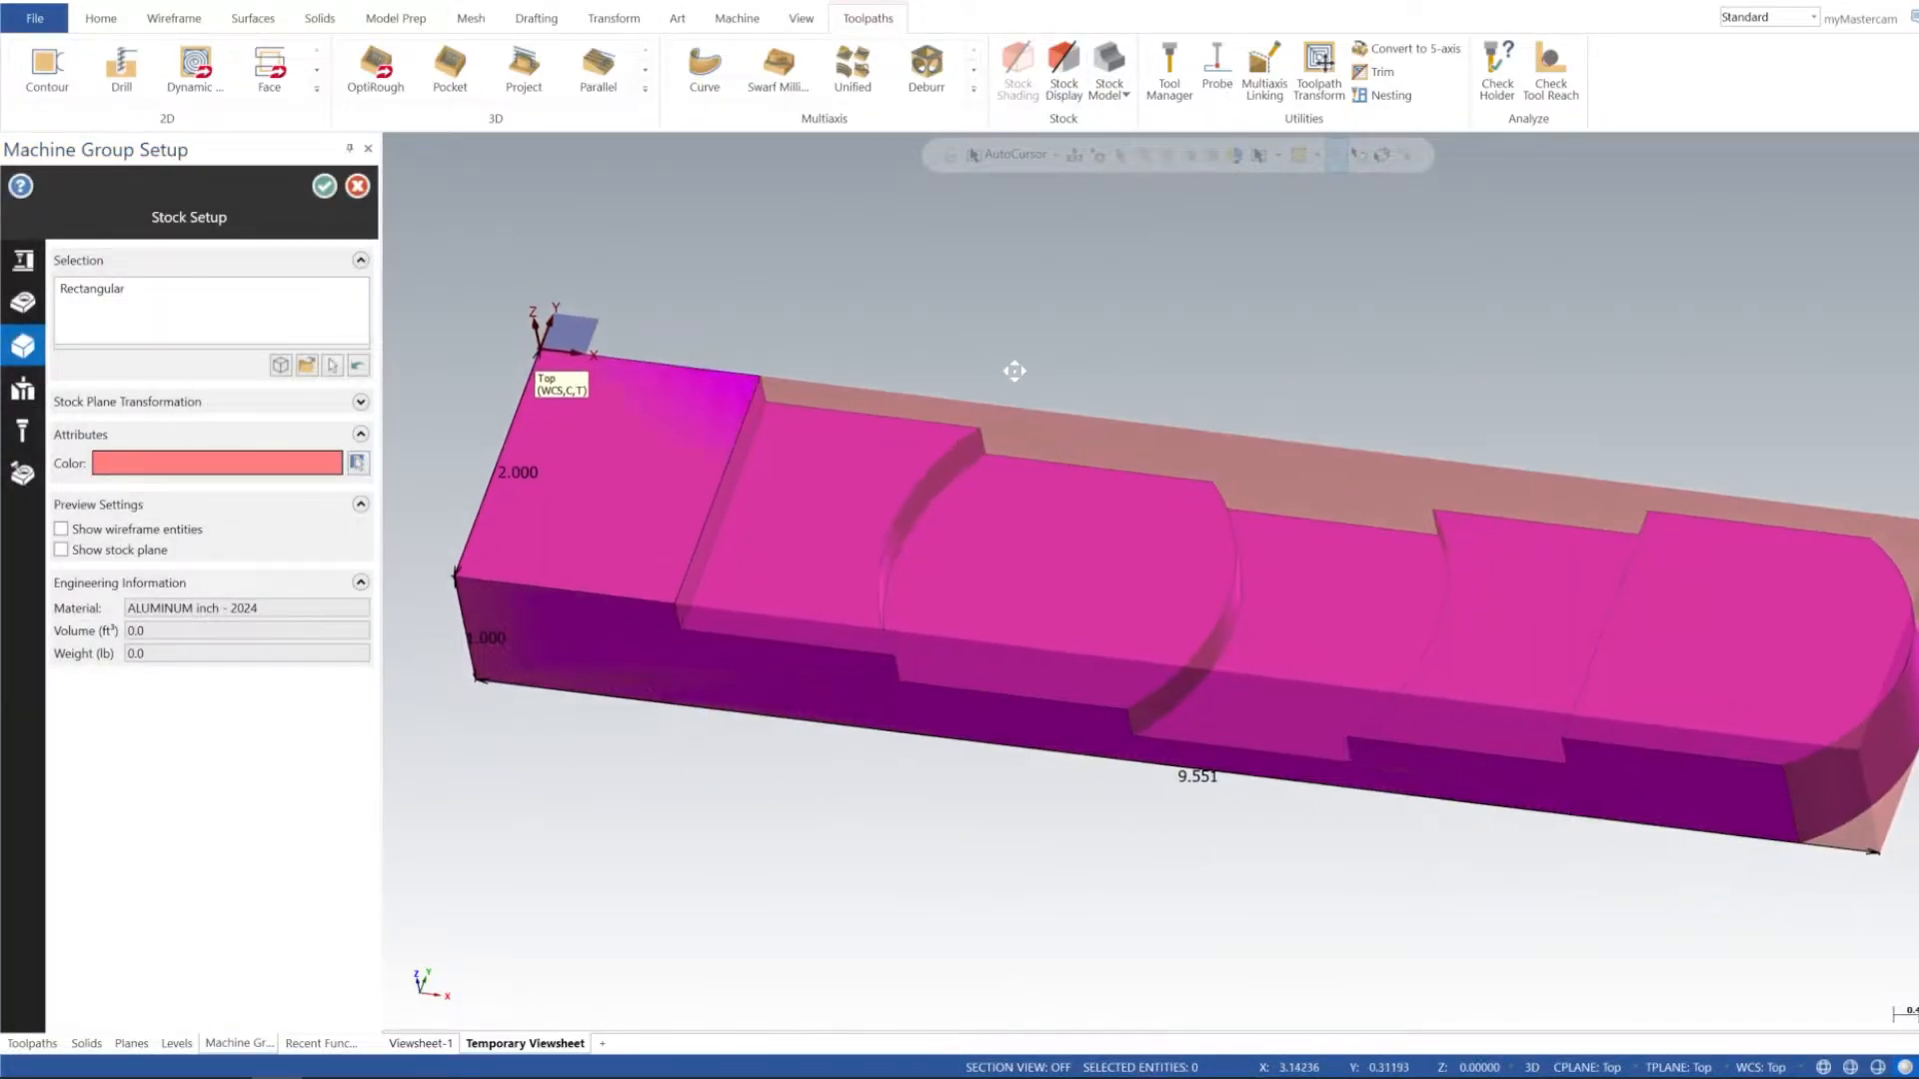
pyautogui.click(324, 186)
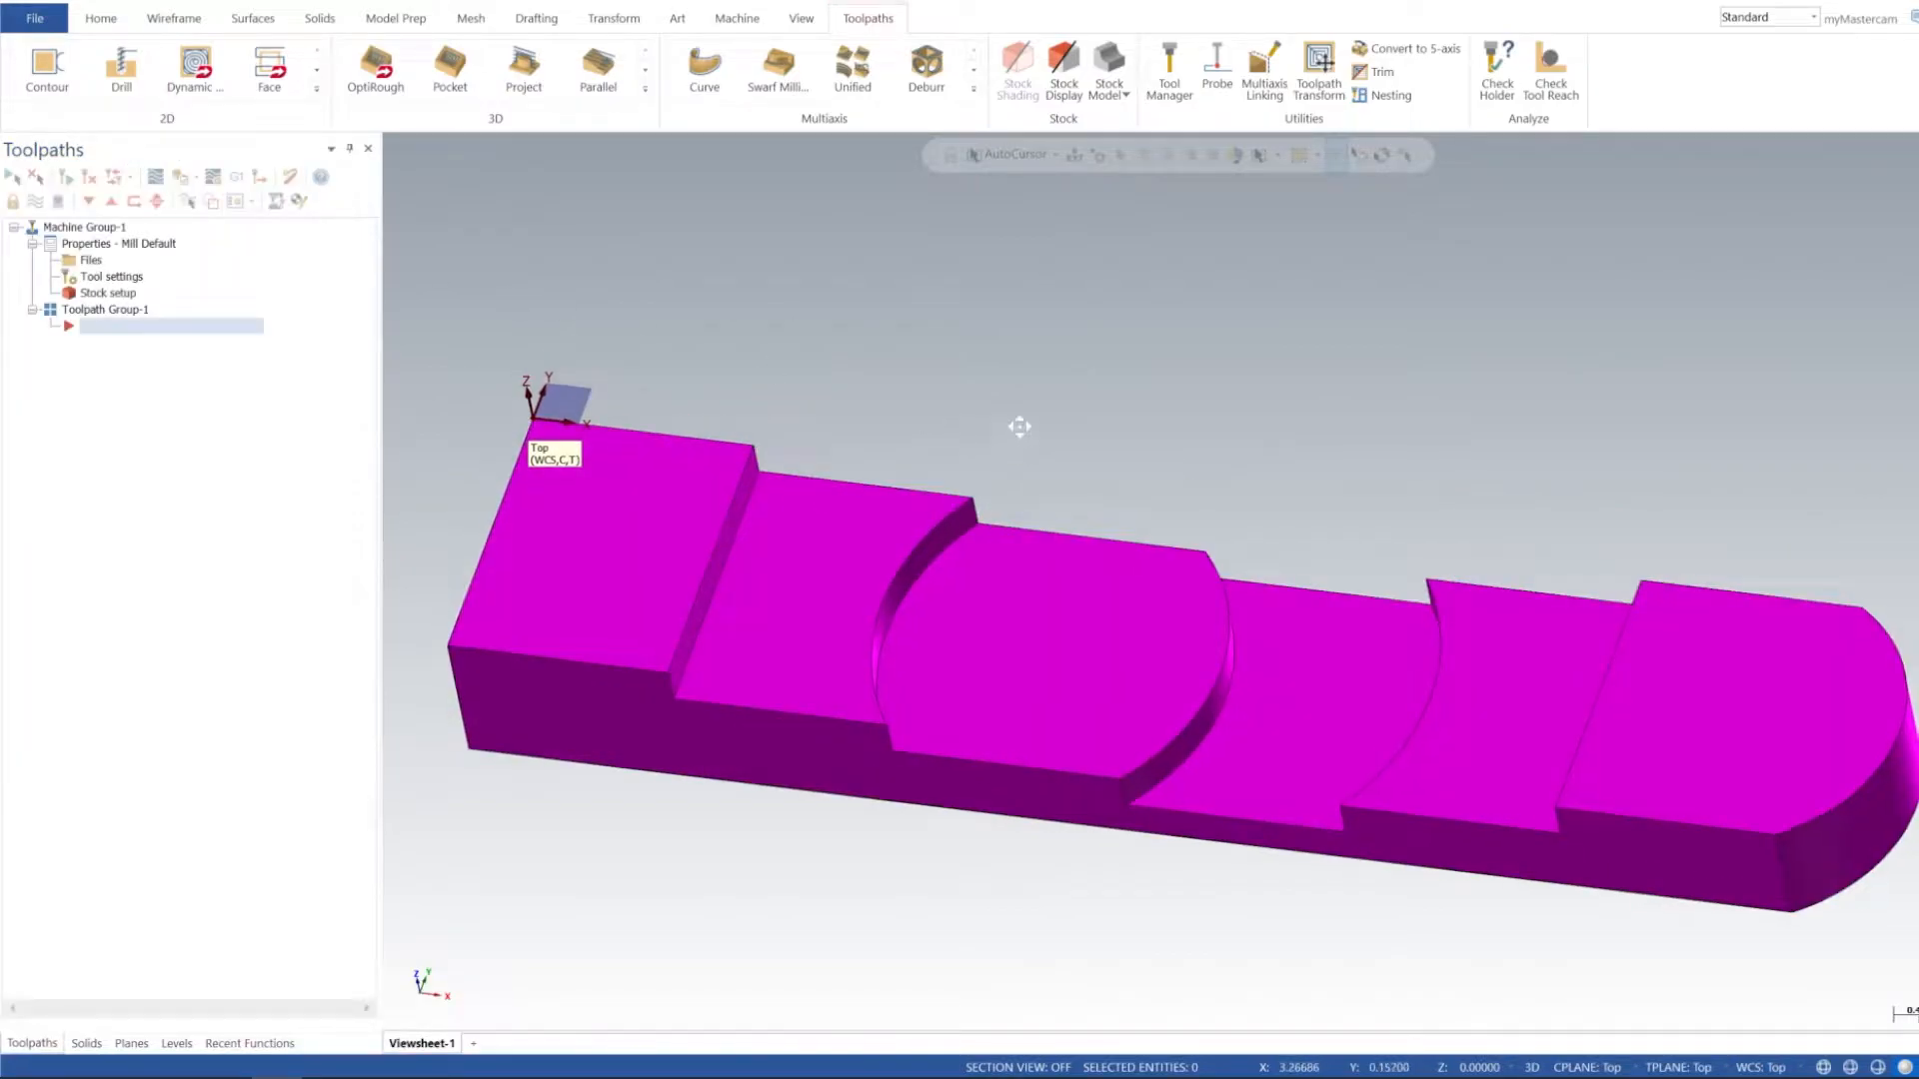
pyautogui.moveTo(1019, 428); pyautogui.dragTo(1077, 470)
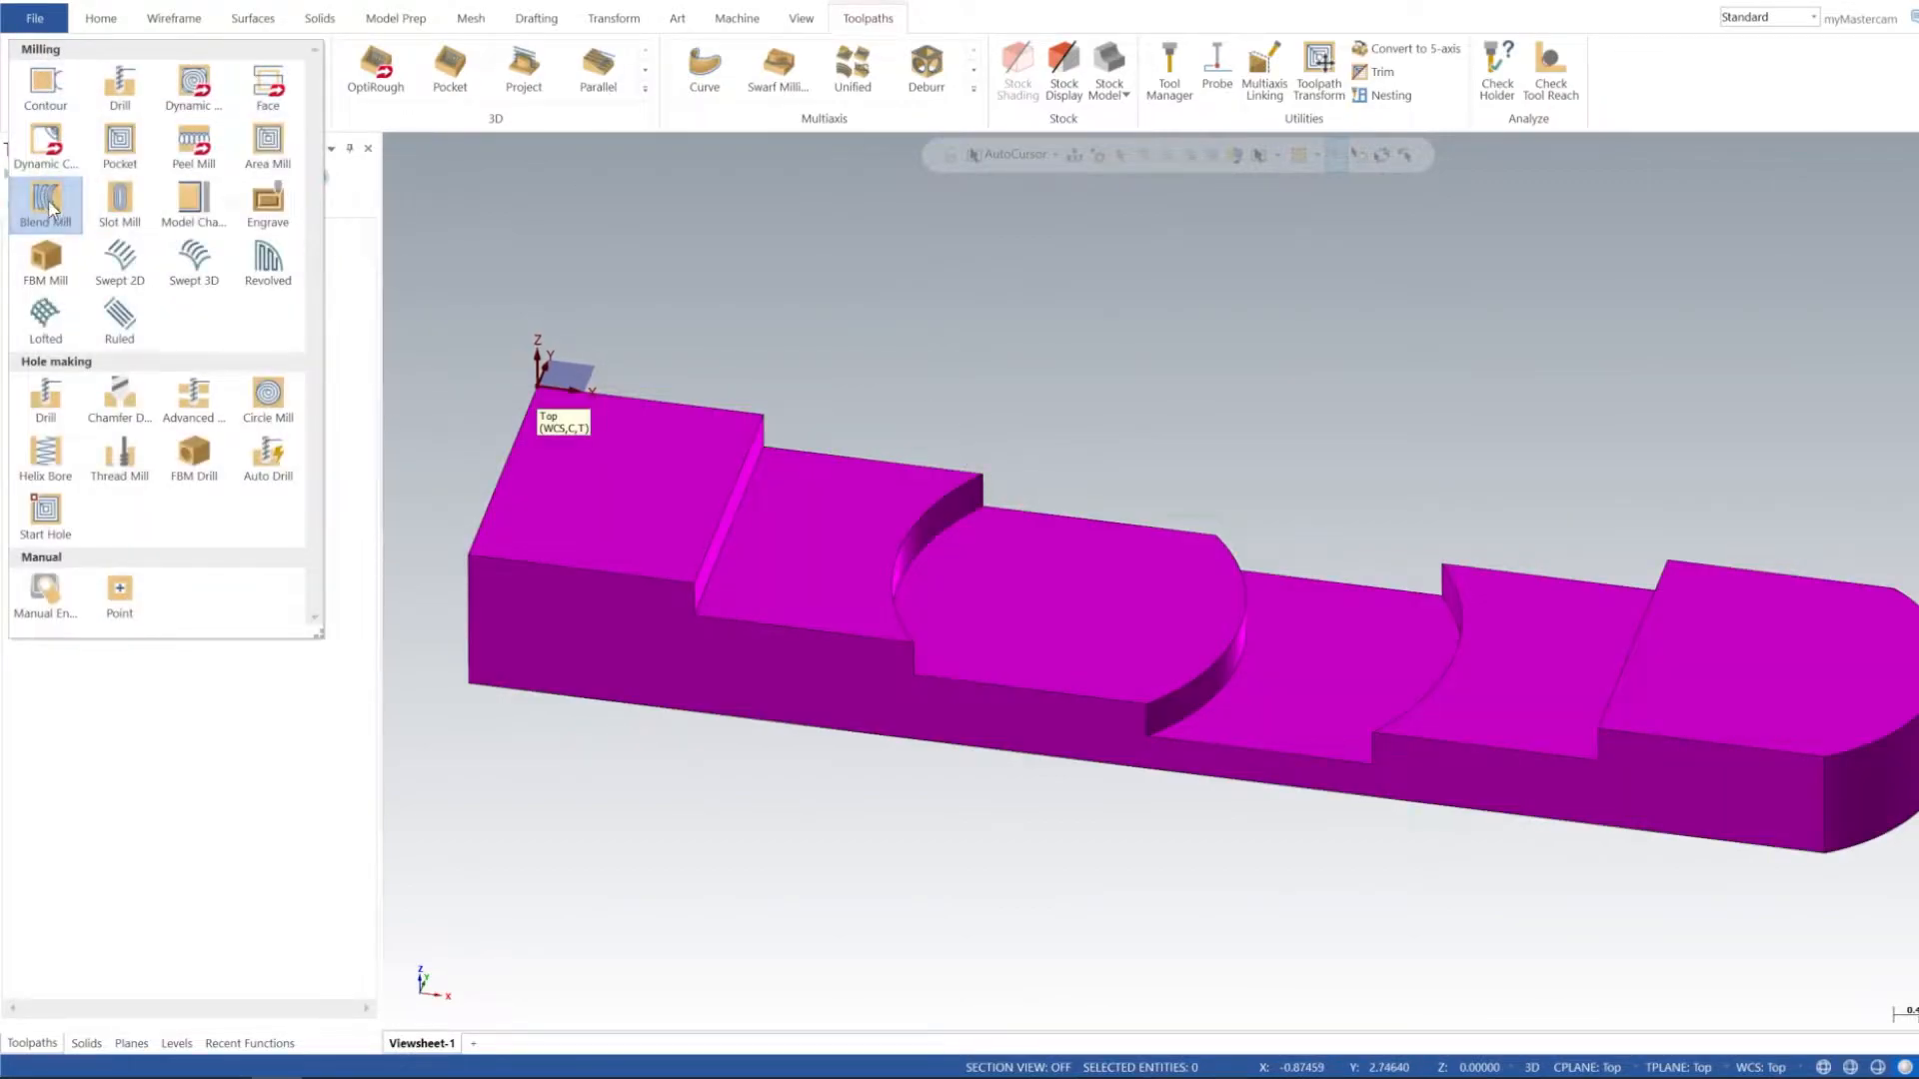
# - Start a Blend Mill toolpath chaining the straight step edge and rounded end edge
pyautogui.click(46, 204)
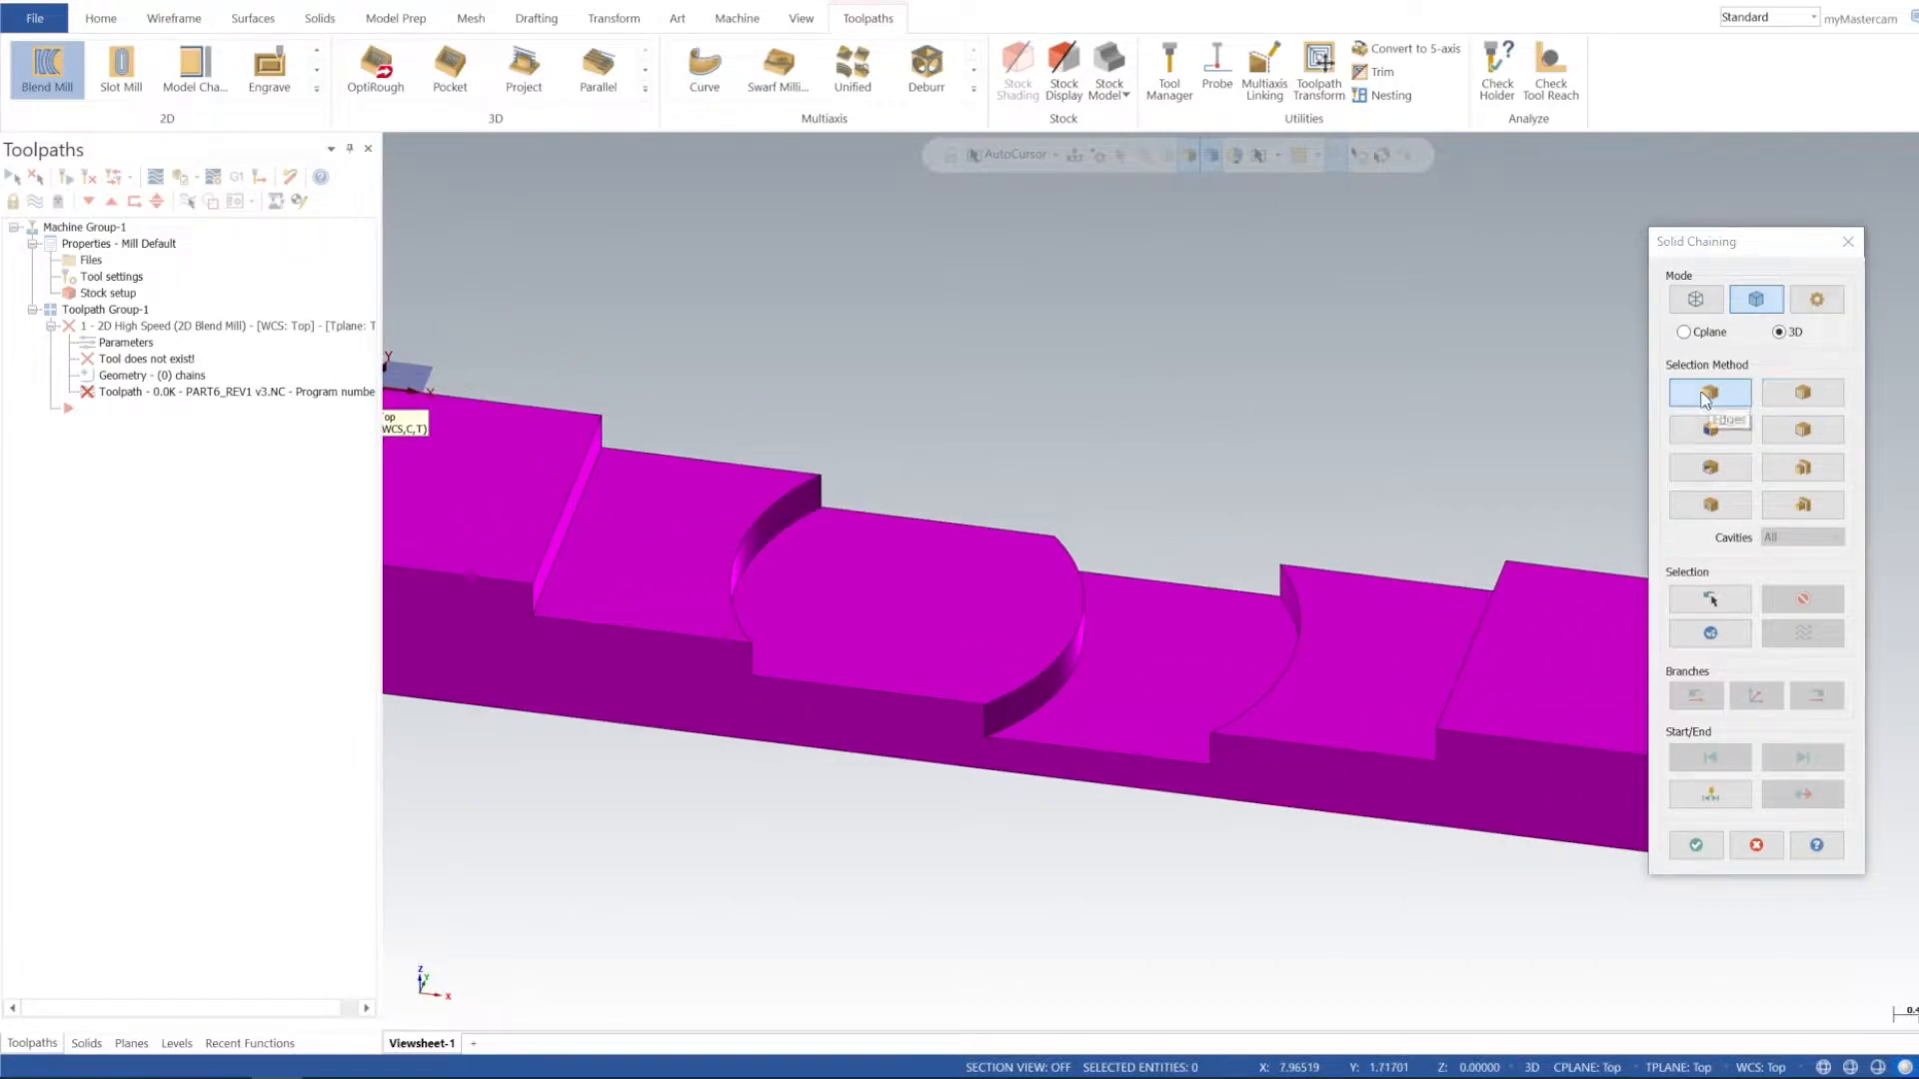
pyautogui.moveTo(1245, 466)
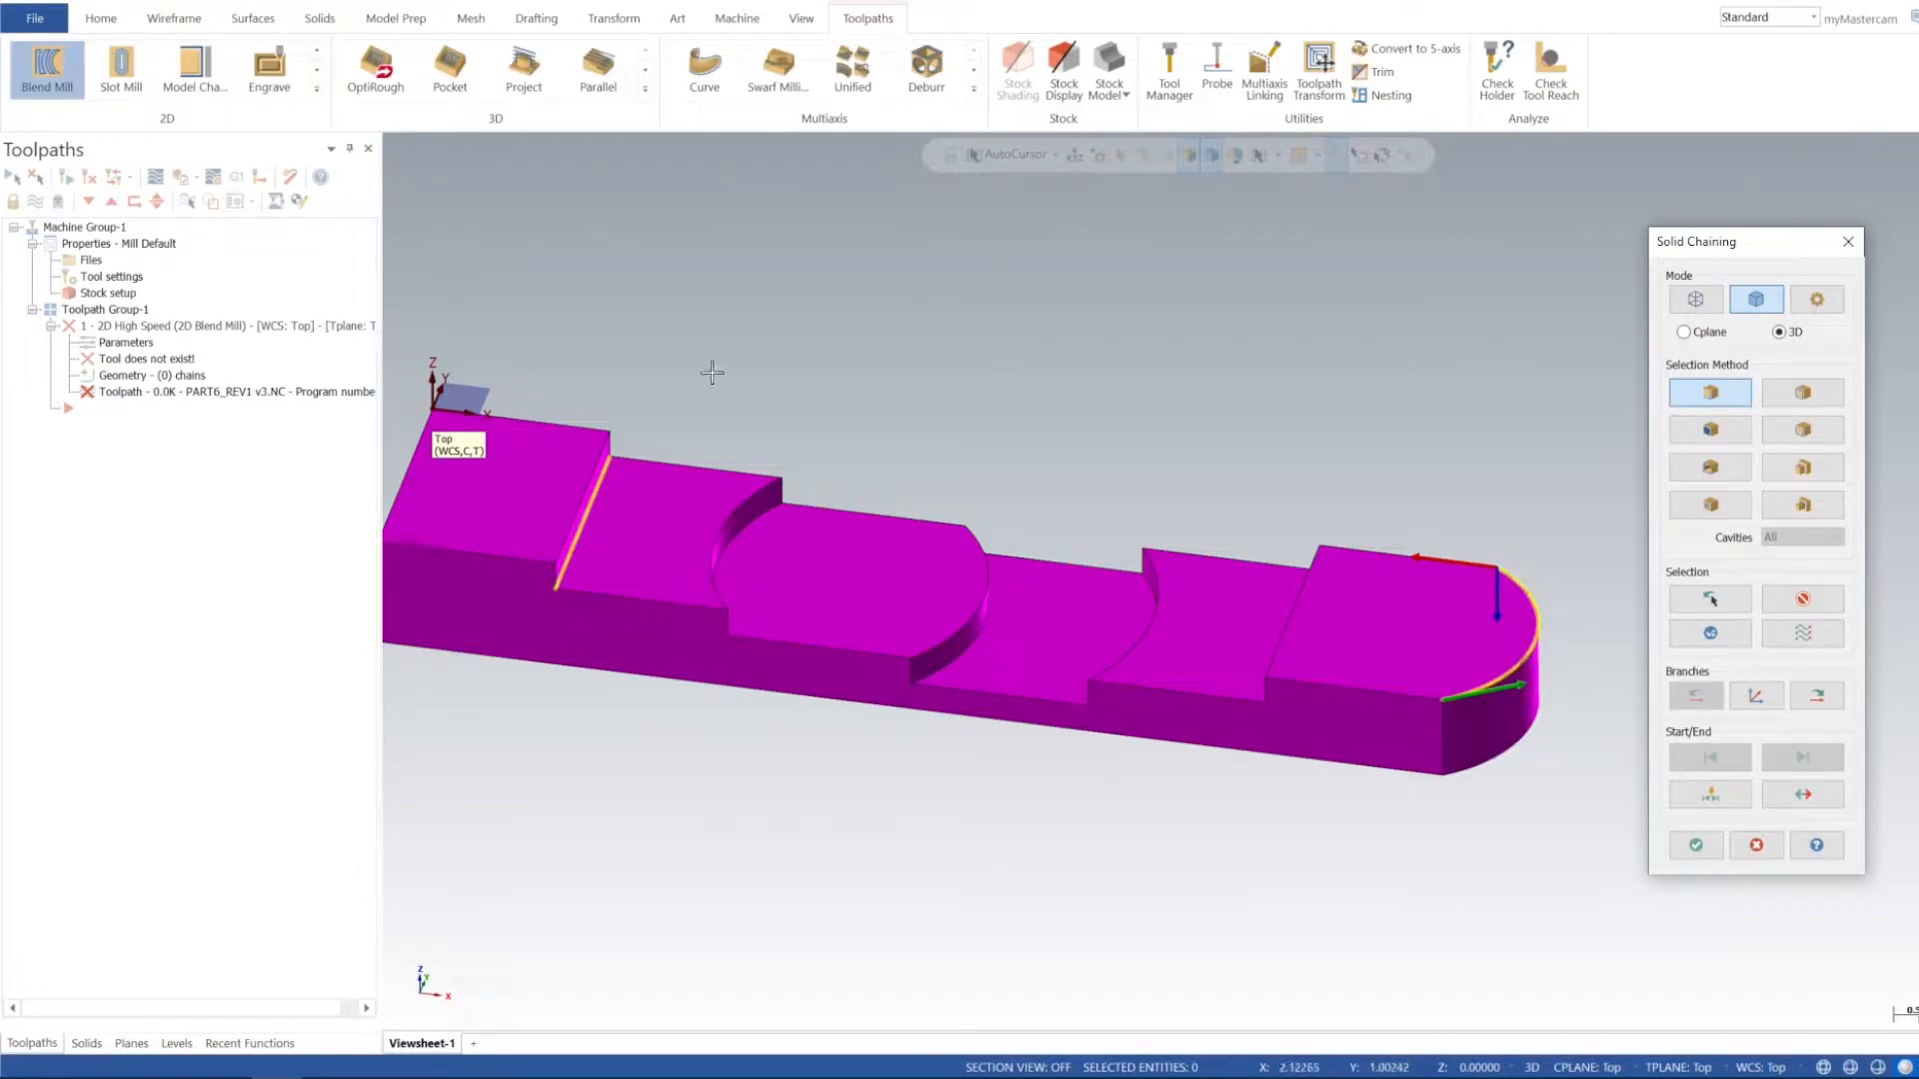
pyautogui.moveTo(316, 580)
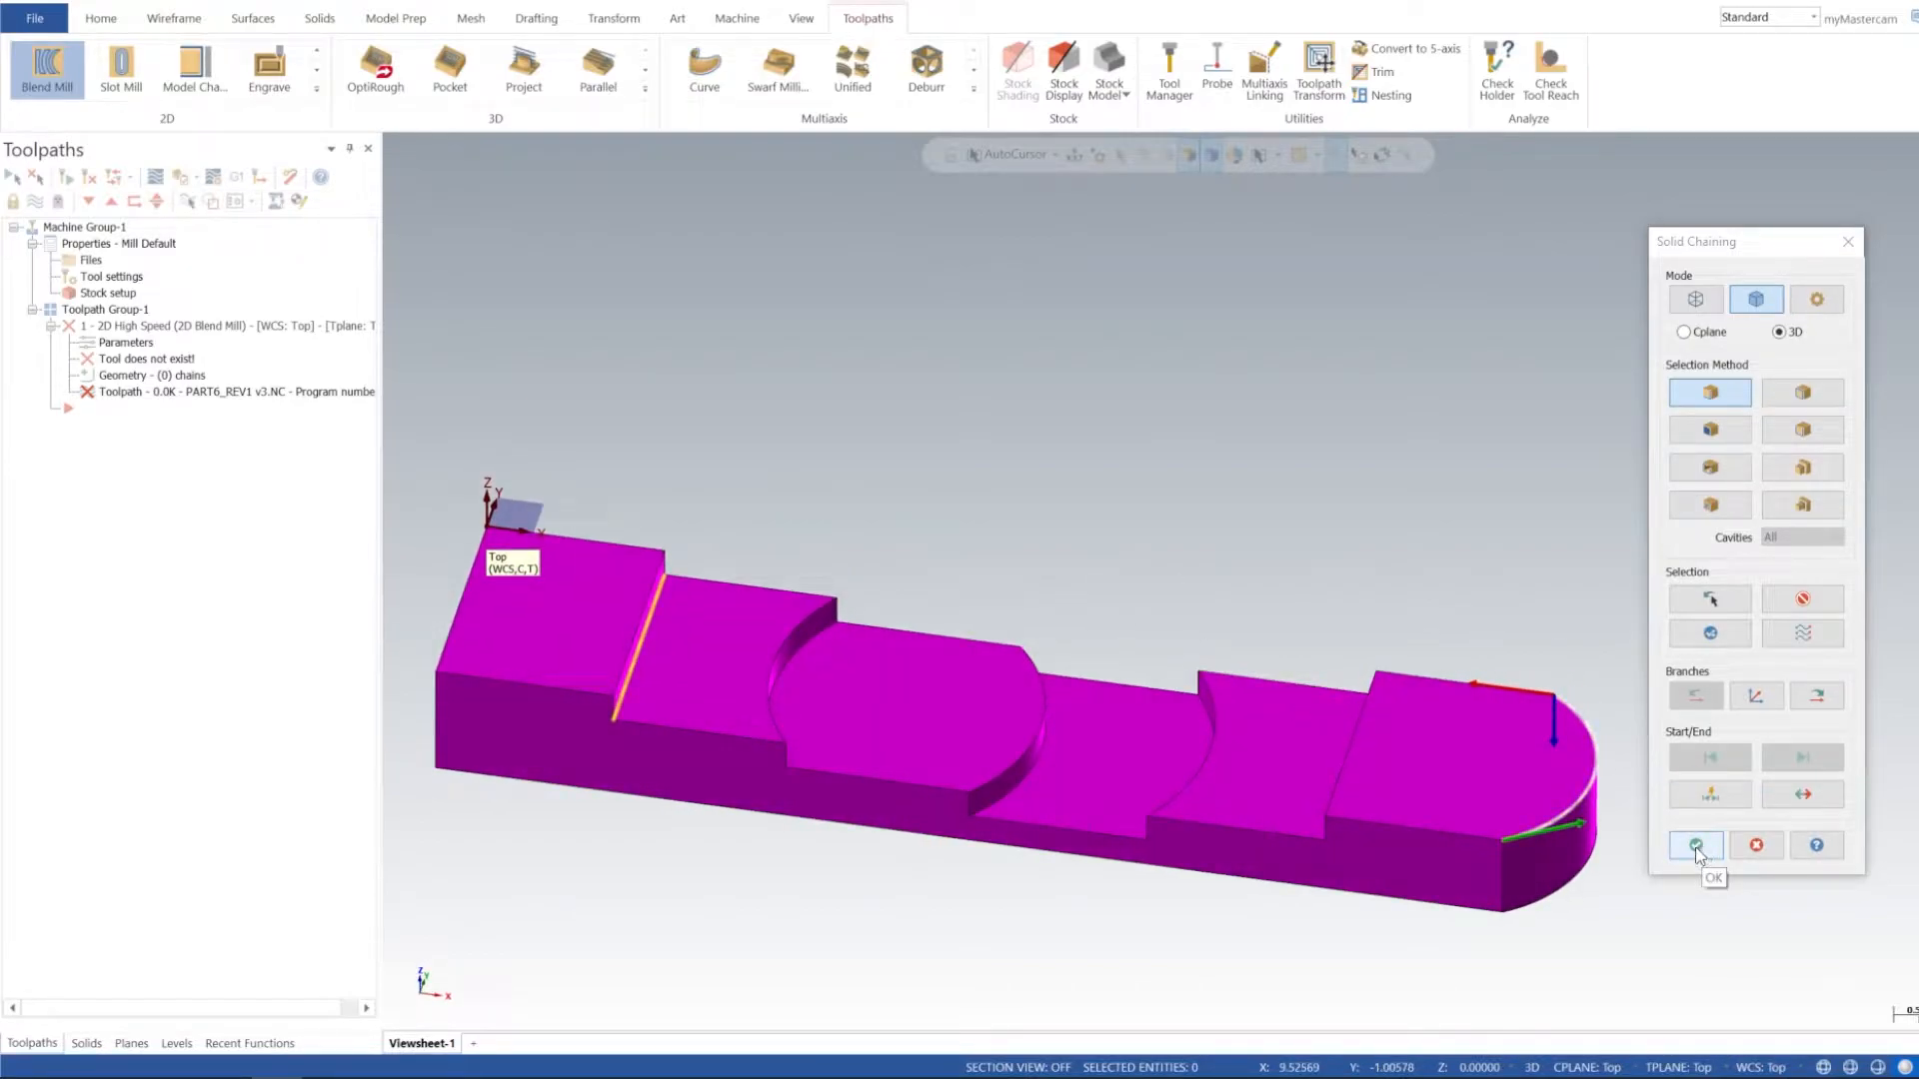
pyautogui.click(1695, 846)
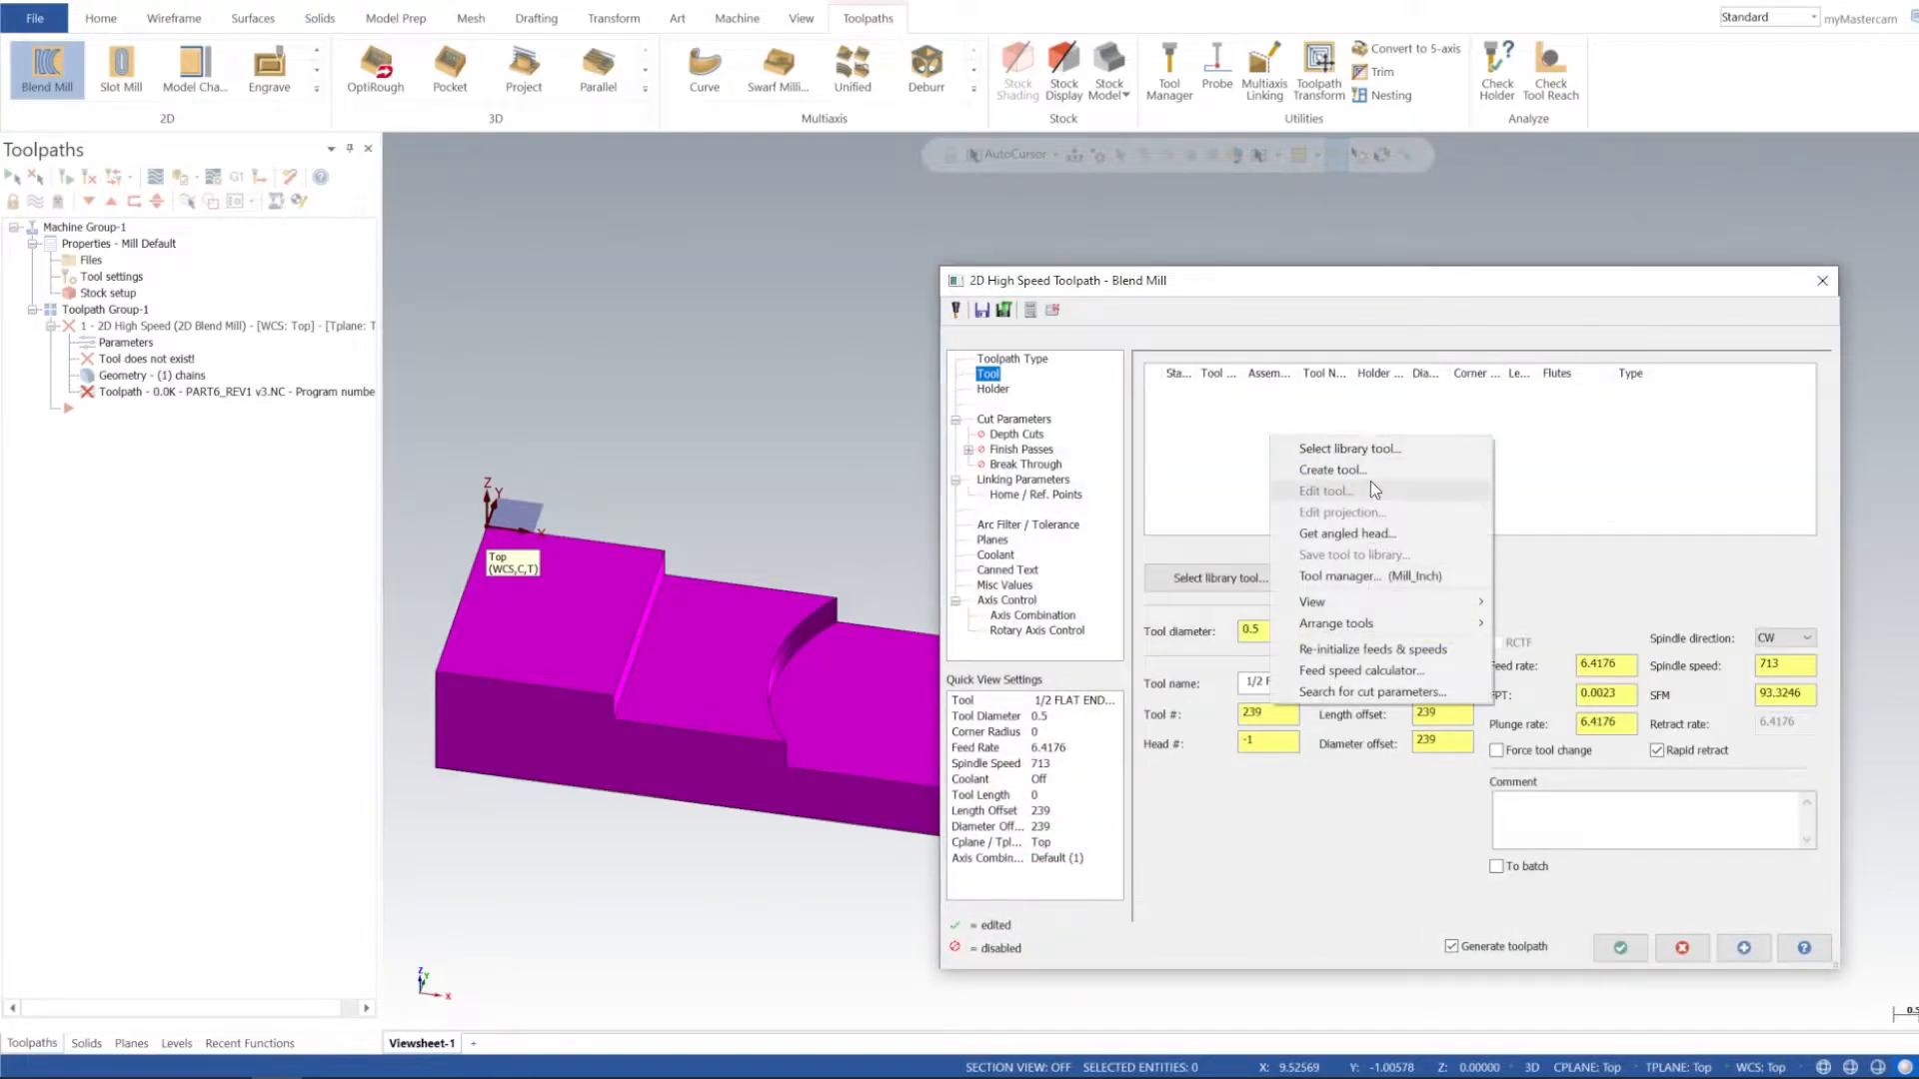
# - Create a 0.5 flat endmill with spindle speed 7000, feed 60 and plunge rate 100
pyautogui.click(1331, 468)
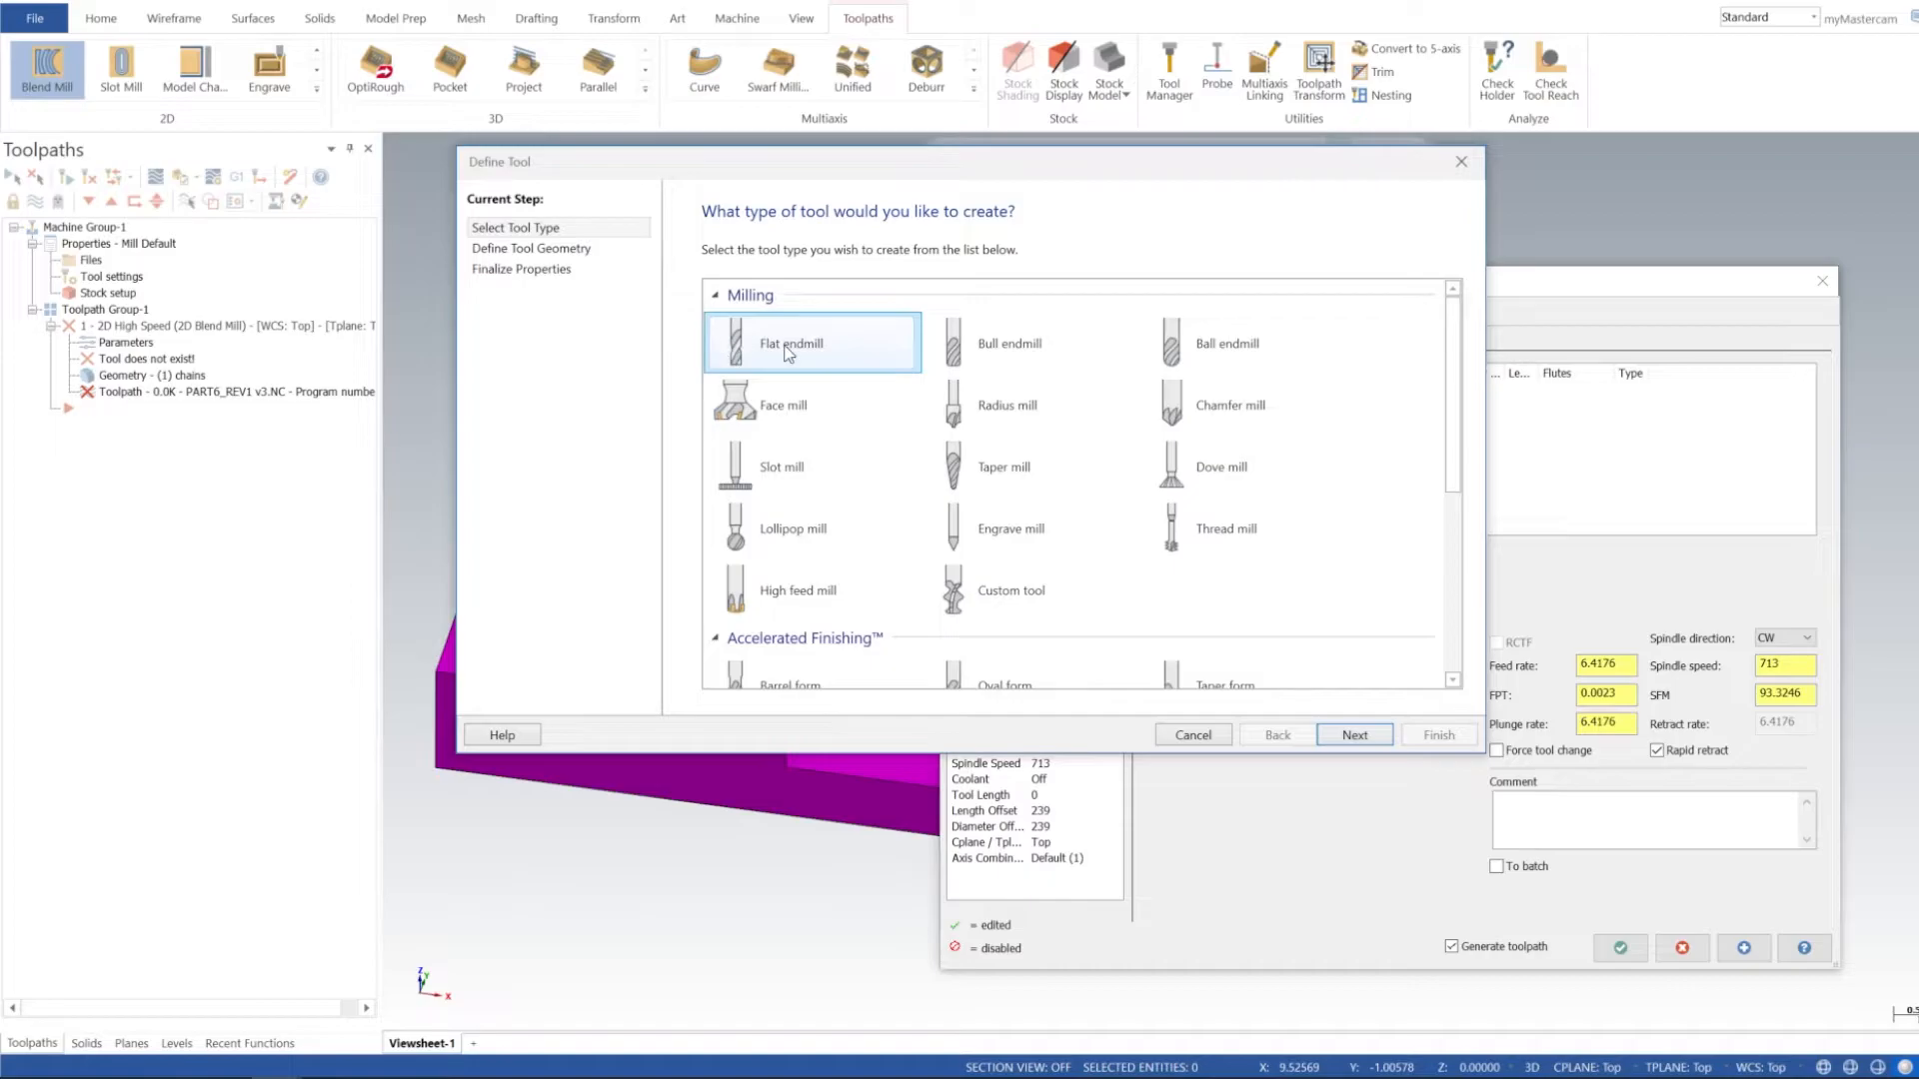
pyautogui.click(1353, 733)
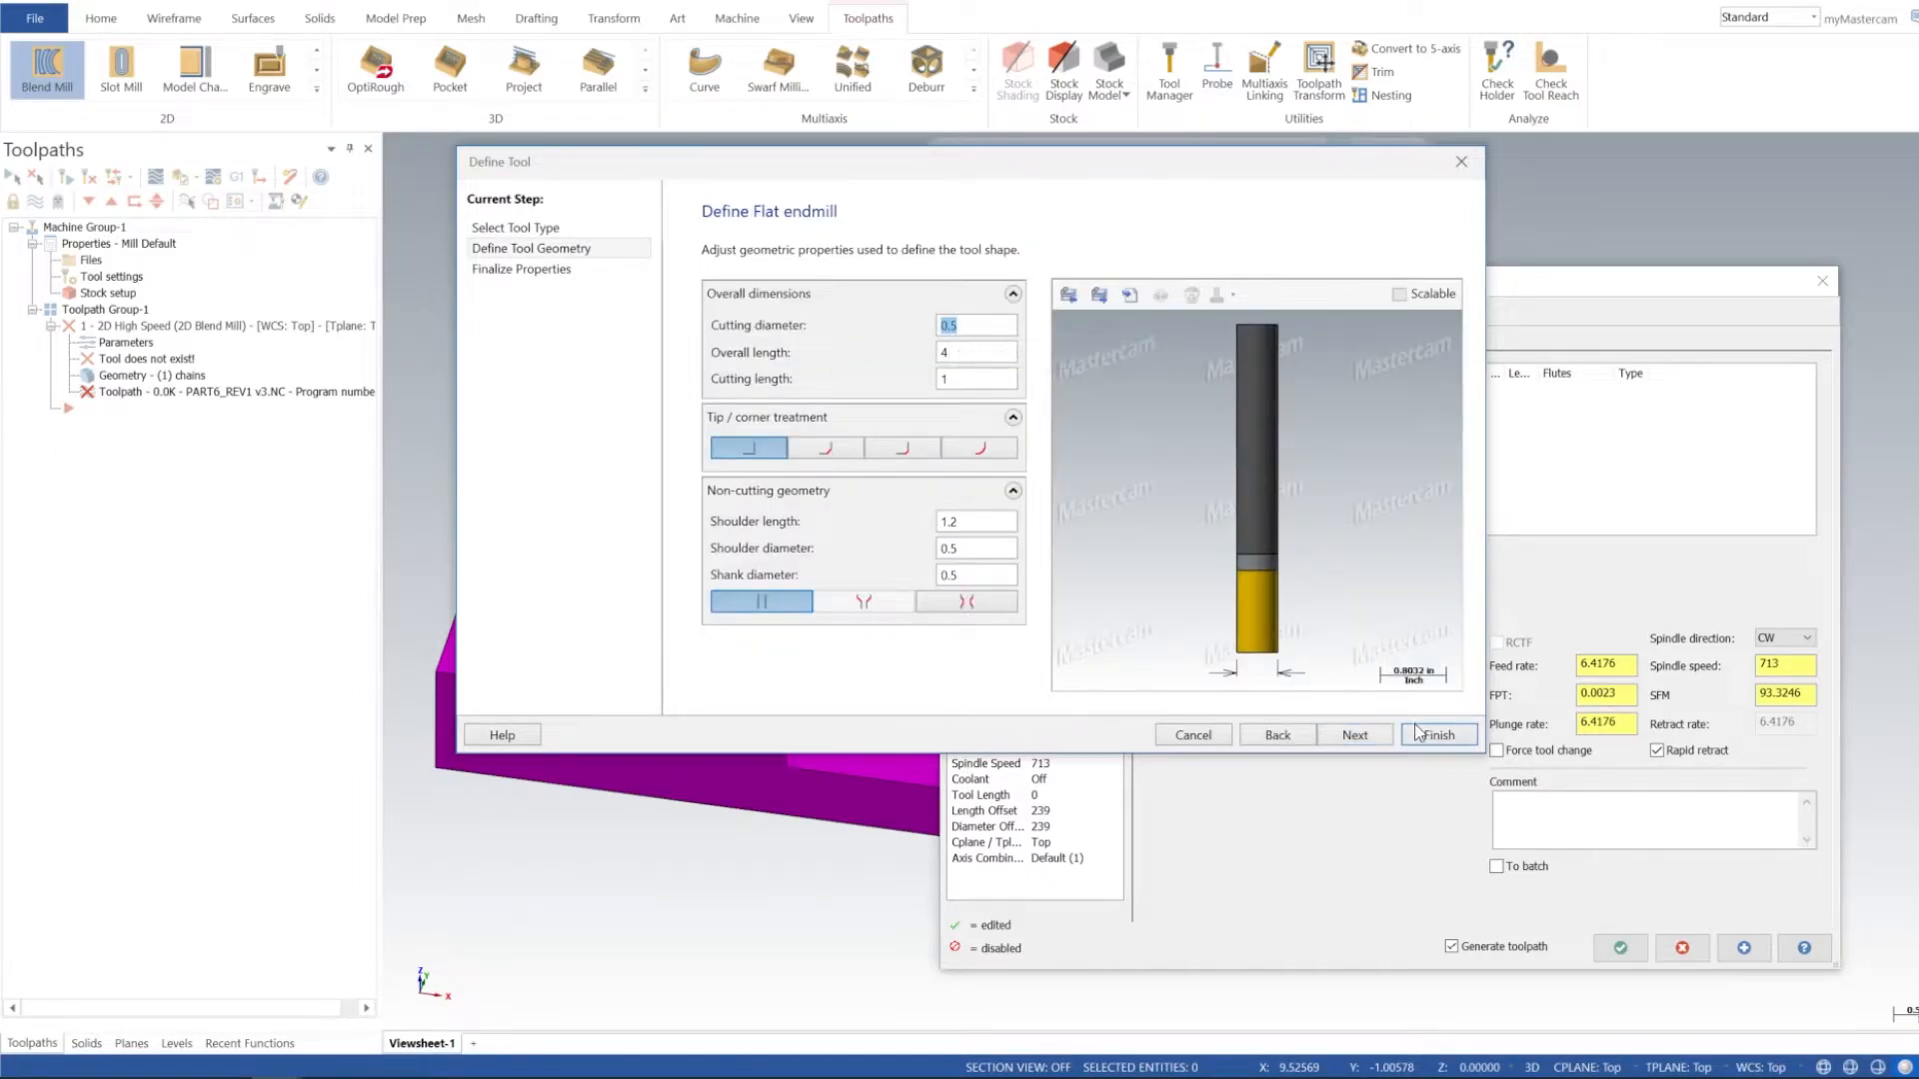
pyautogui.click(1438, 736)
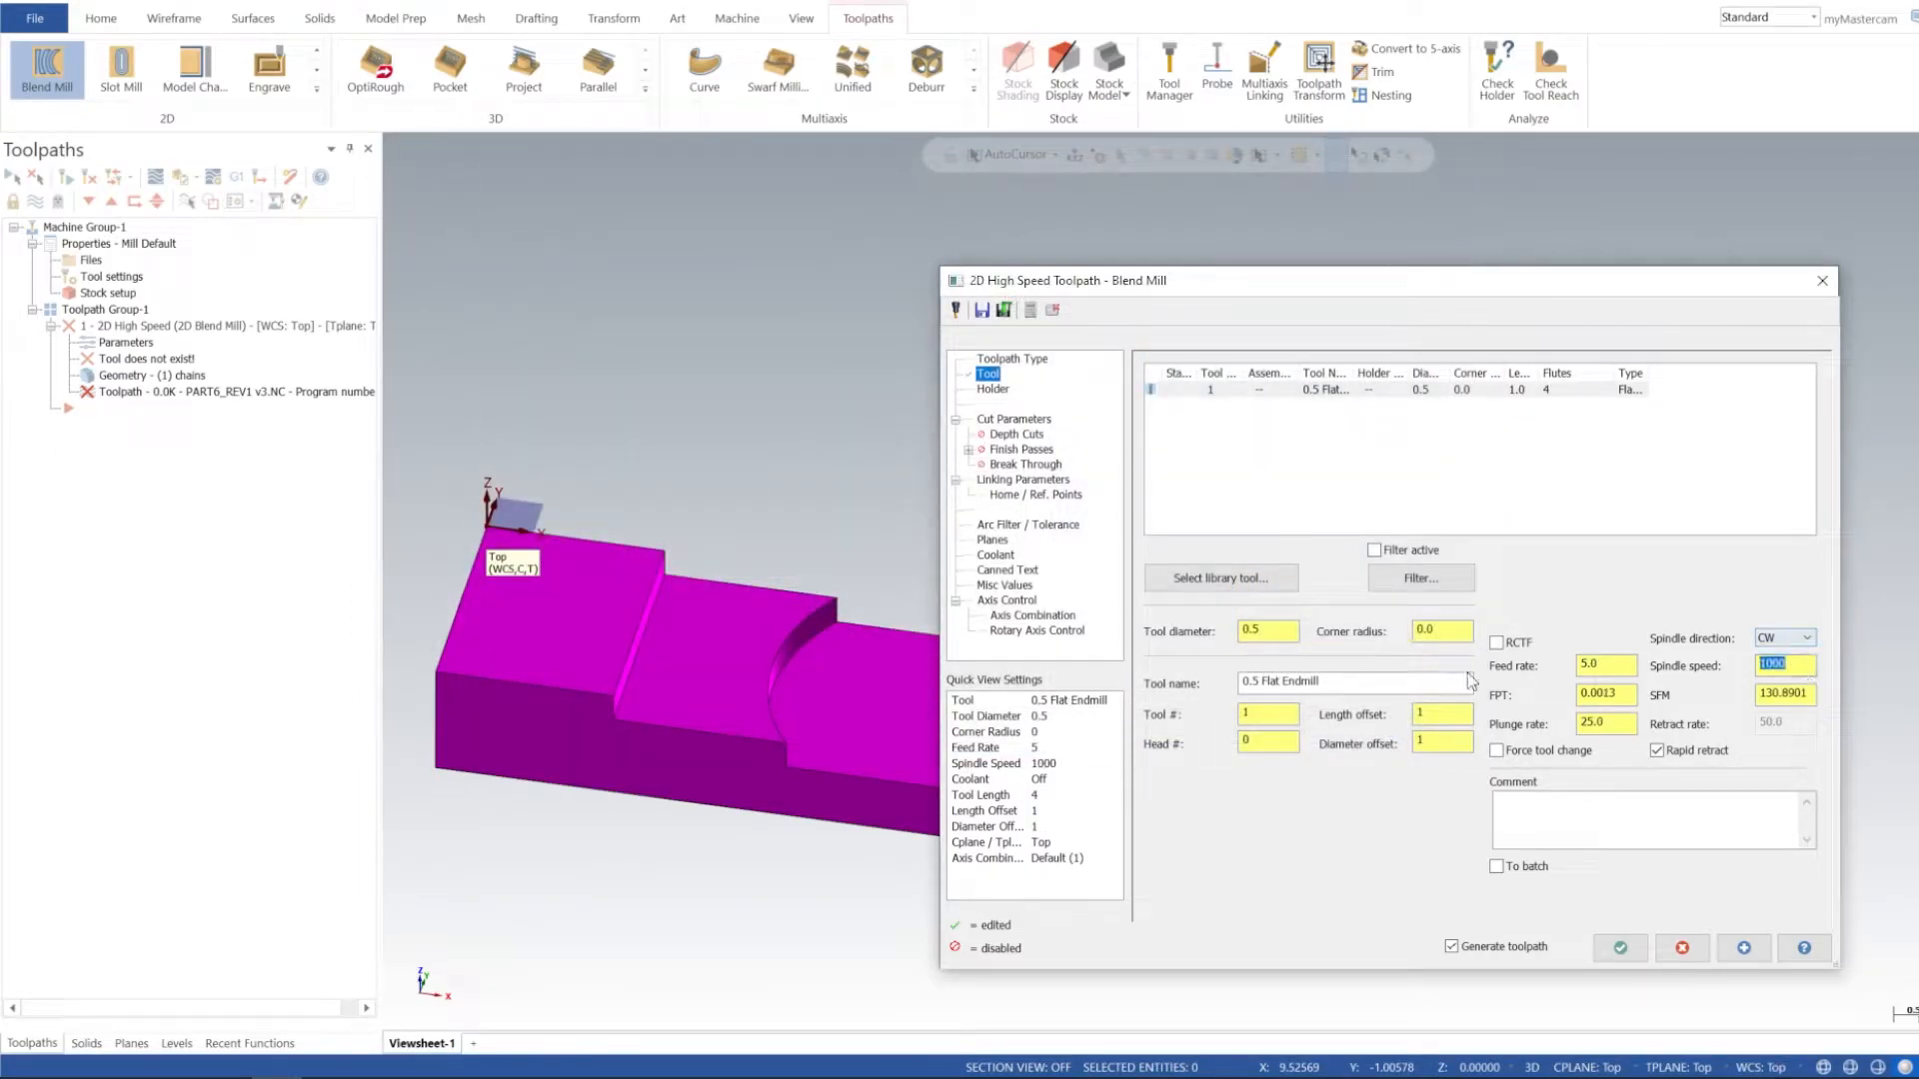
pyautogui.write('700')
pyautogui.click(1605, 665)
pyautogui.write('60')
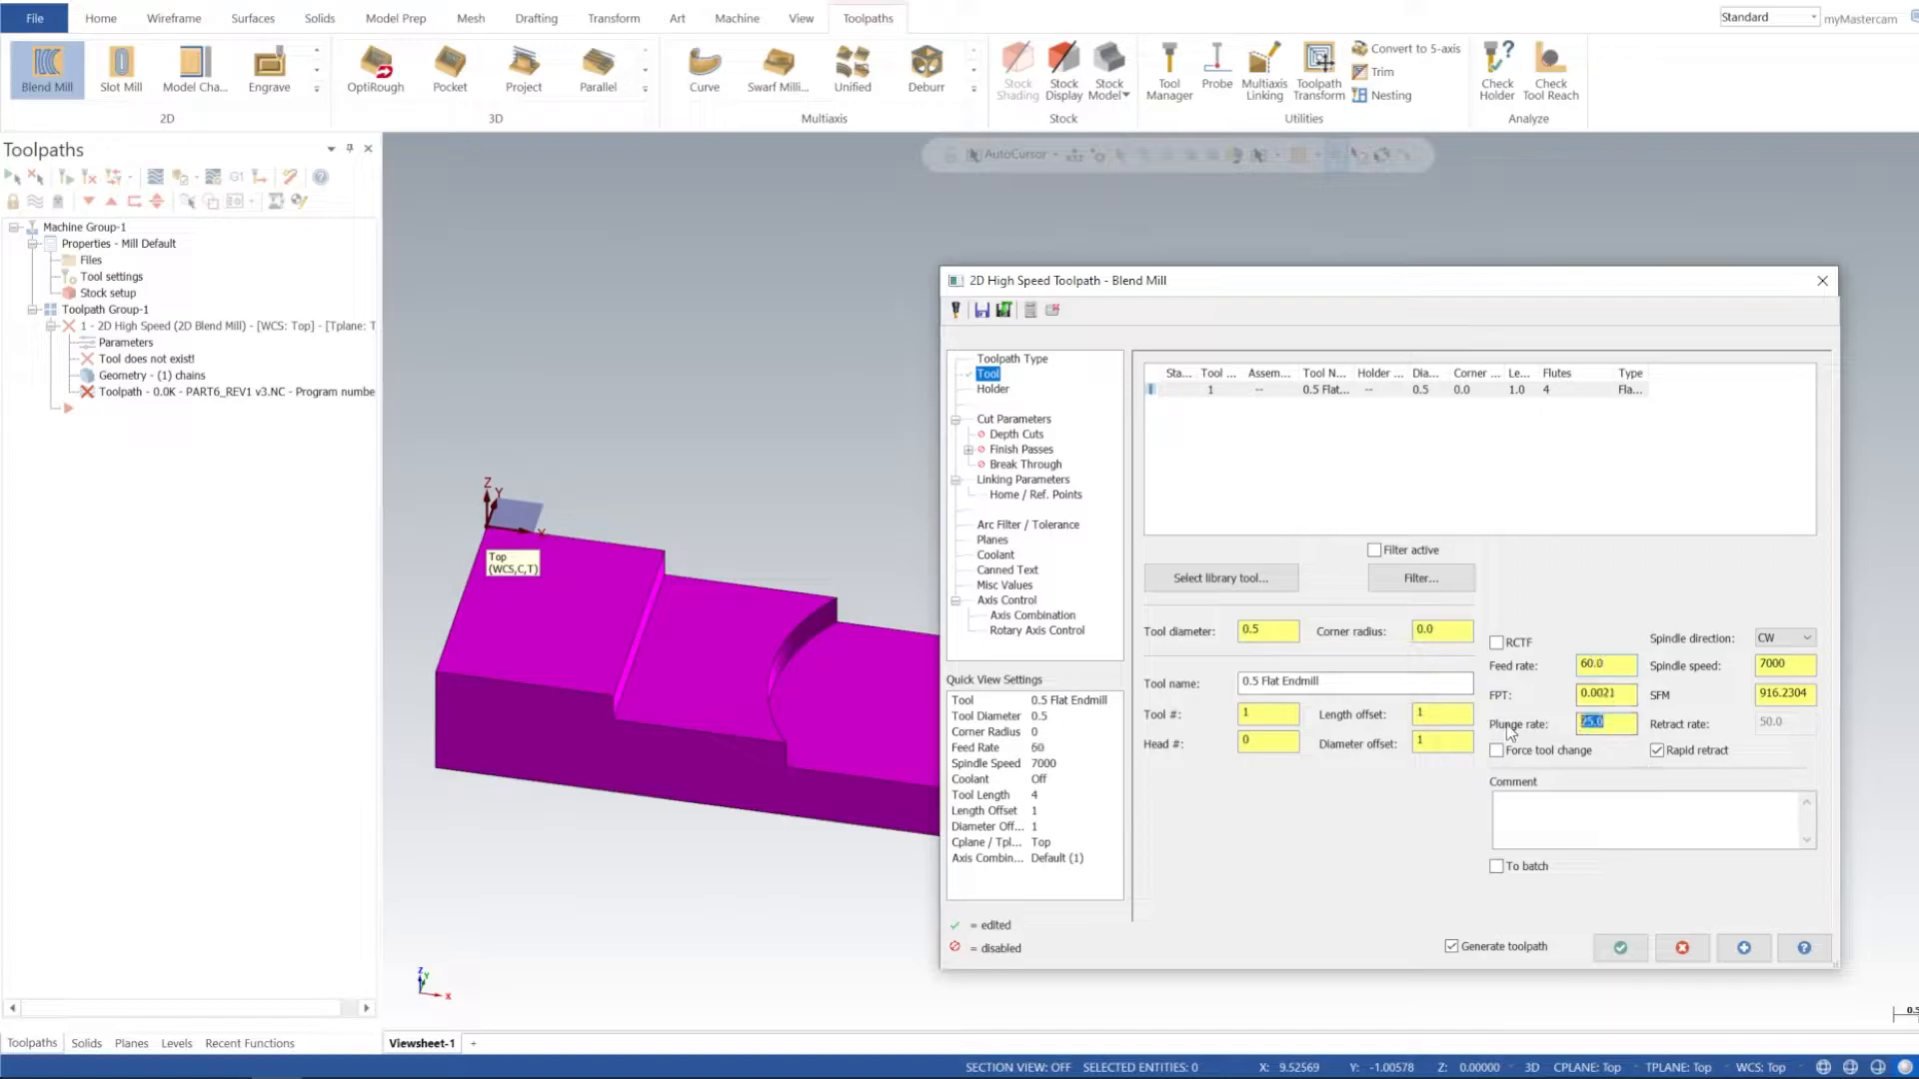
pyautogui.write('100')
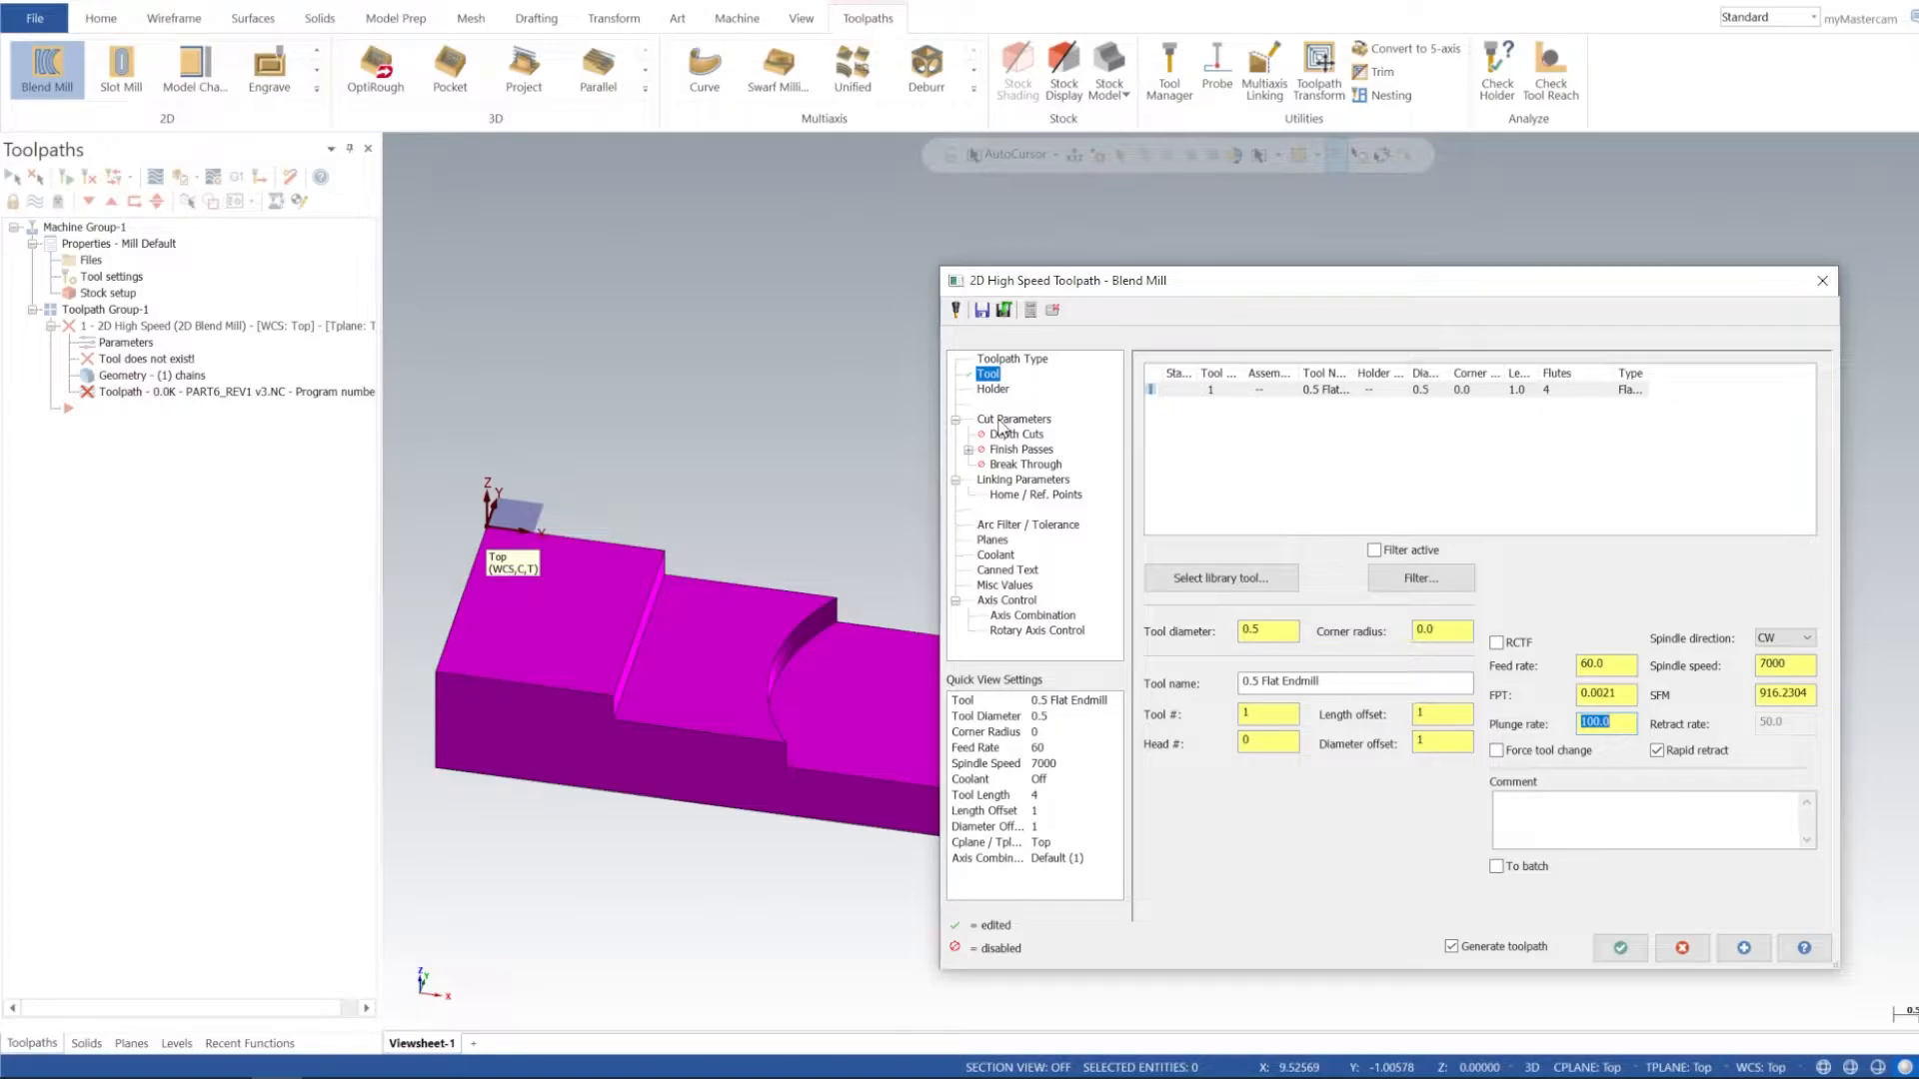
# - Set cut parameters to Left compensation, 50% max stepover, 60 first-pass feed, zero wall and floor stock
pyautogui.click(1014, 418)
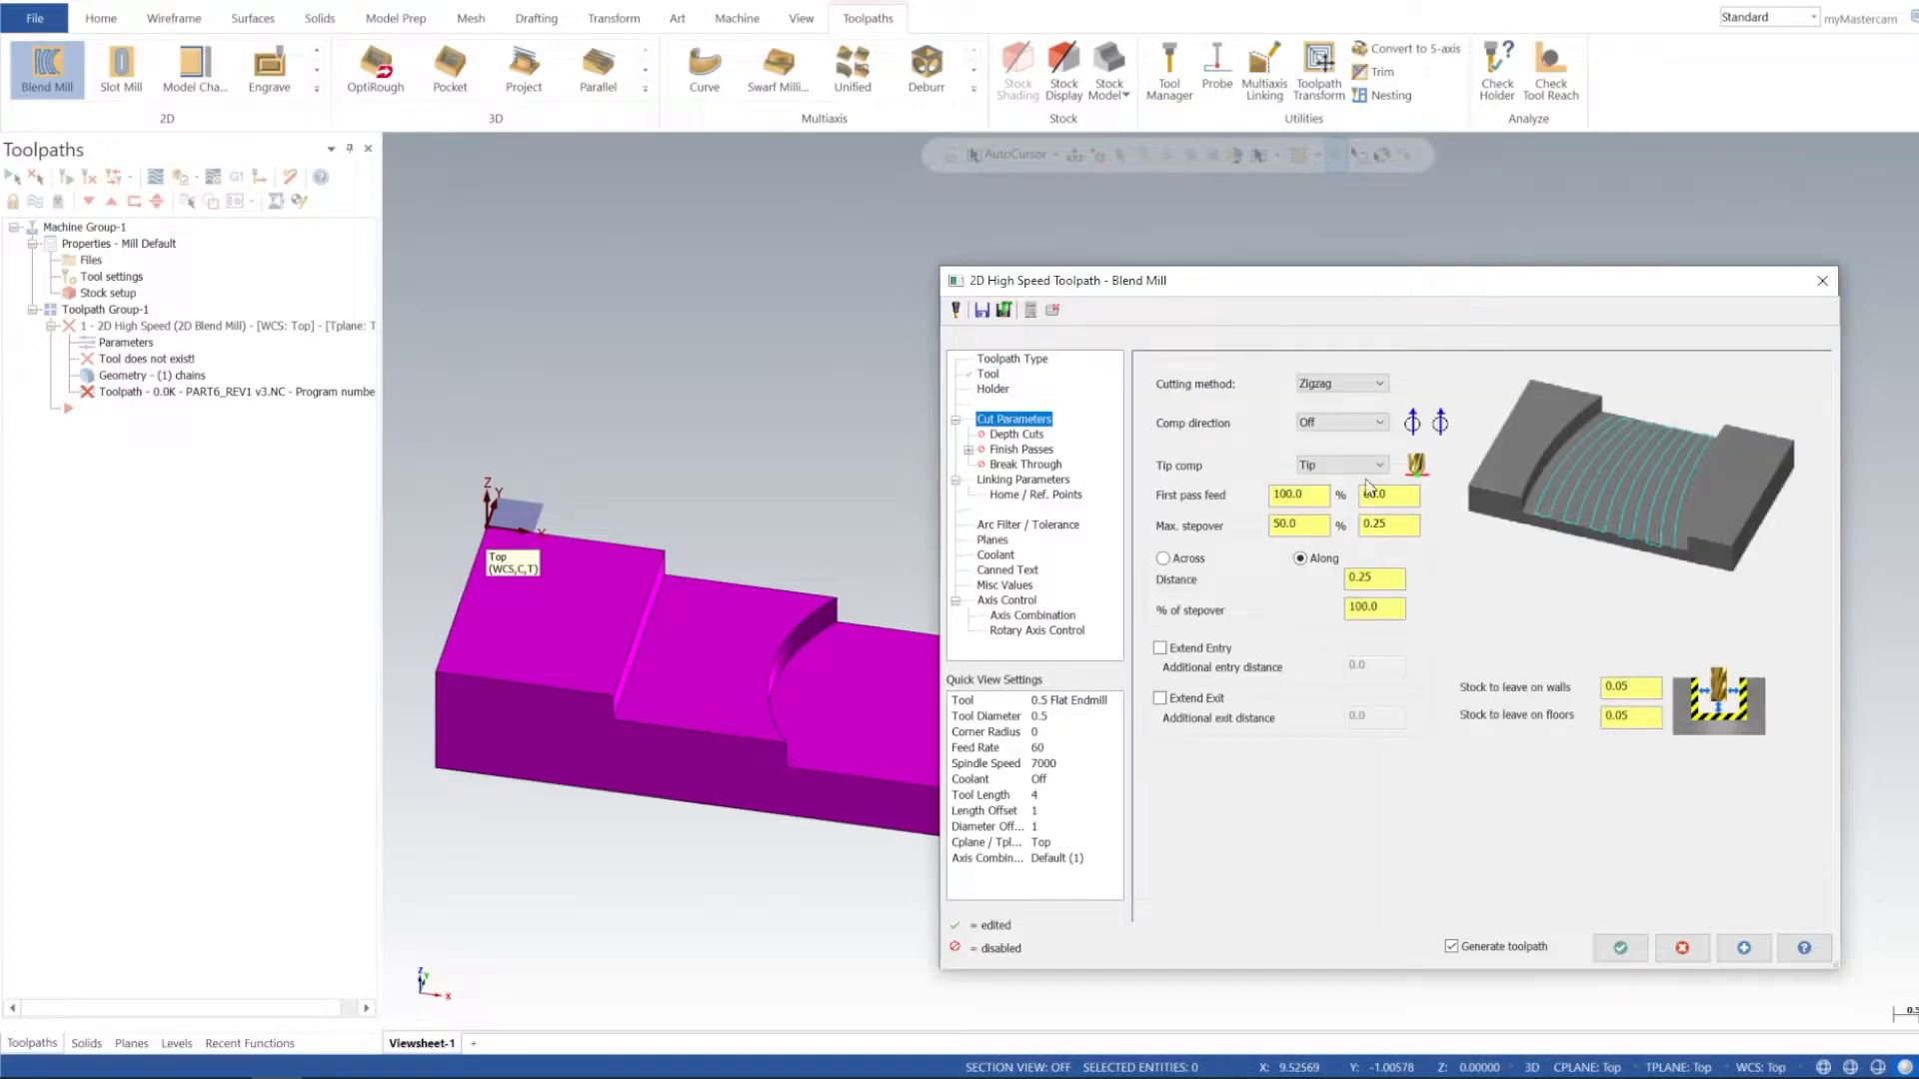
pyautogui.click(1375, 384)
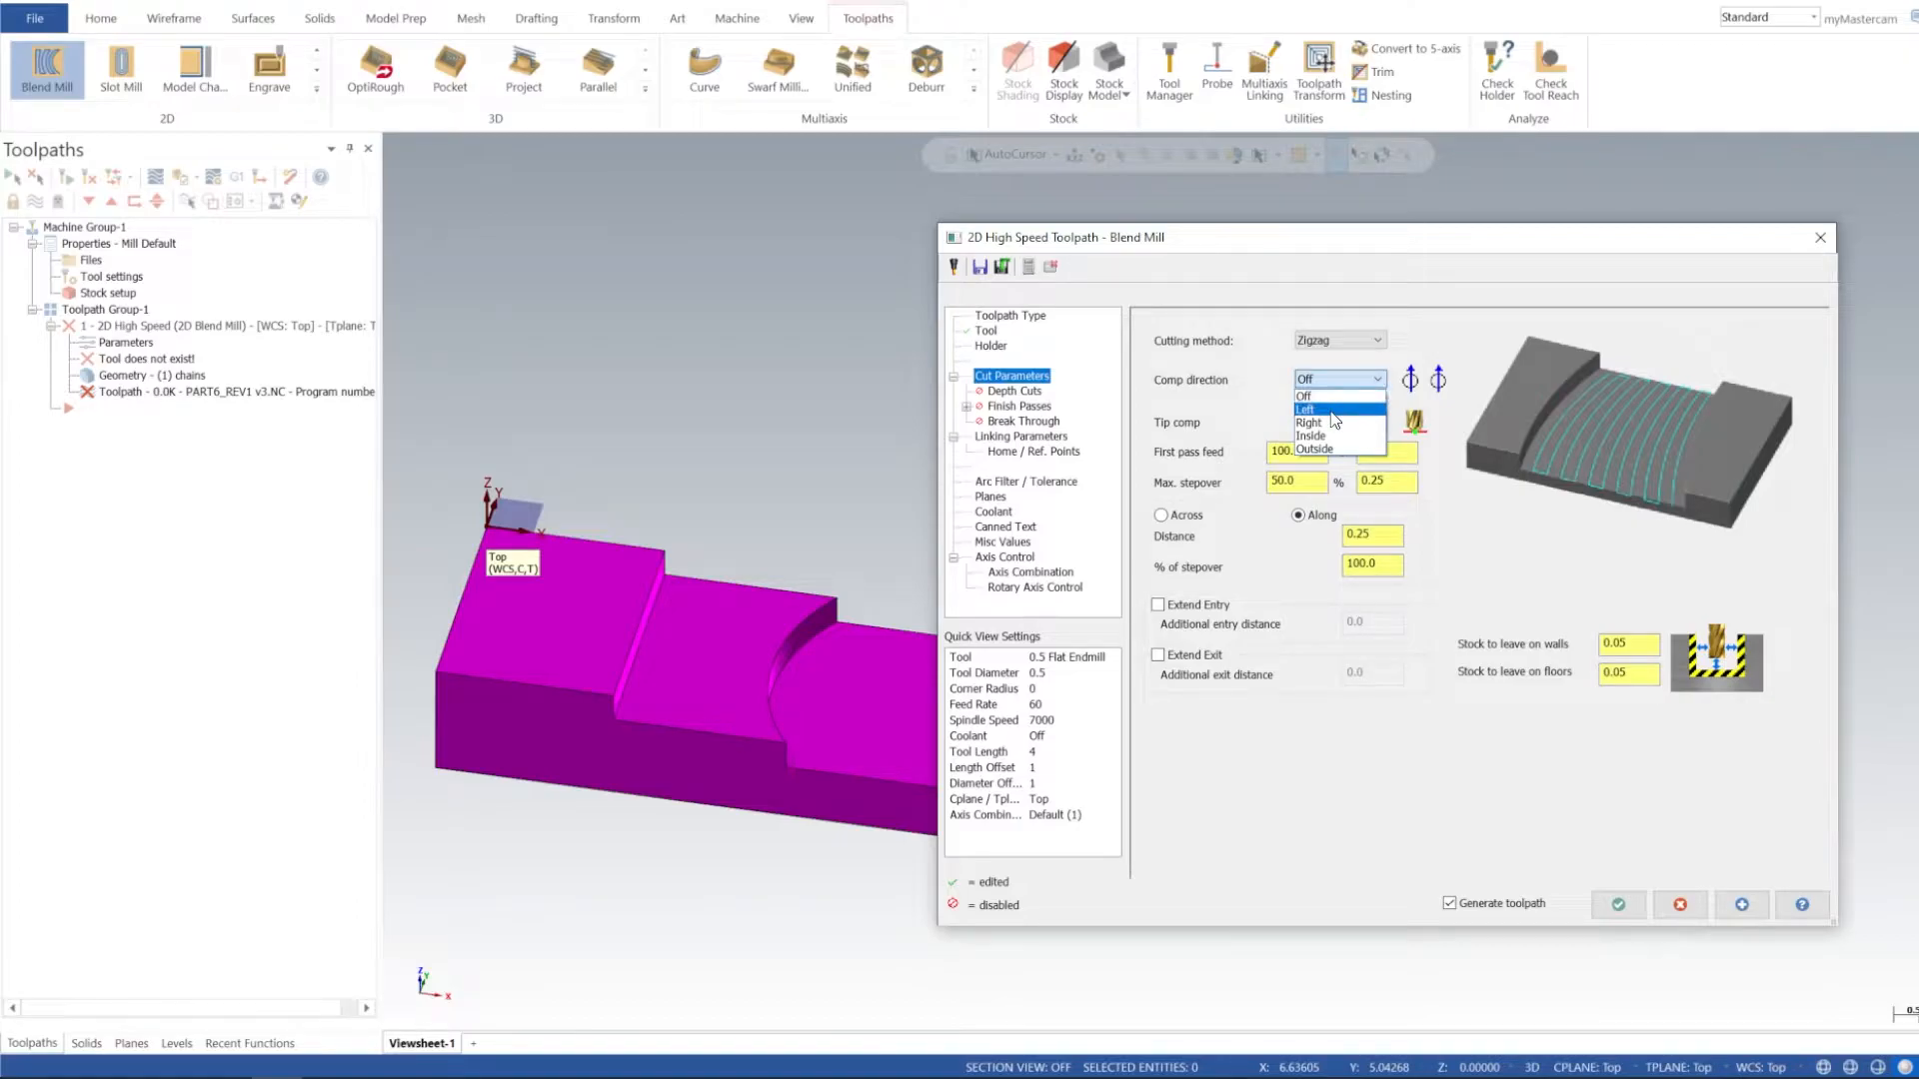
pyautogui.click(1308, 408)
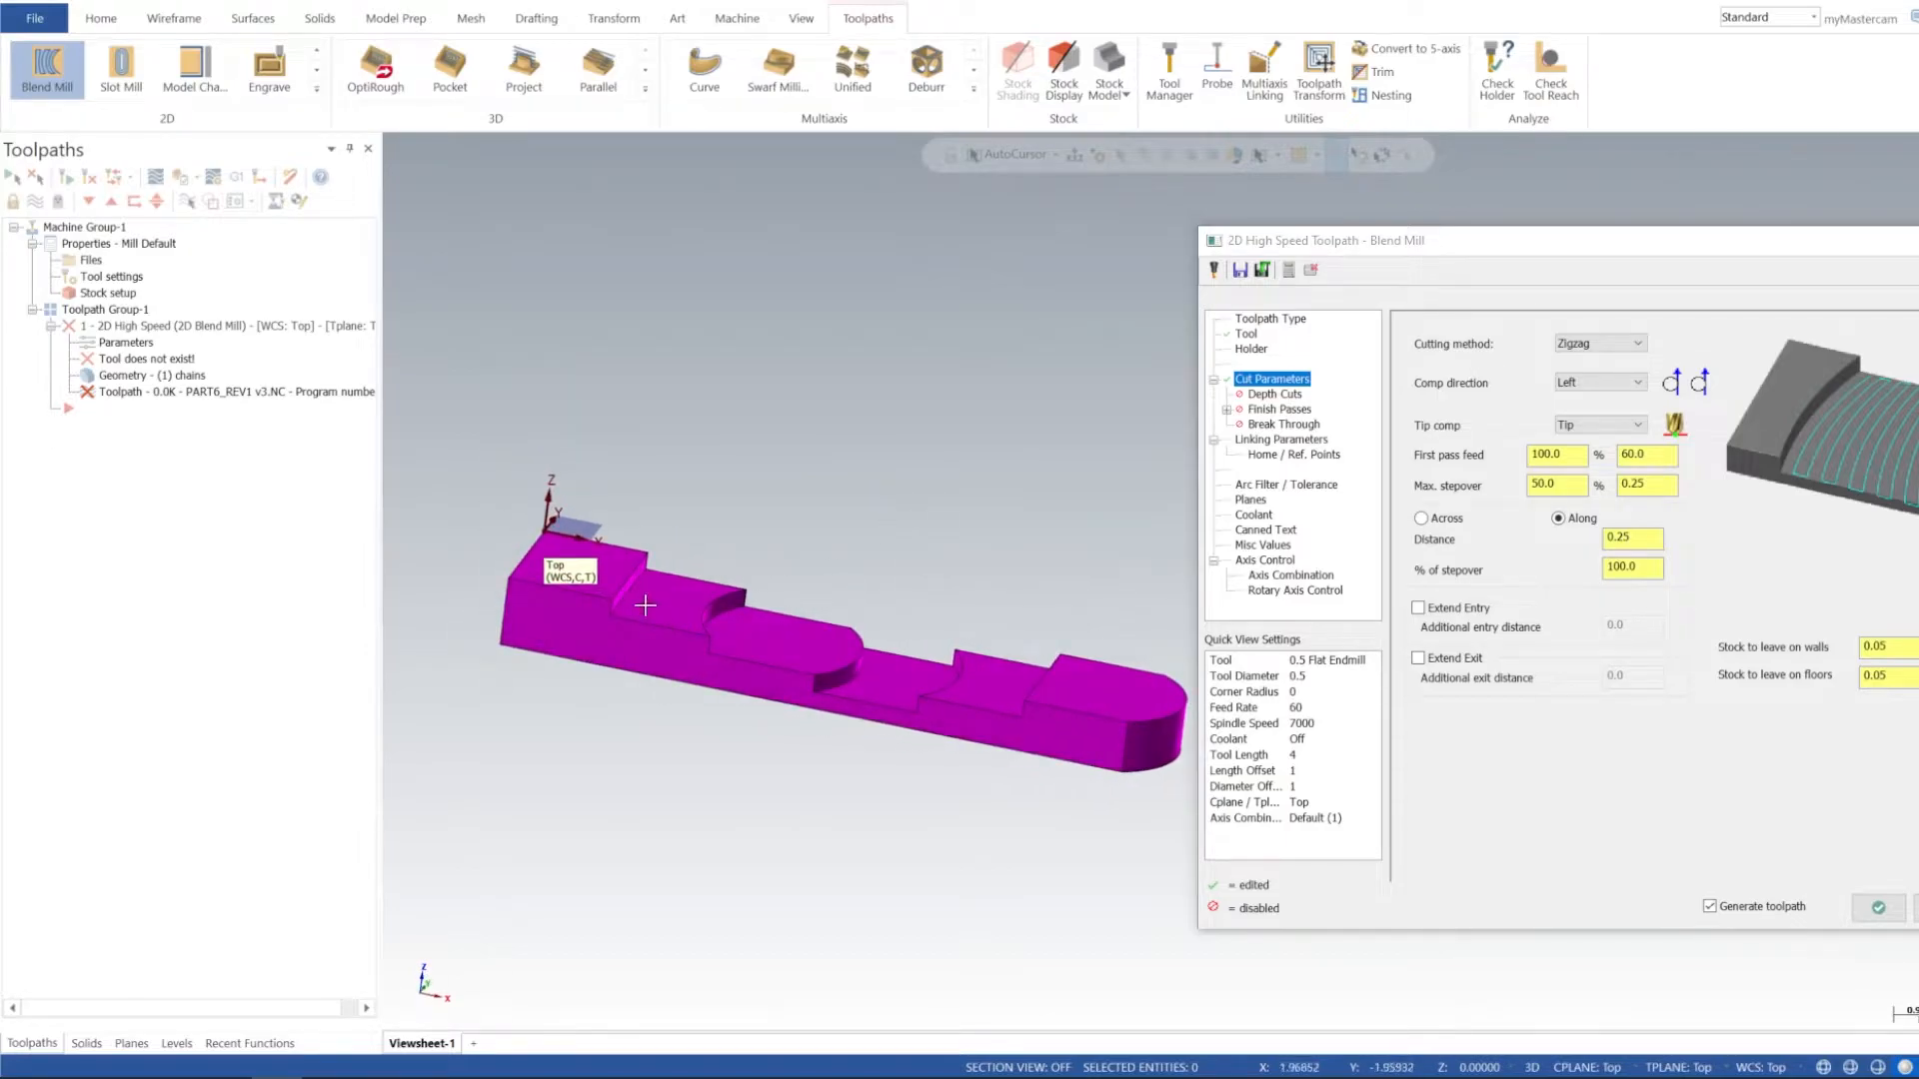
pyautogui.moveTo(1099, 695)
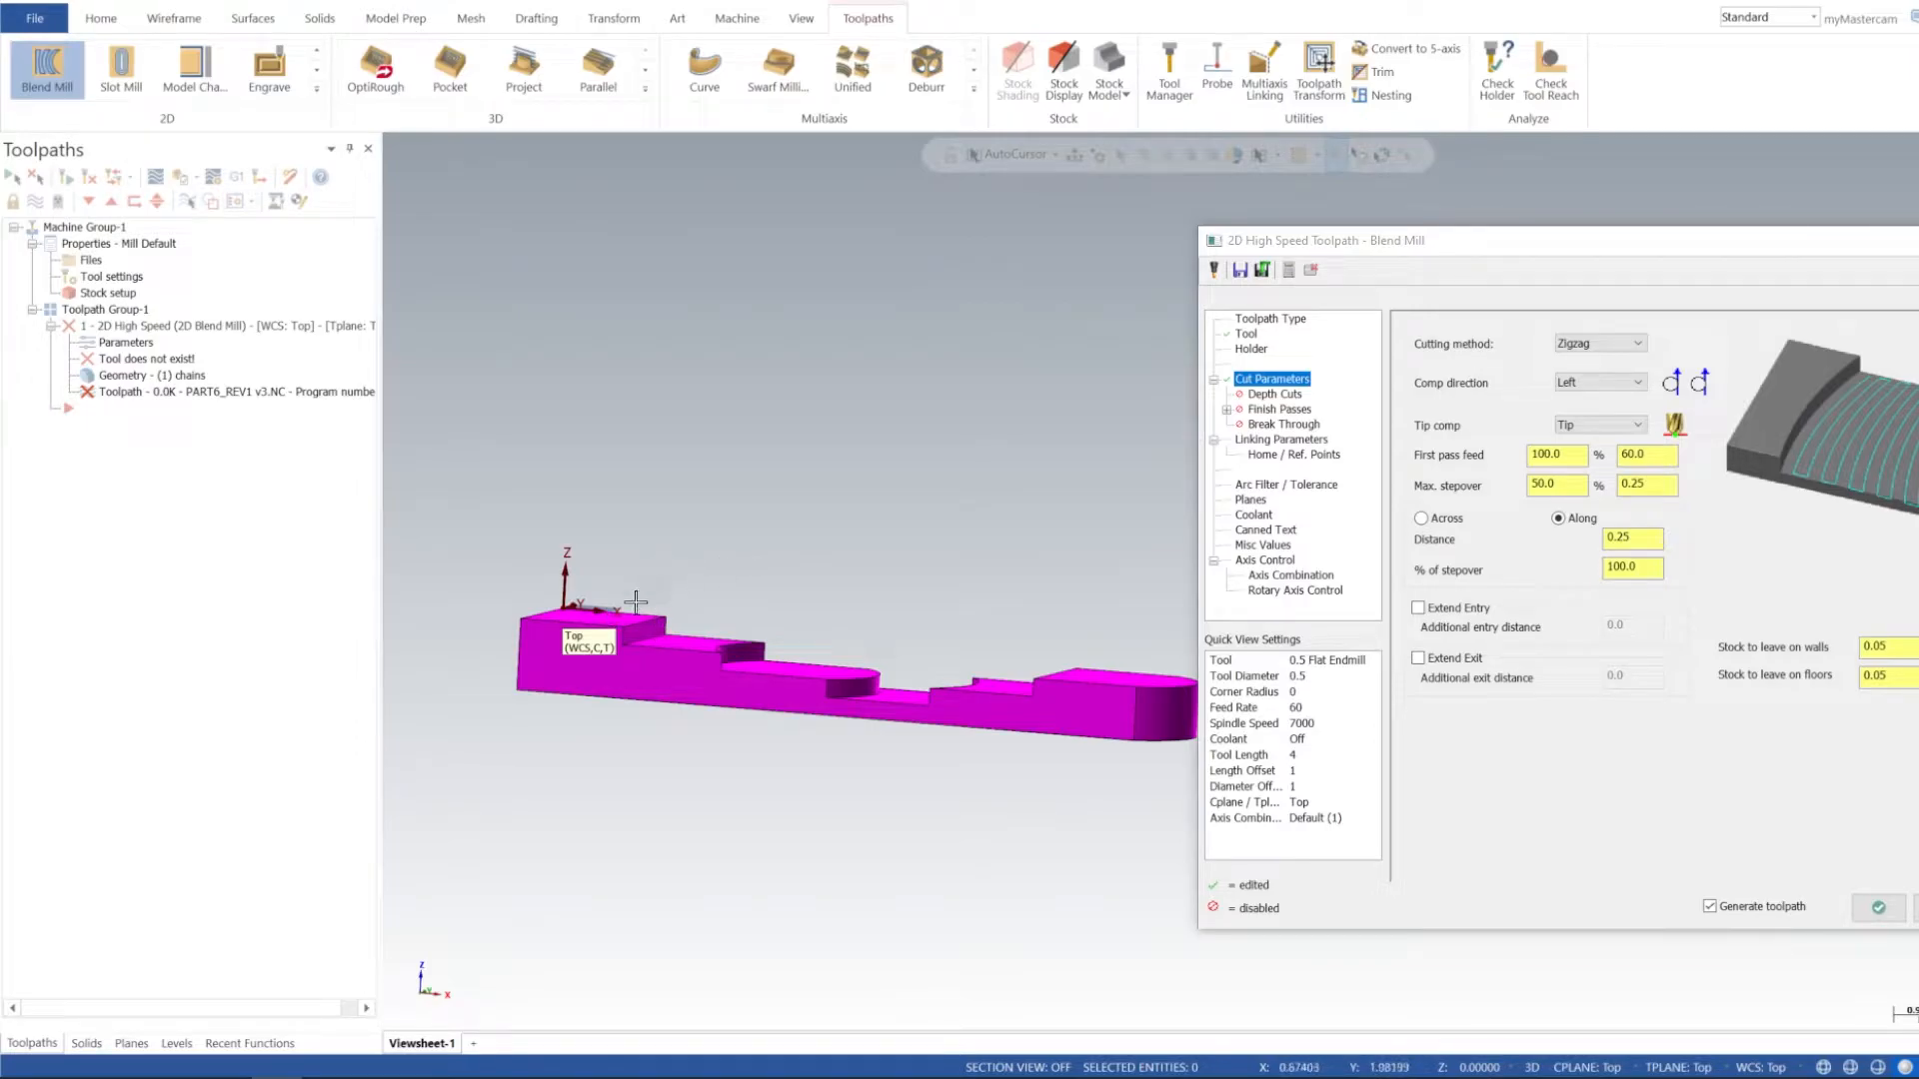
pyautogui.moveTo(991, 585)
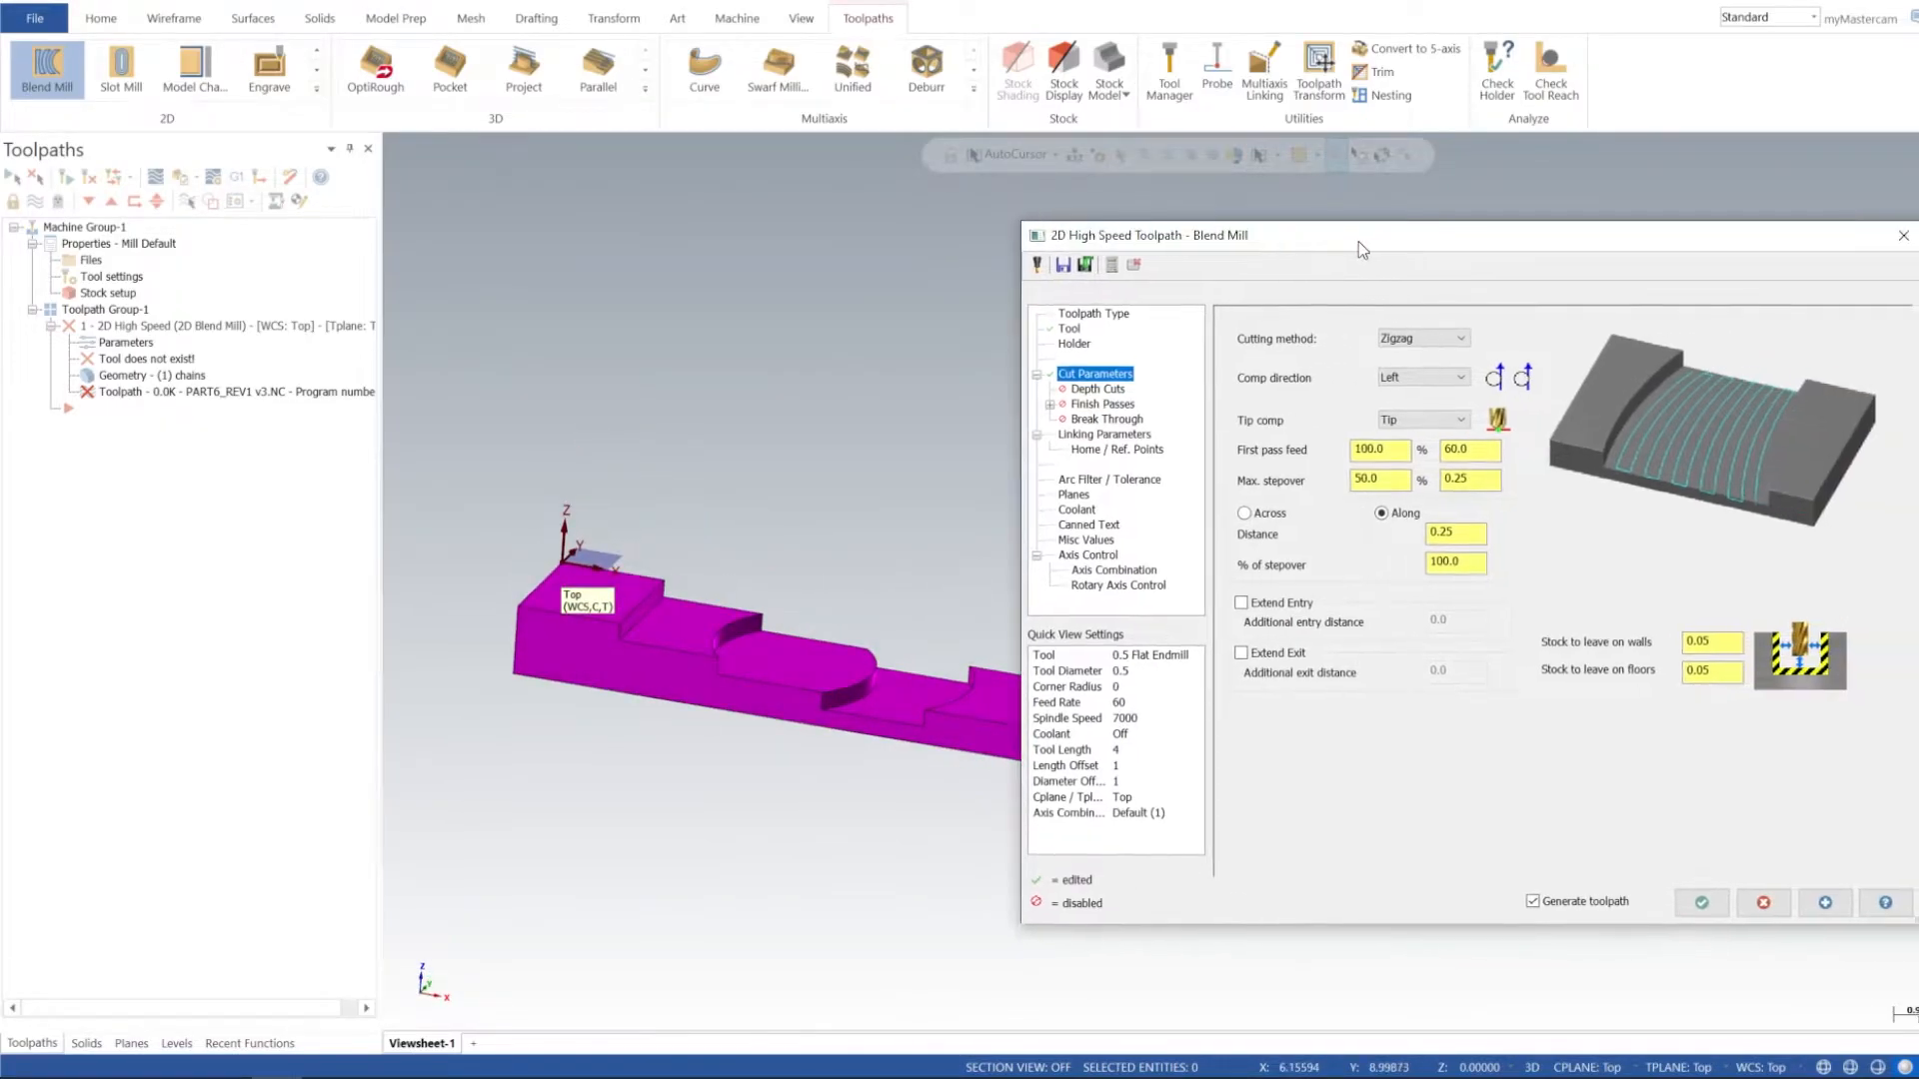
pyautogui.click(1711, 642)
pyautogui.write('0')
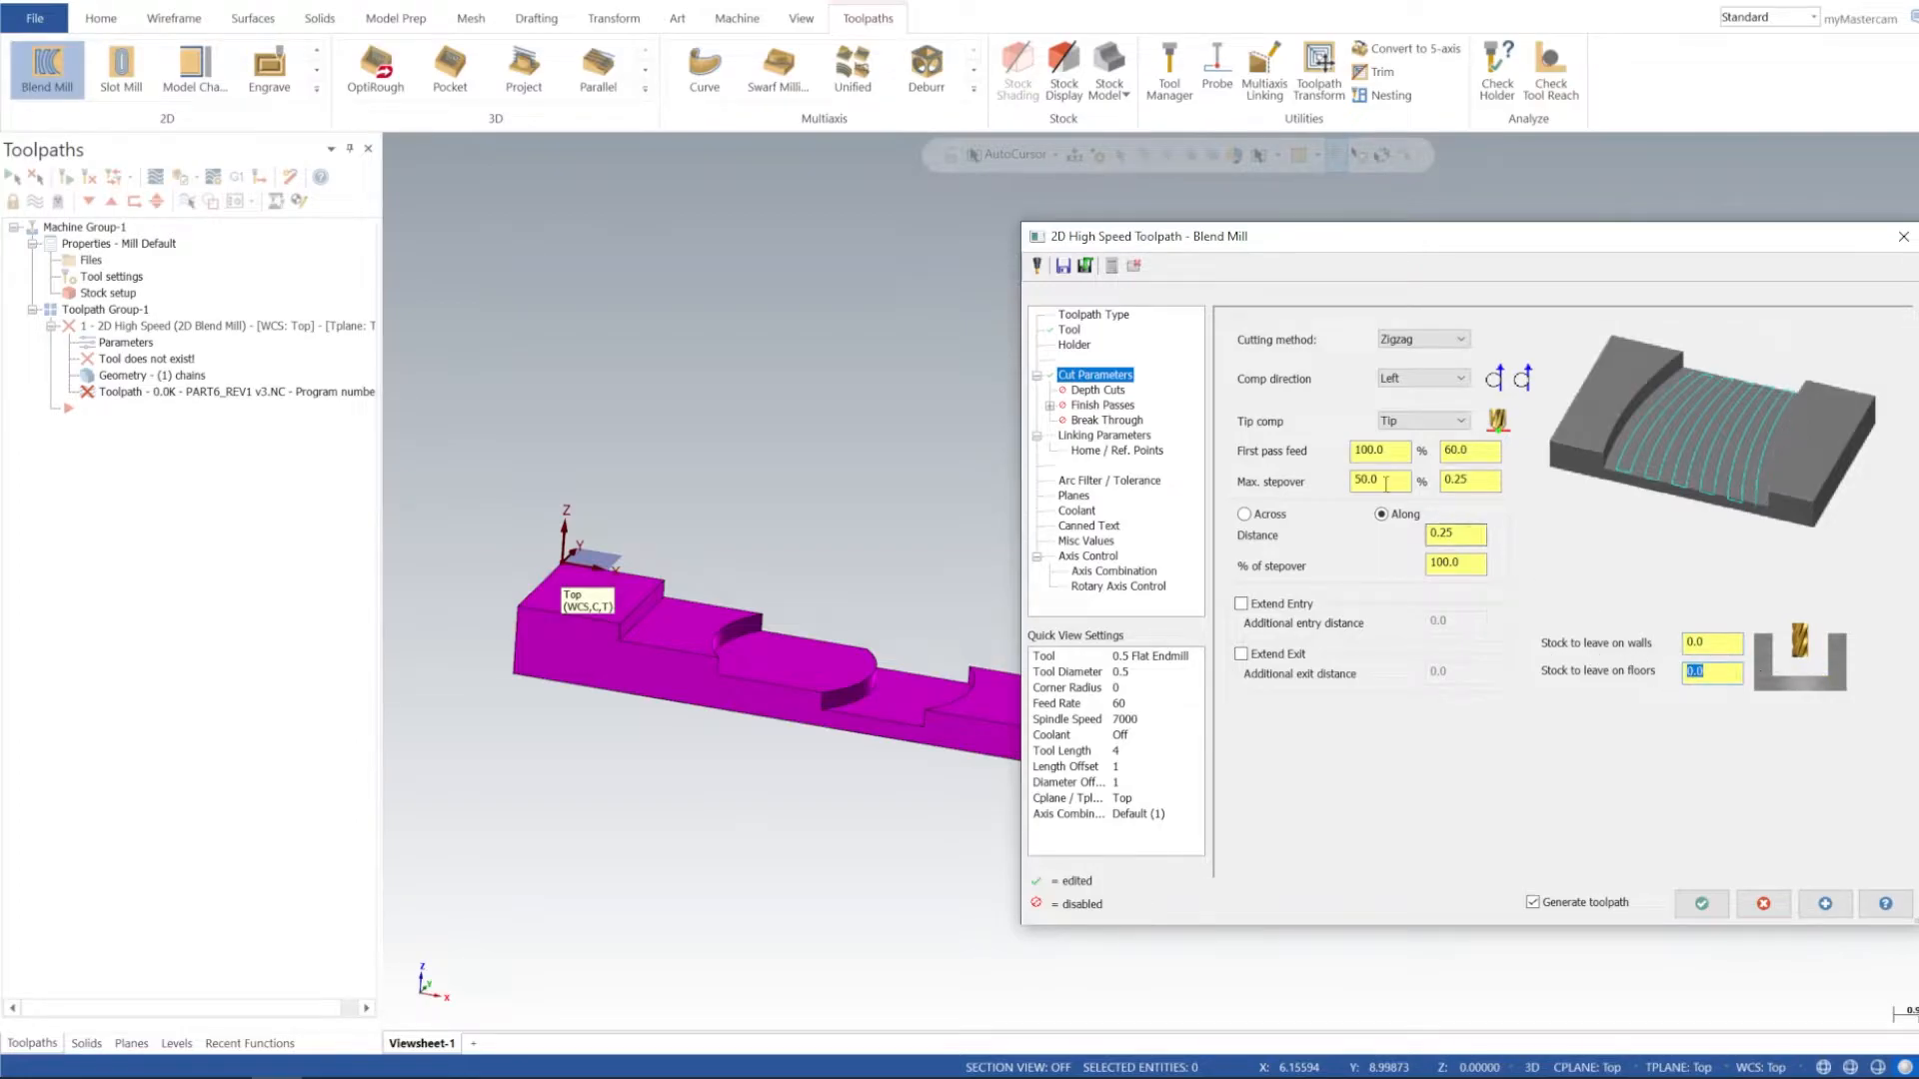
pyautogui.click(1377, 480)
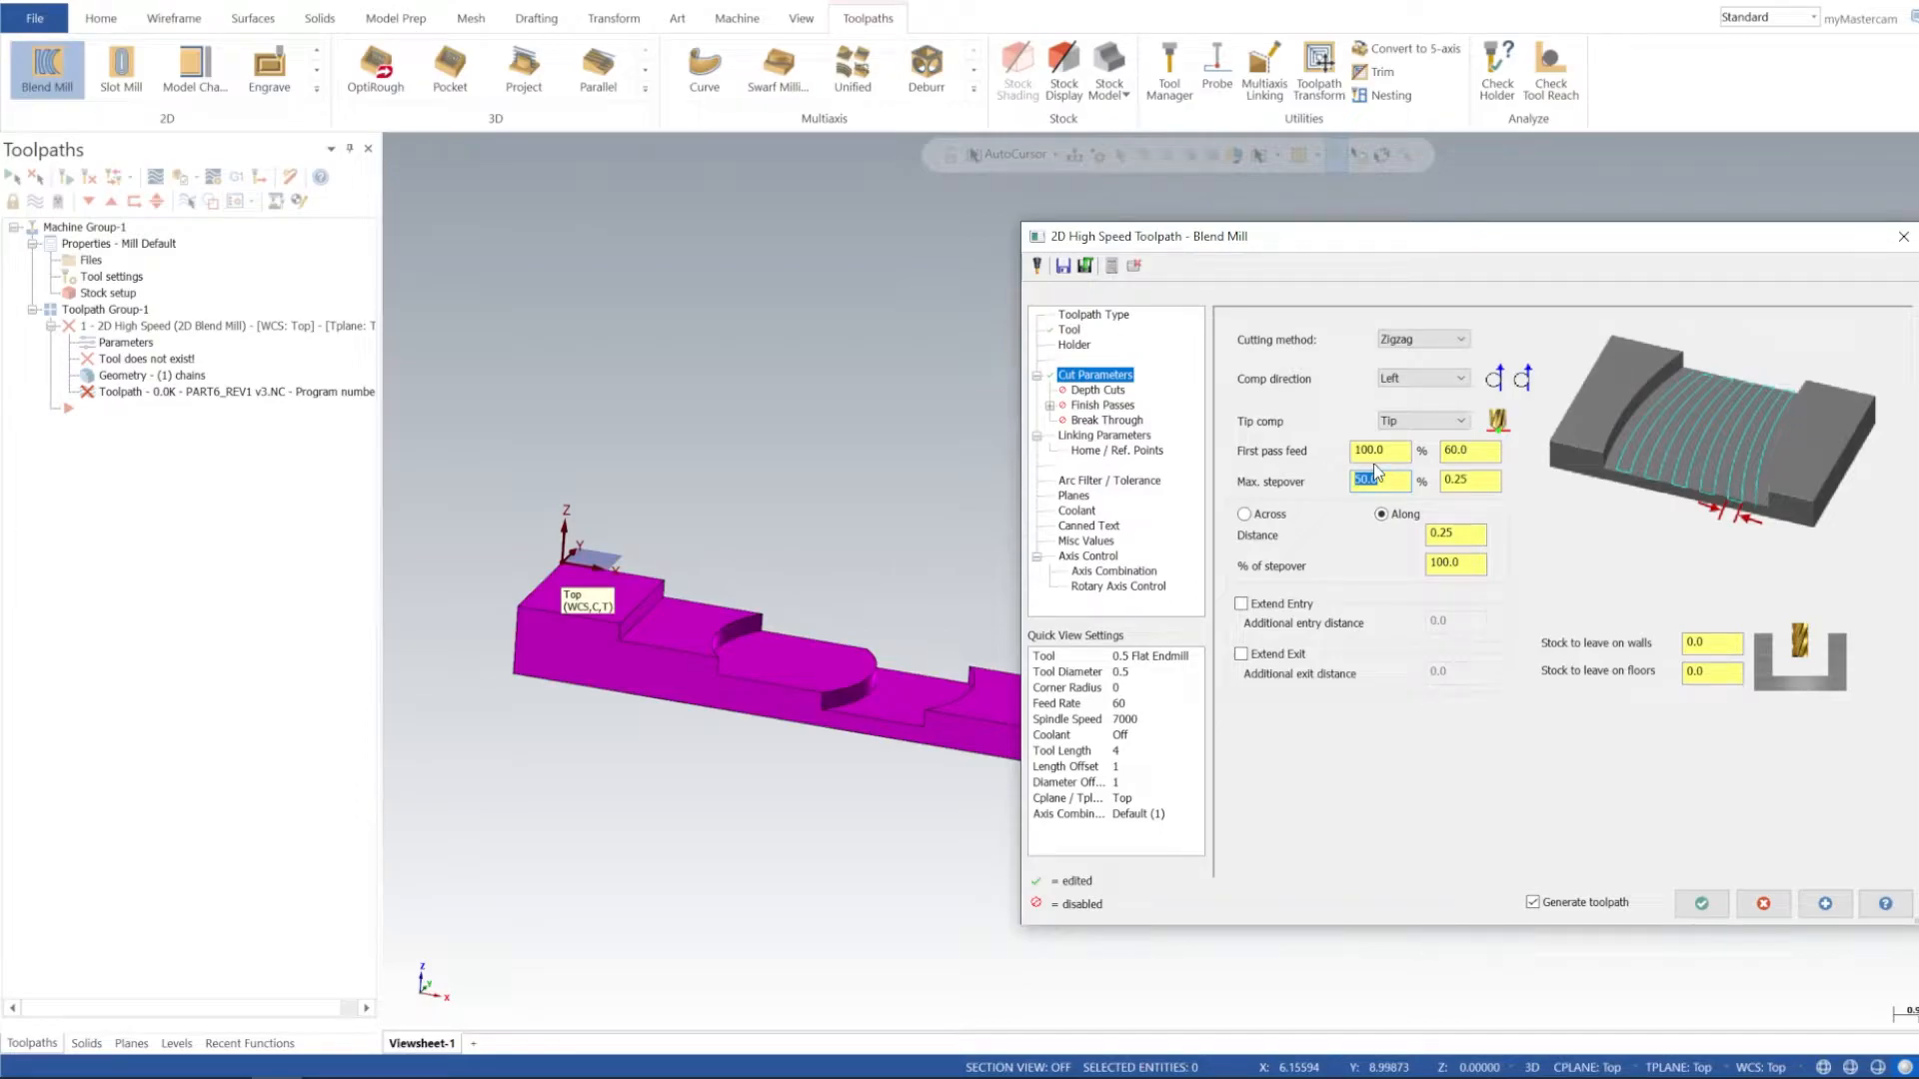
pyautogui.click(1379, 450)
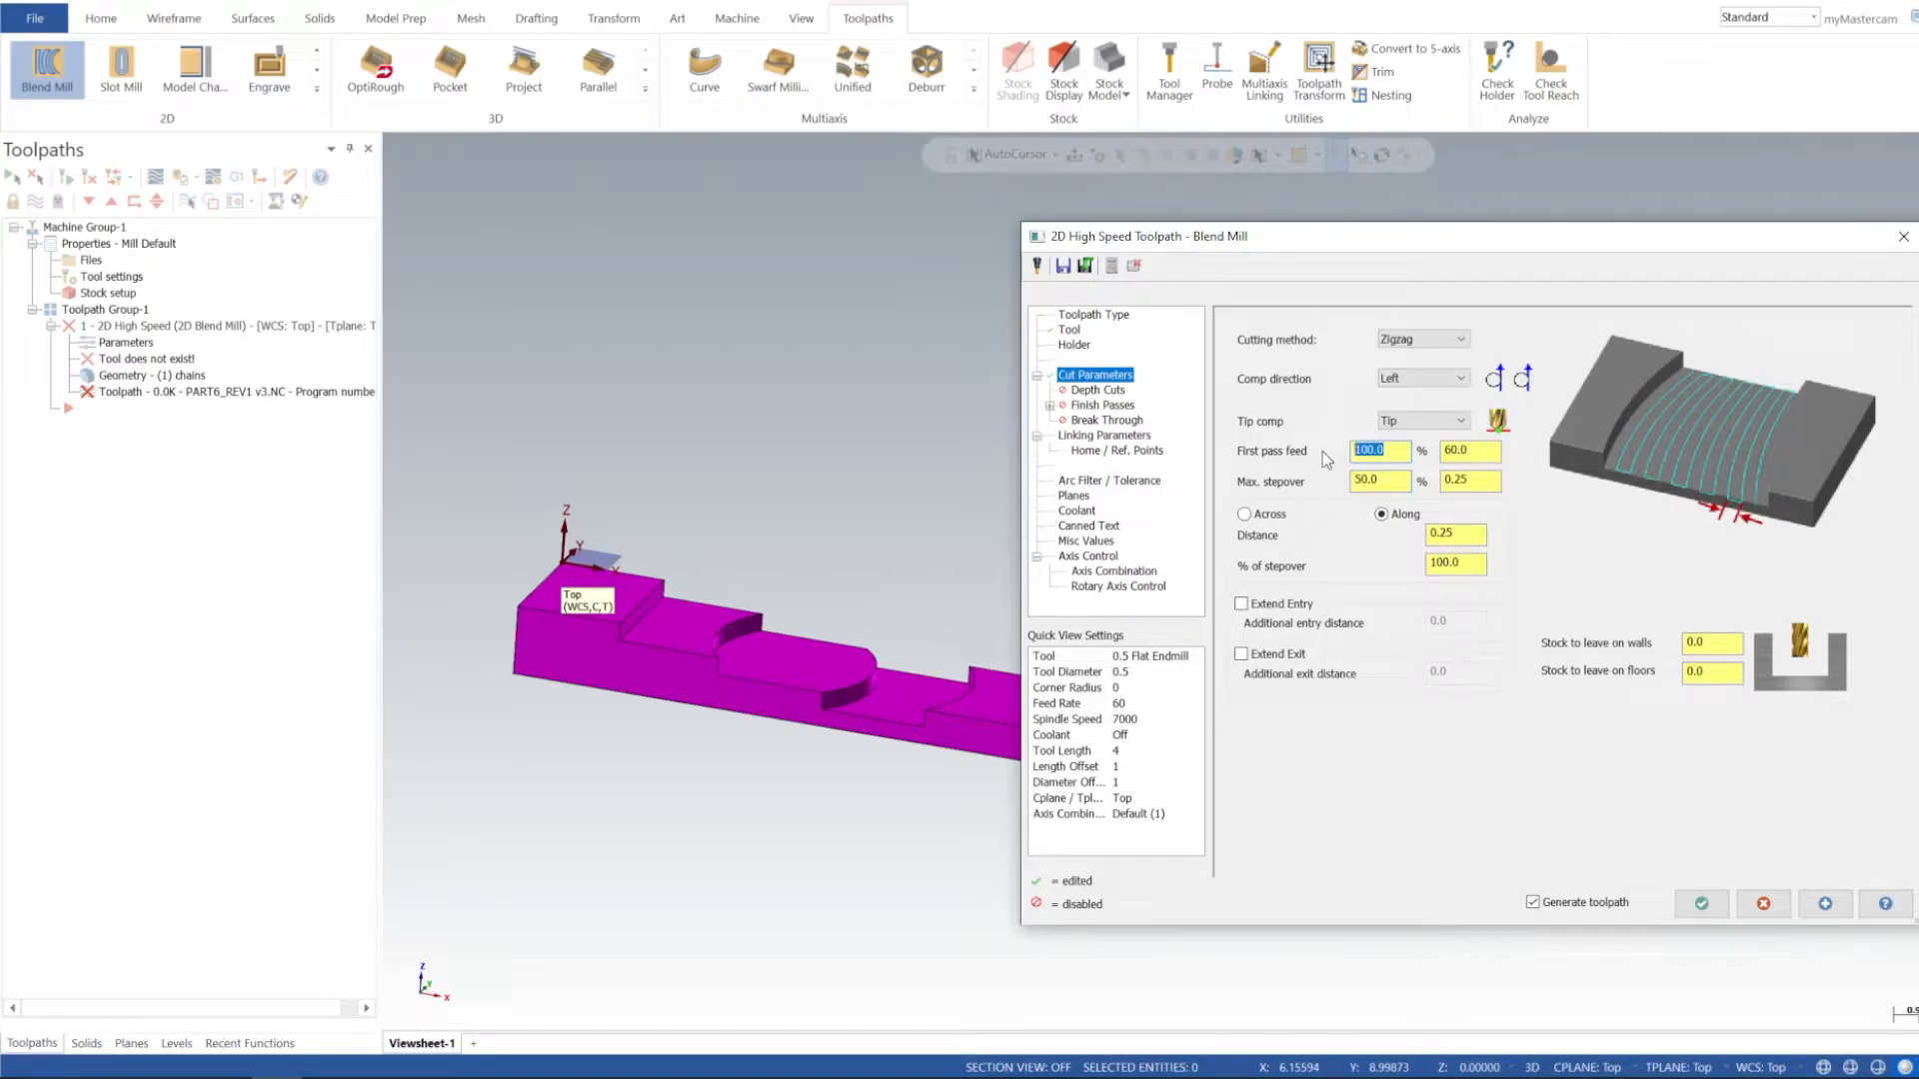
pyautogui.moveTo(1367, 639)
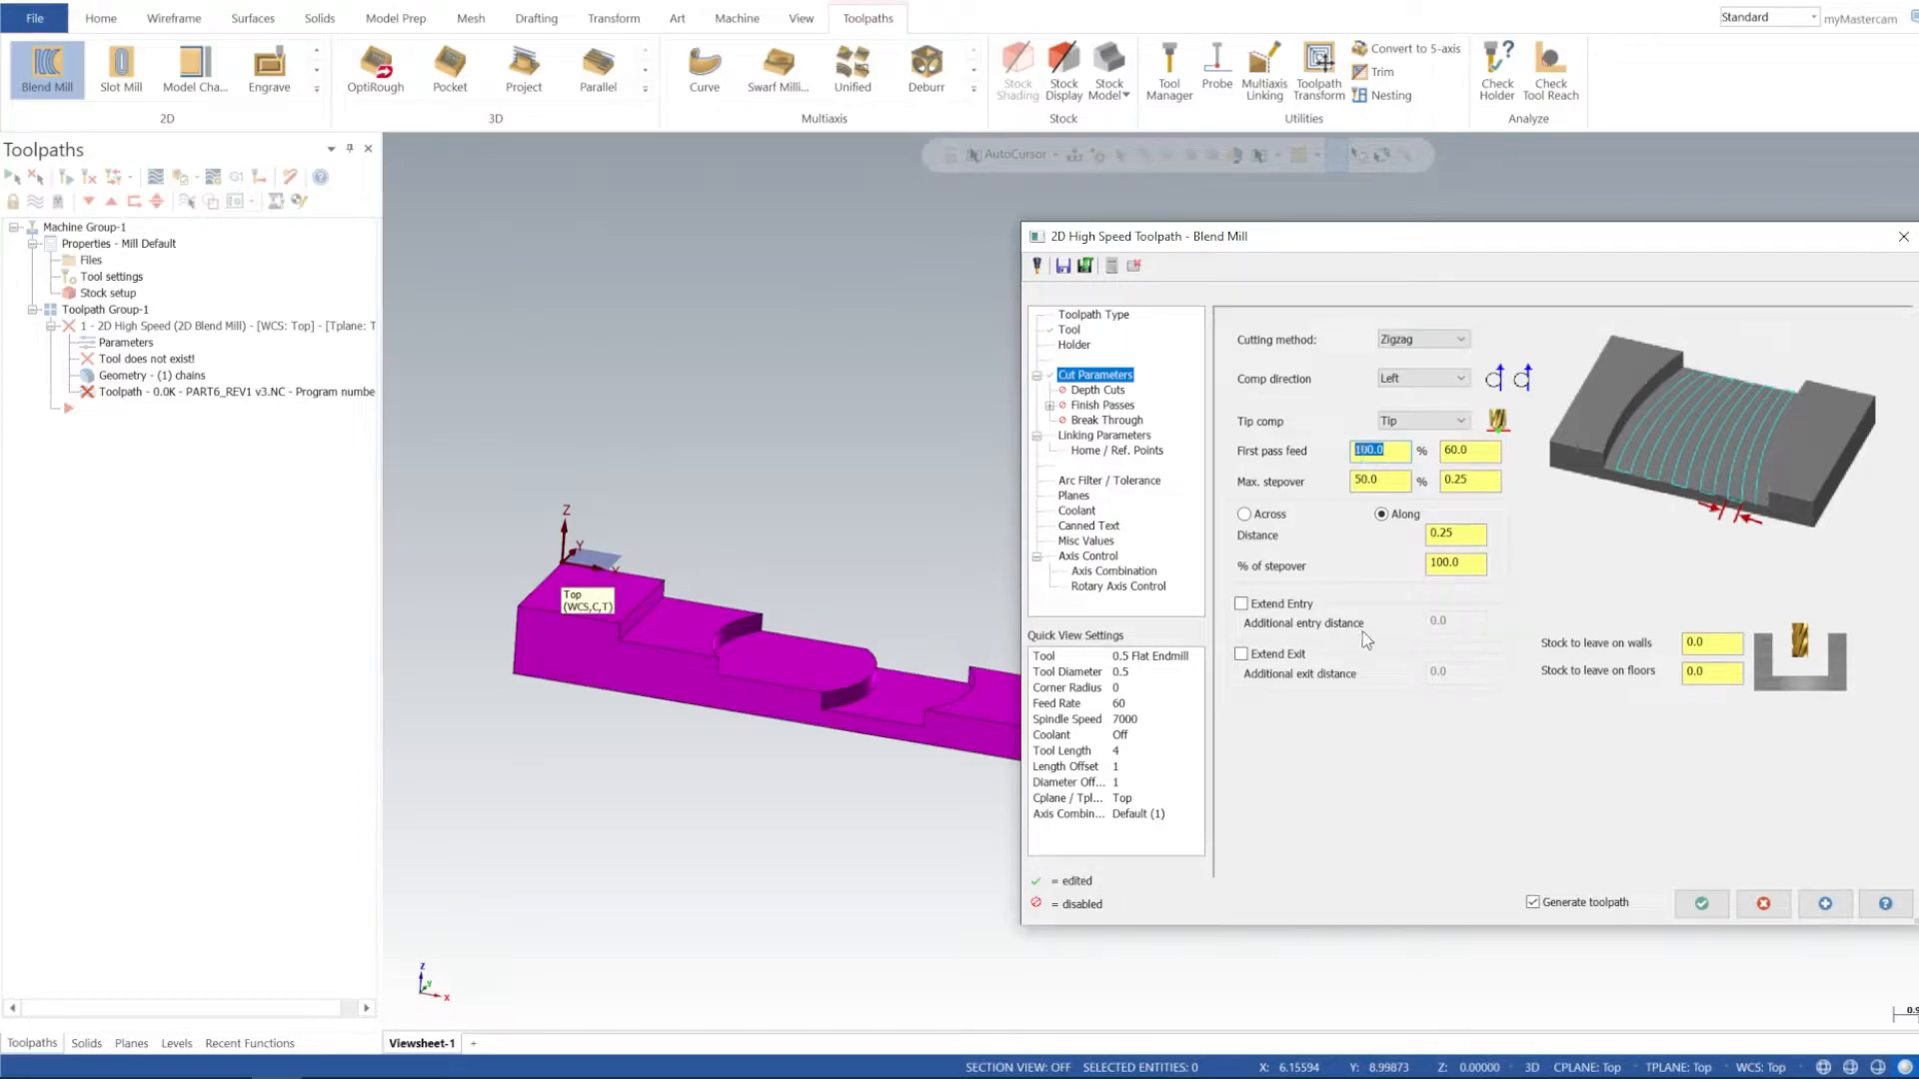
pyautogui.moveTo(1098, 402)
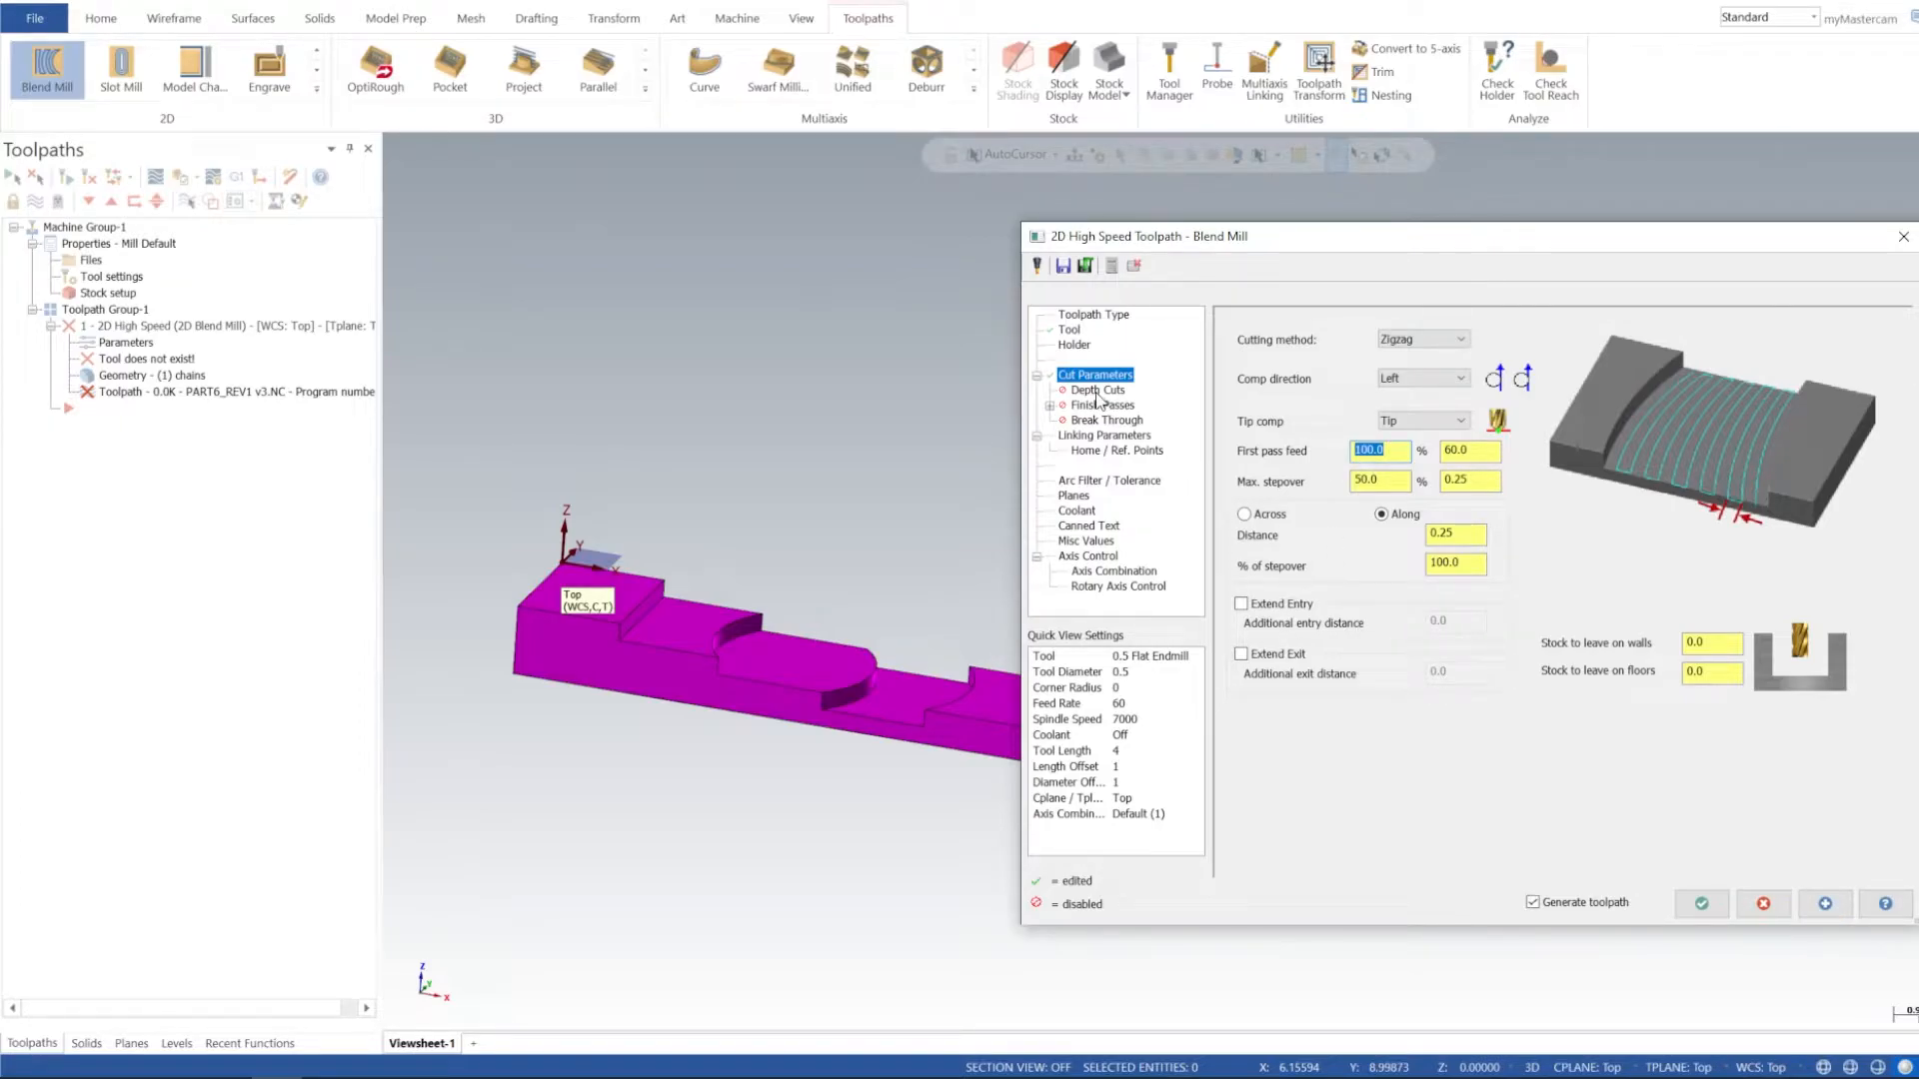
# - Enable one finish pass at 0.05 spacing with Wear compensation type
pyautogui.click(1097, 390)
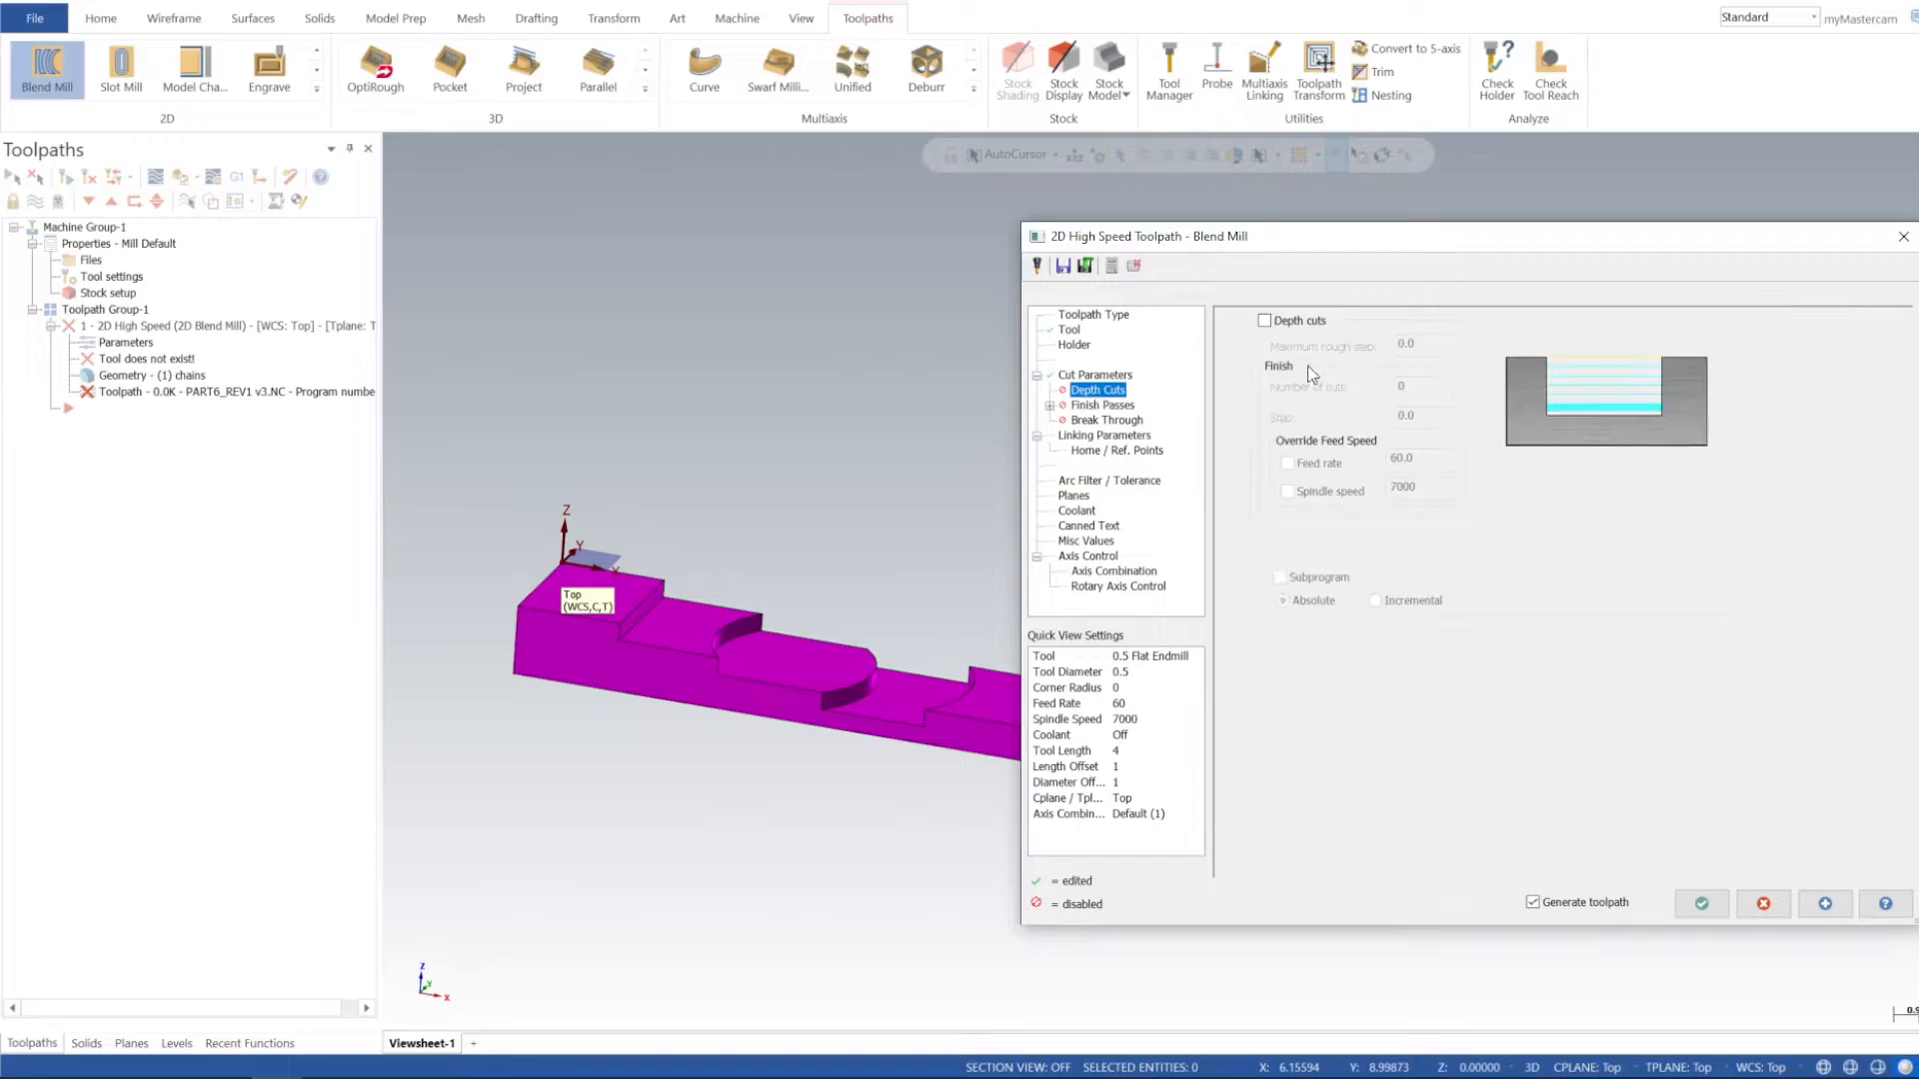
pyautogui.click(1099, 406)
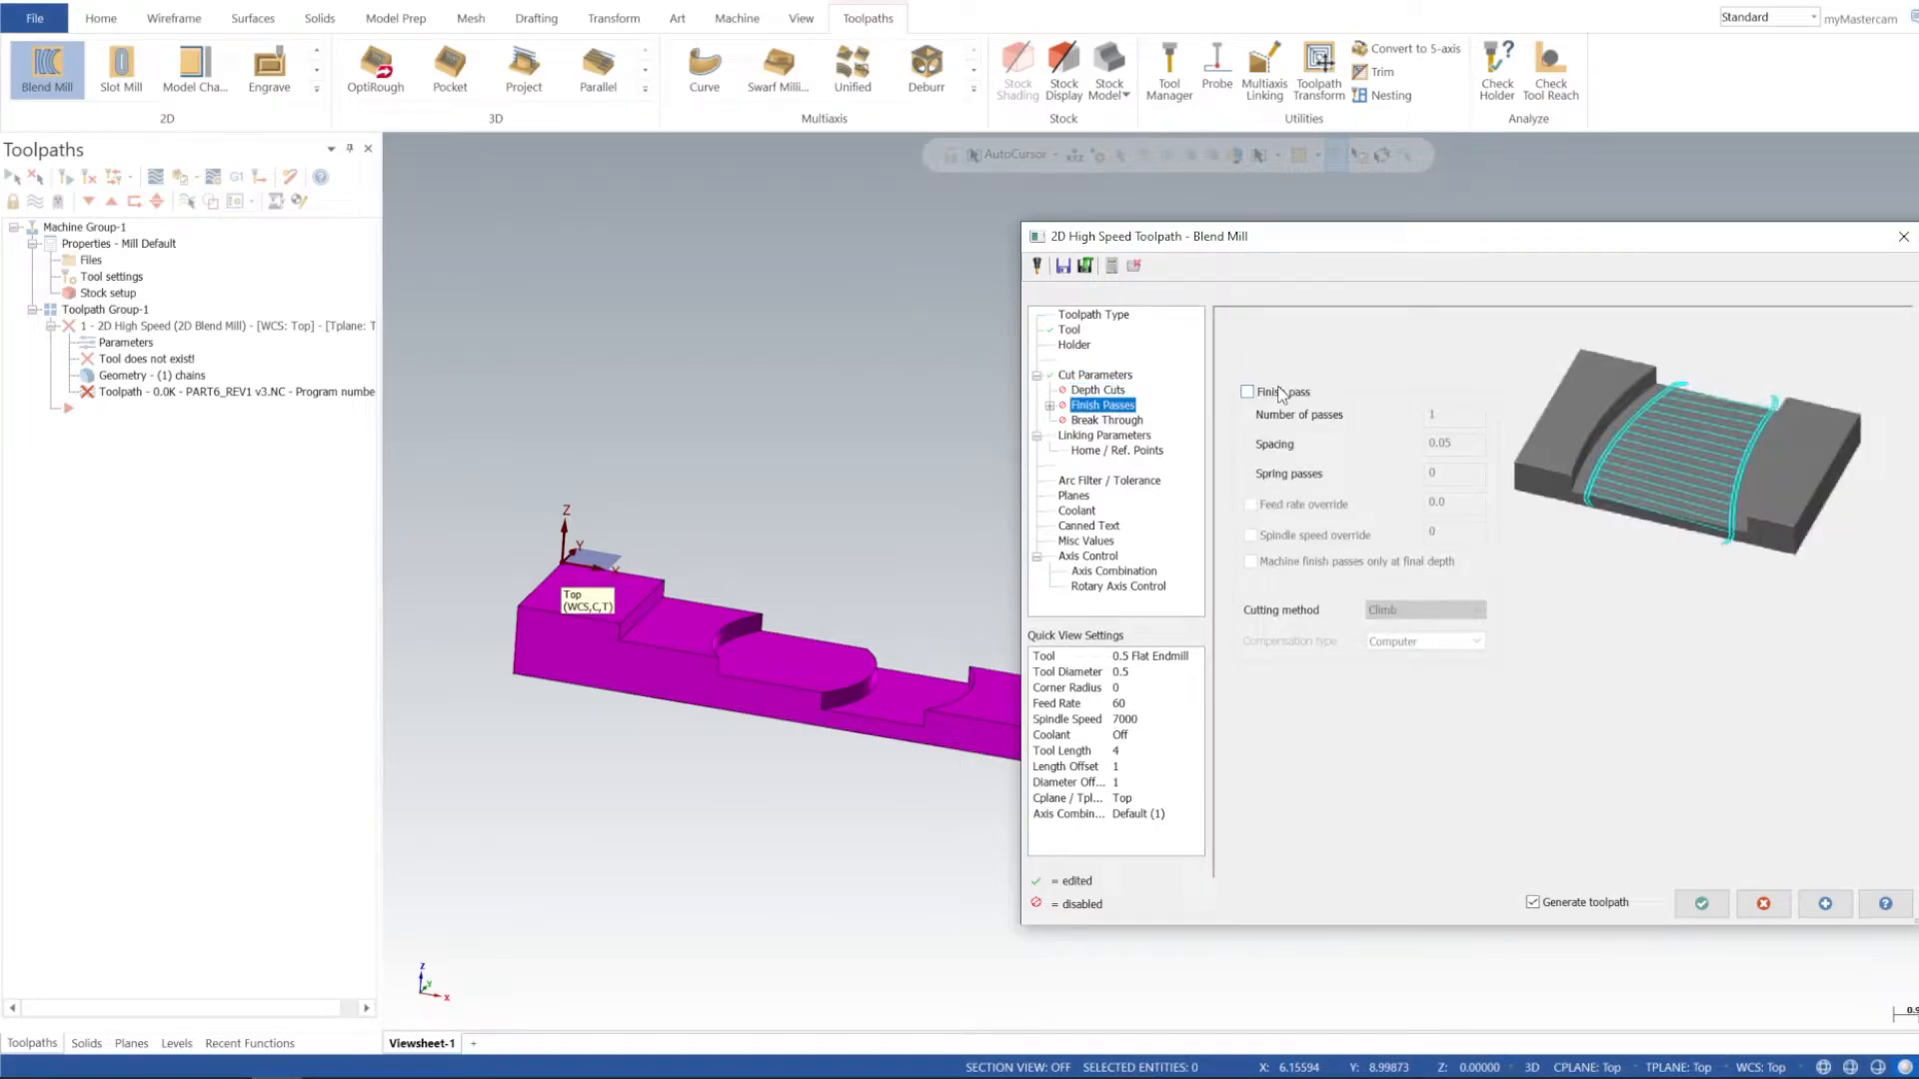
pyautogui.click(1248, 392)
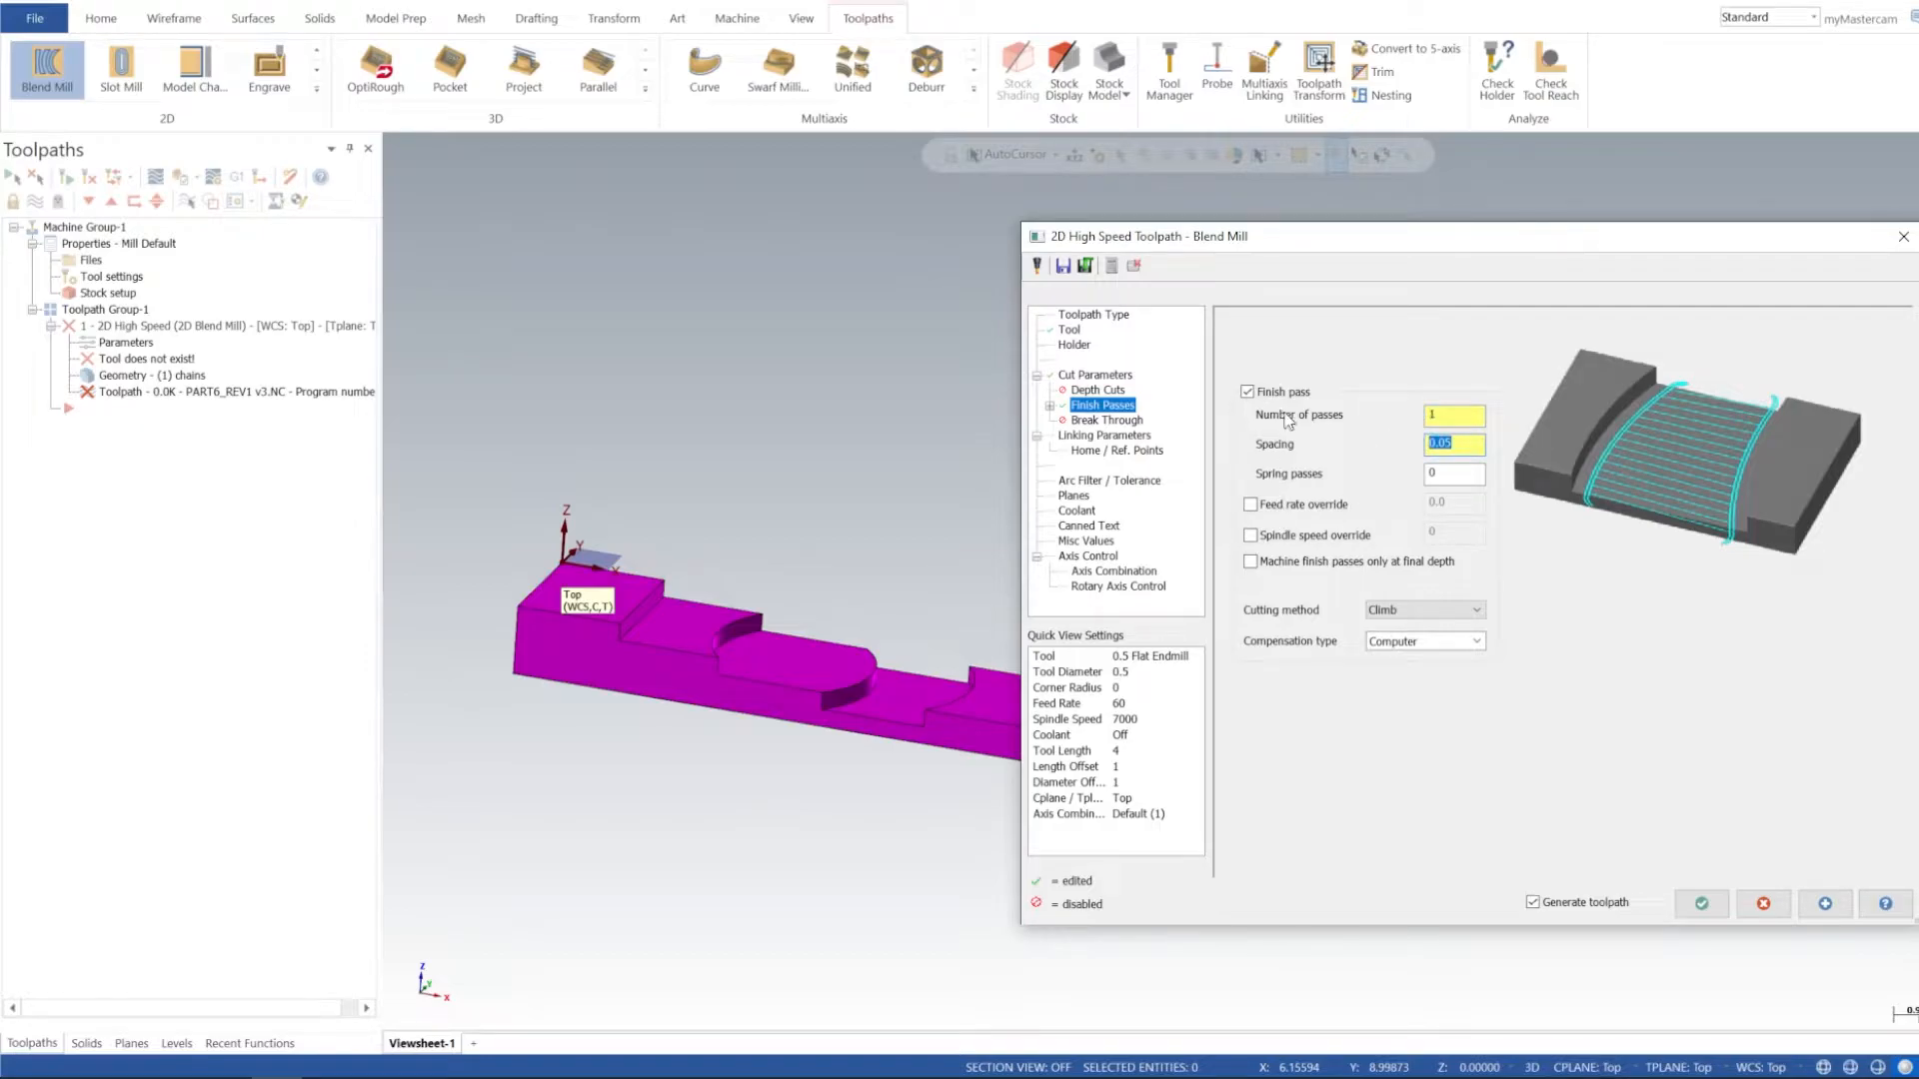
pyautogui.click(1475, 641)
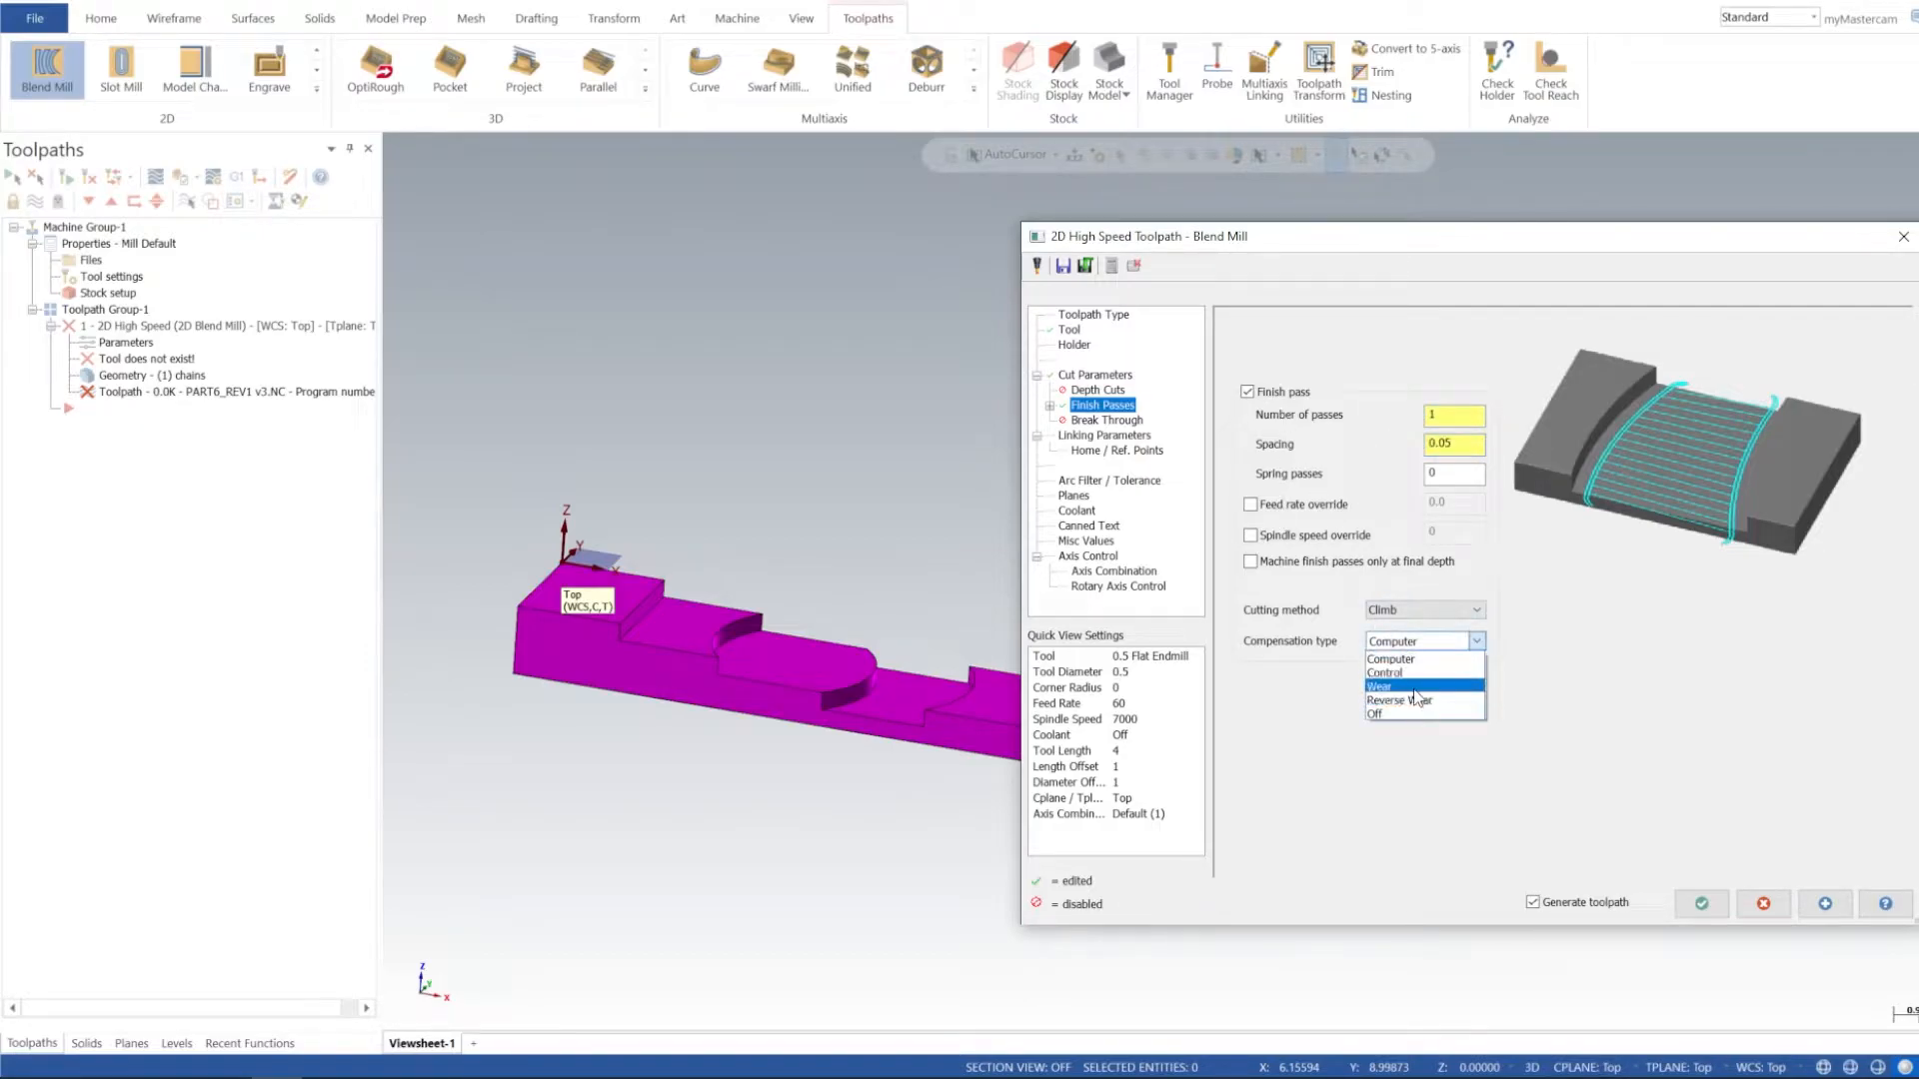
pyautogui.click(1383, 685)
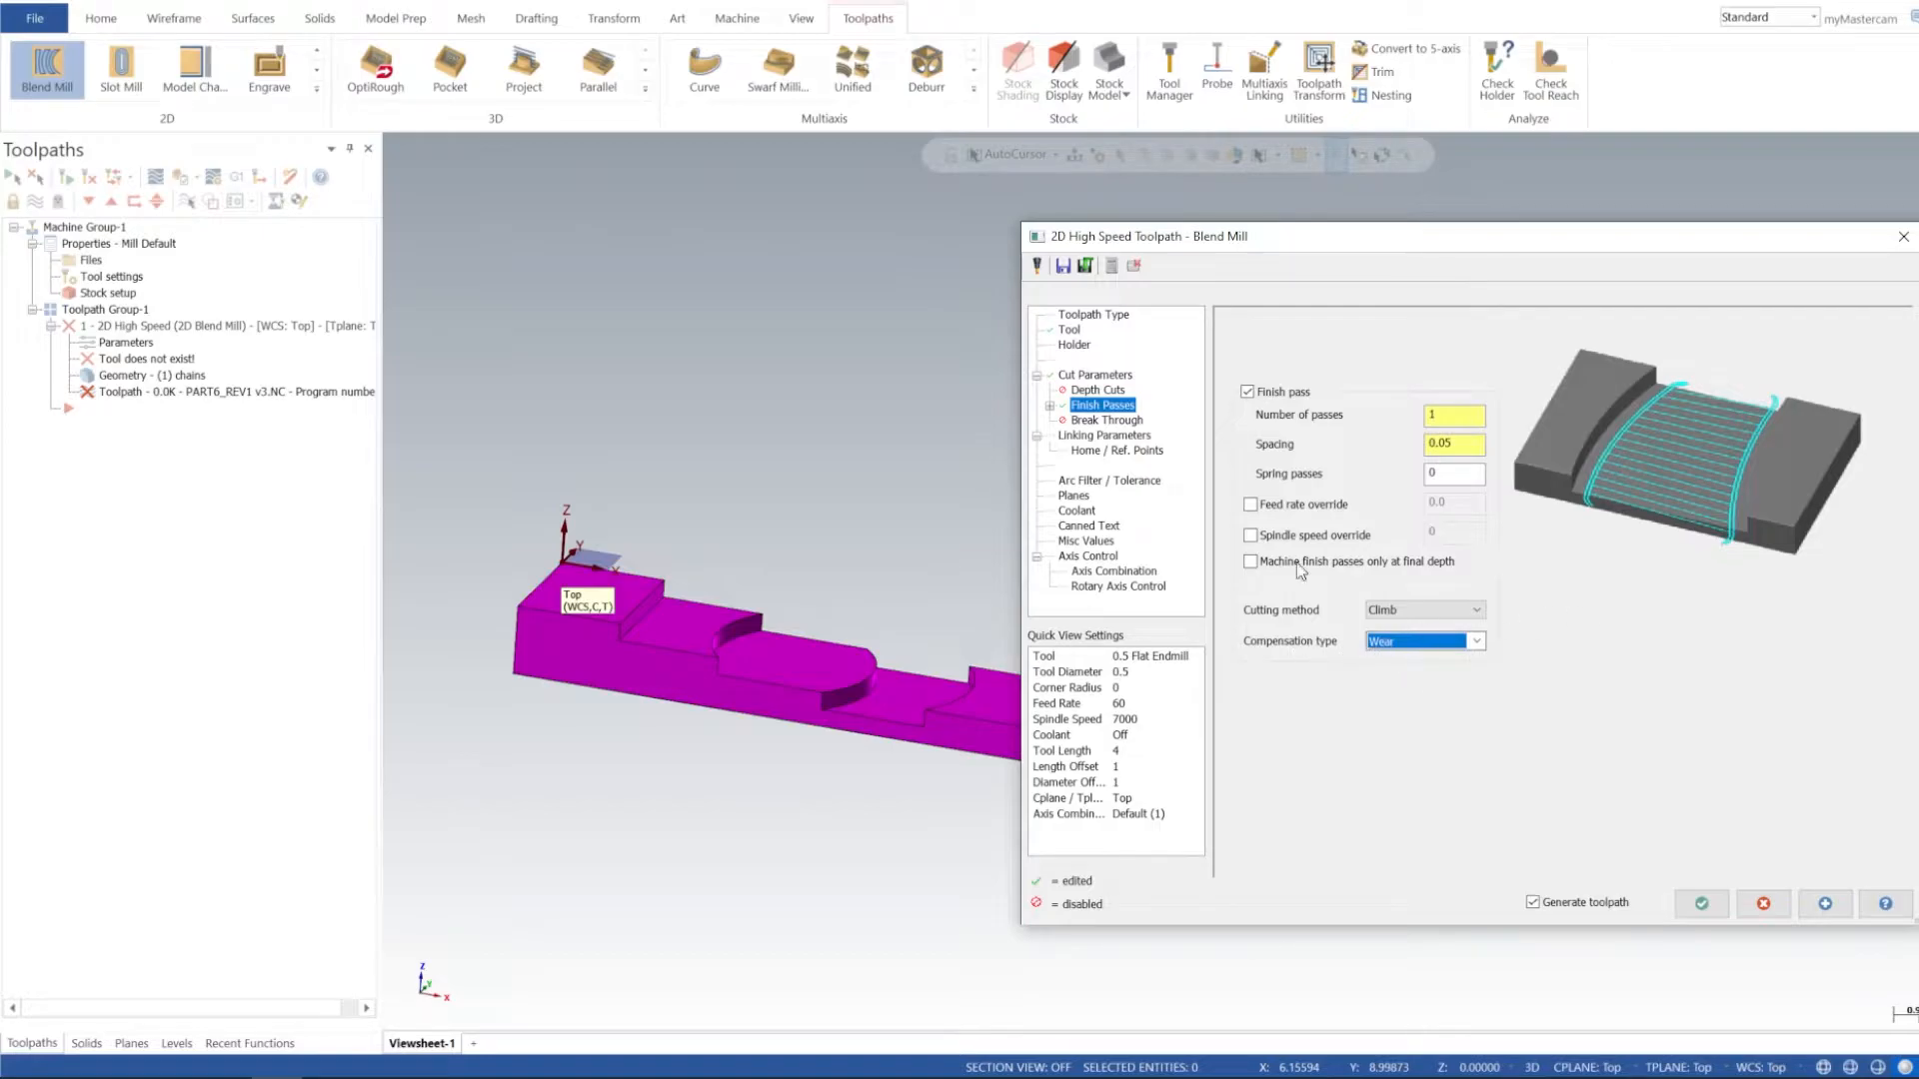
pyautogui.click(1103, 433)
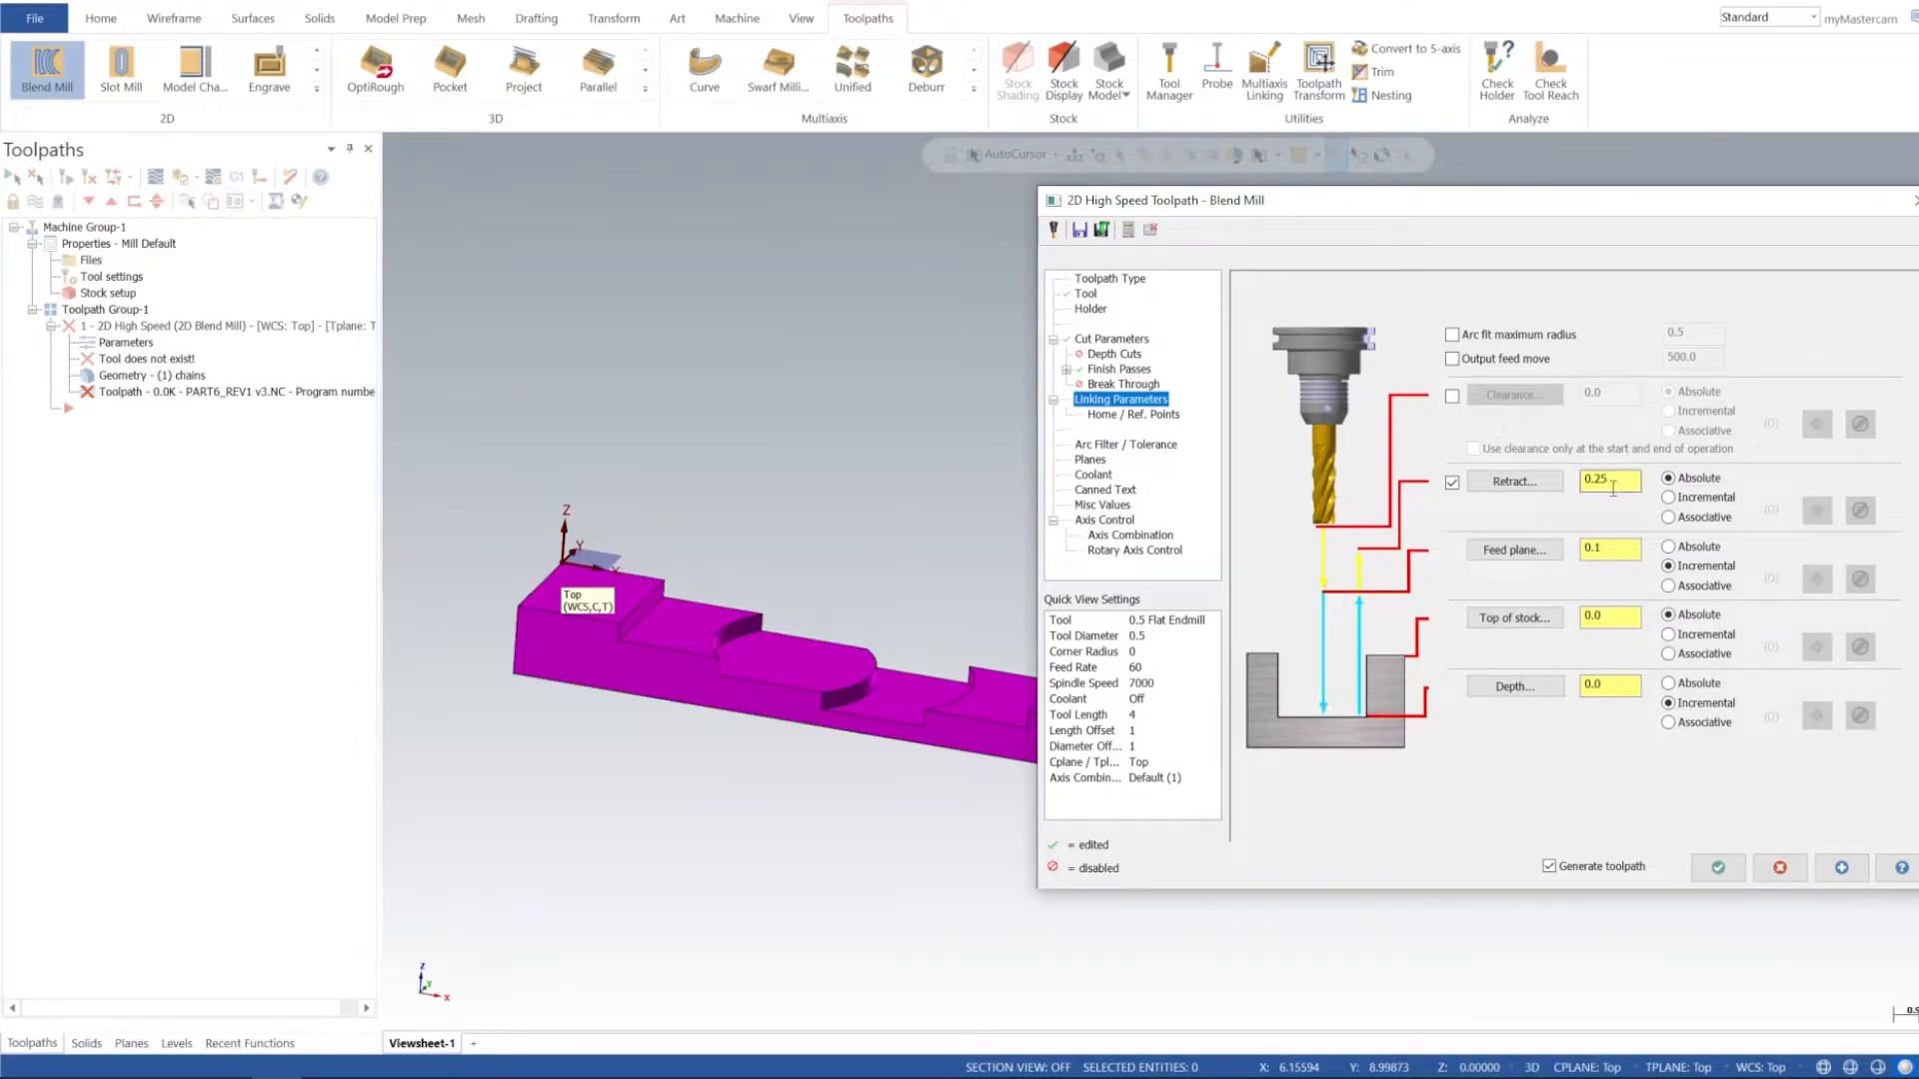
# - Set linking heights: retract 0.25 absolute, feed plane 0.1 incremental, top of stock and depth 0
pyautogui.click(1609, 479)
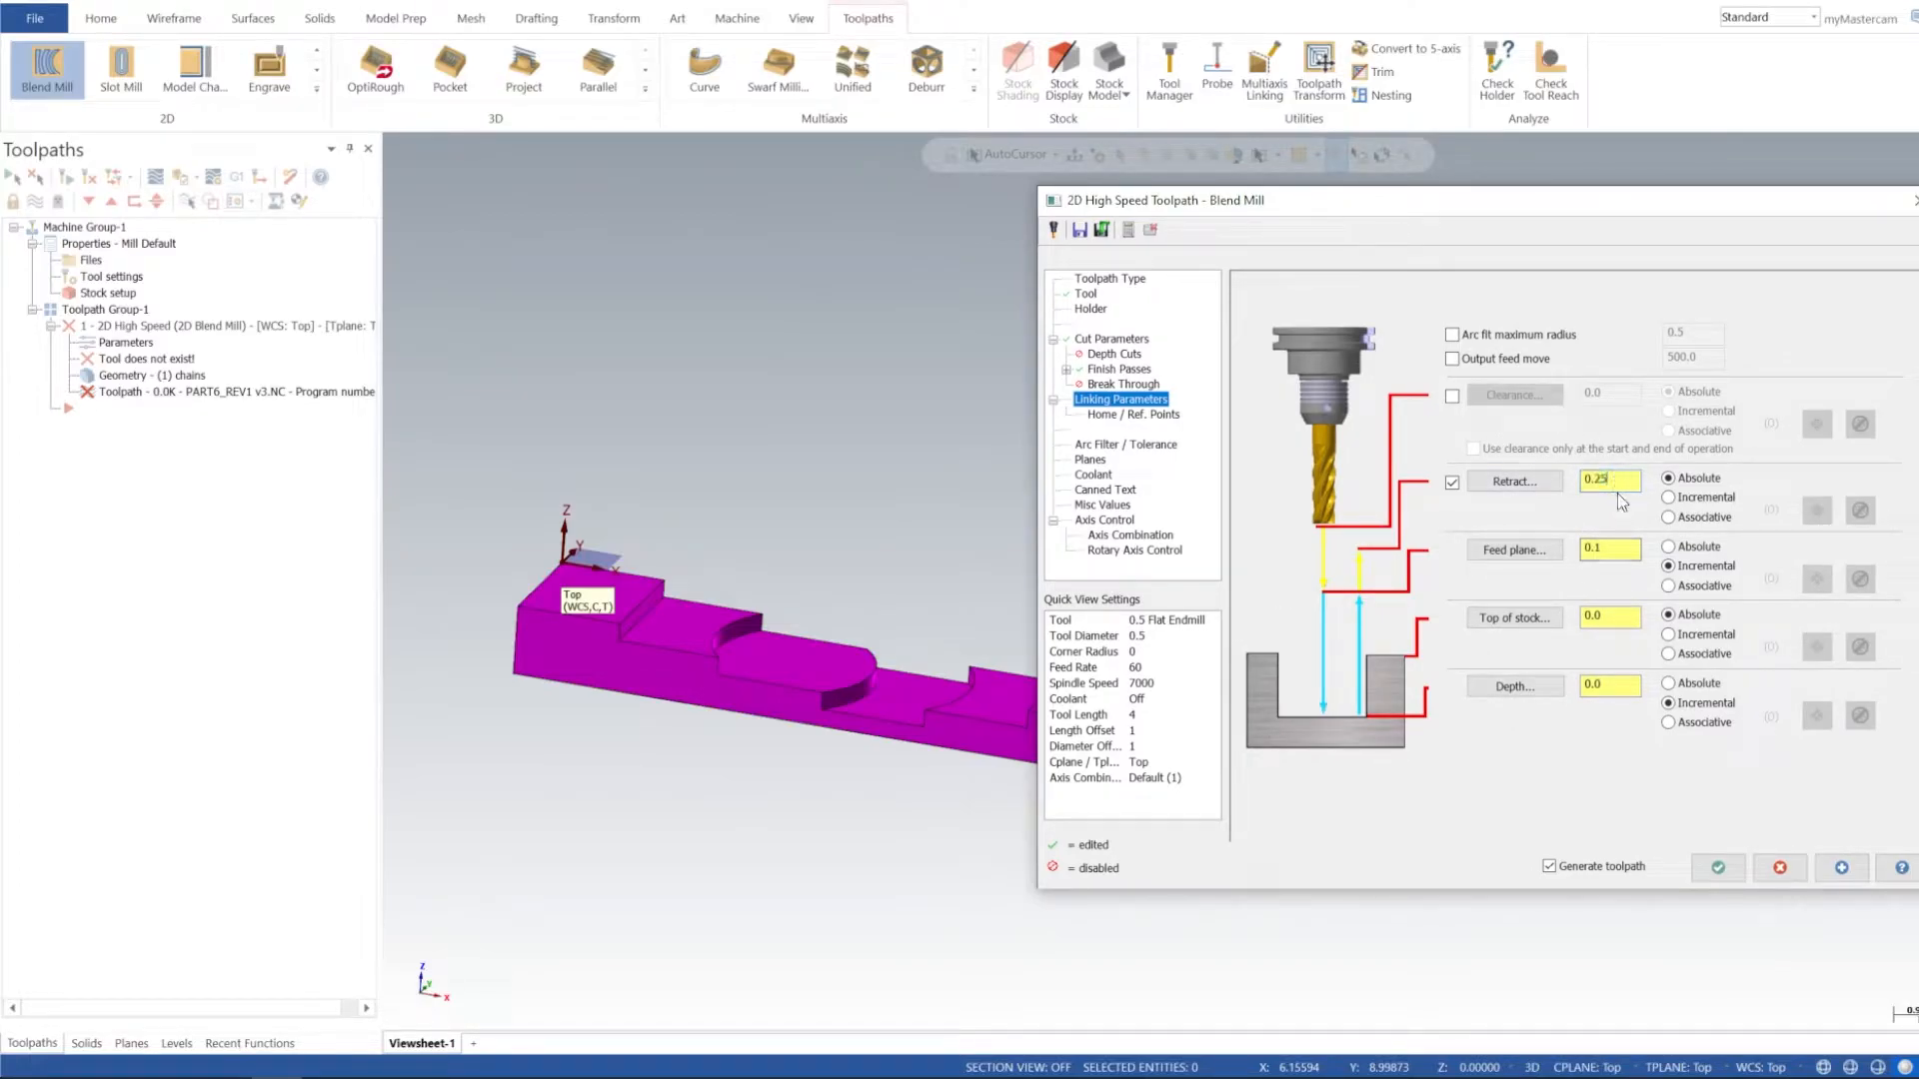
pyautogui.click(1609, 547)
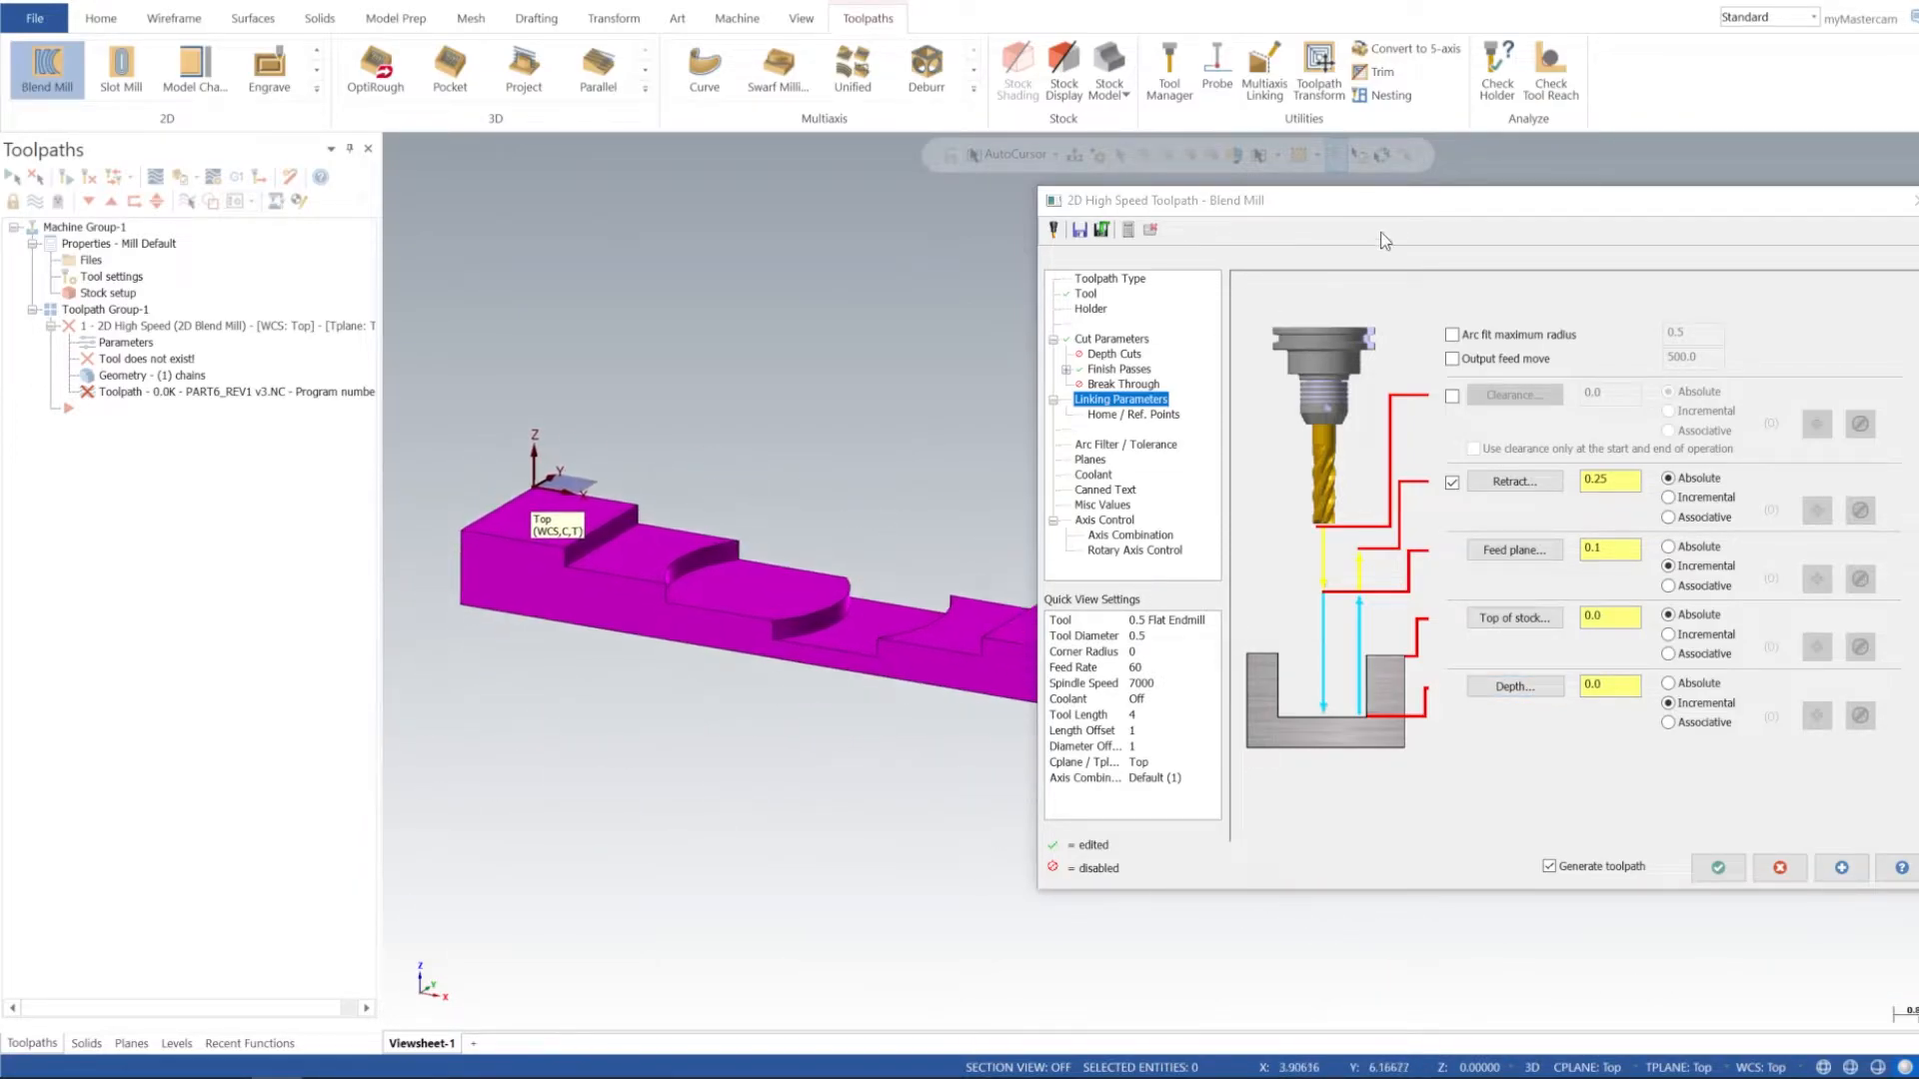
# - Generate the blend toolpath and reopen its cut parameters
pyautogui.click(1715, 867)
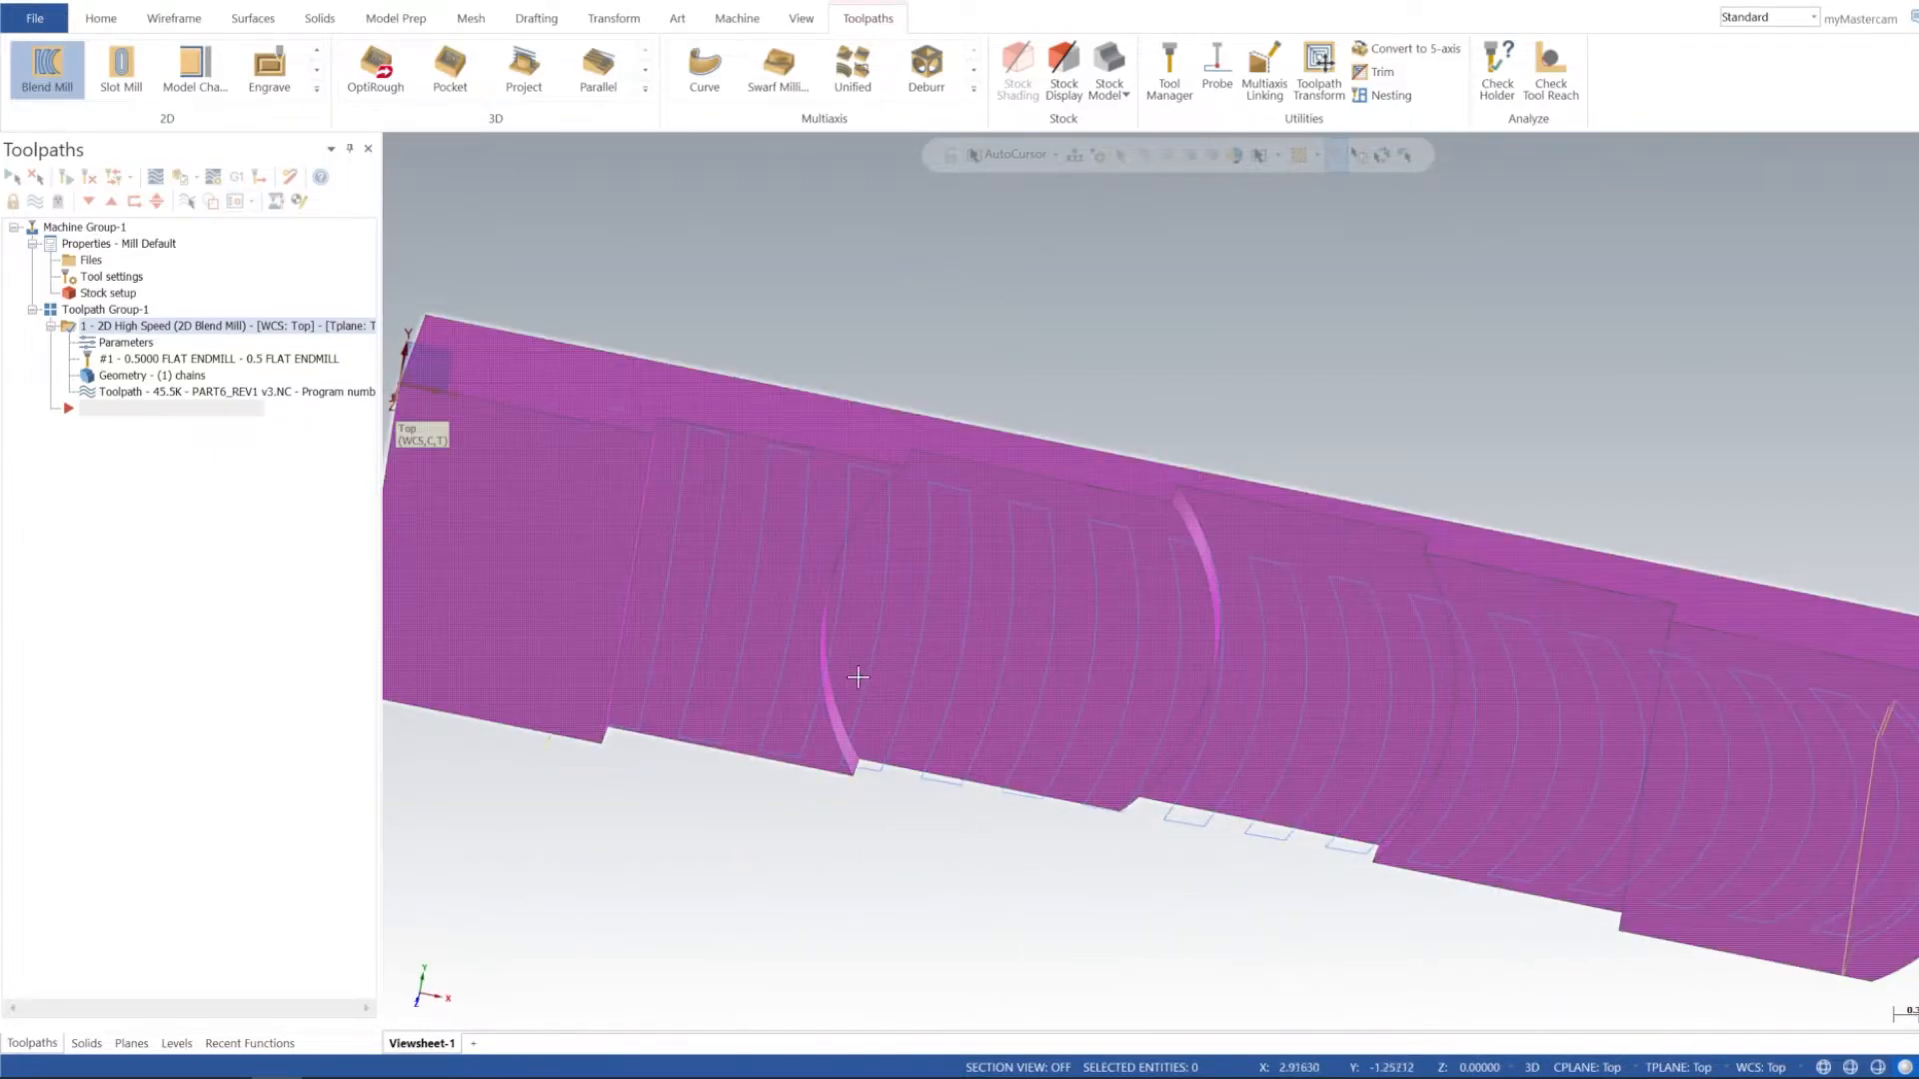
pyautogui.moveTo(858, 677); pyautogui.dragTo(1059, 630)
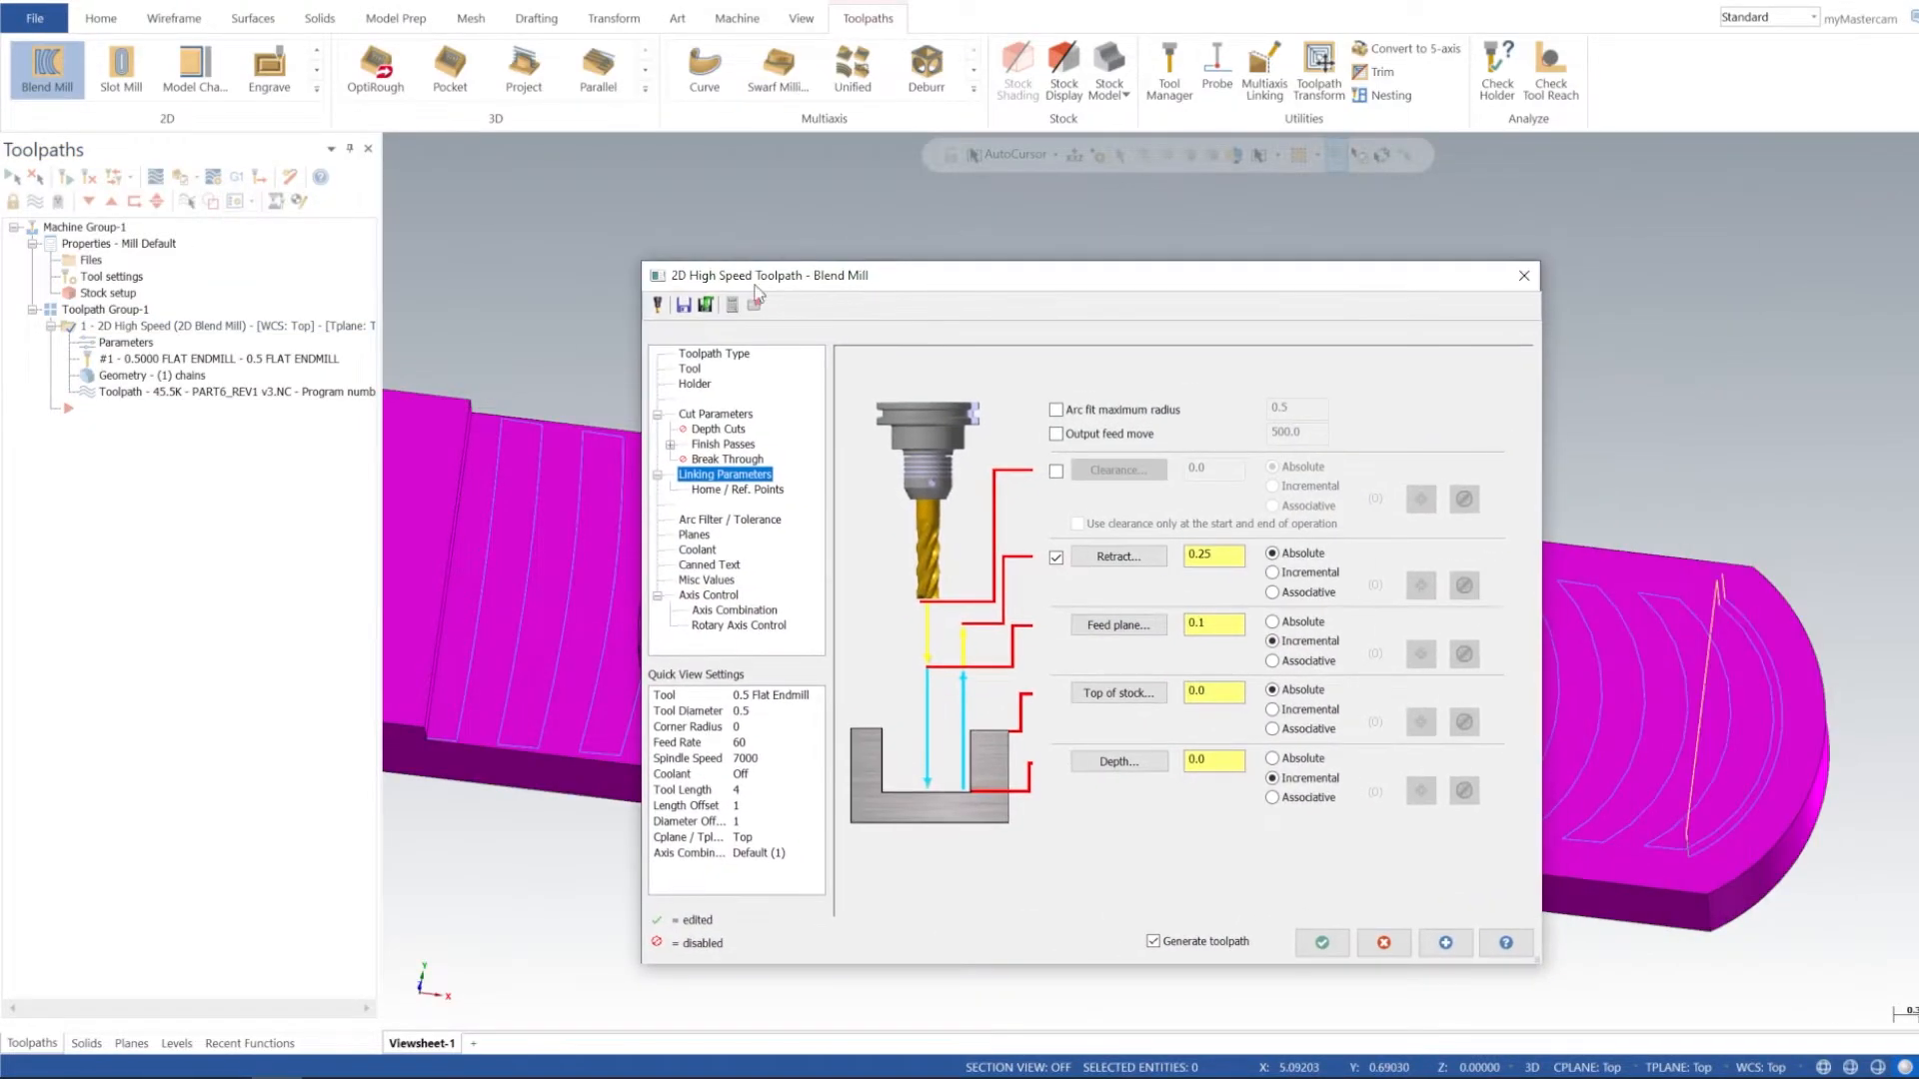
pyautogui.click(715, 412)
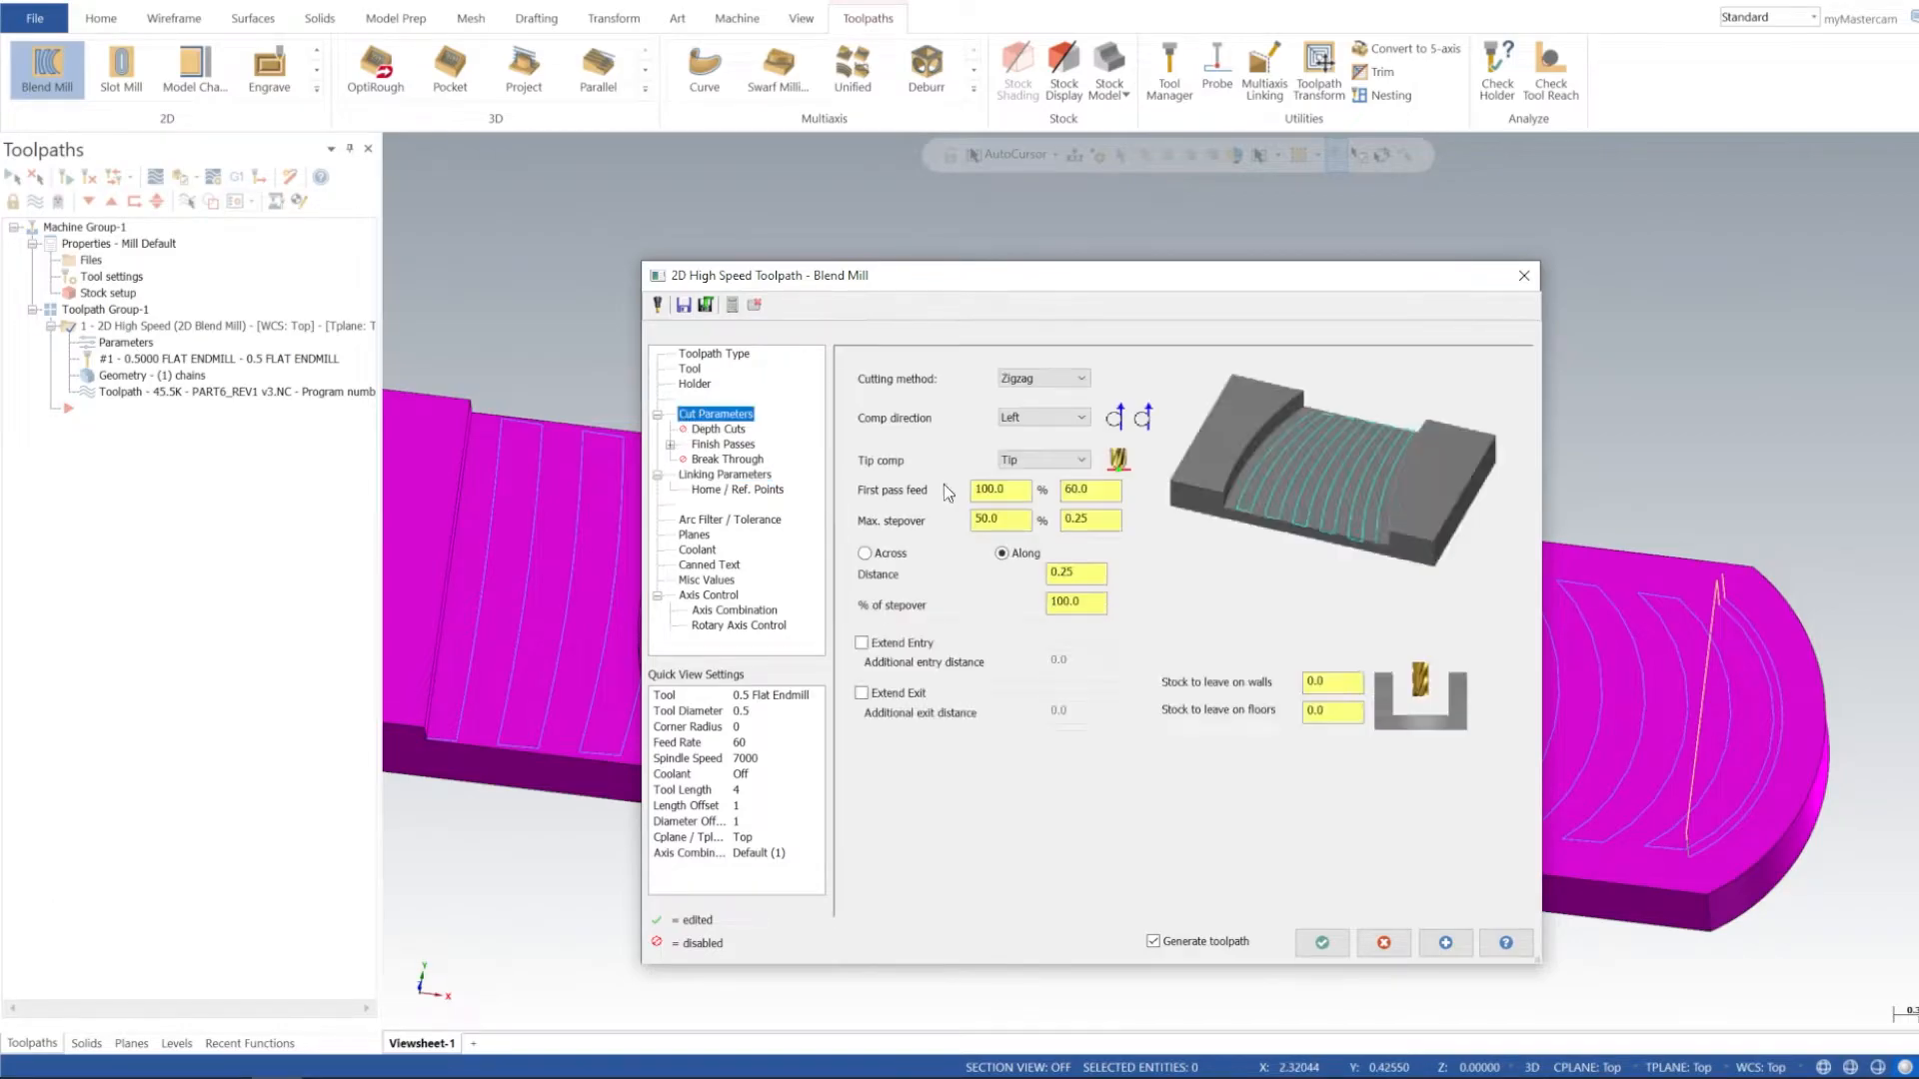
# - Extend entry and exit by 0.26 and switch compensation direction to Right
pyautogui.click(863, 641)
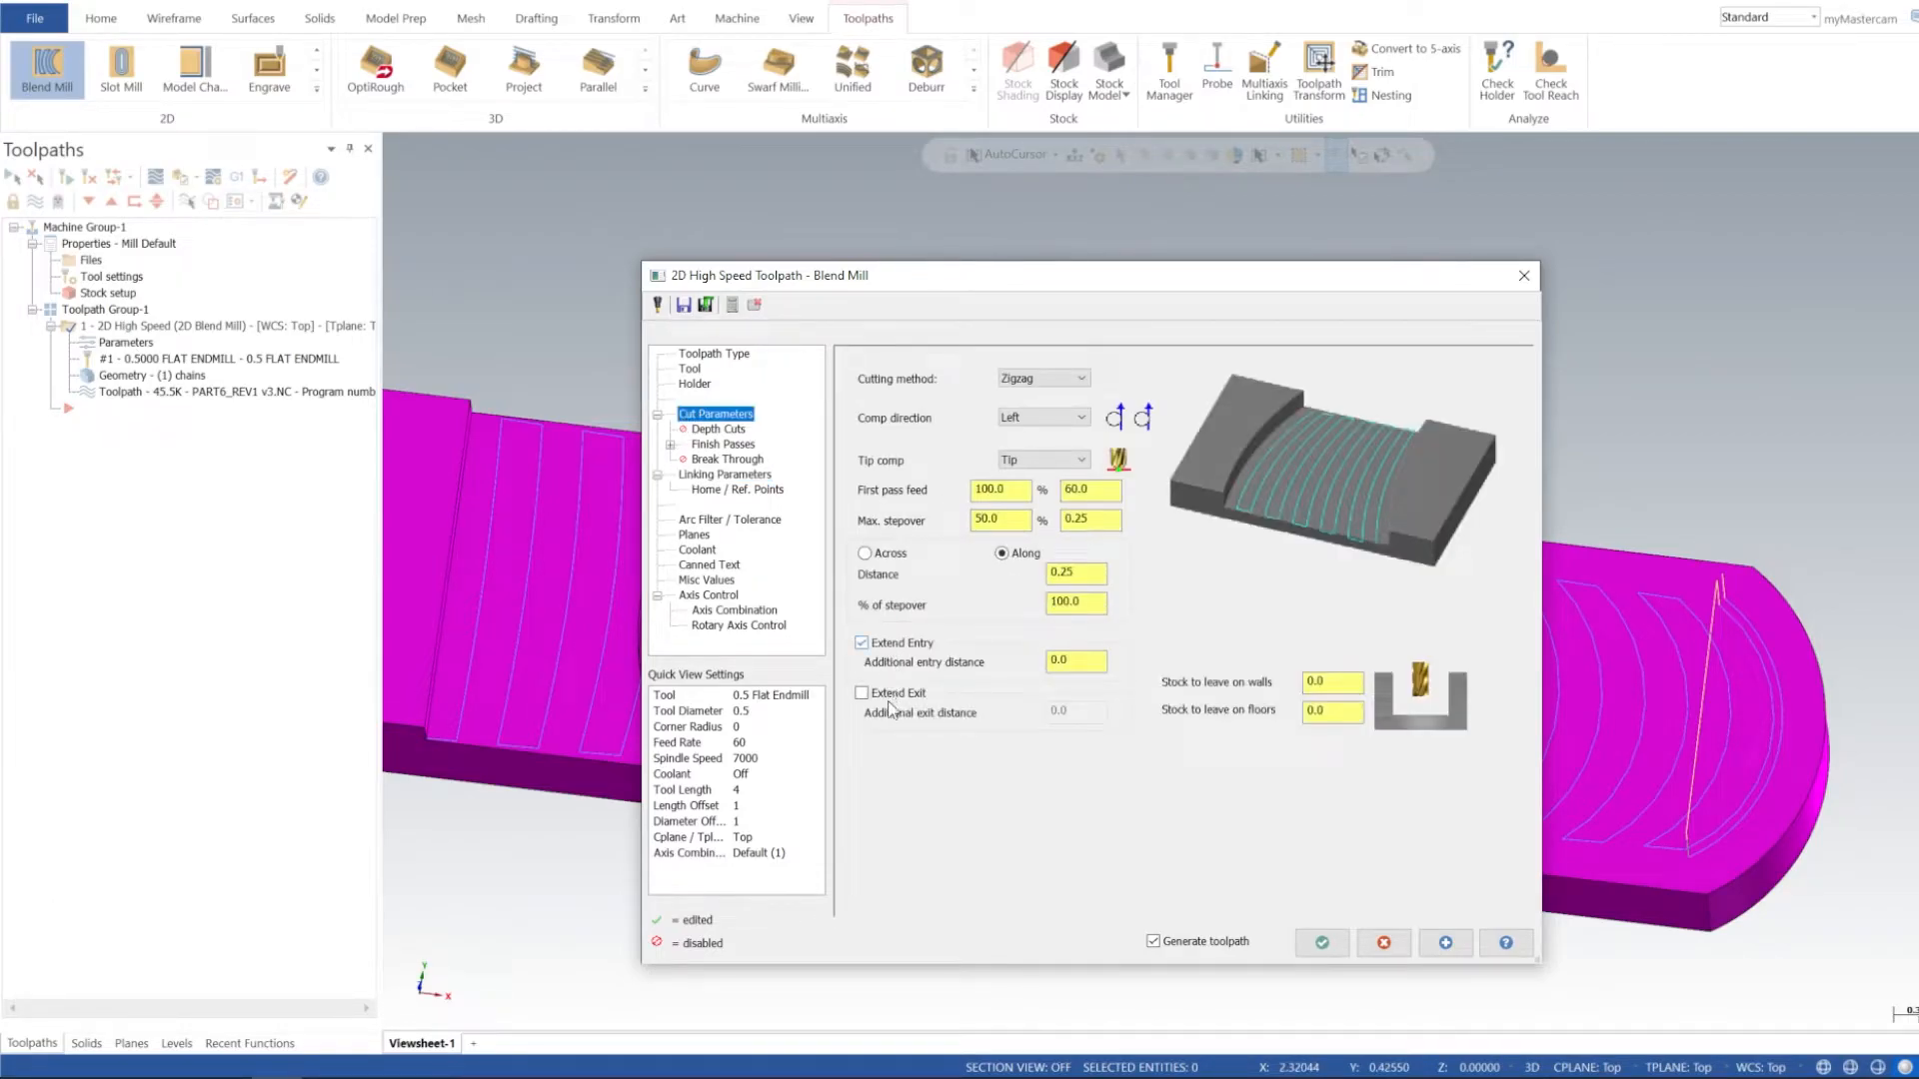
pyautogui.click(864, 694)
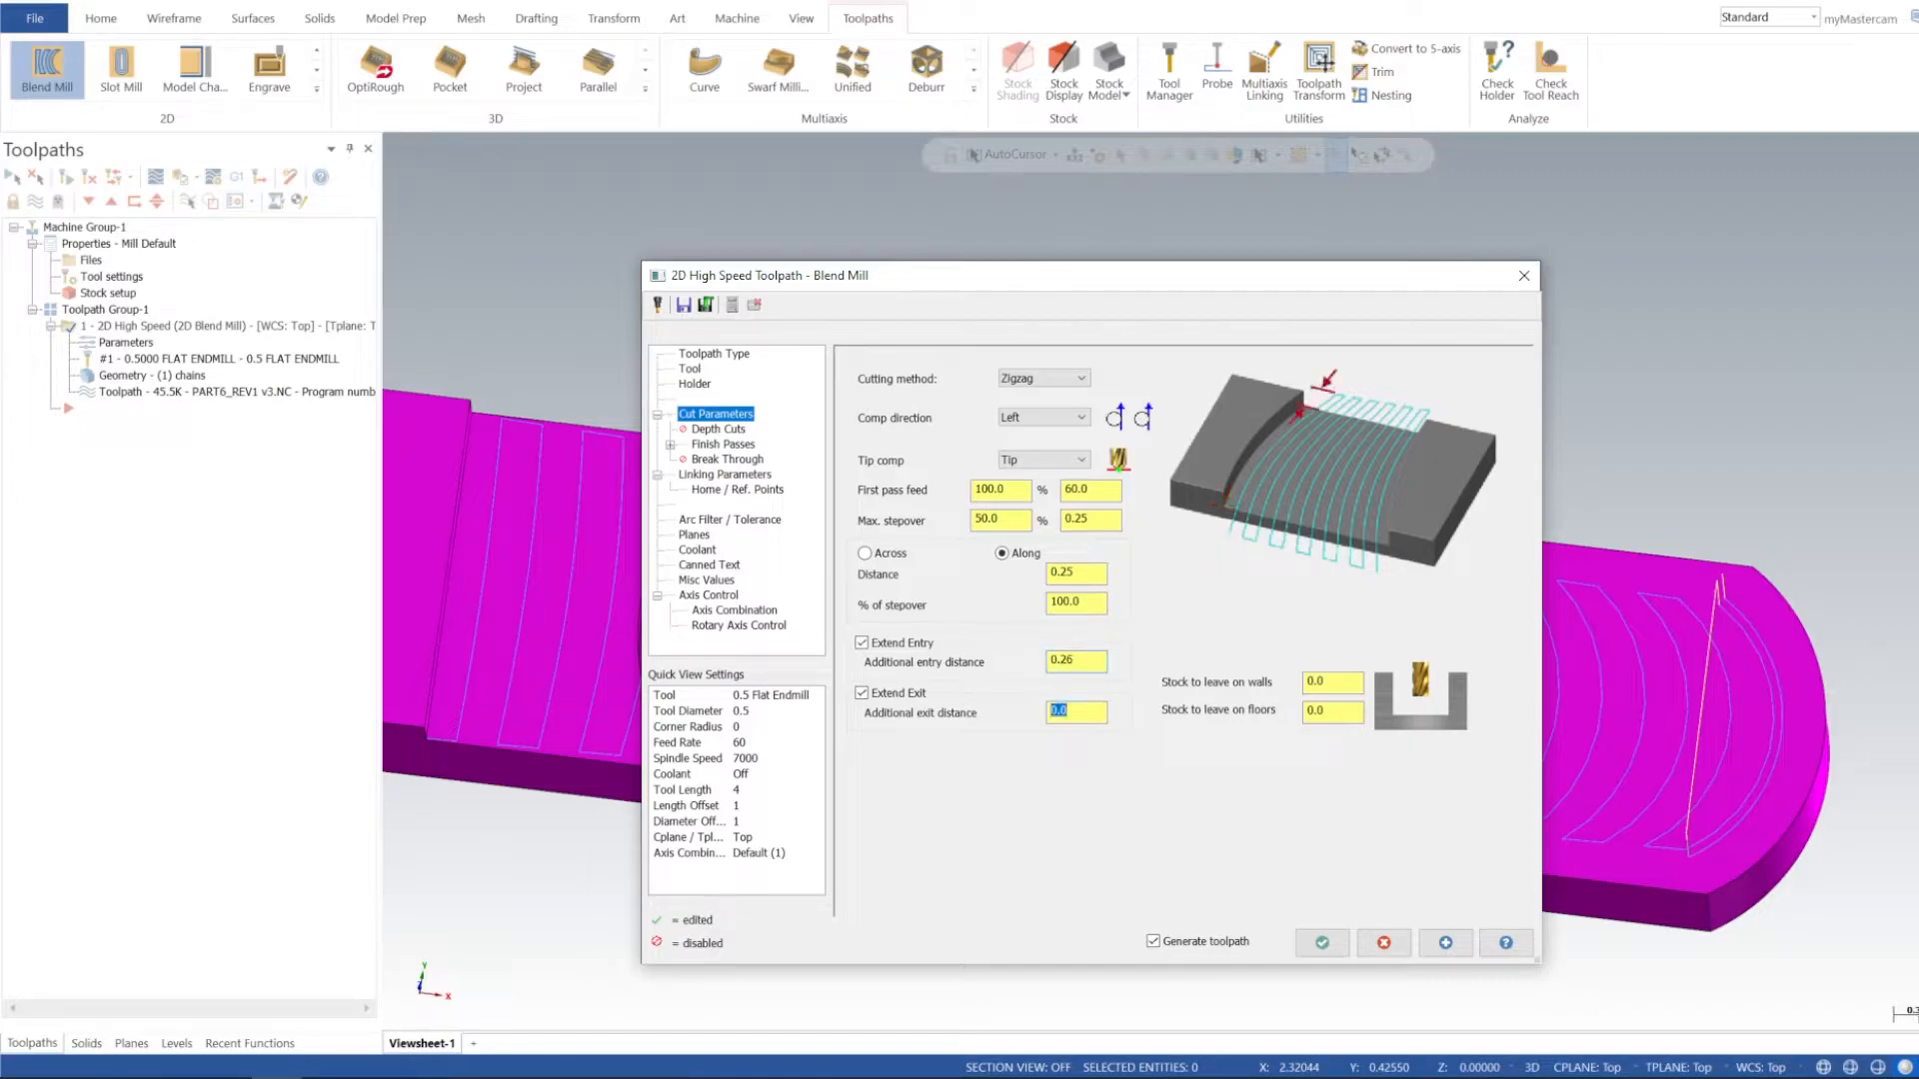
pyautogui.click(1071, 712)
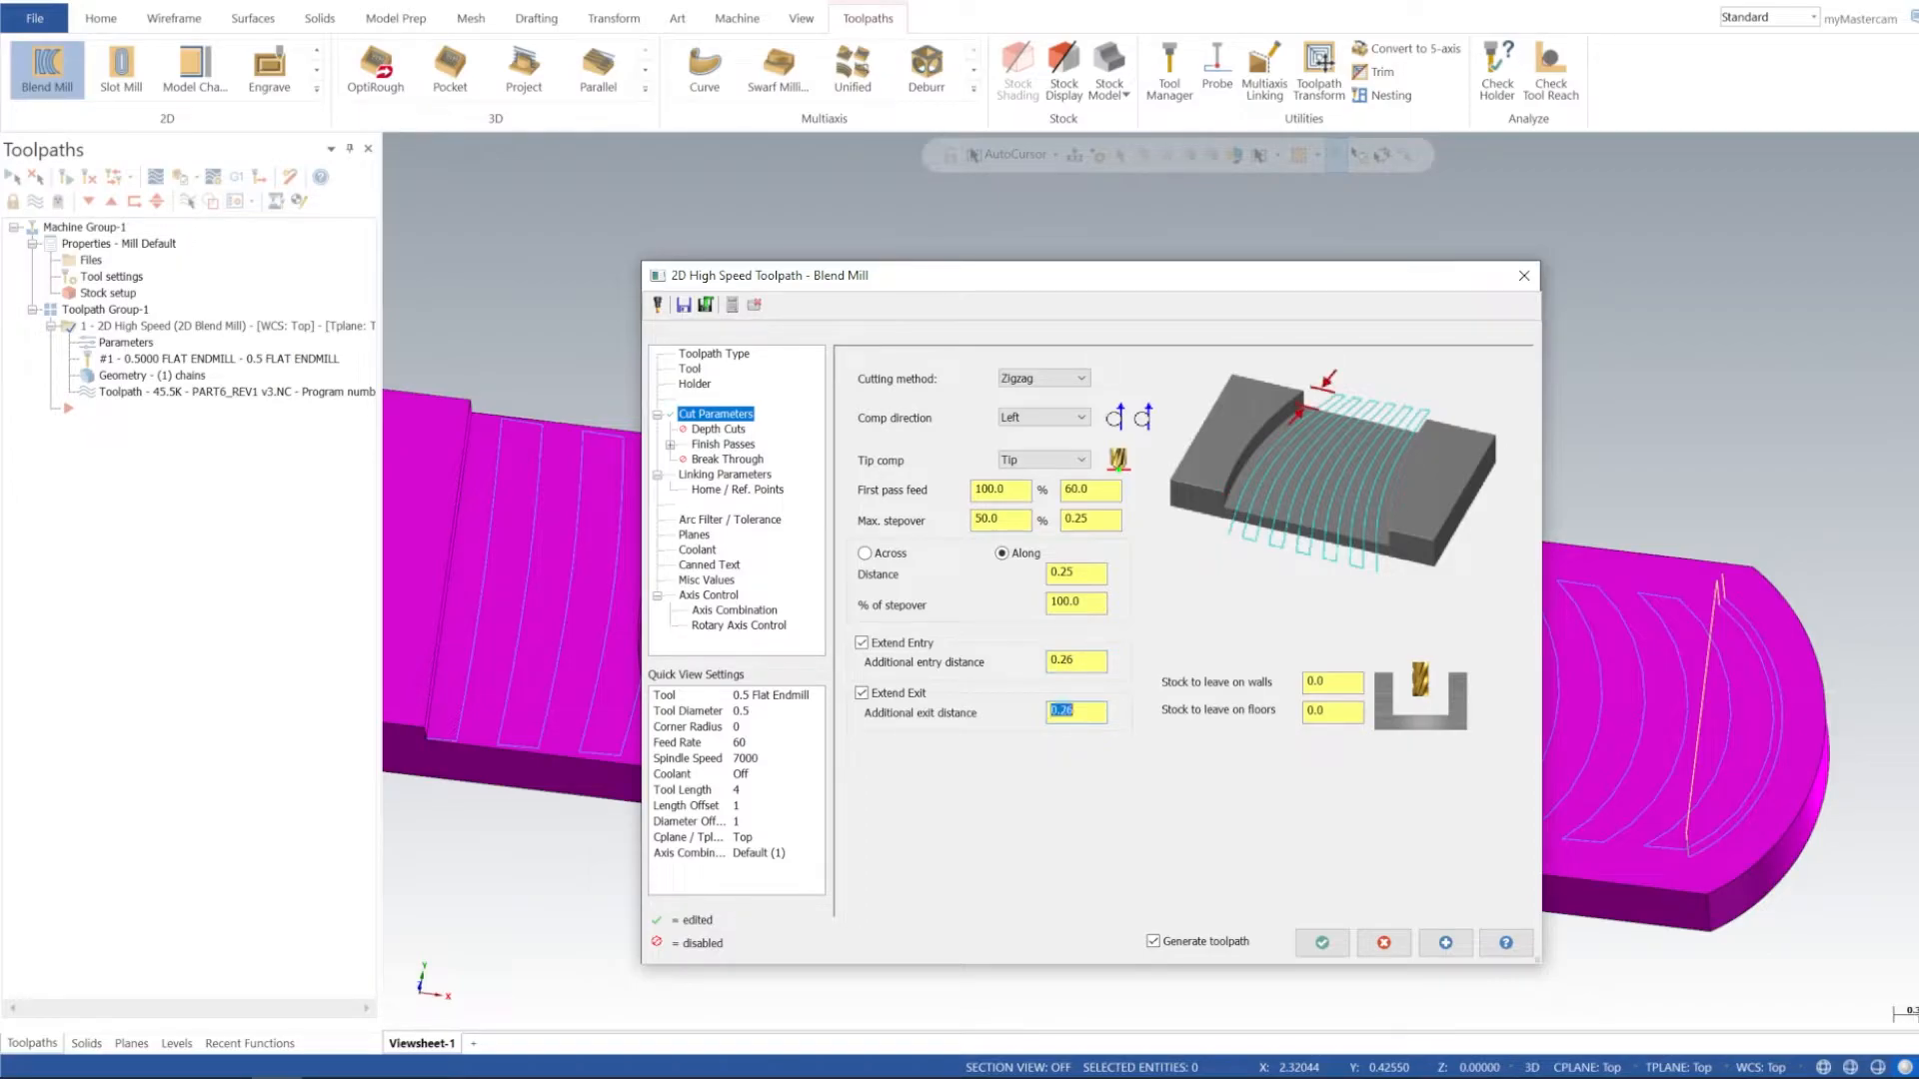
pyautogui.click(1039, 418)
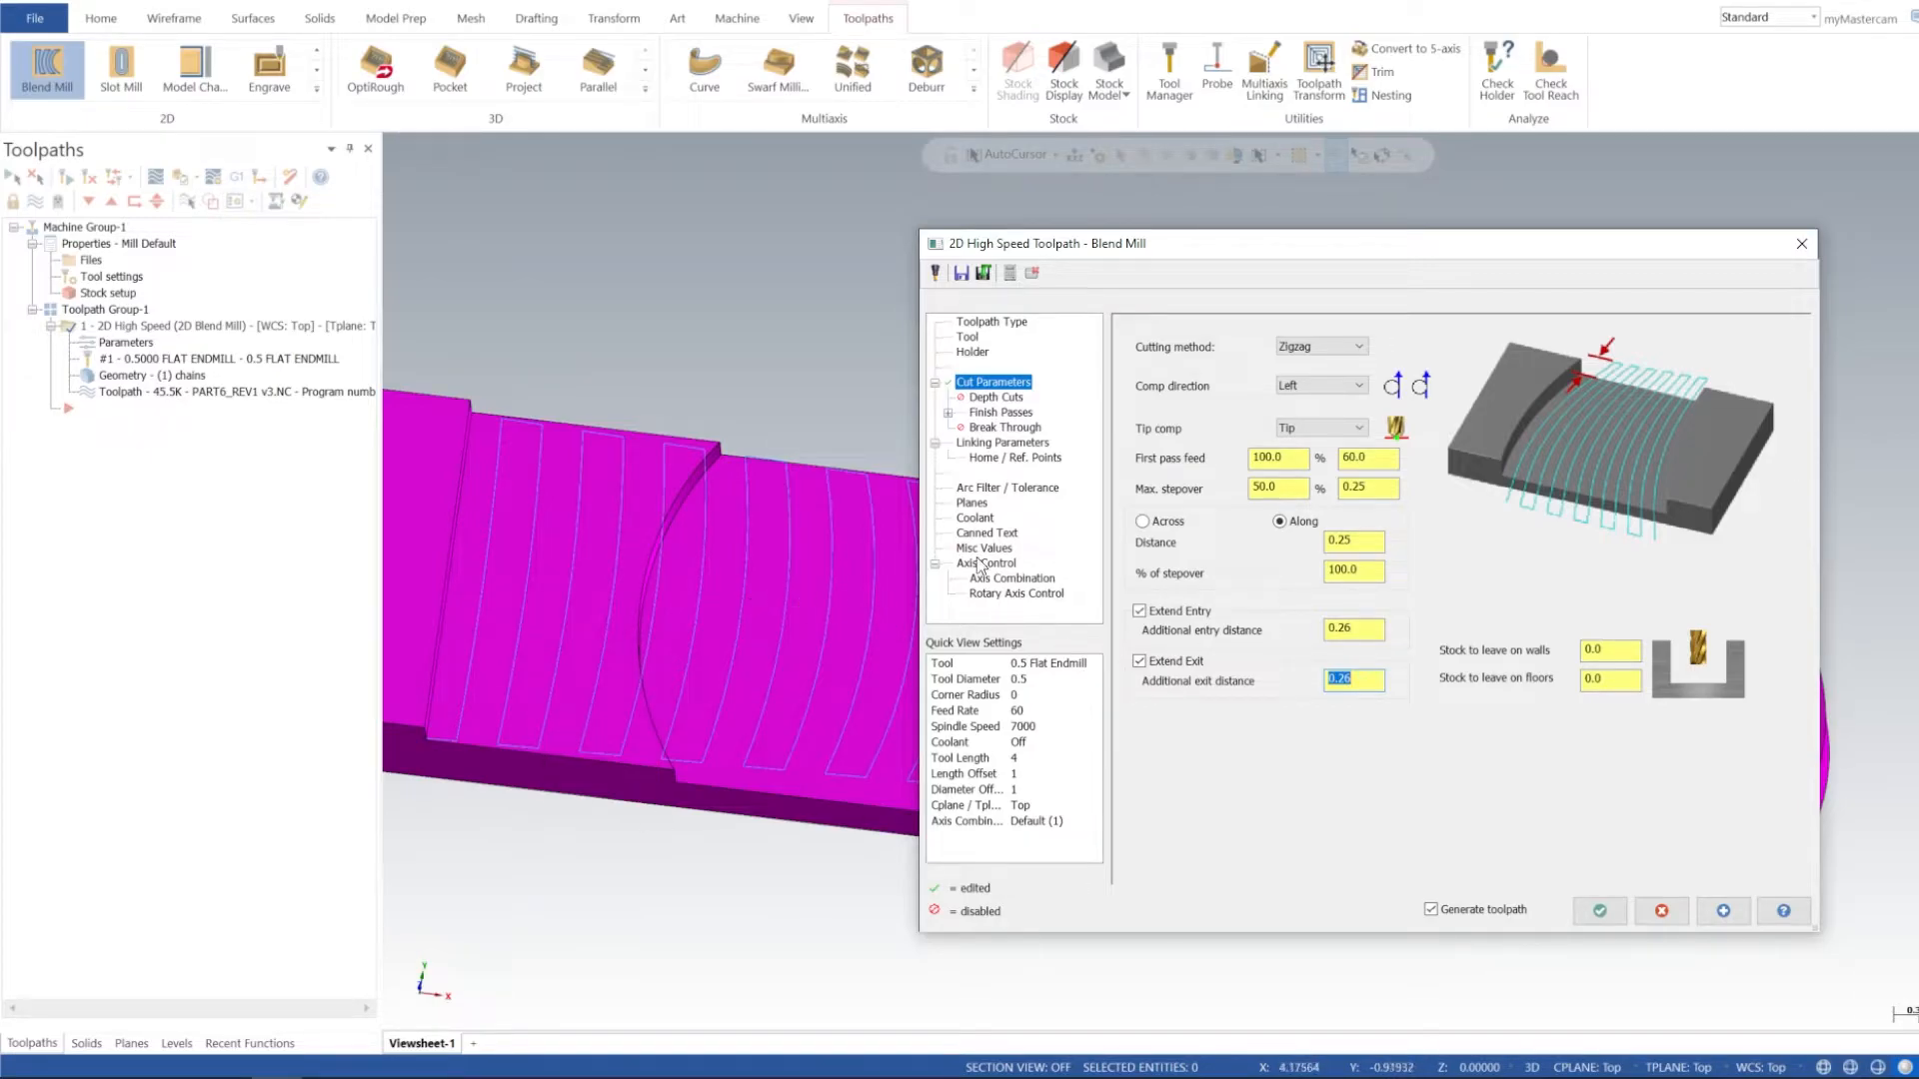
pyautogui.moveTo(1147, 692)
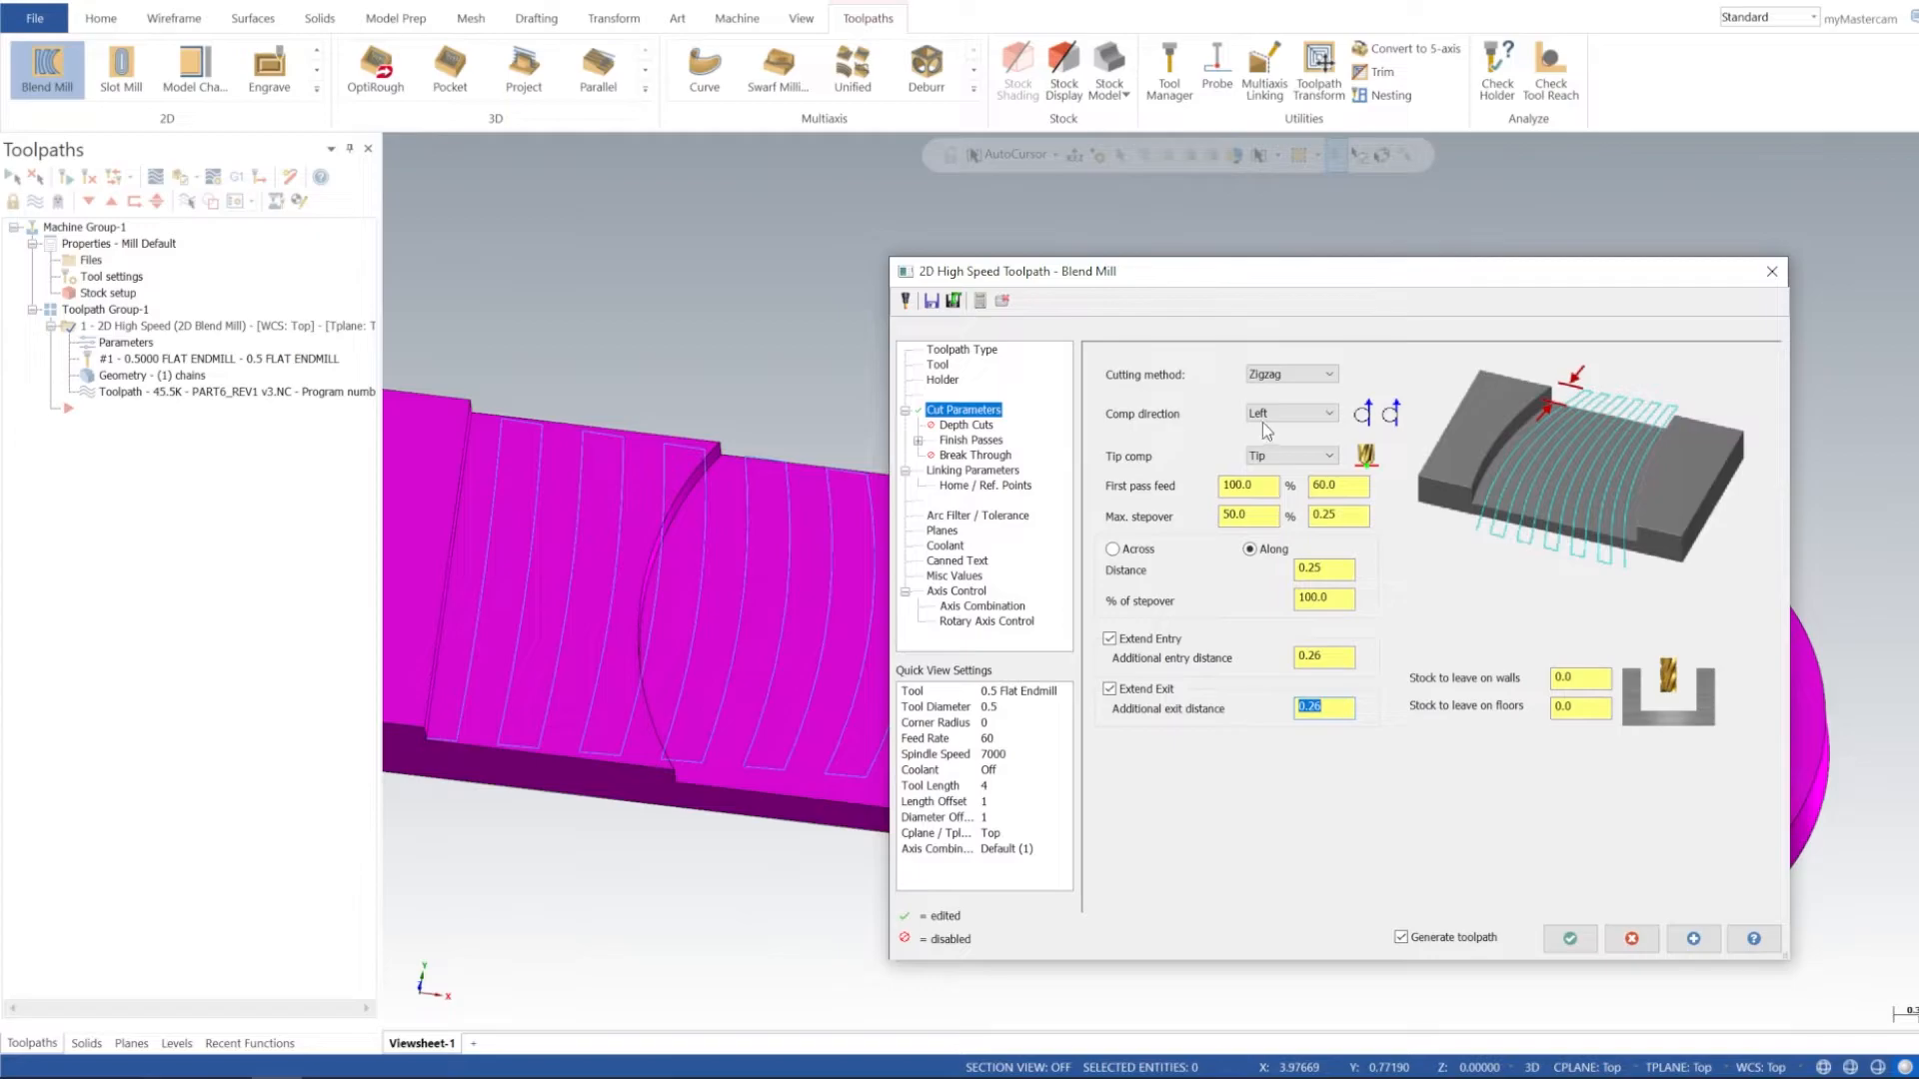
pyautogui.click(1289, 412)
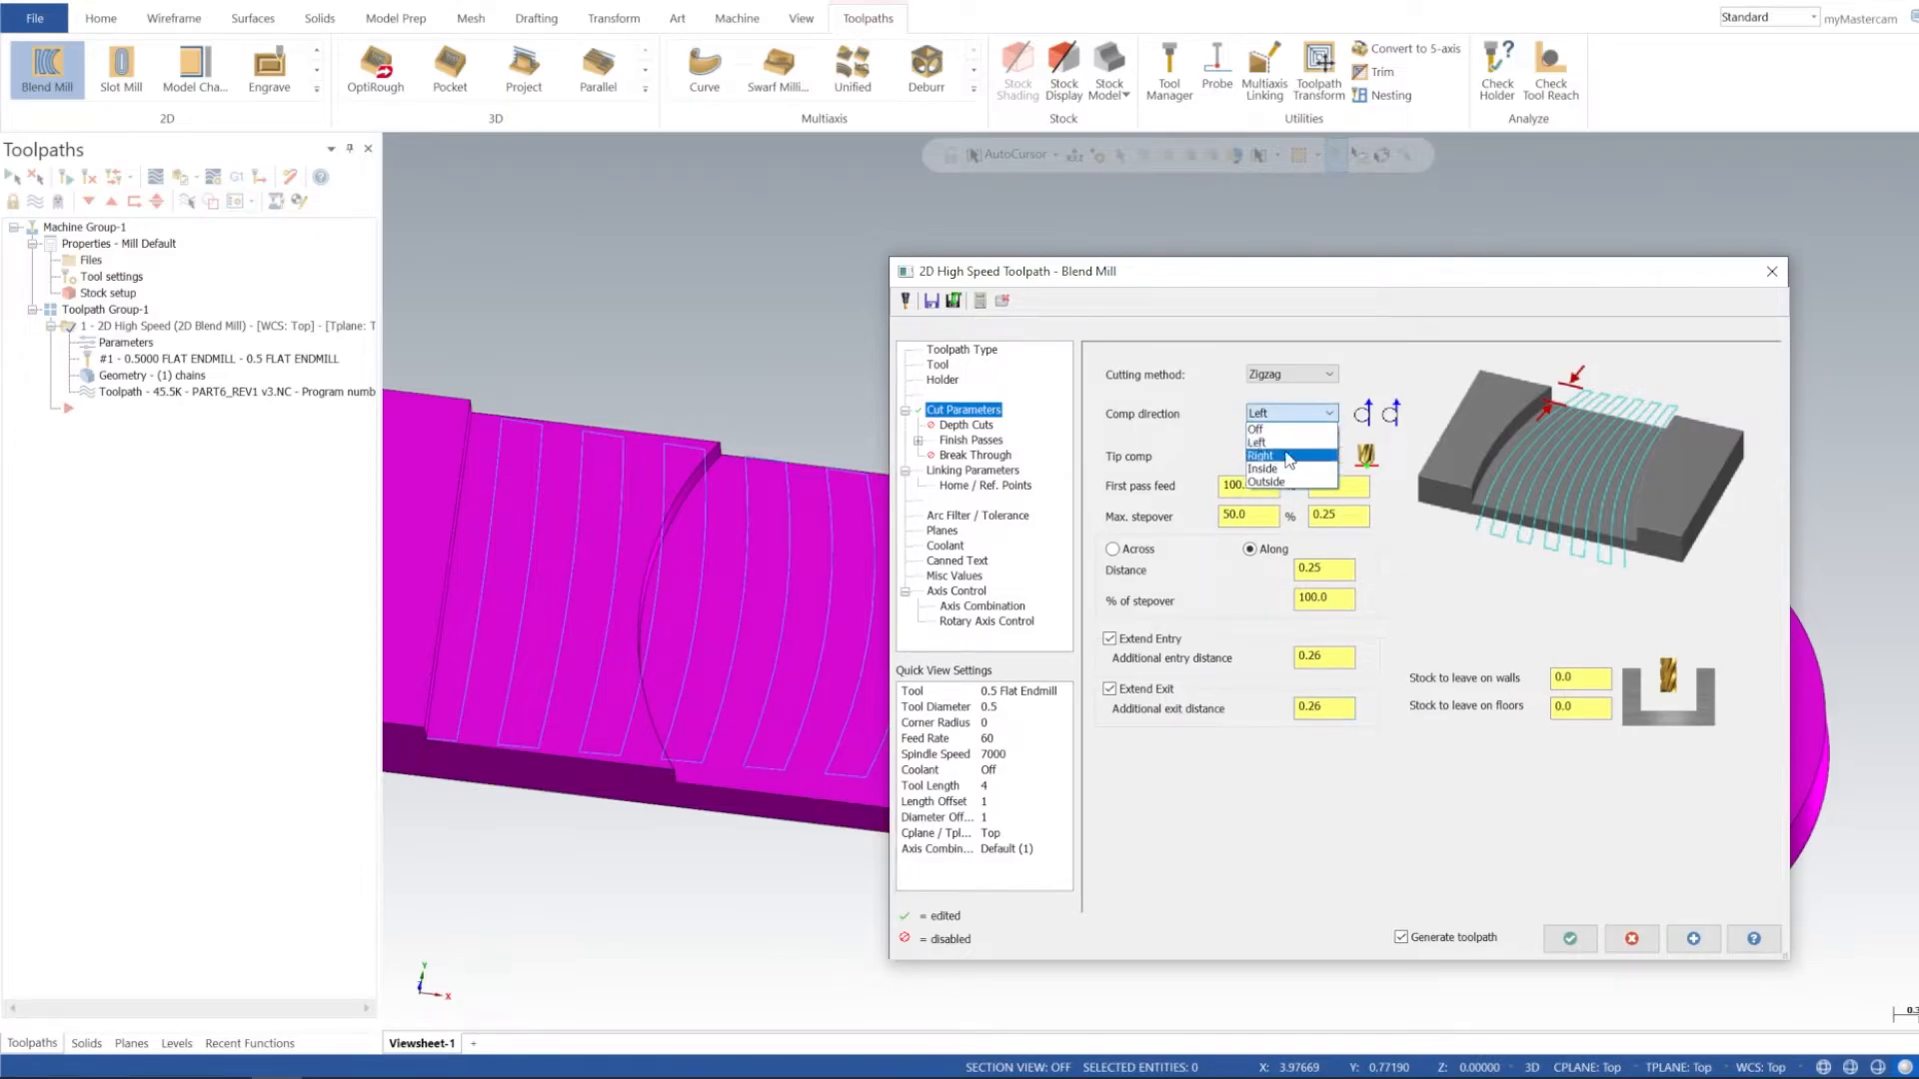
pyautogui.click(1261, 455)
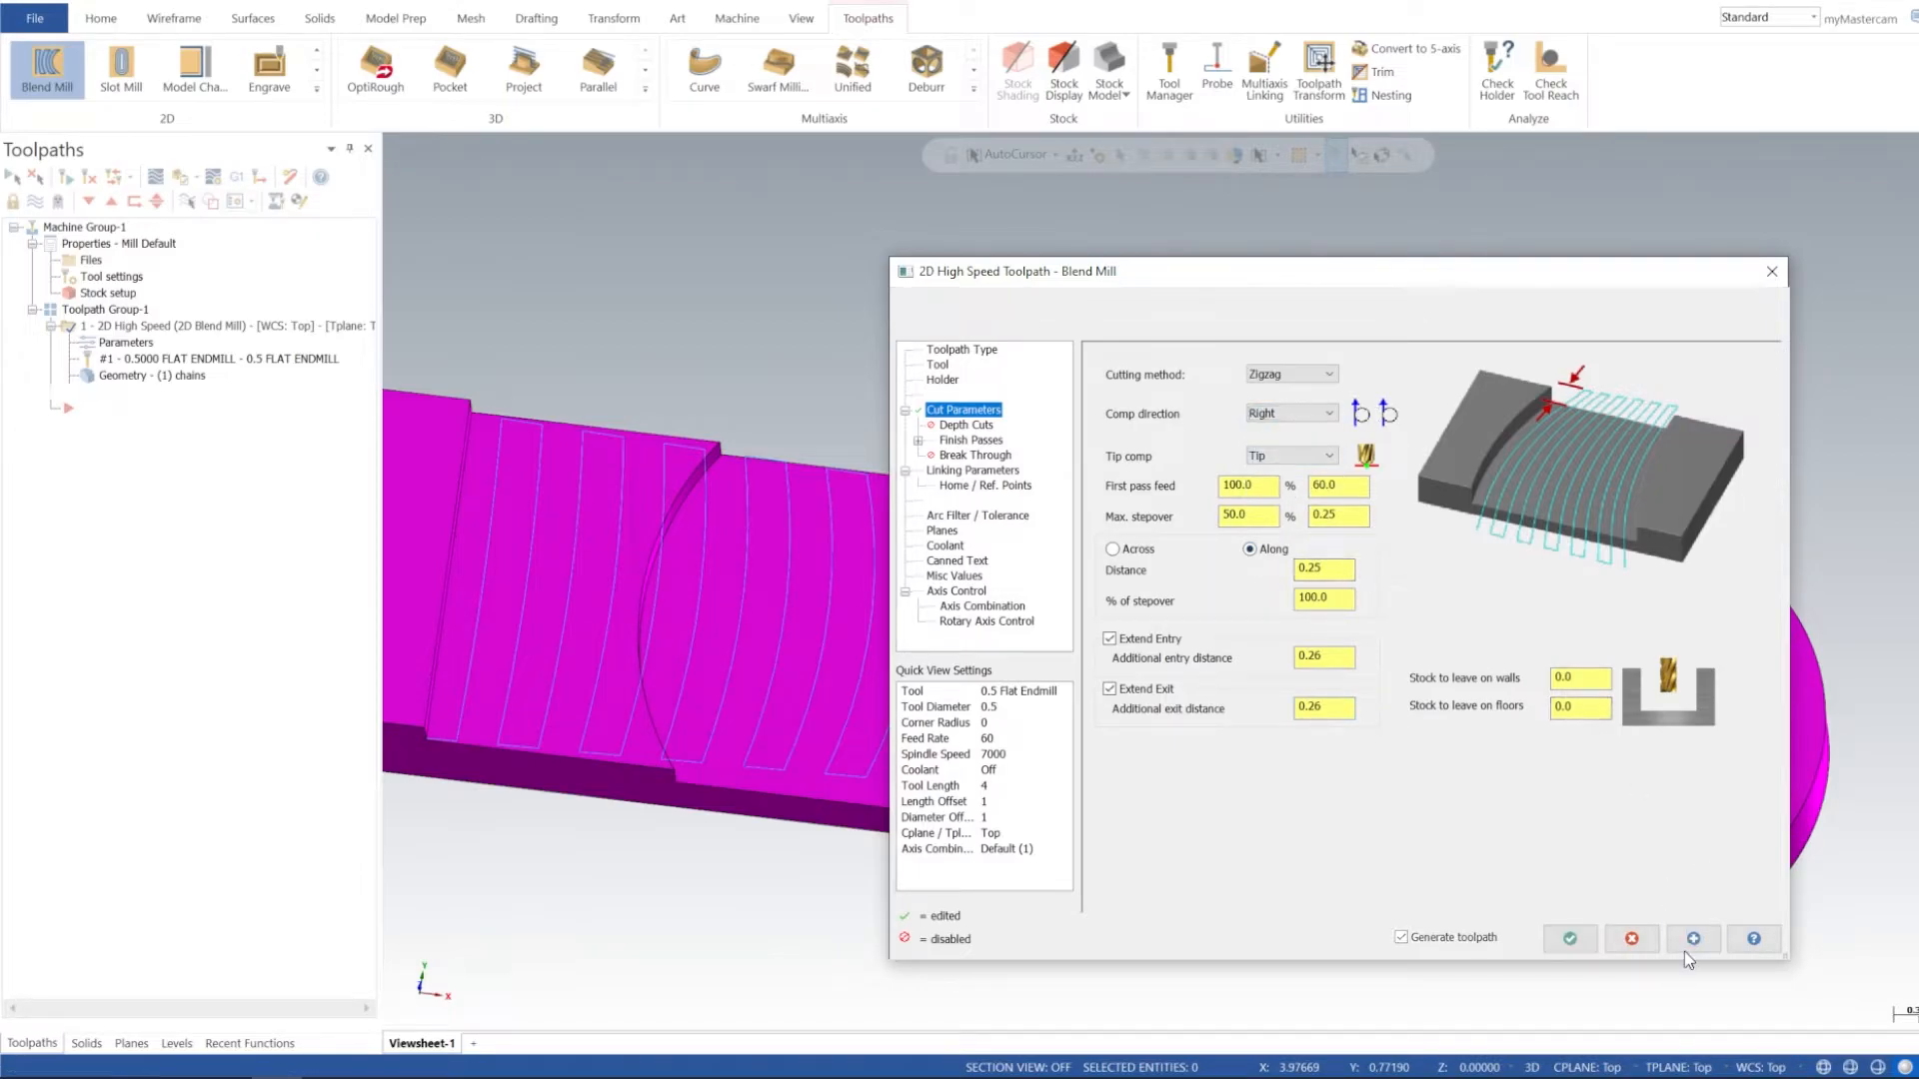
# - Regenerate the blend toolpath and inspect its passes running past the part edges
pyautogui.click(1571, 939)
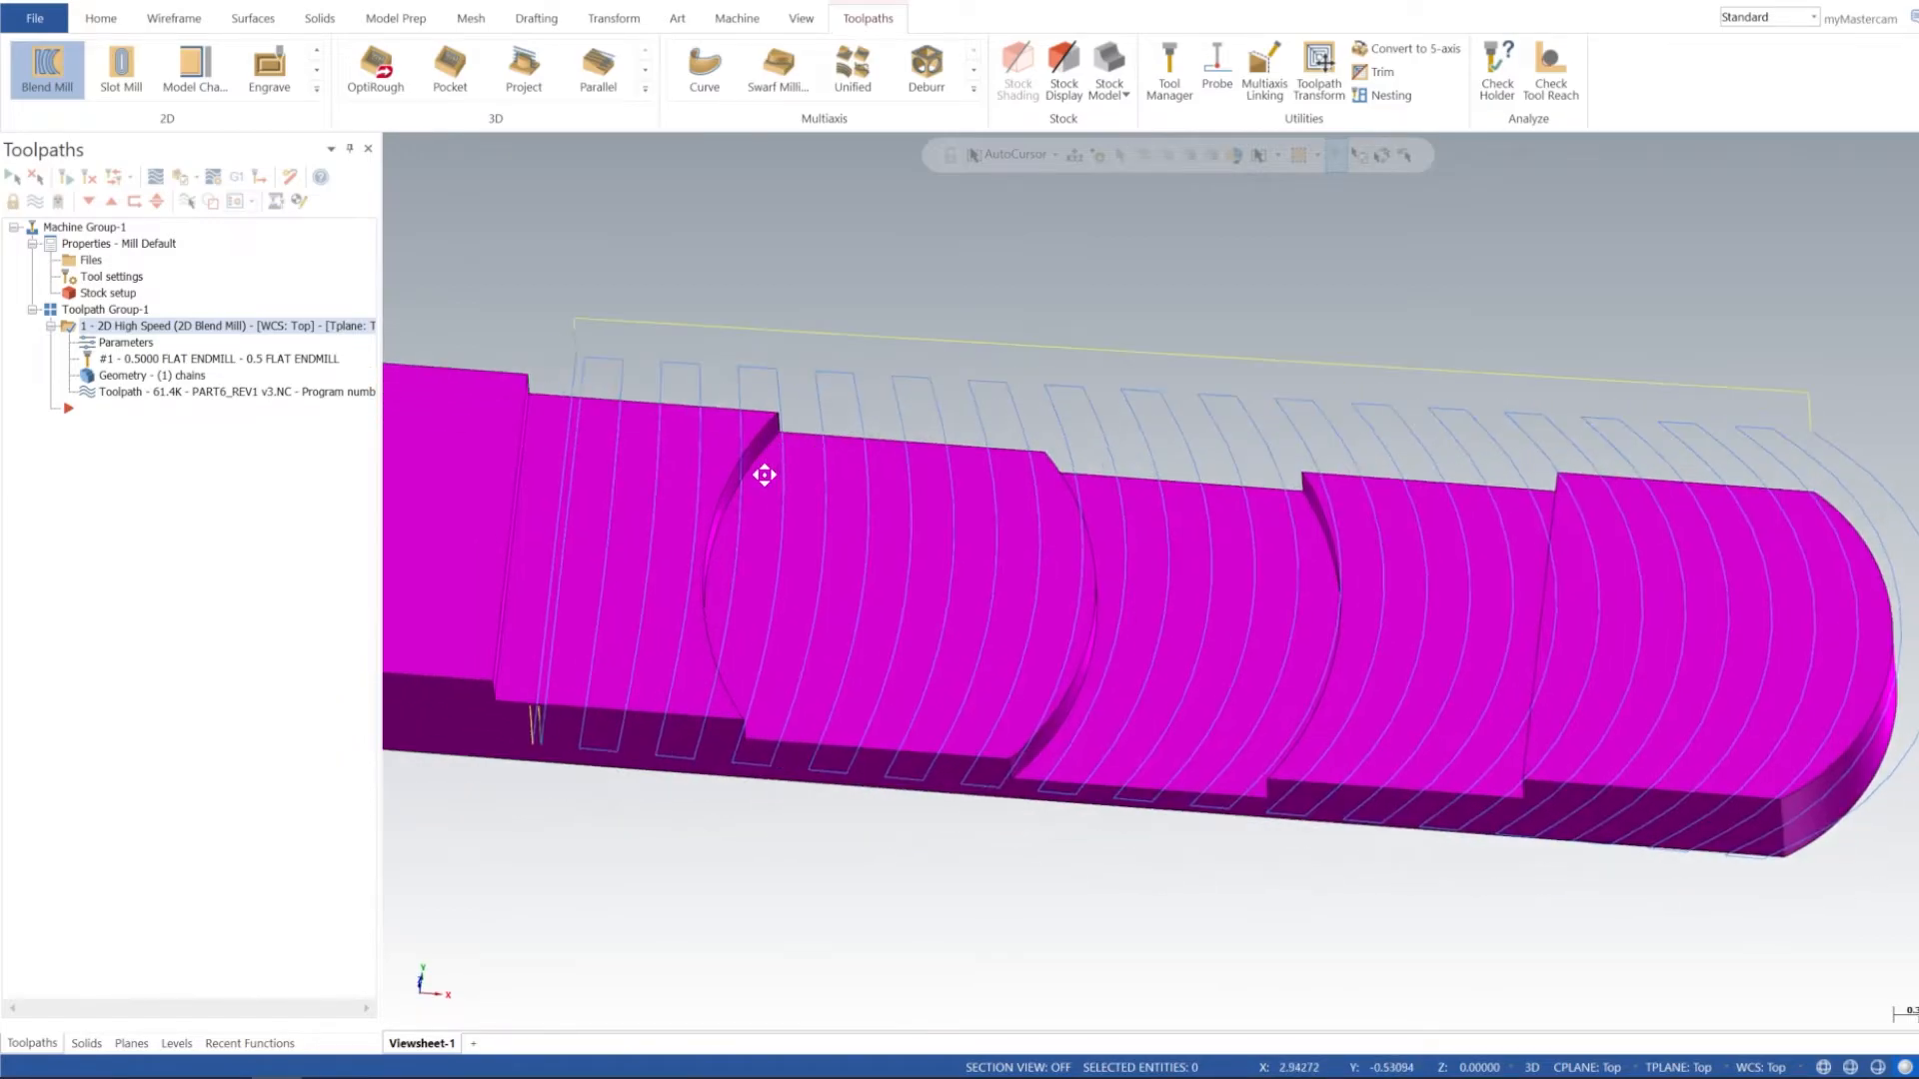
pyautogui.moveTo(763, 475); pyautogui.dragTo(1367, 403)
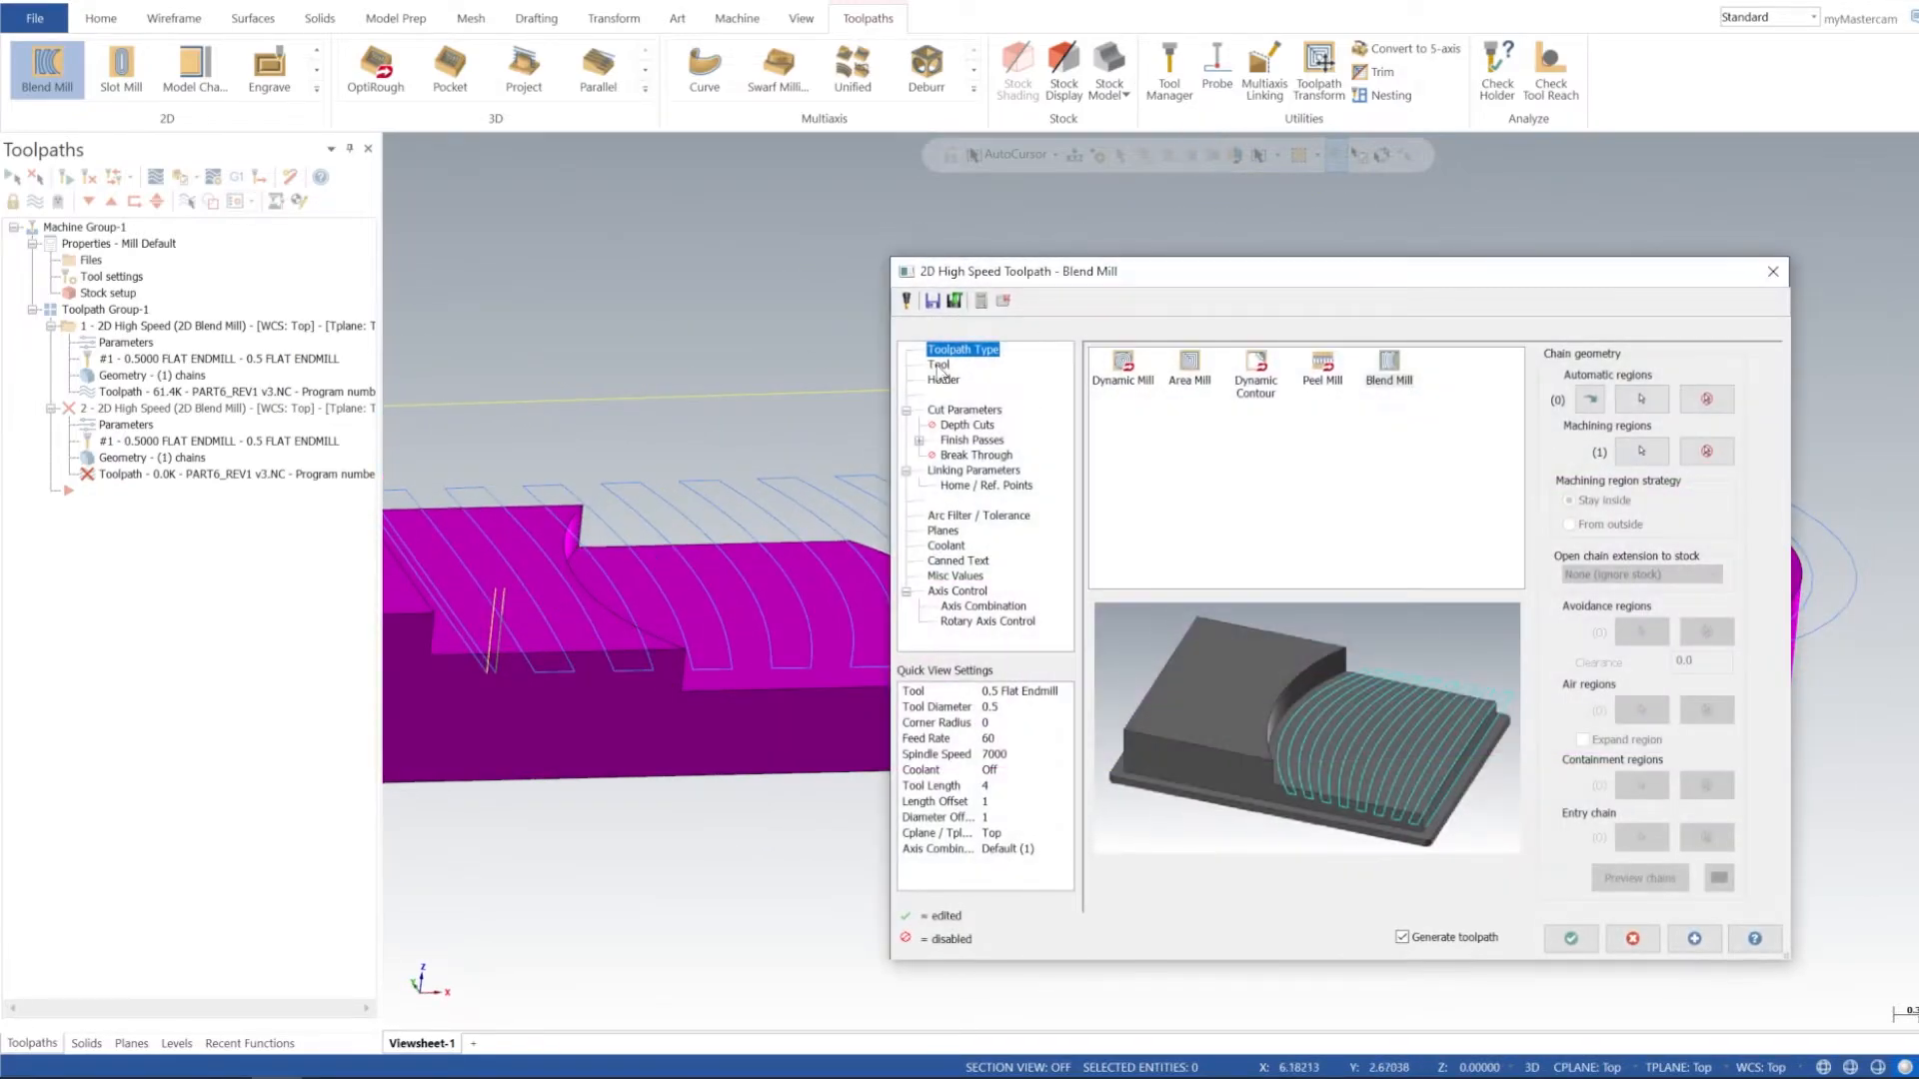
# - Enter the second blend toolpath's tool rates: spindle speed 7000, feed rate 60.0, and 100
pyautogui.click(938, 364)
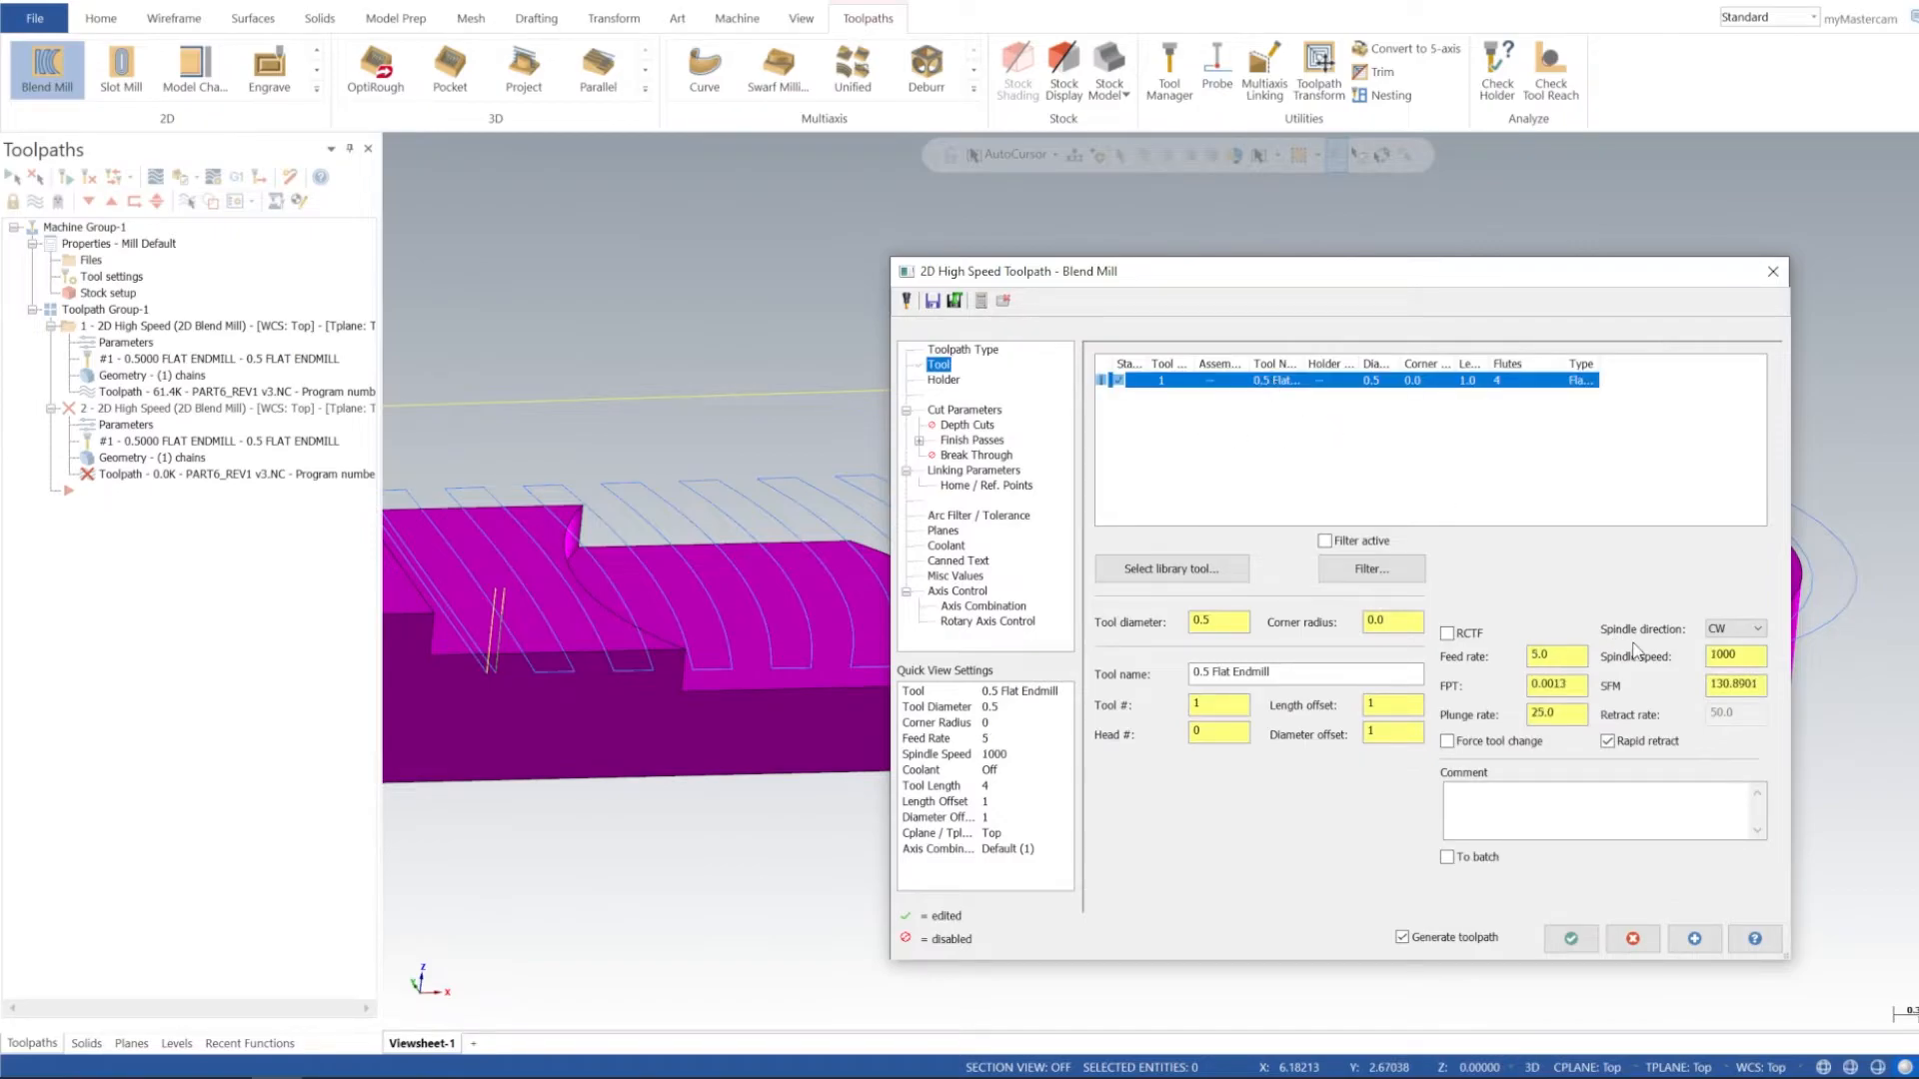
pyautogui.write('70')
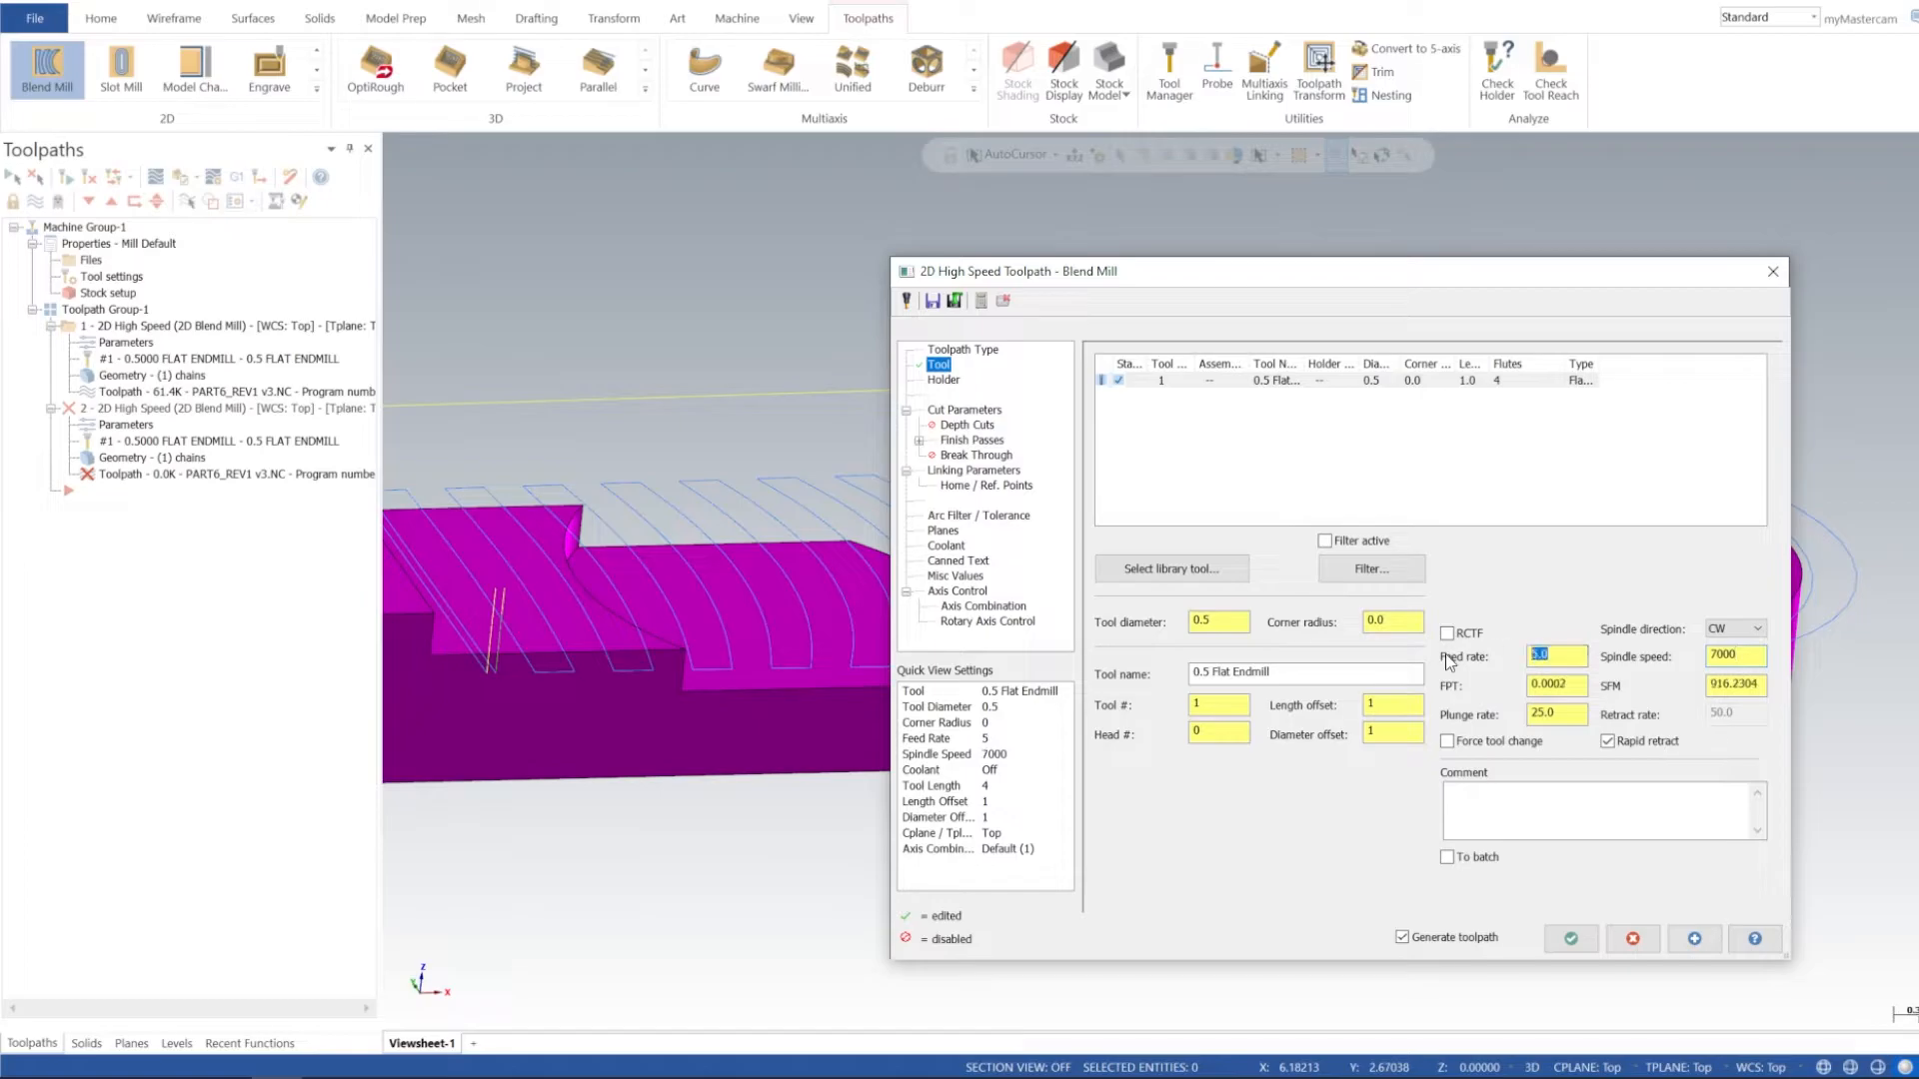
pyautogui.write('60.0')
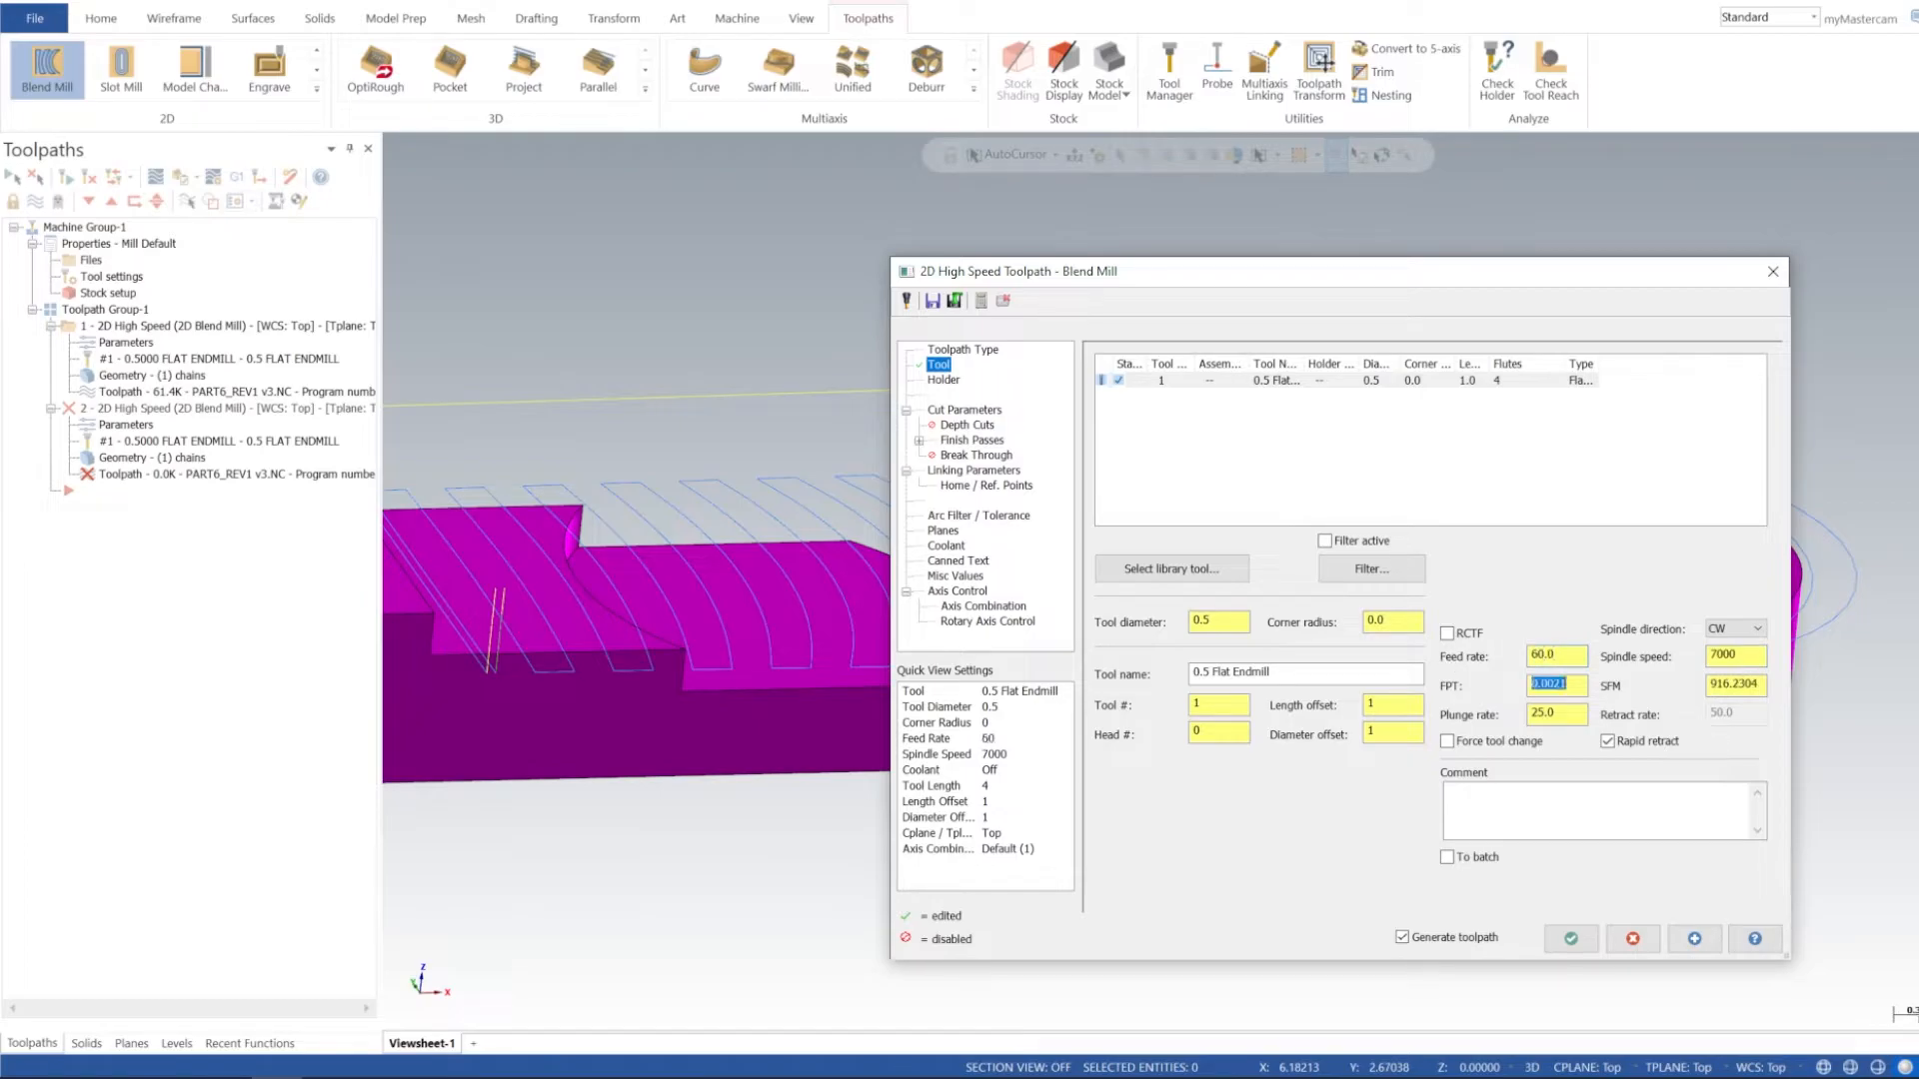
pyautogui.write('100')
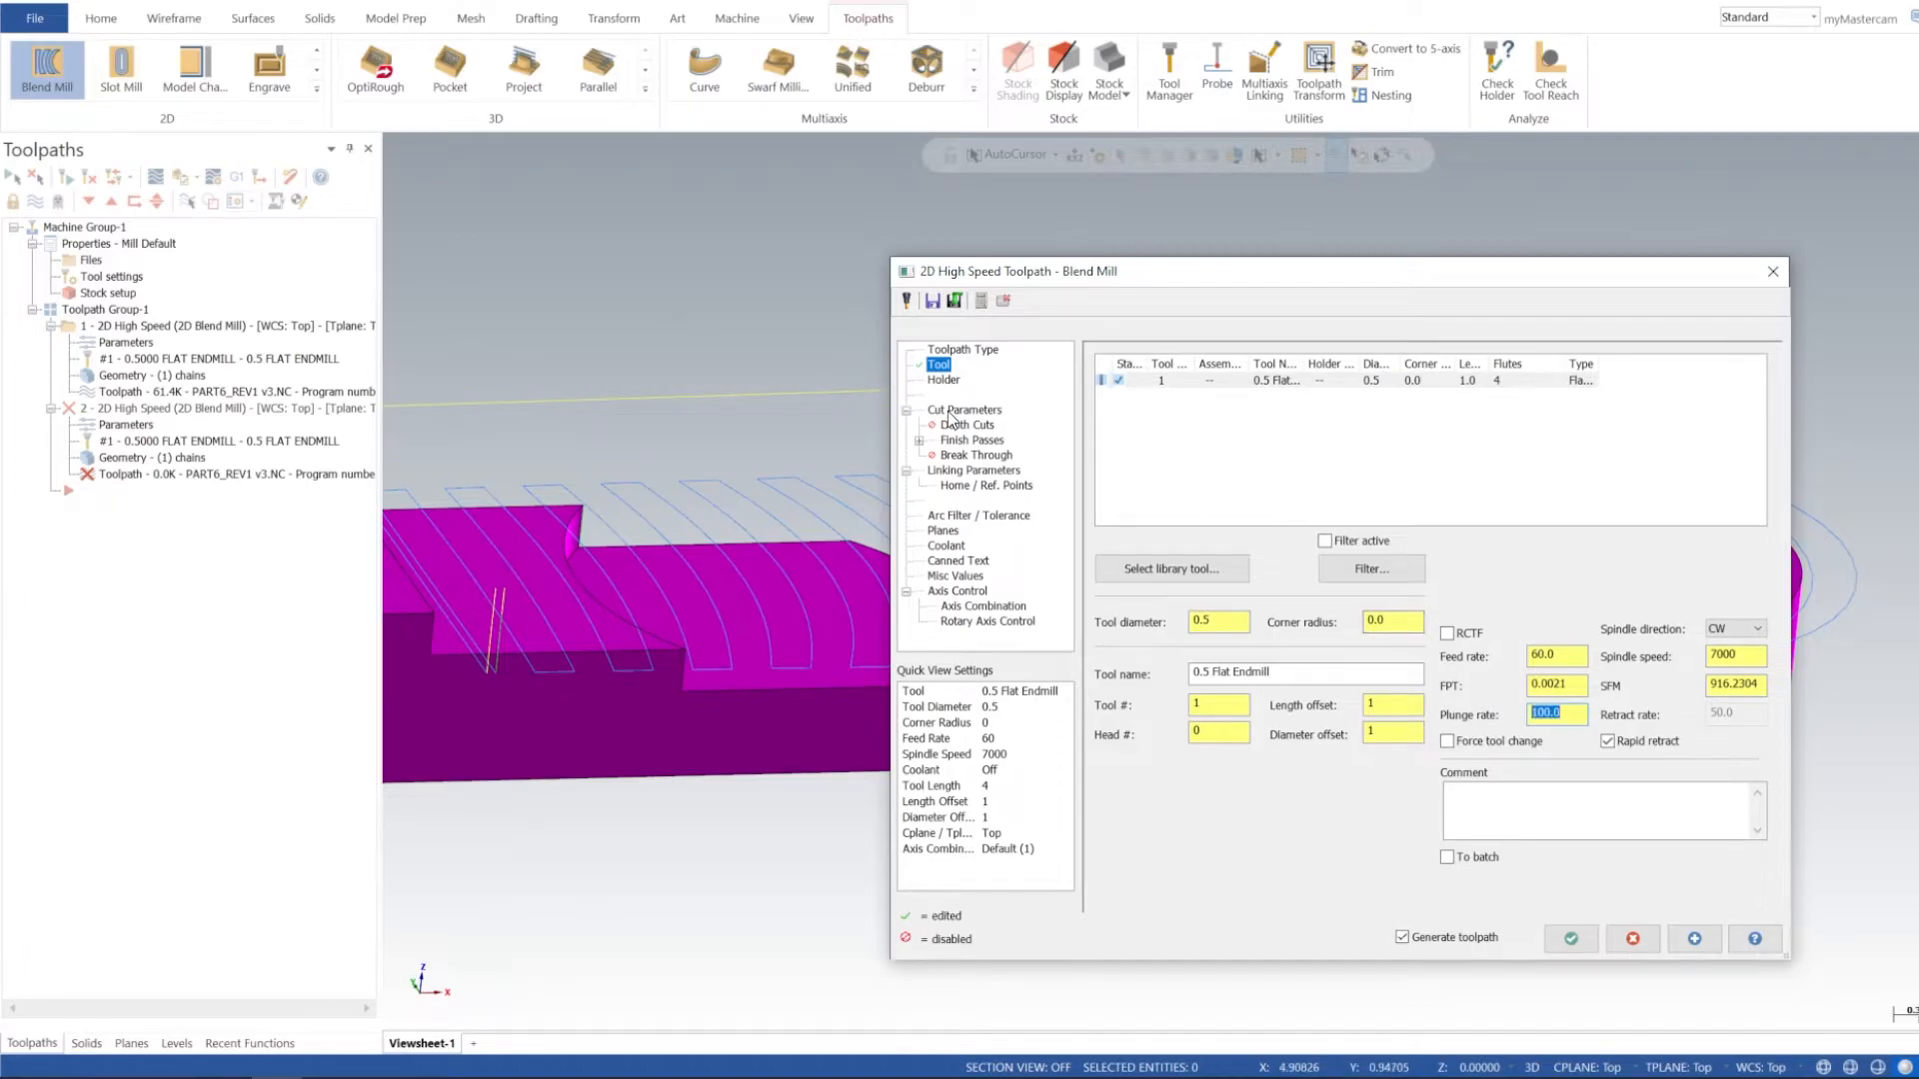
# - Set compensation direction to Inside and a 0.25 retract in Linking Parameters
pyautogui.click(965, 410)
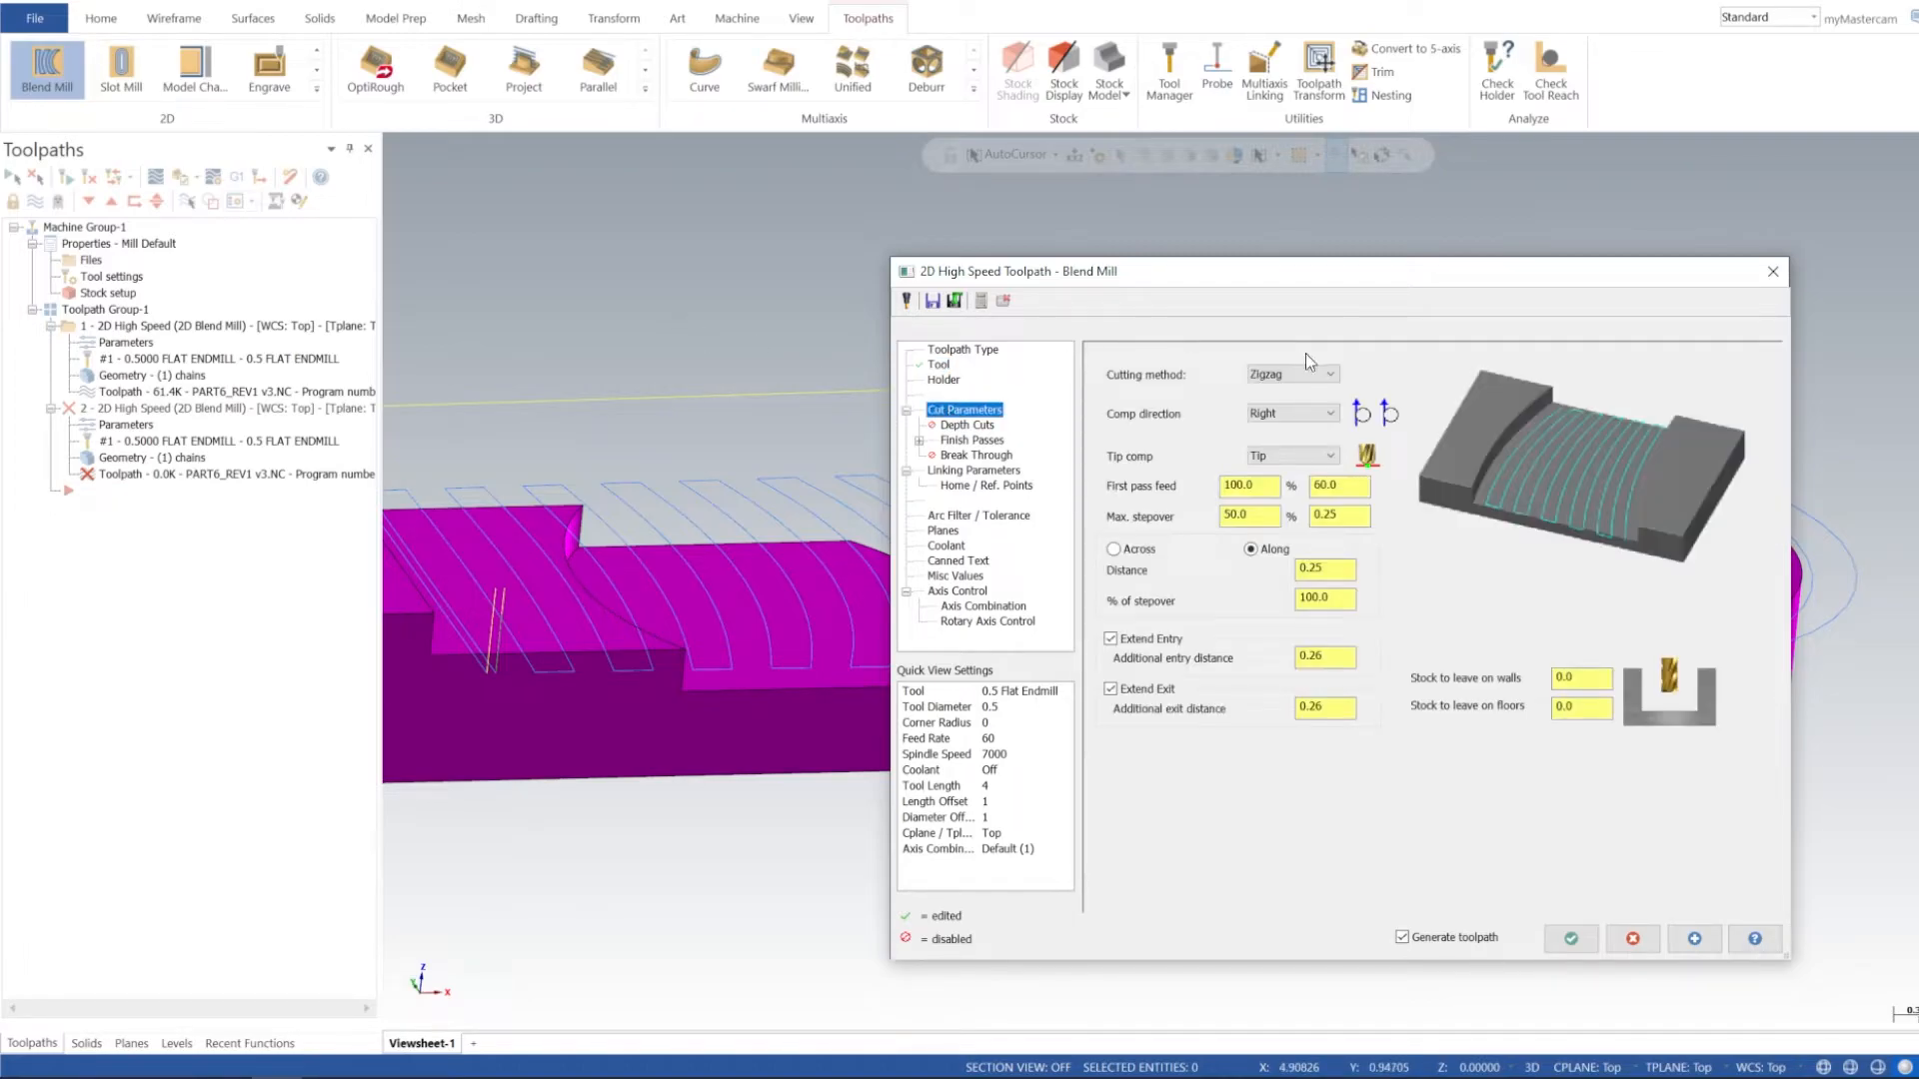
pyautogui.click(1334, 412)
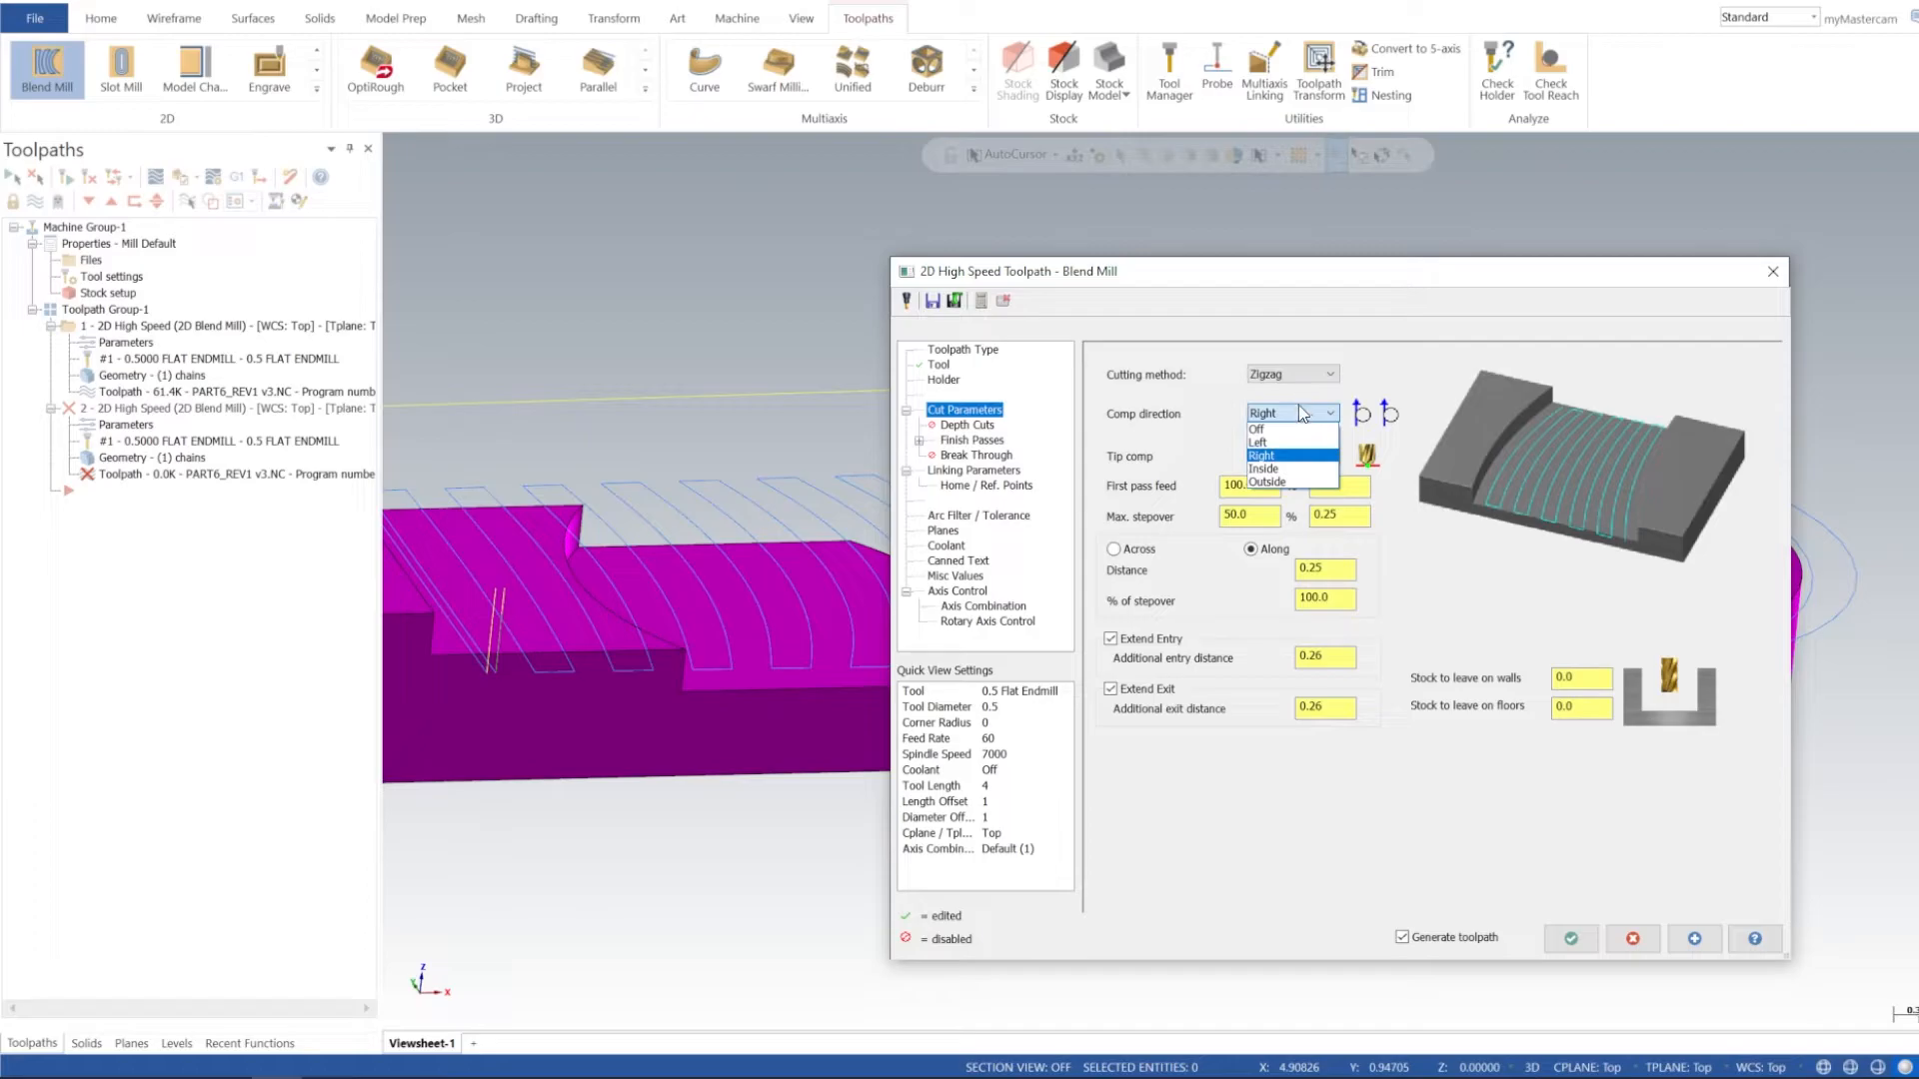
pyautogui.moveTo(1257, 442)
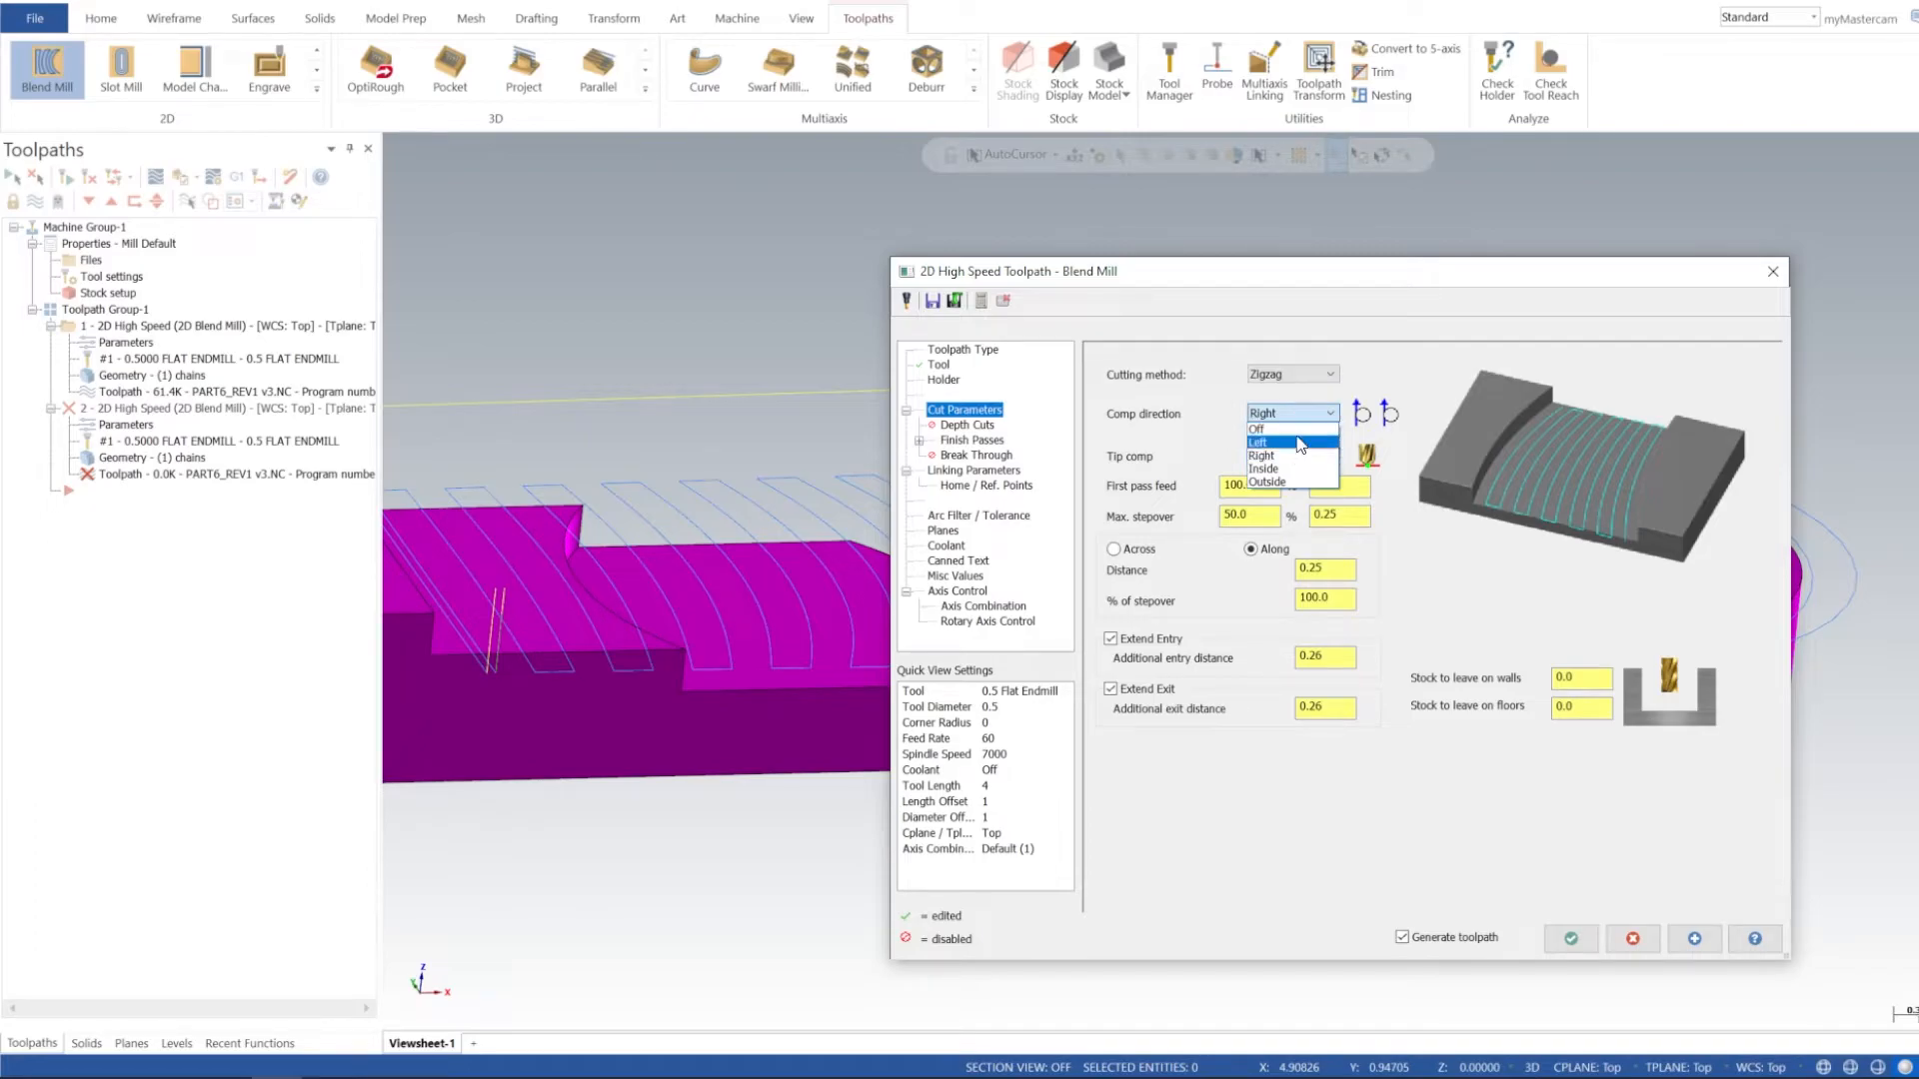
pyautogui.click(1263, 468)
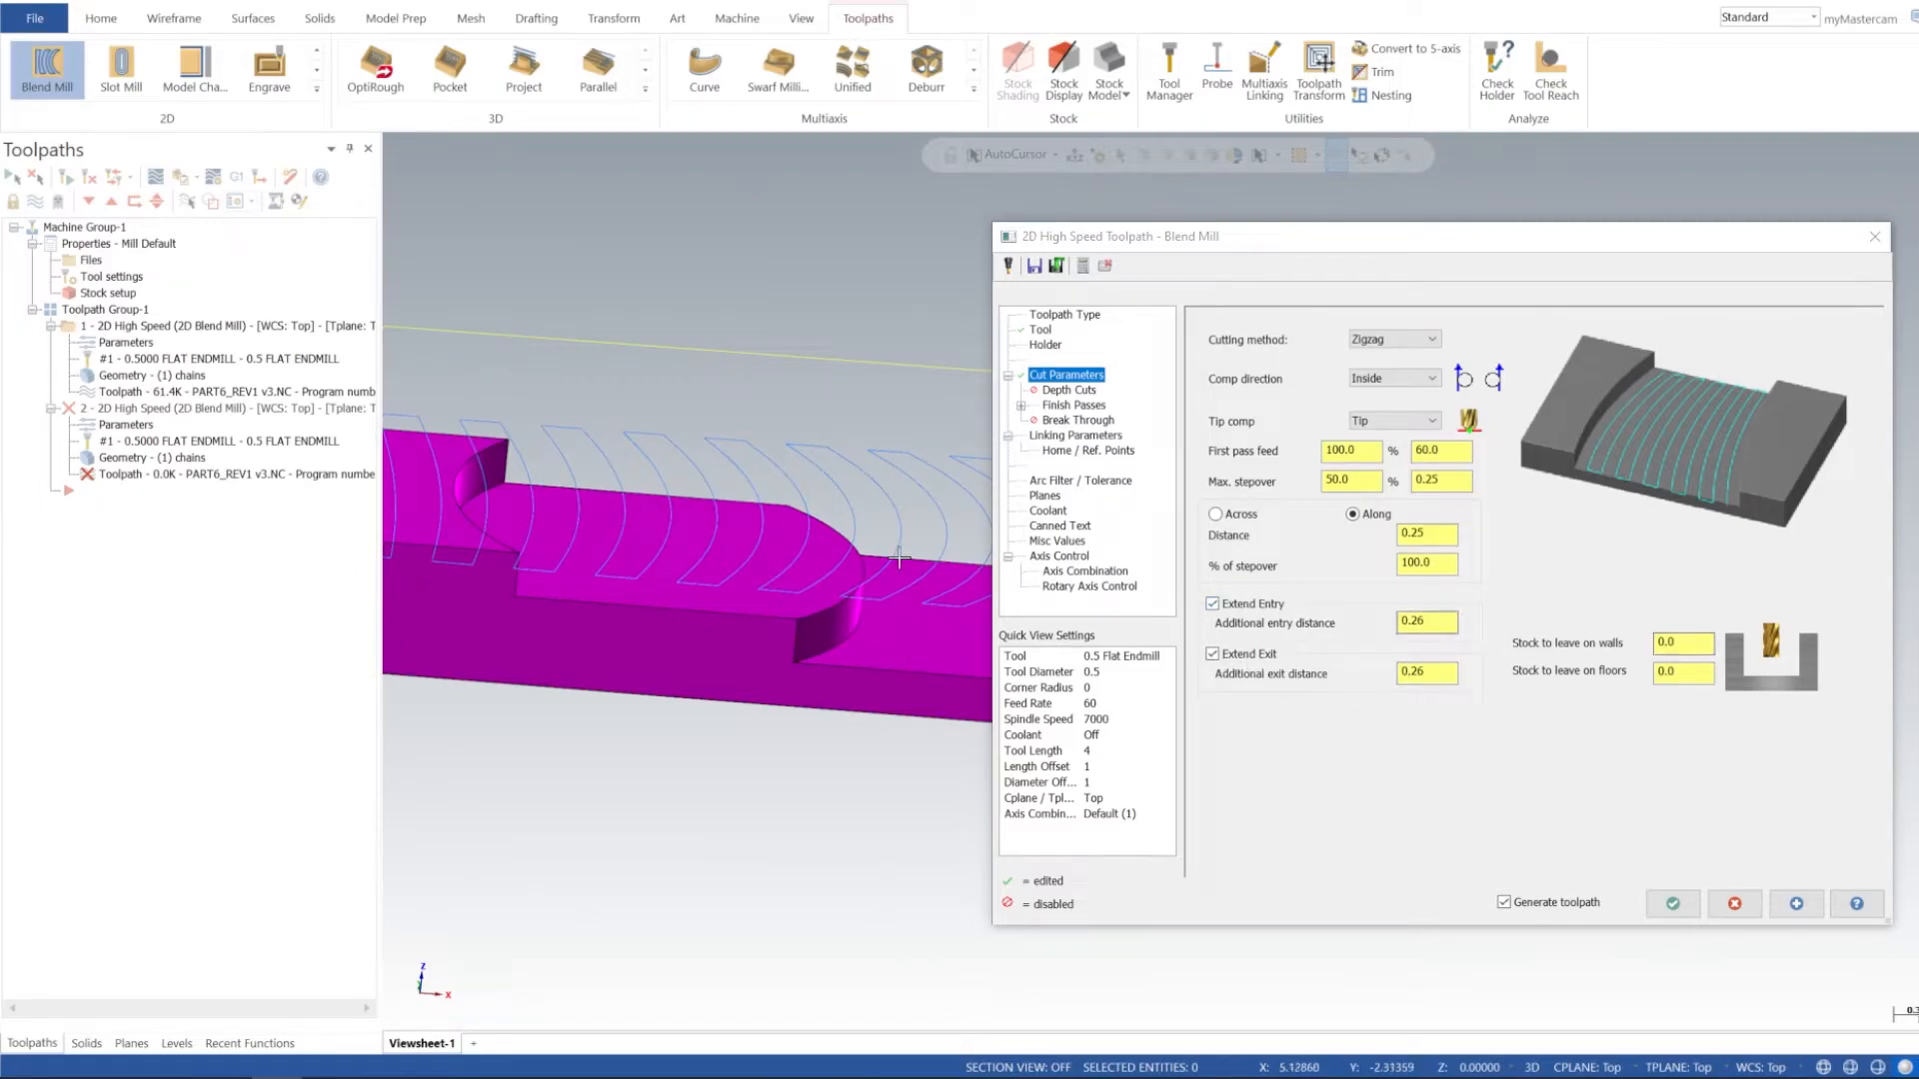
pyautogui.click(1073, 436)
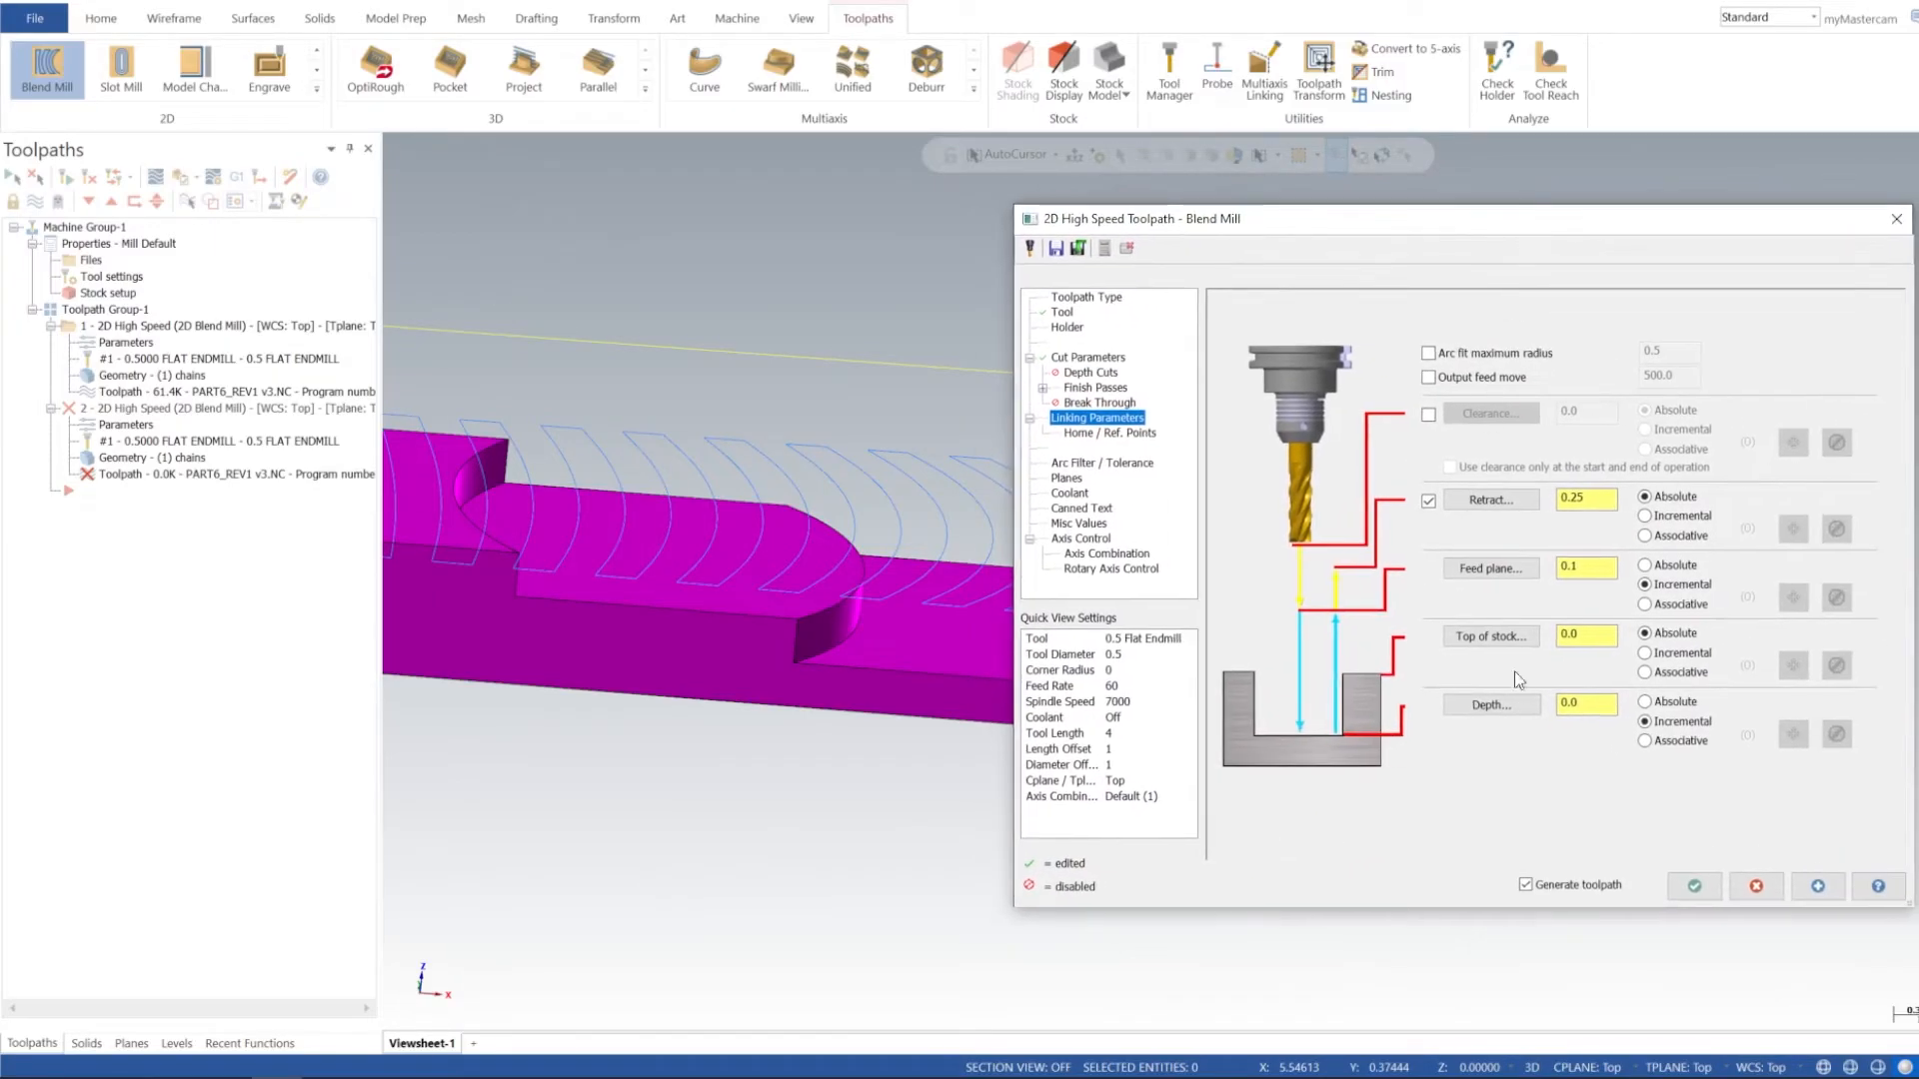
pyautogui.click(1645, 721)
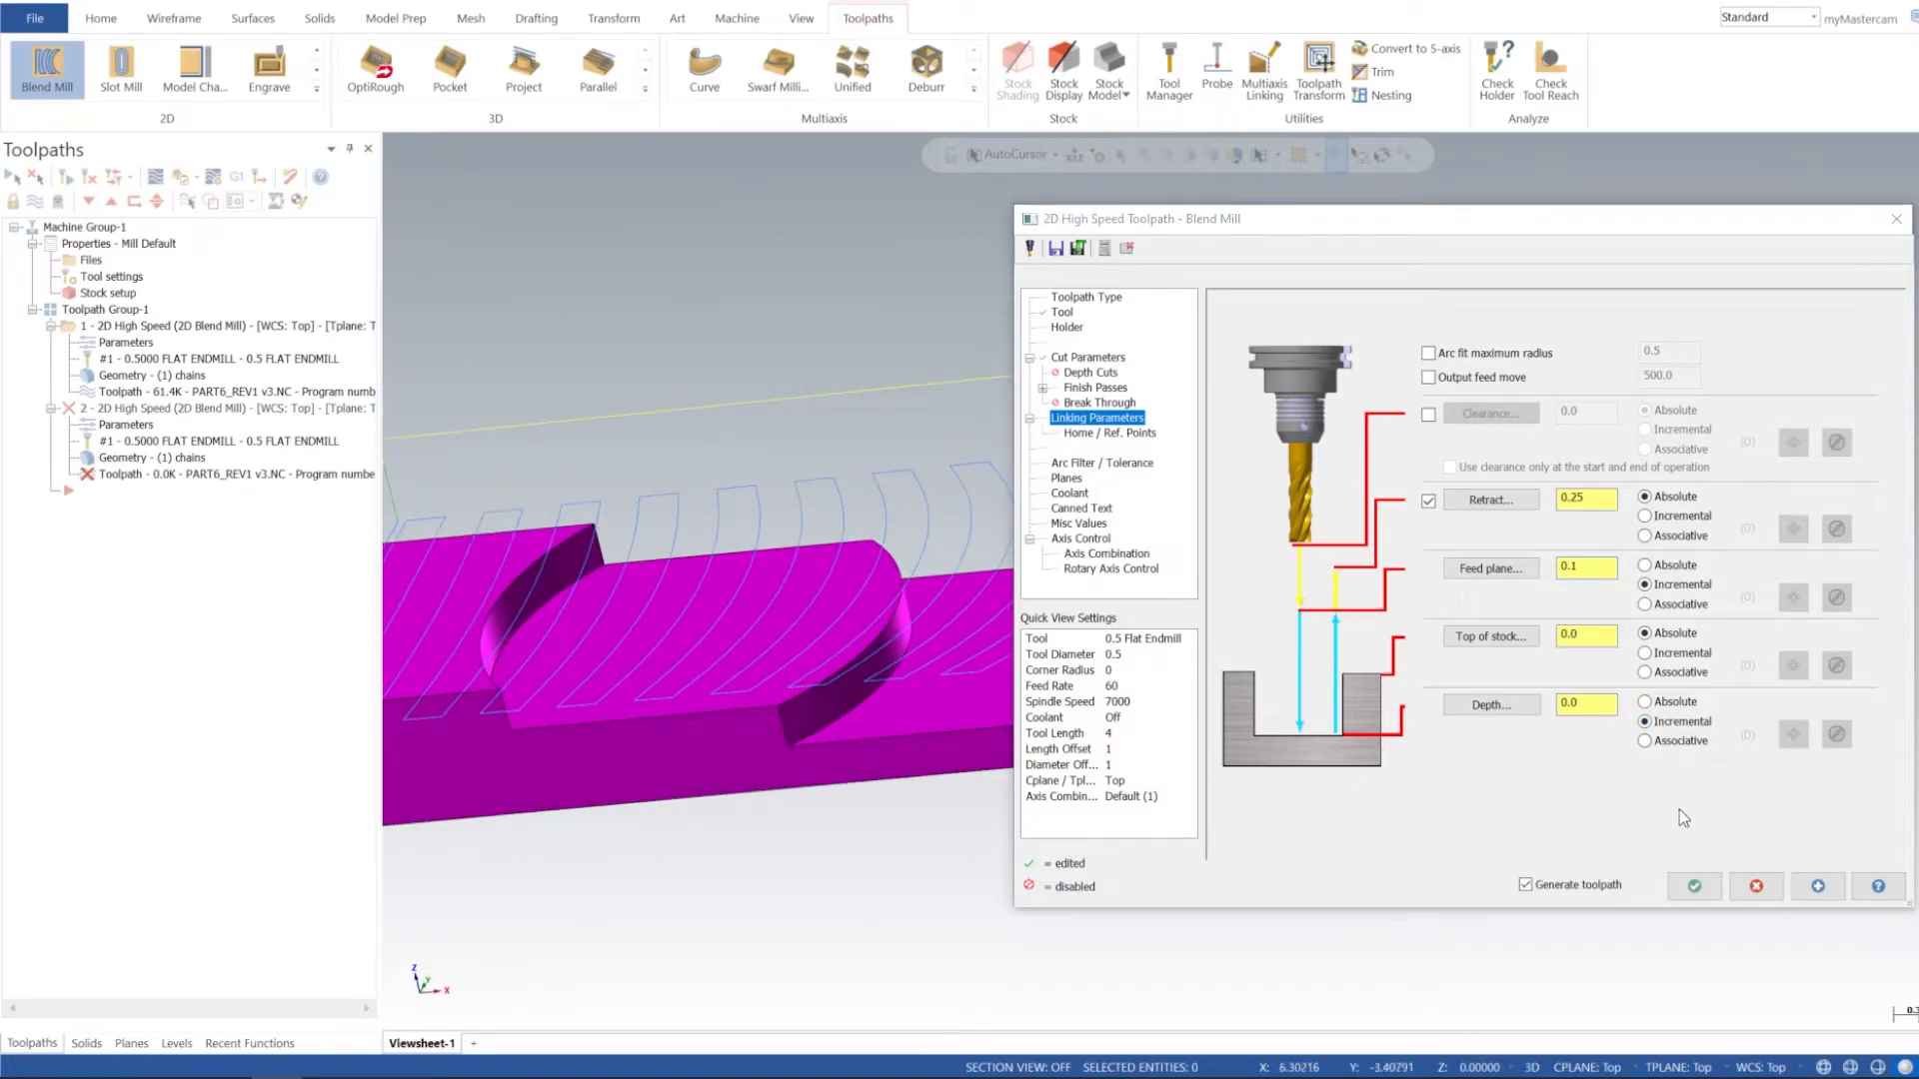
# - Accept the settings so the second blend toolpath generates along the curved slot
pyautogui.click(1693, 885)
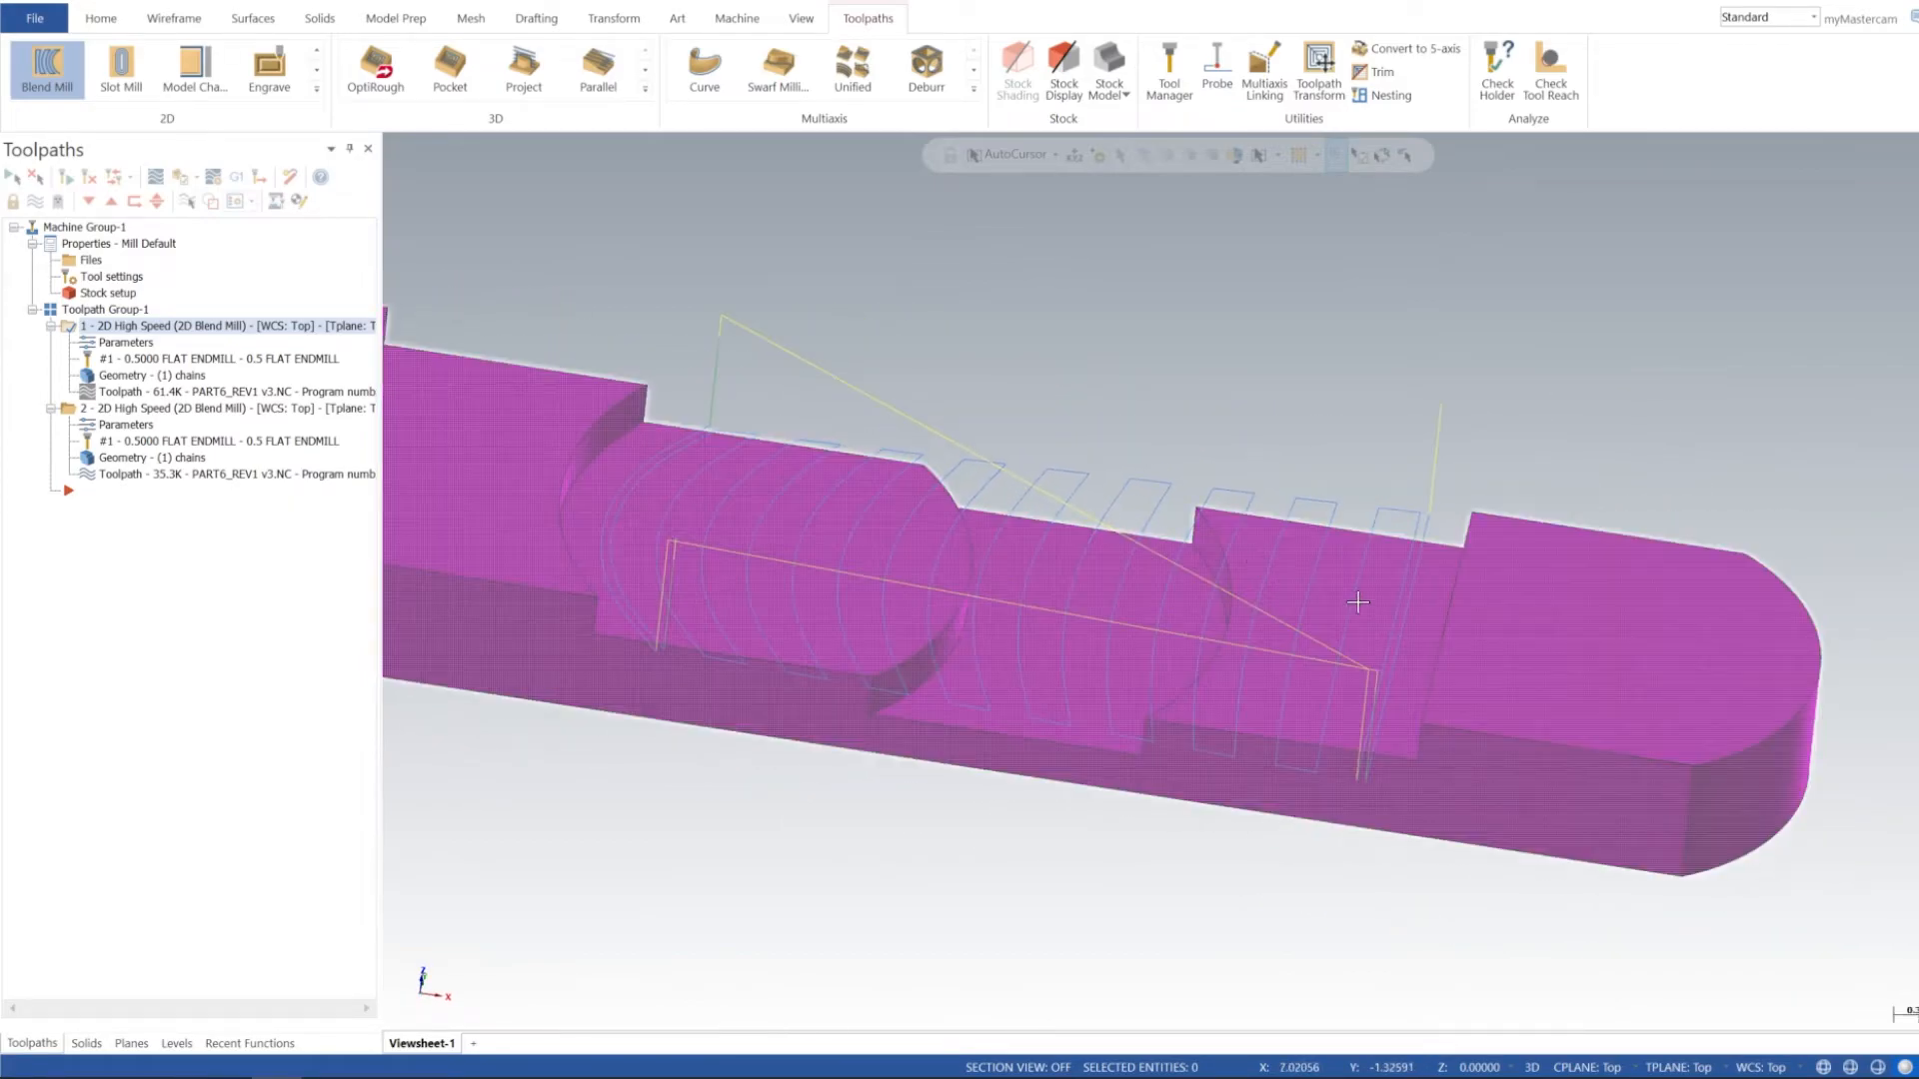
pyautogui.moveTo(46, 70)
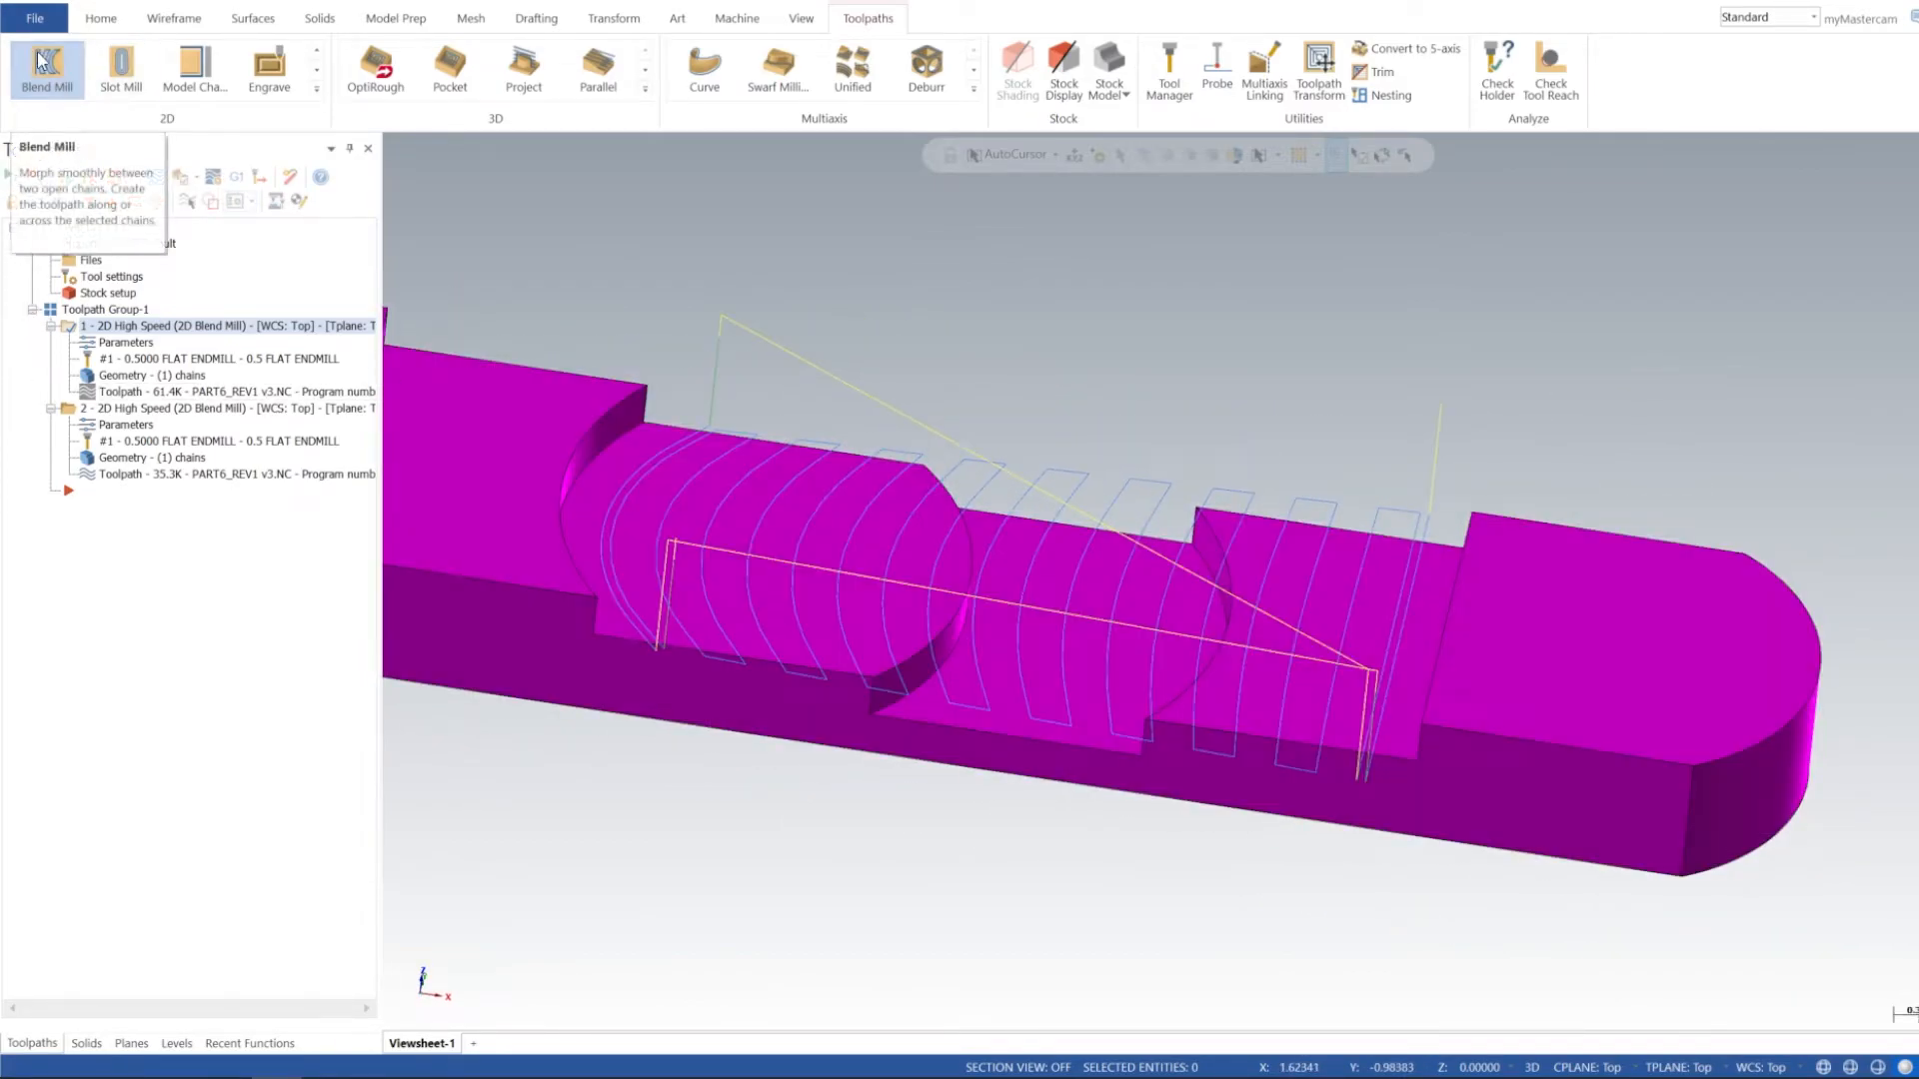
# - Start a third Blend Mill toolpath chained to the two curved slot edges
pyautogui.click(48, 68)
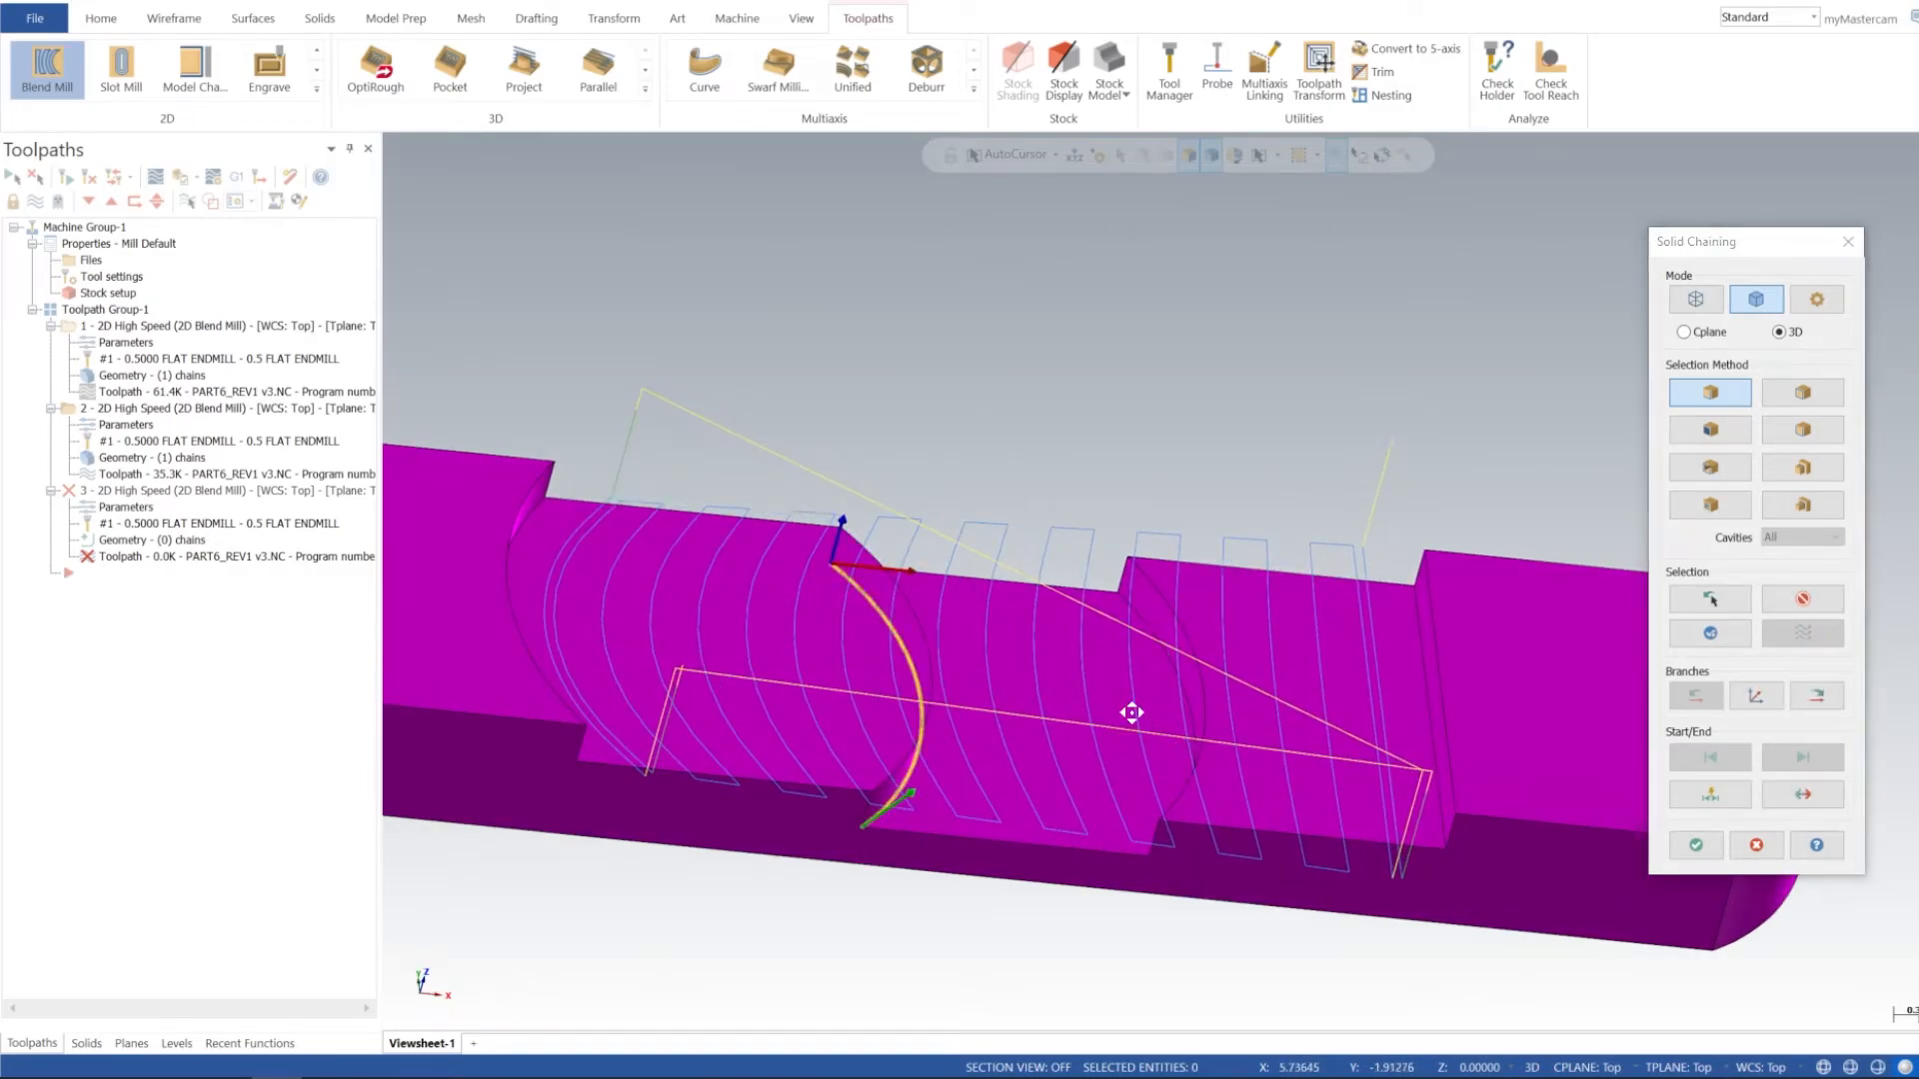
pyautogui.moveTo(1126, 709); pyautogui.dragTo(1247, 784)
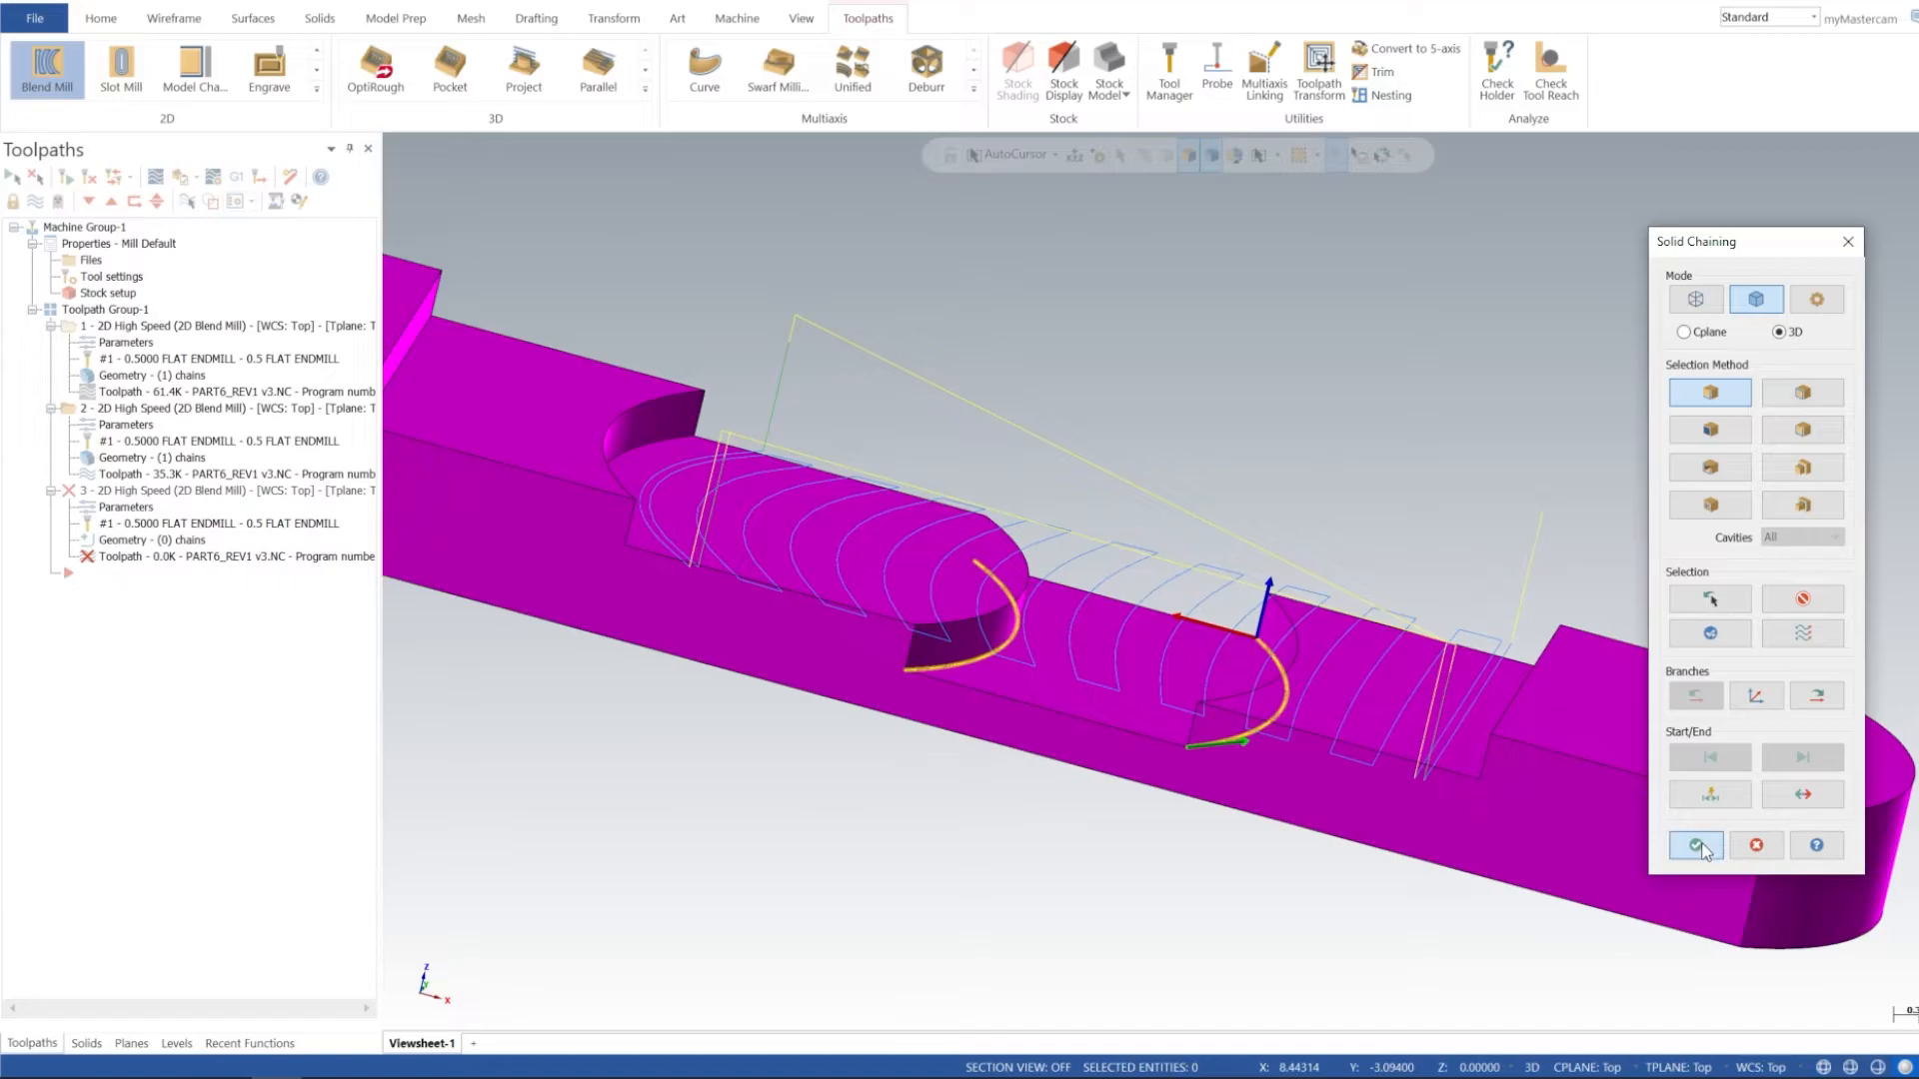
pyautogui.click(1697, 845)
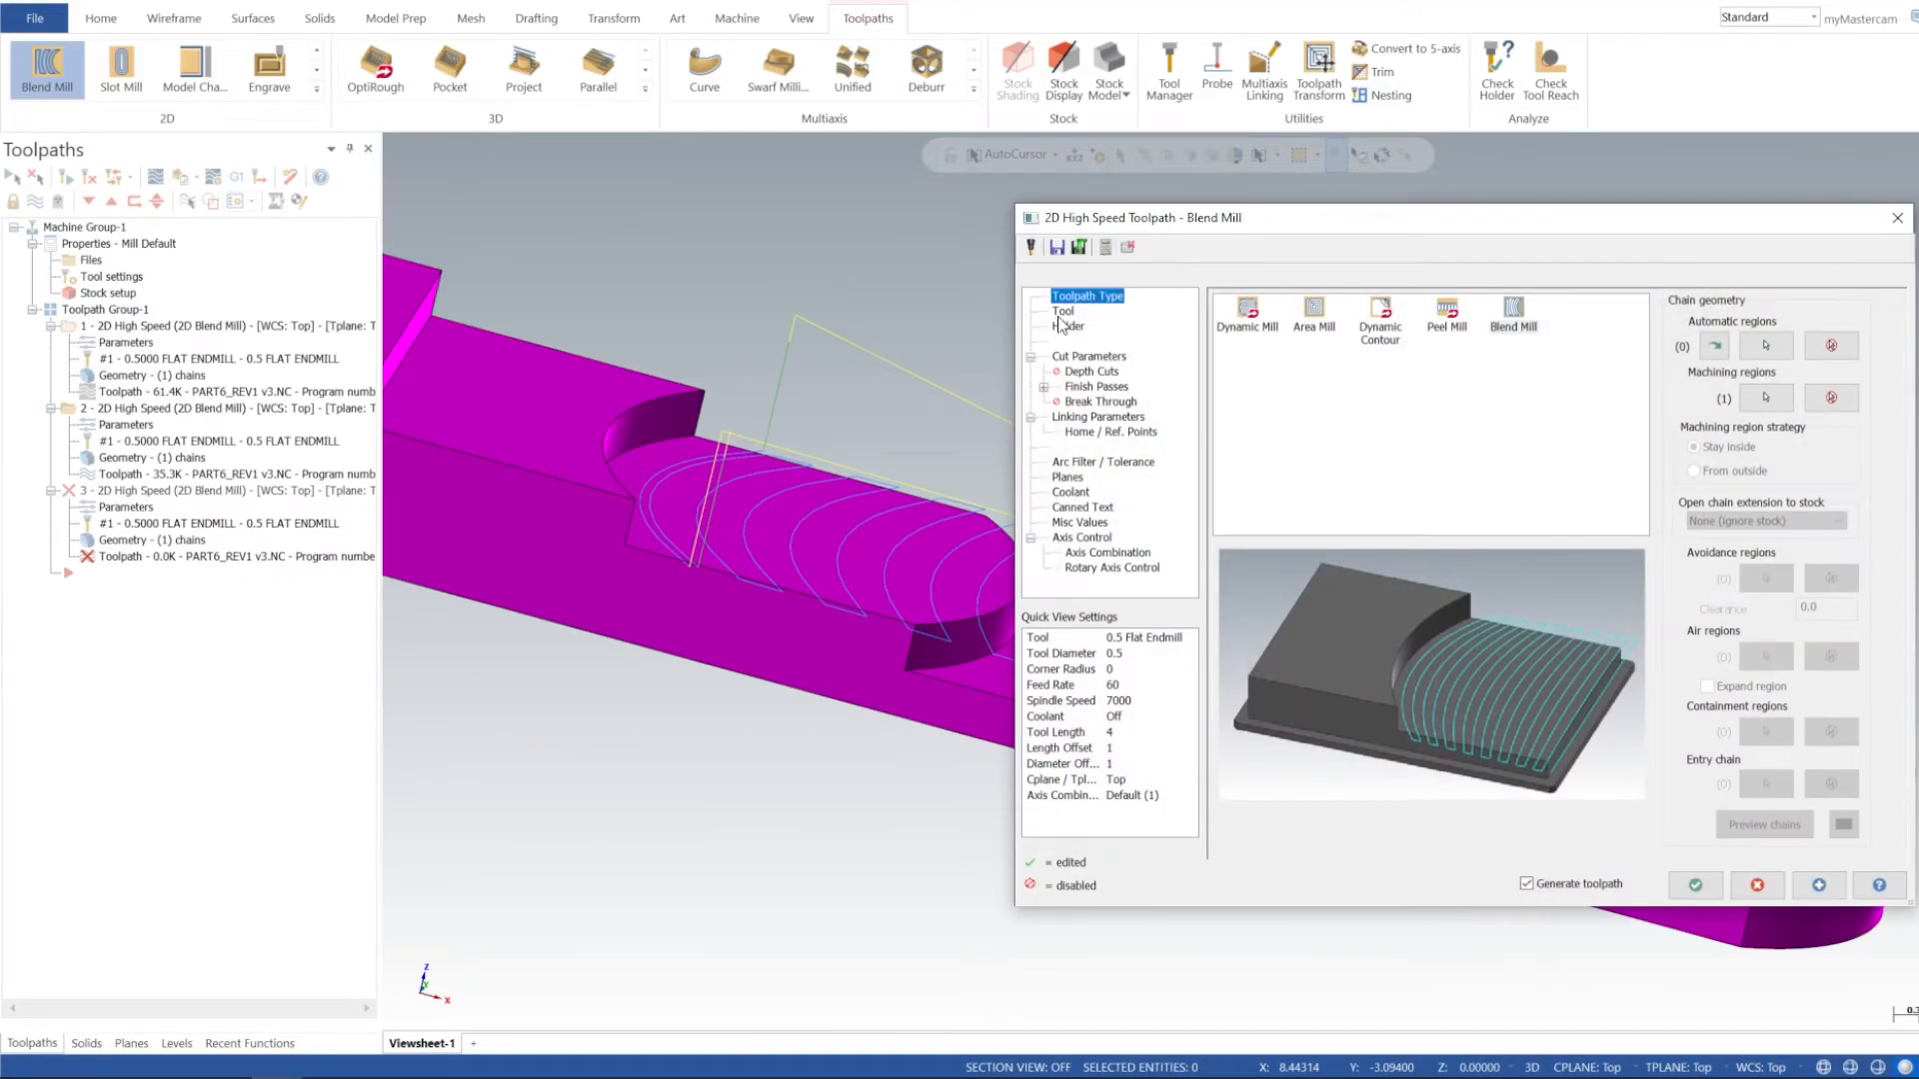
# - Give the third blend toolpath 7000 spindle speed and 60.0 feed rate on the Tool page
pyautogui.click(1063, 312)
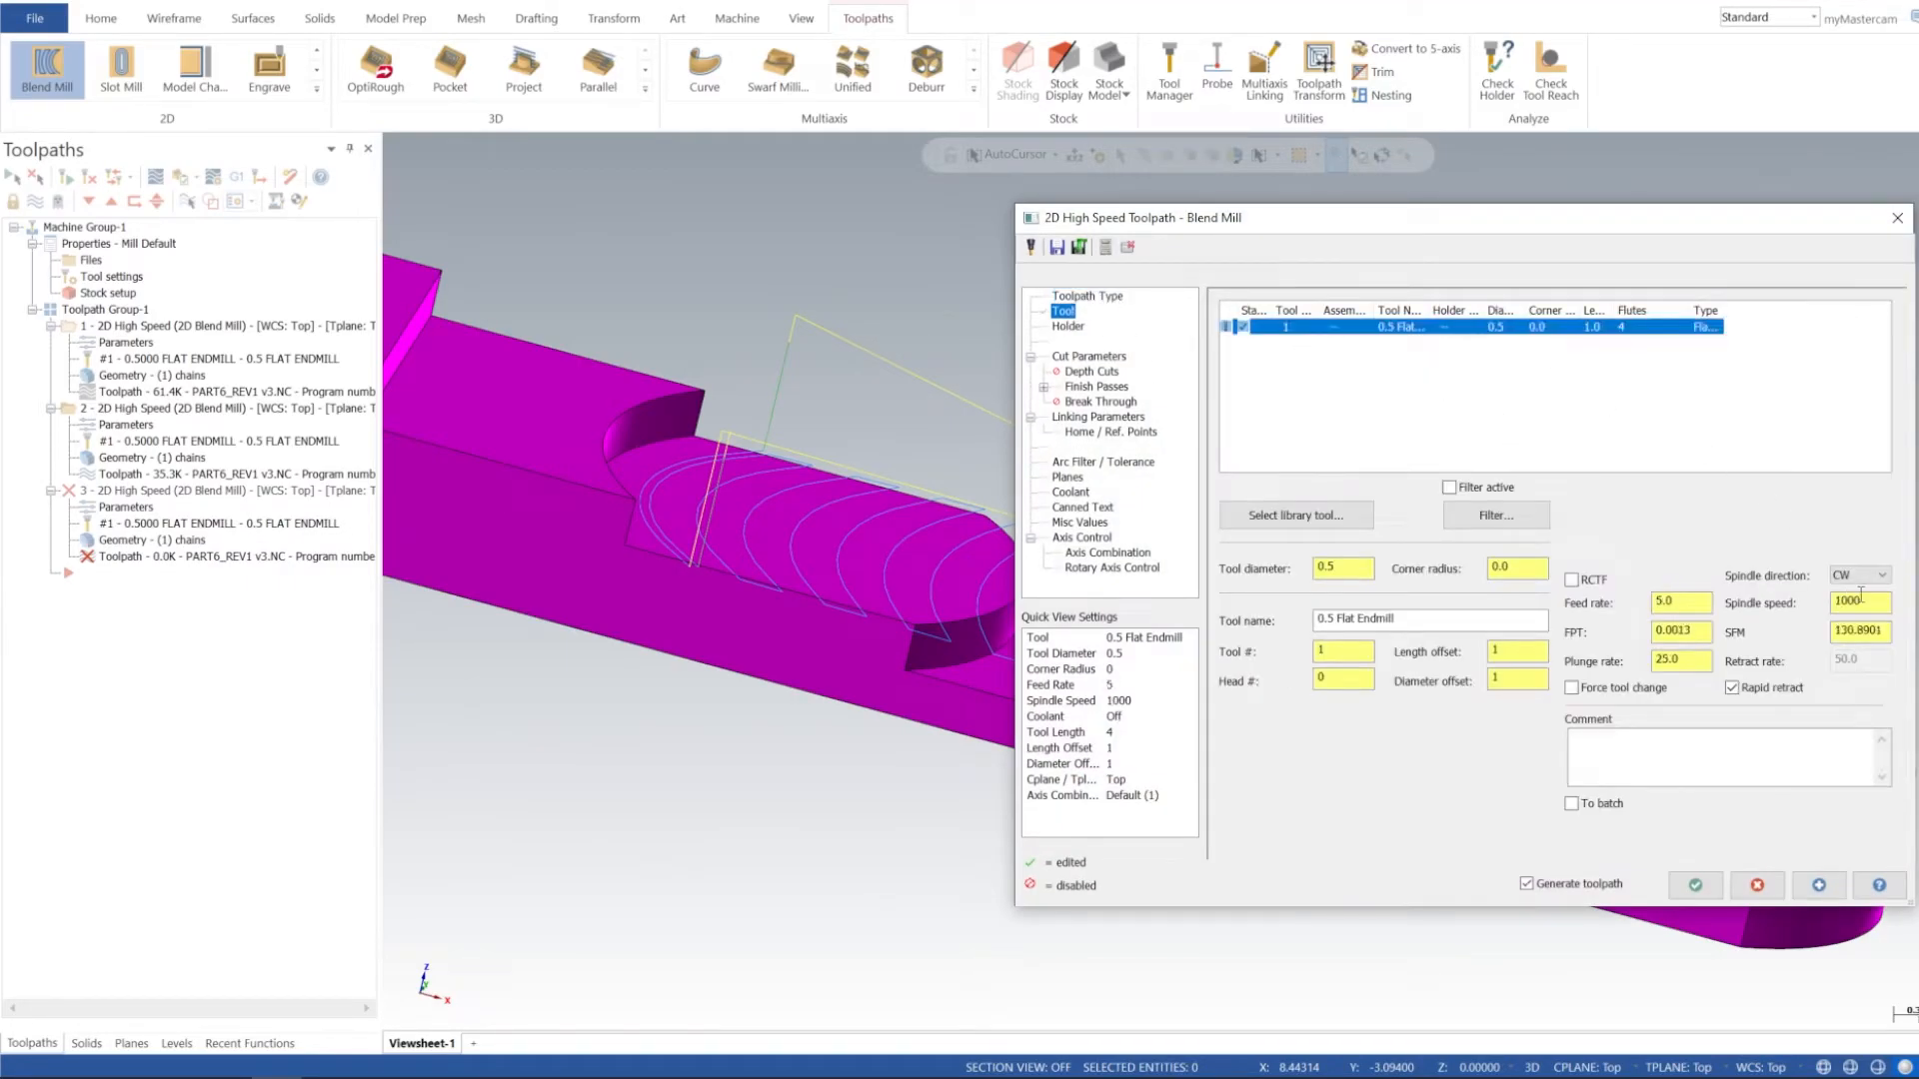
pyautogui.write('7000')
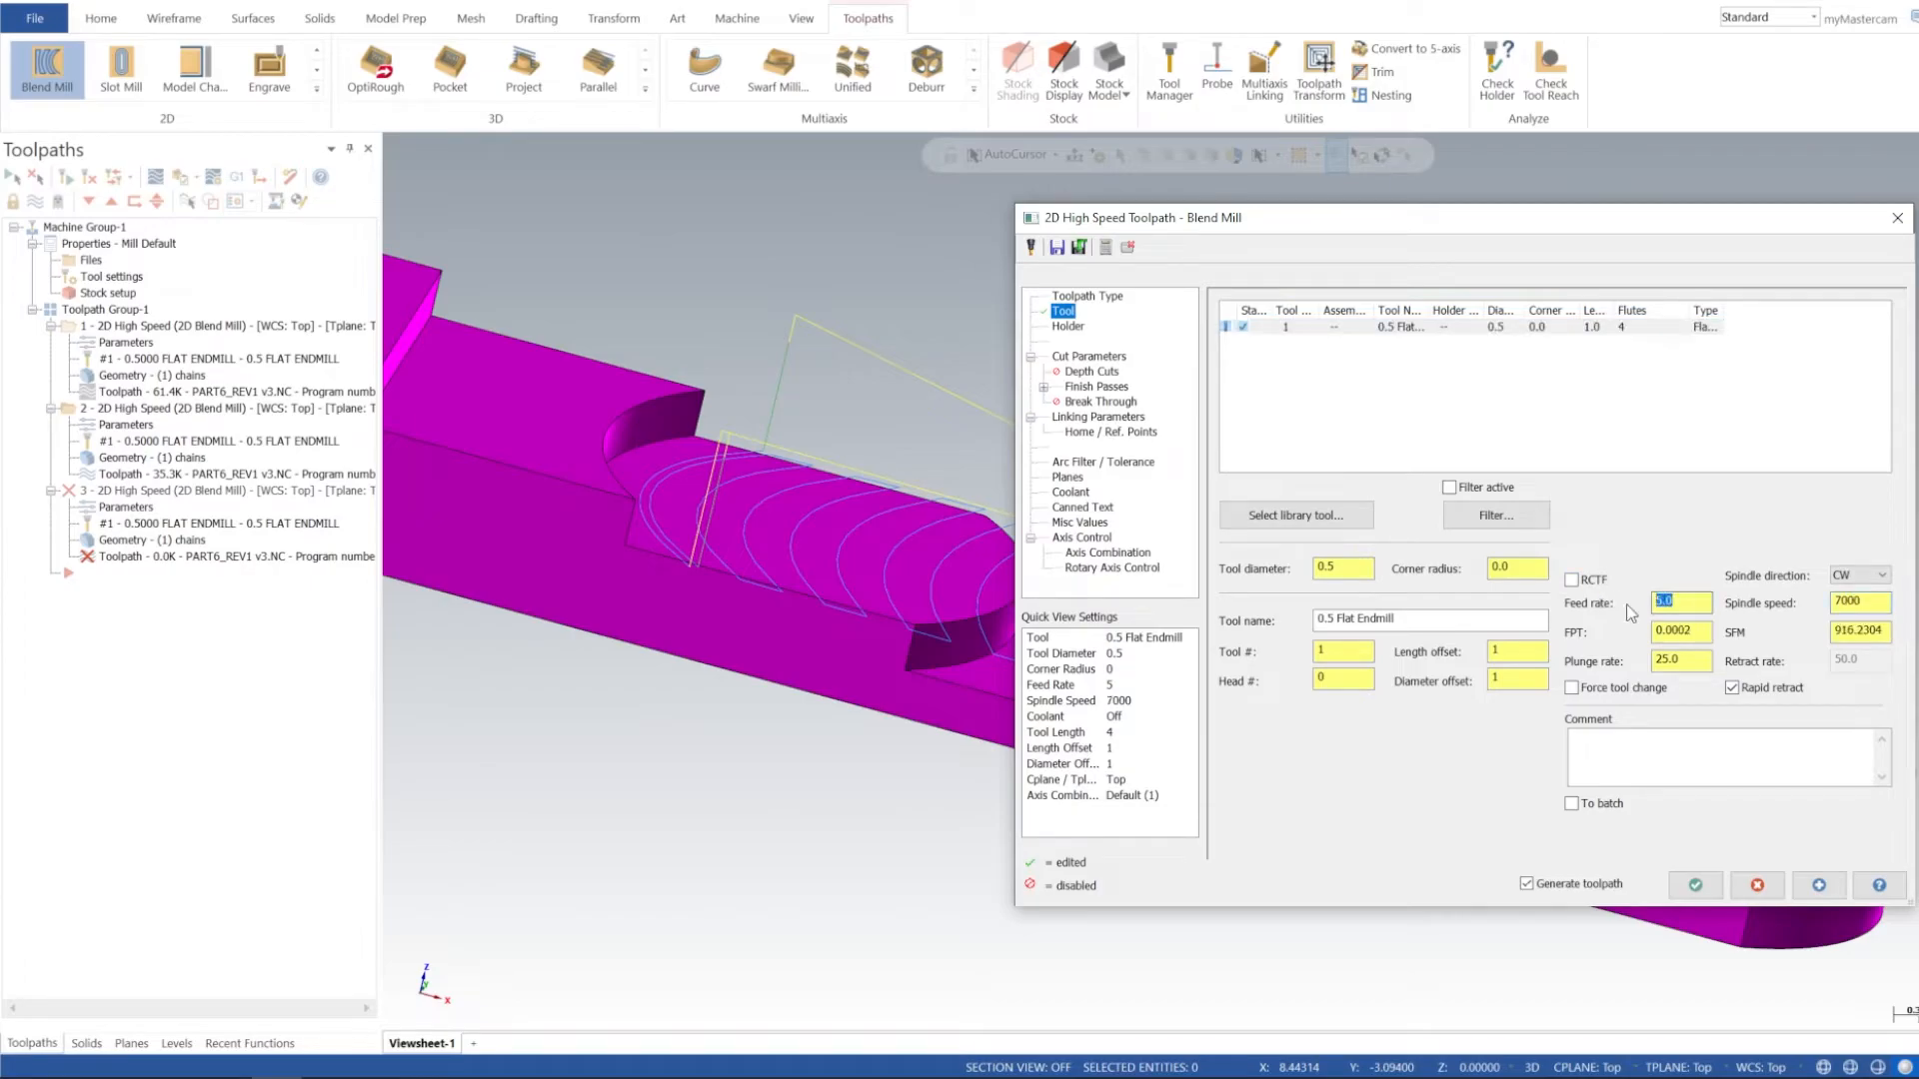
pyautogui.write('60.0')
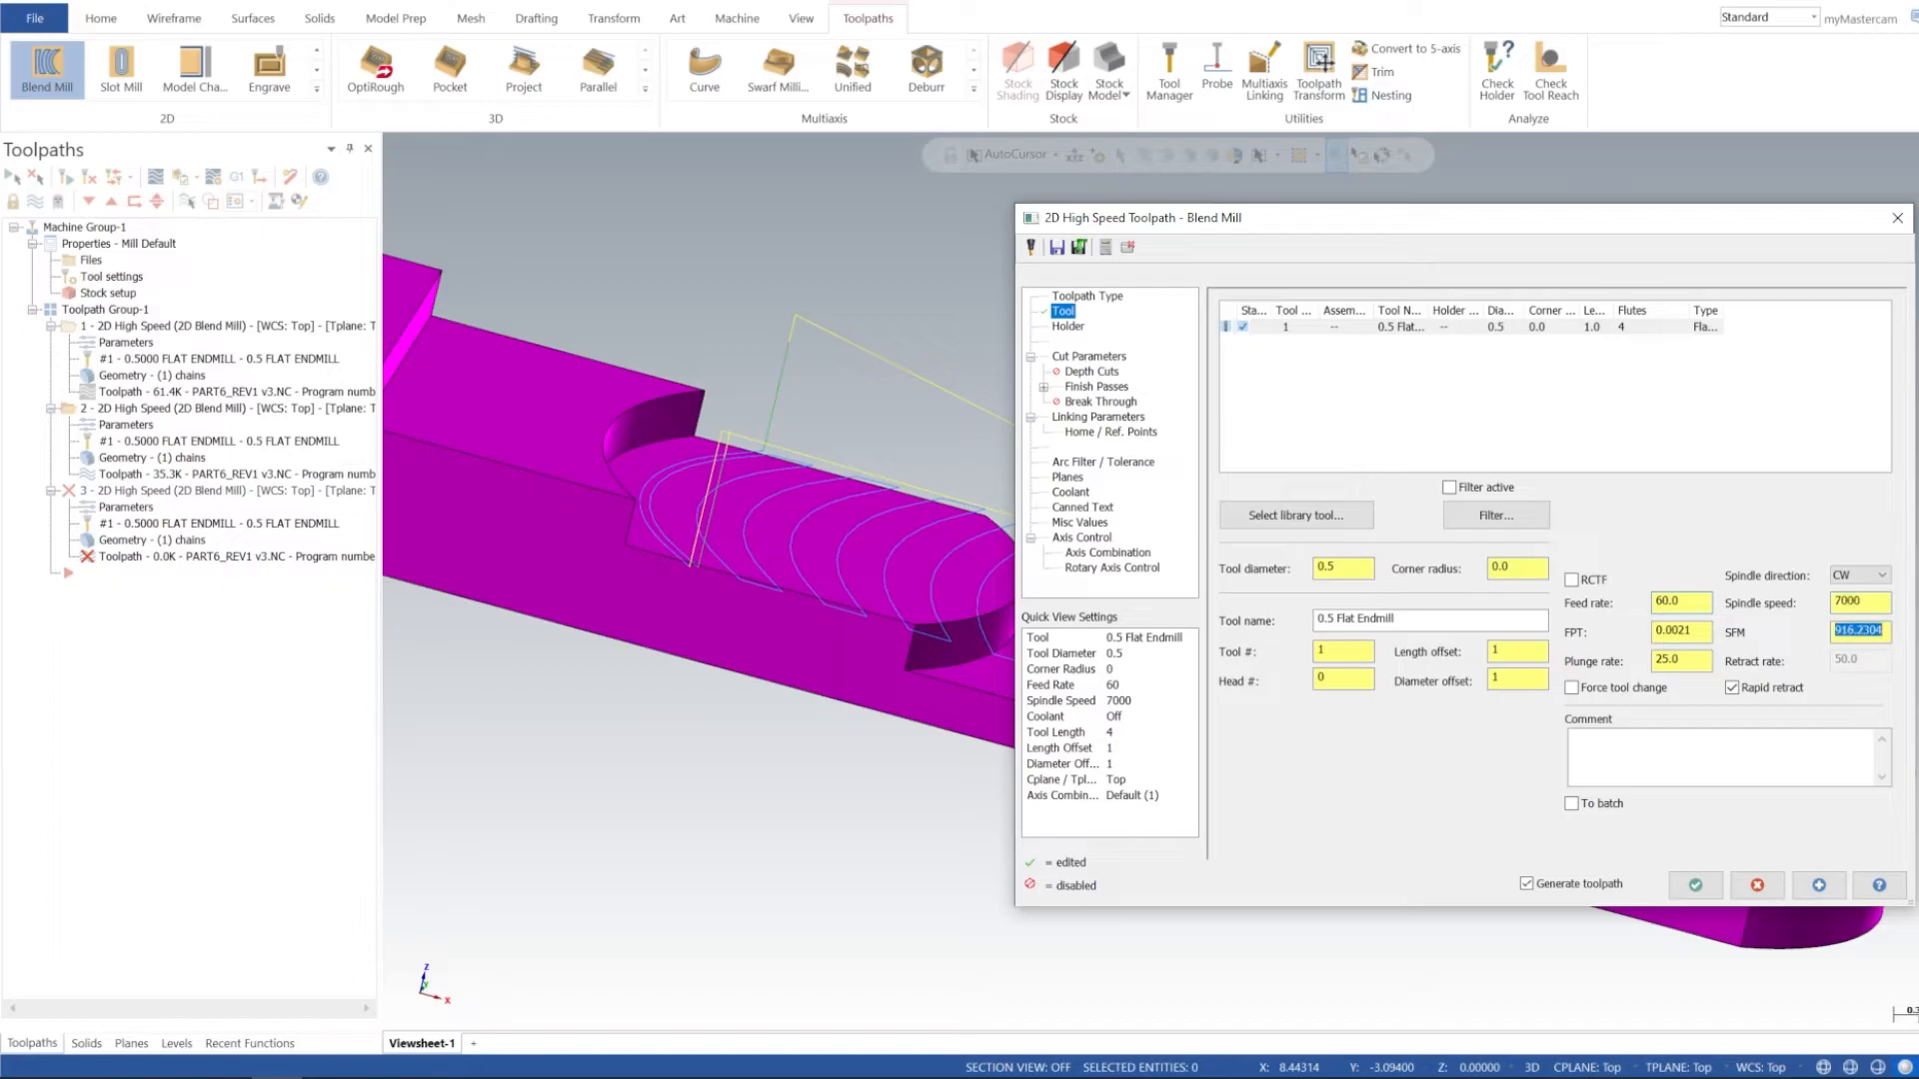
pyautogui.click(1677, 662)
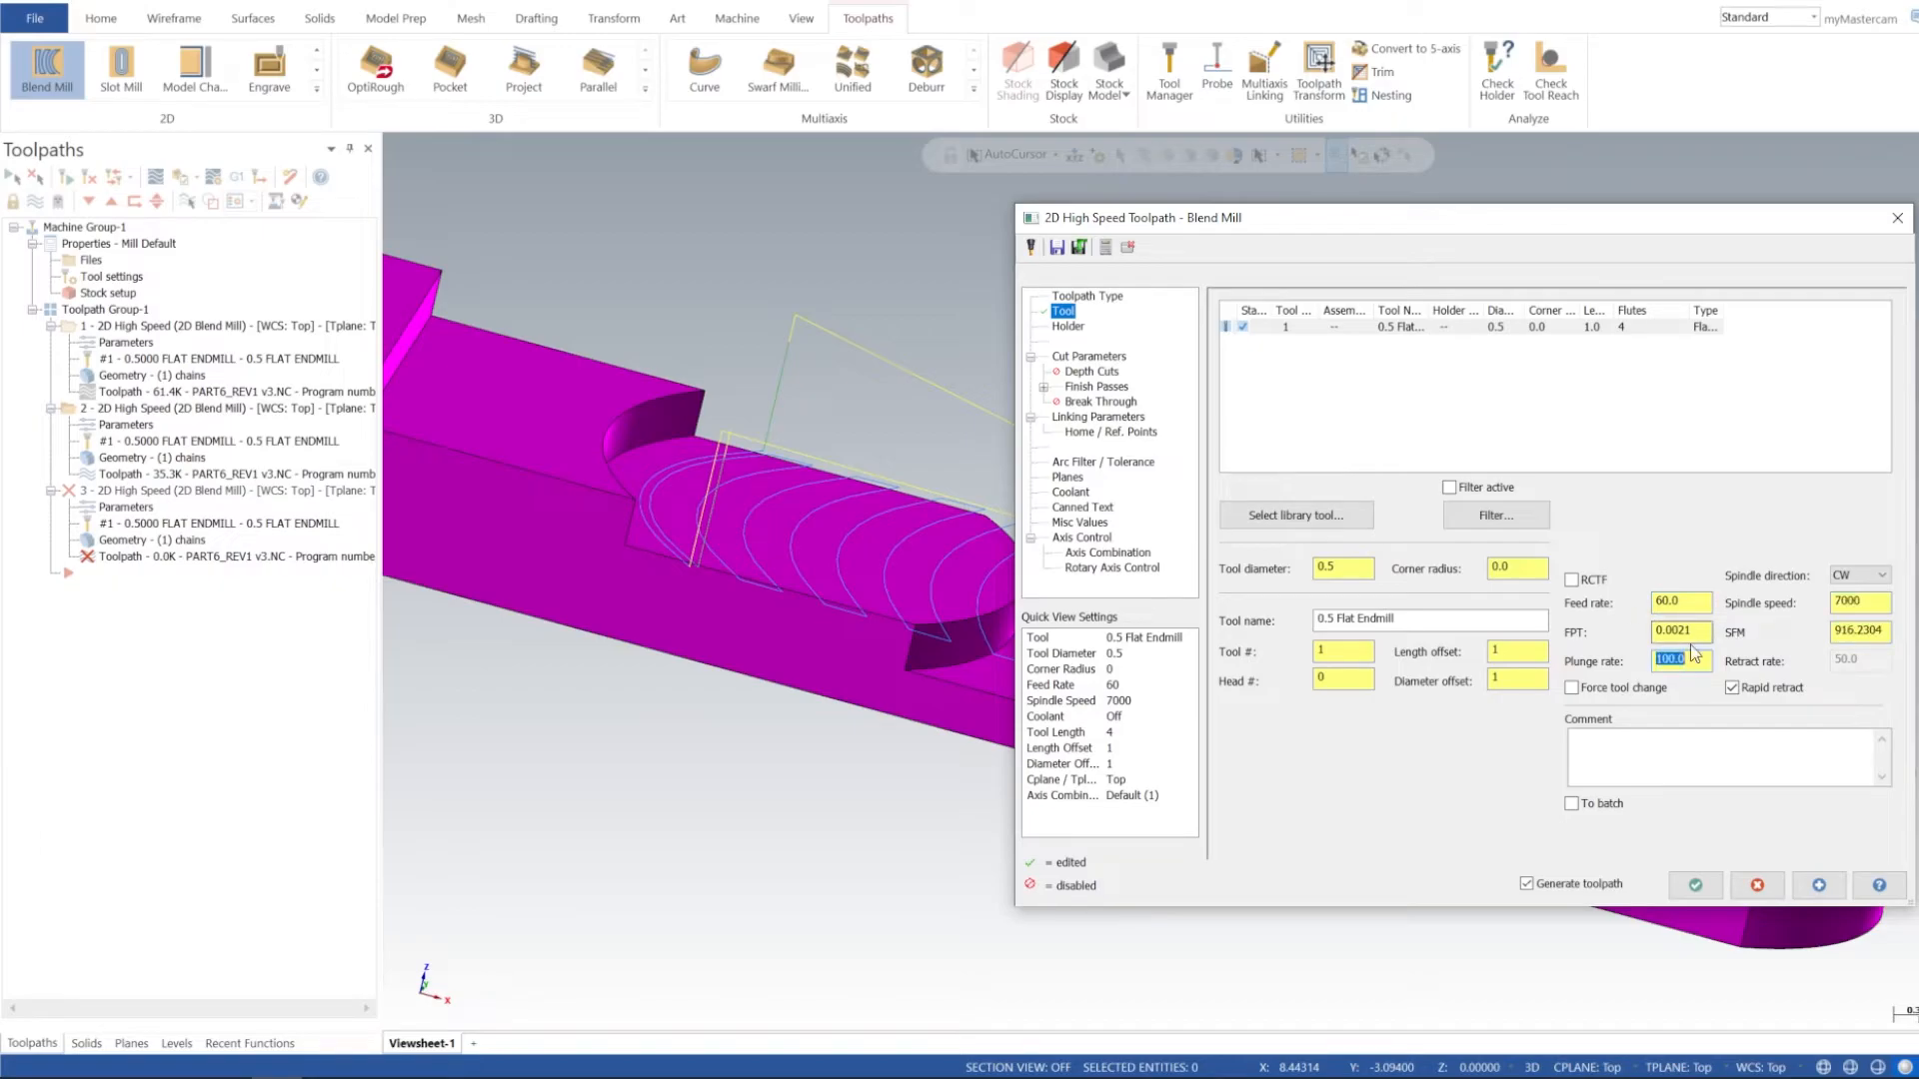
# - Confirm the compensation direction, set top of stock to -0.5, and apply to regenerate
pyautogui.click(1087, 355)
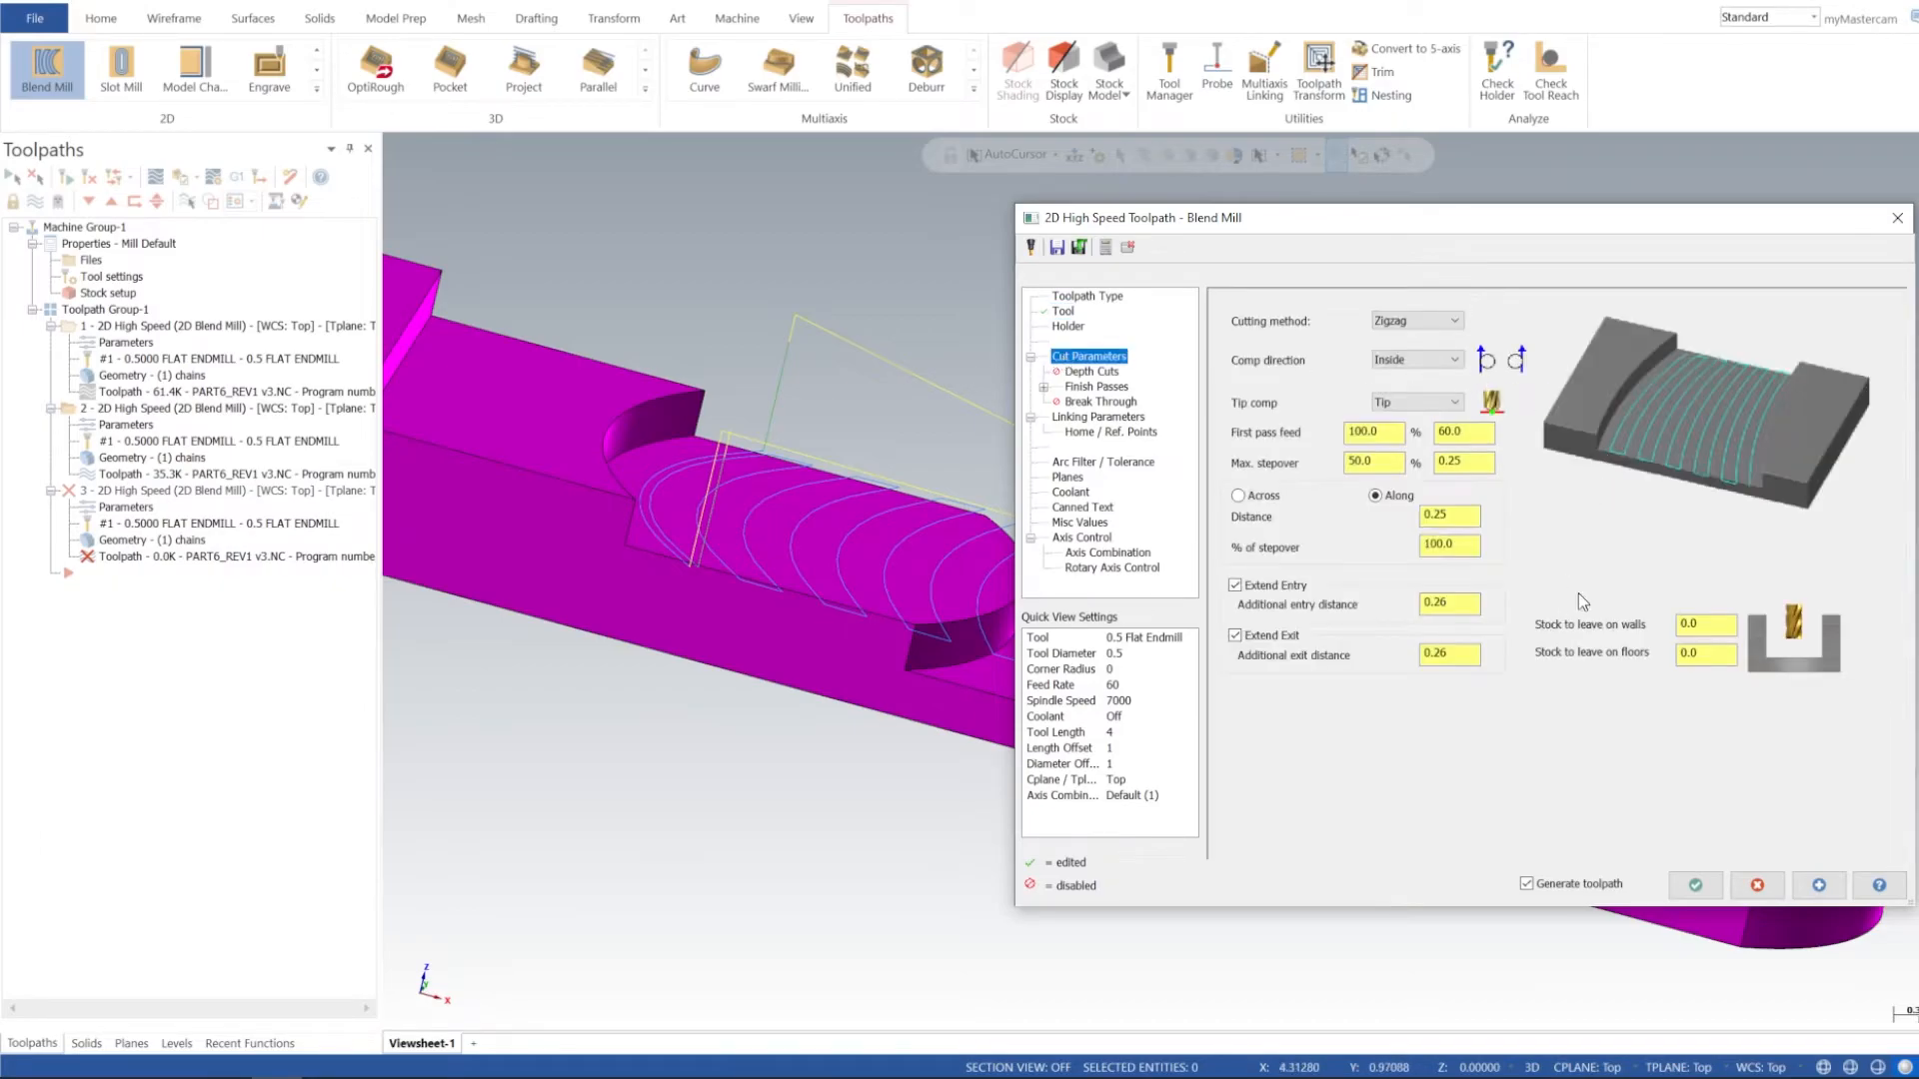
pyautogui.click(1413, 358)
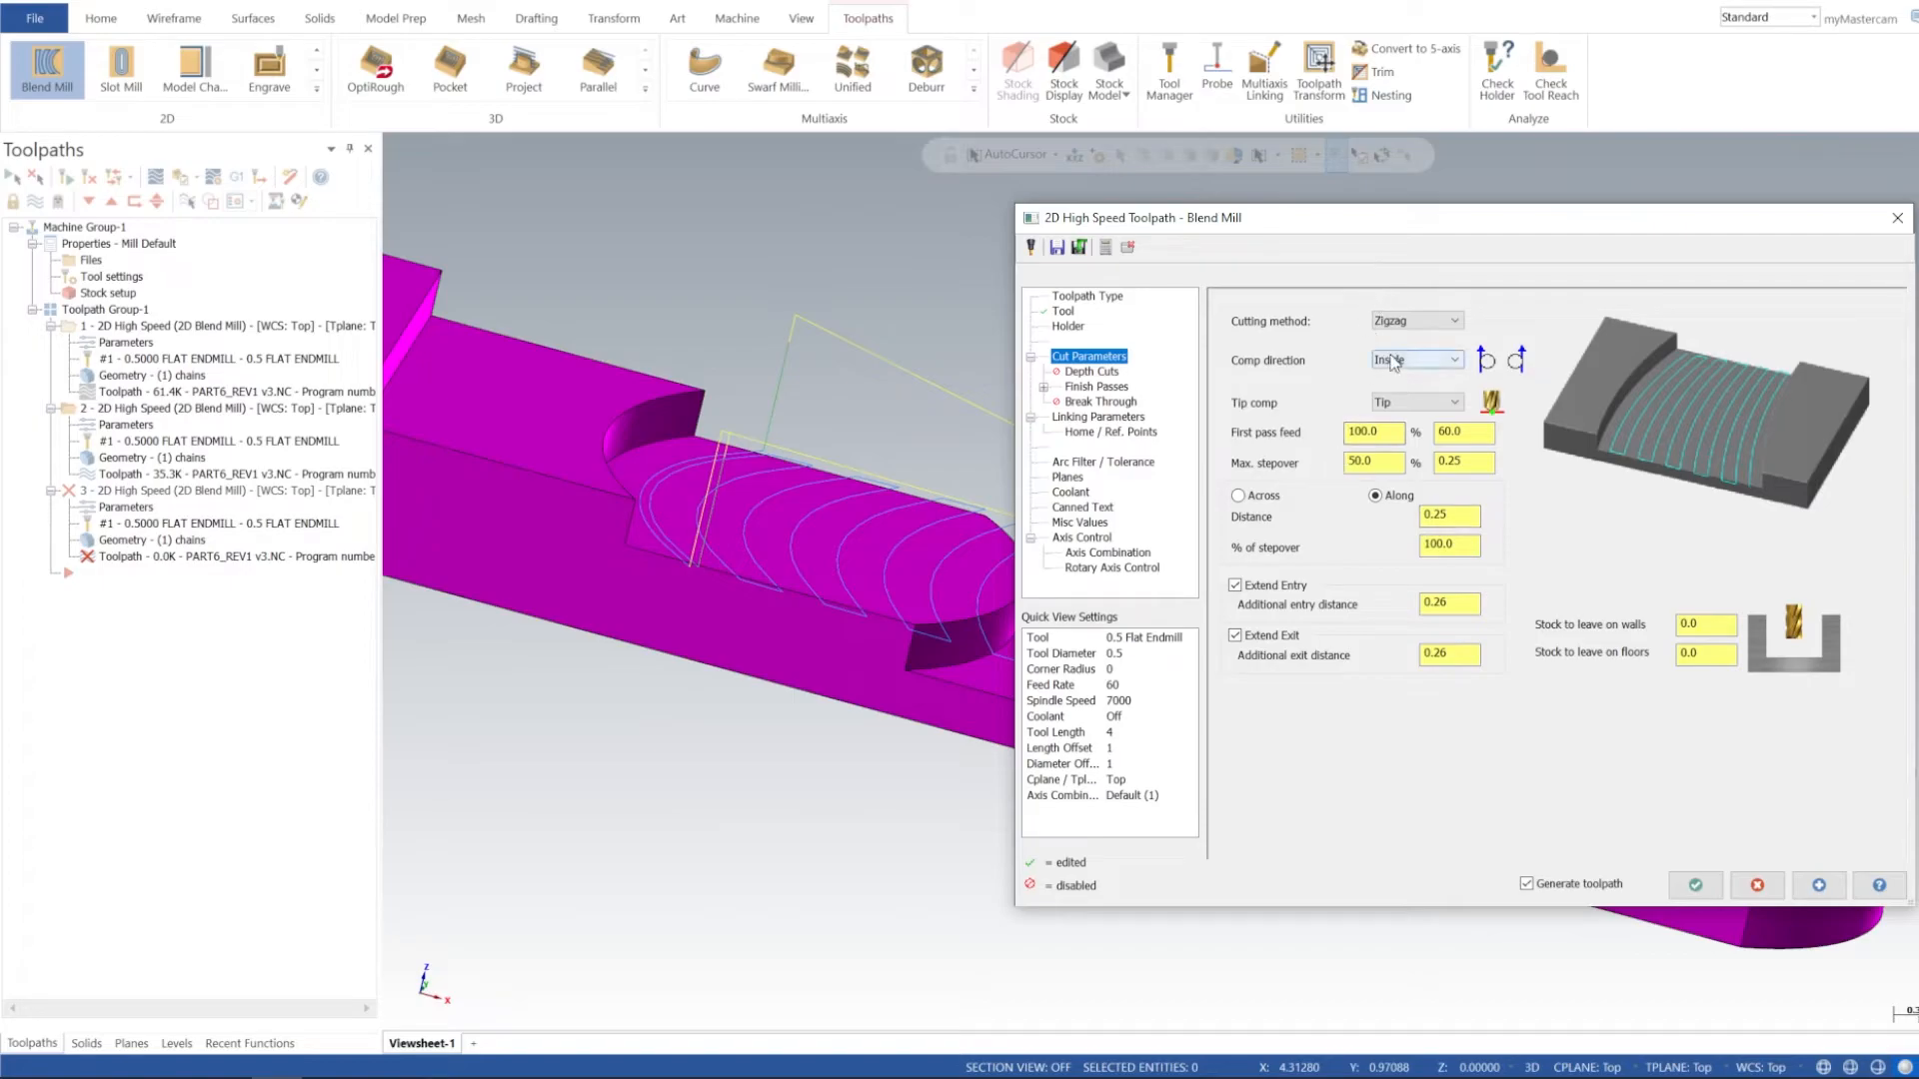
pyautogui.click(1415, 360)
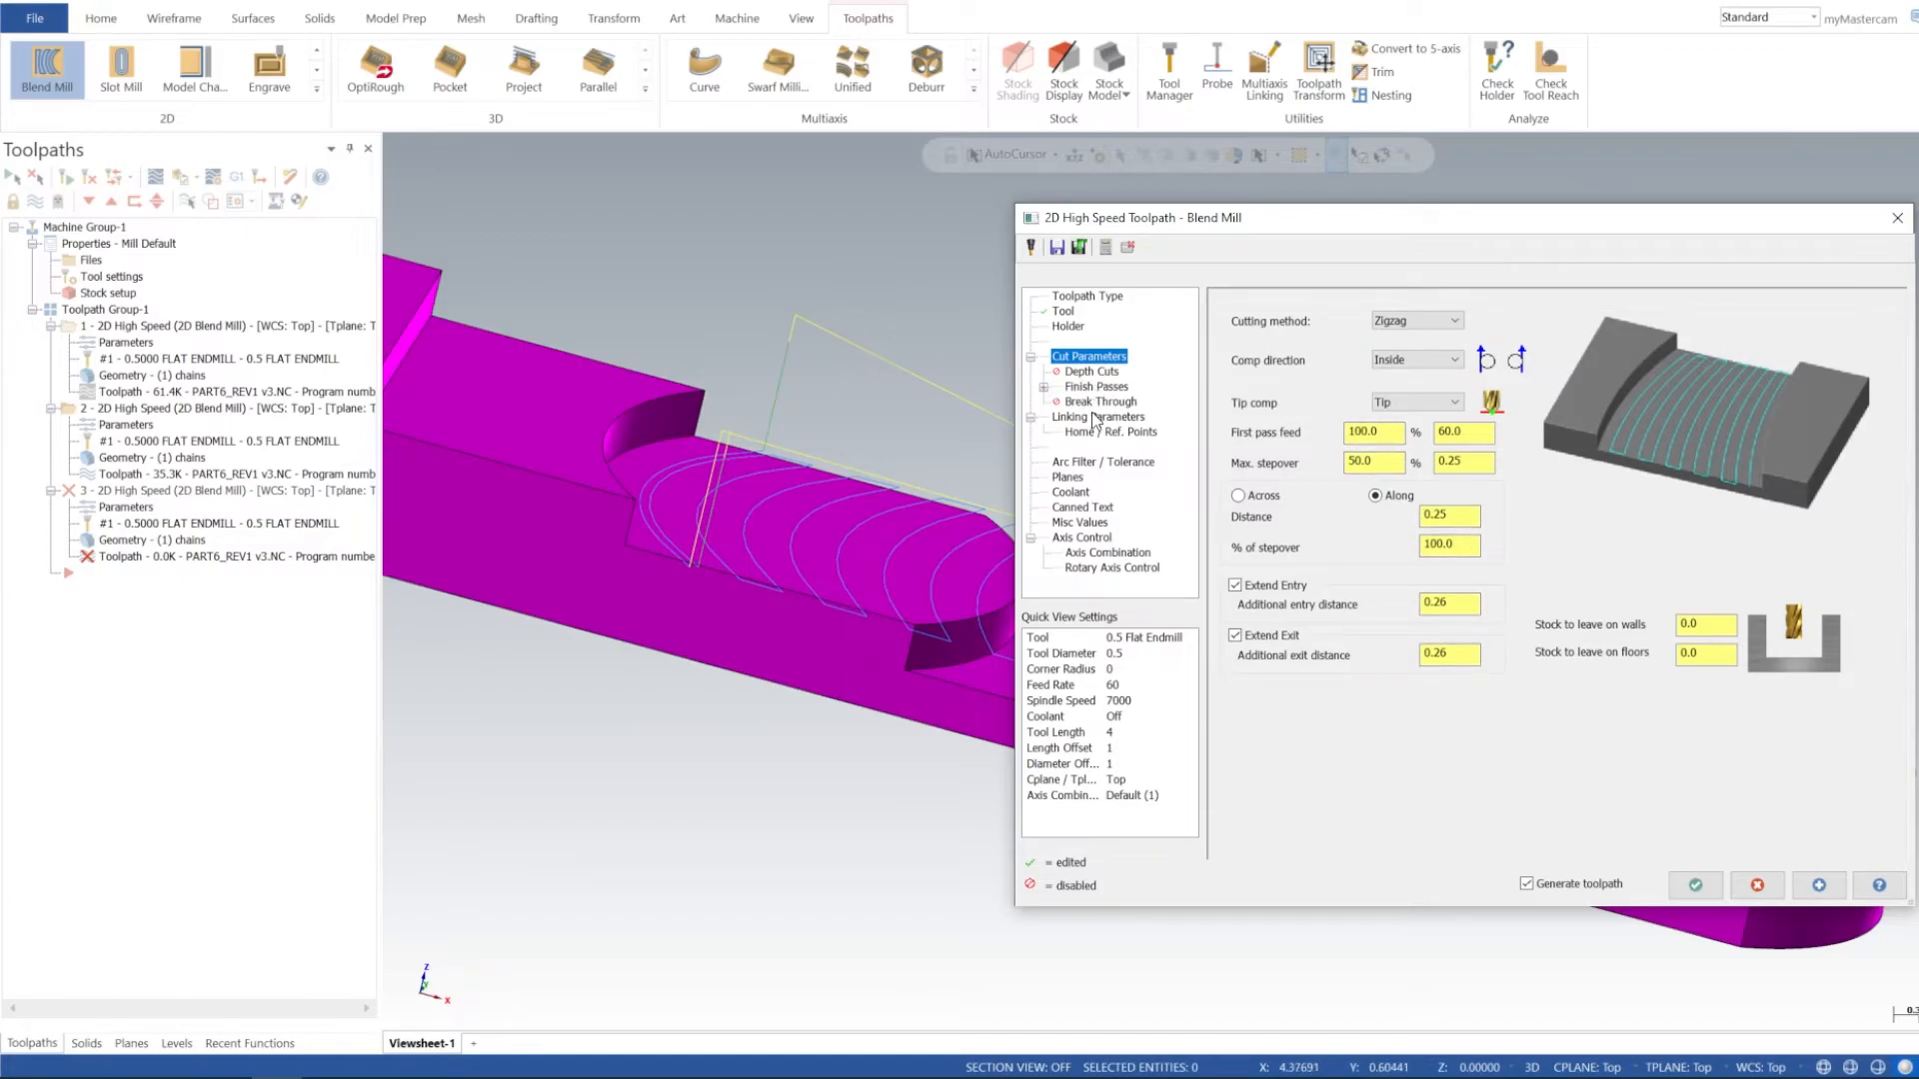
pyautogui.click(1095, 416)
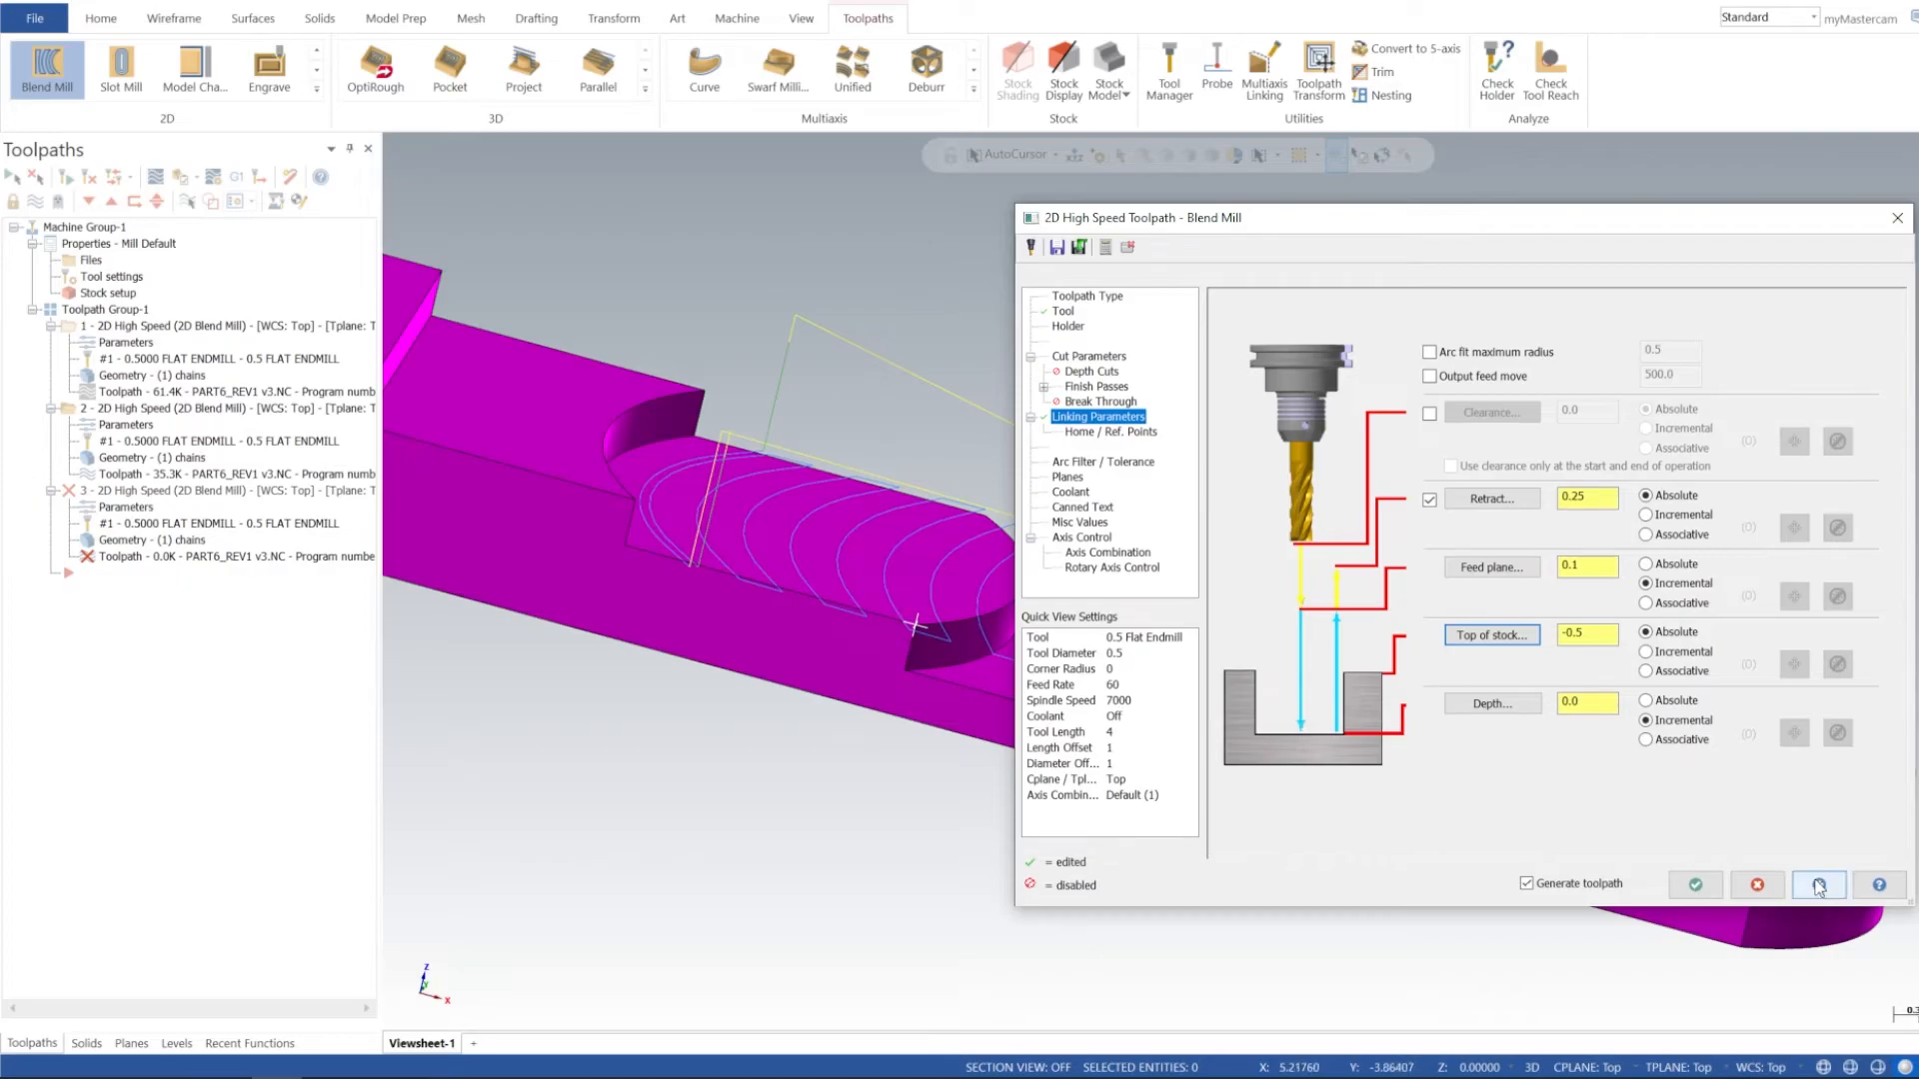
pyautogui.click(1693, 883)
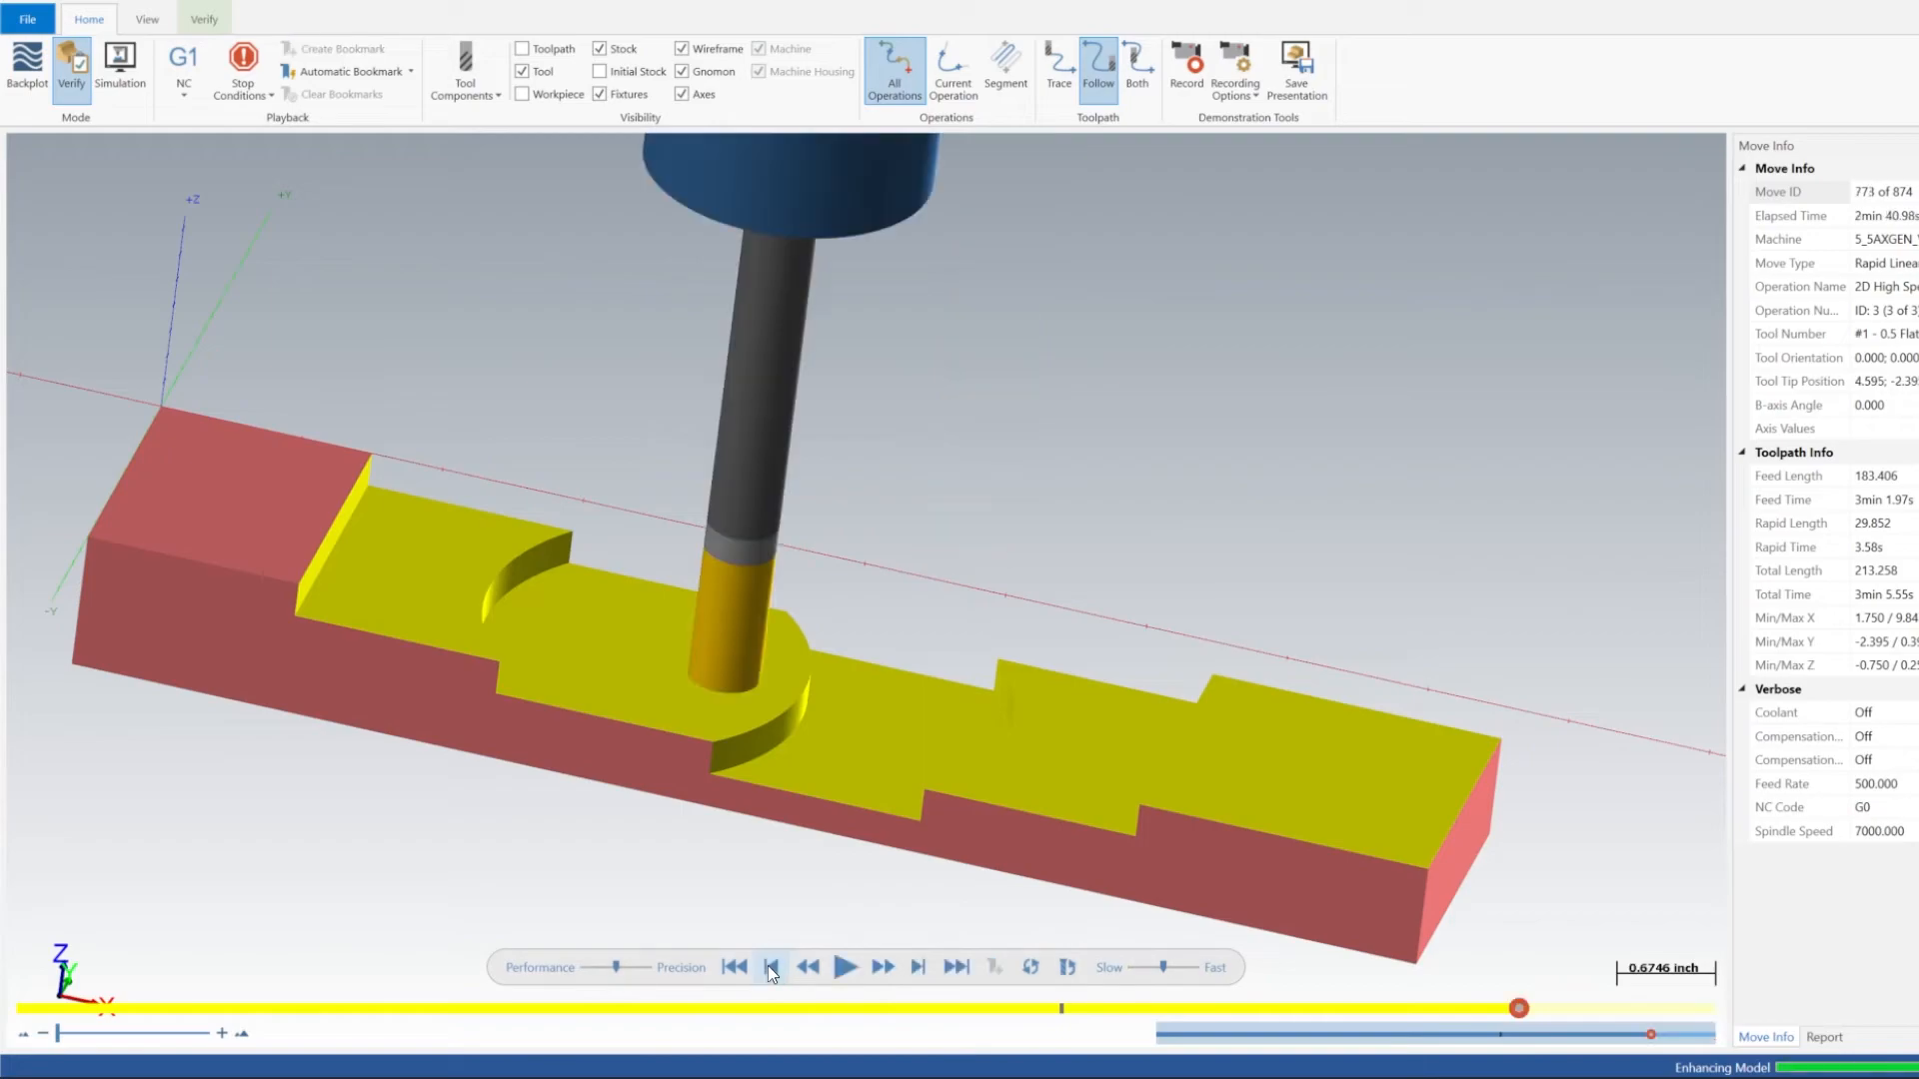
# - Rewind Verify to fresh stock and replay all three toolpaths to the last move
pyautogui.click(772, 967)
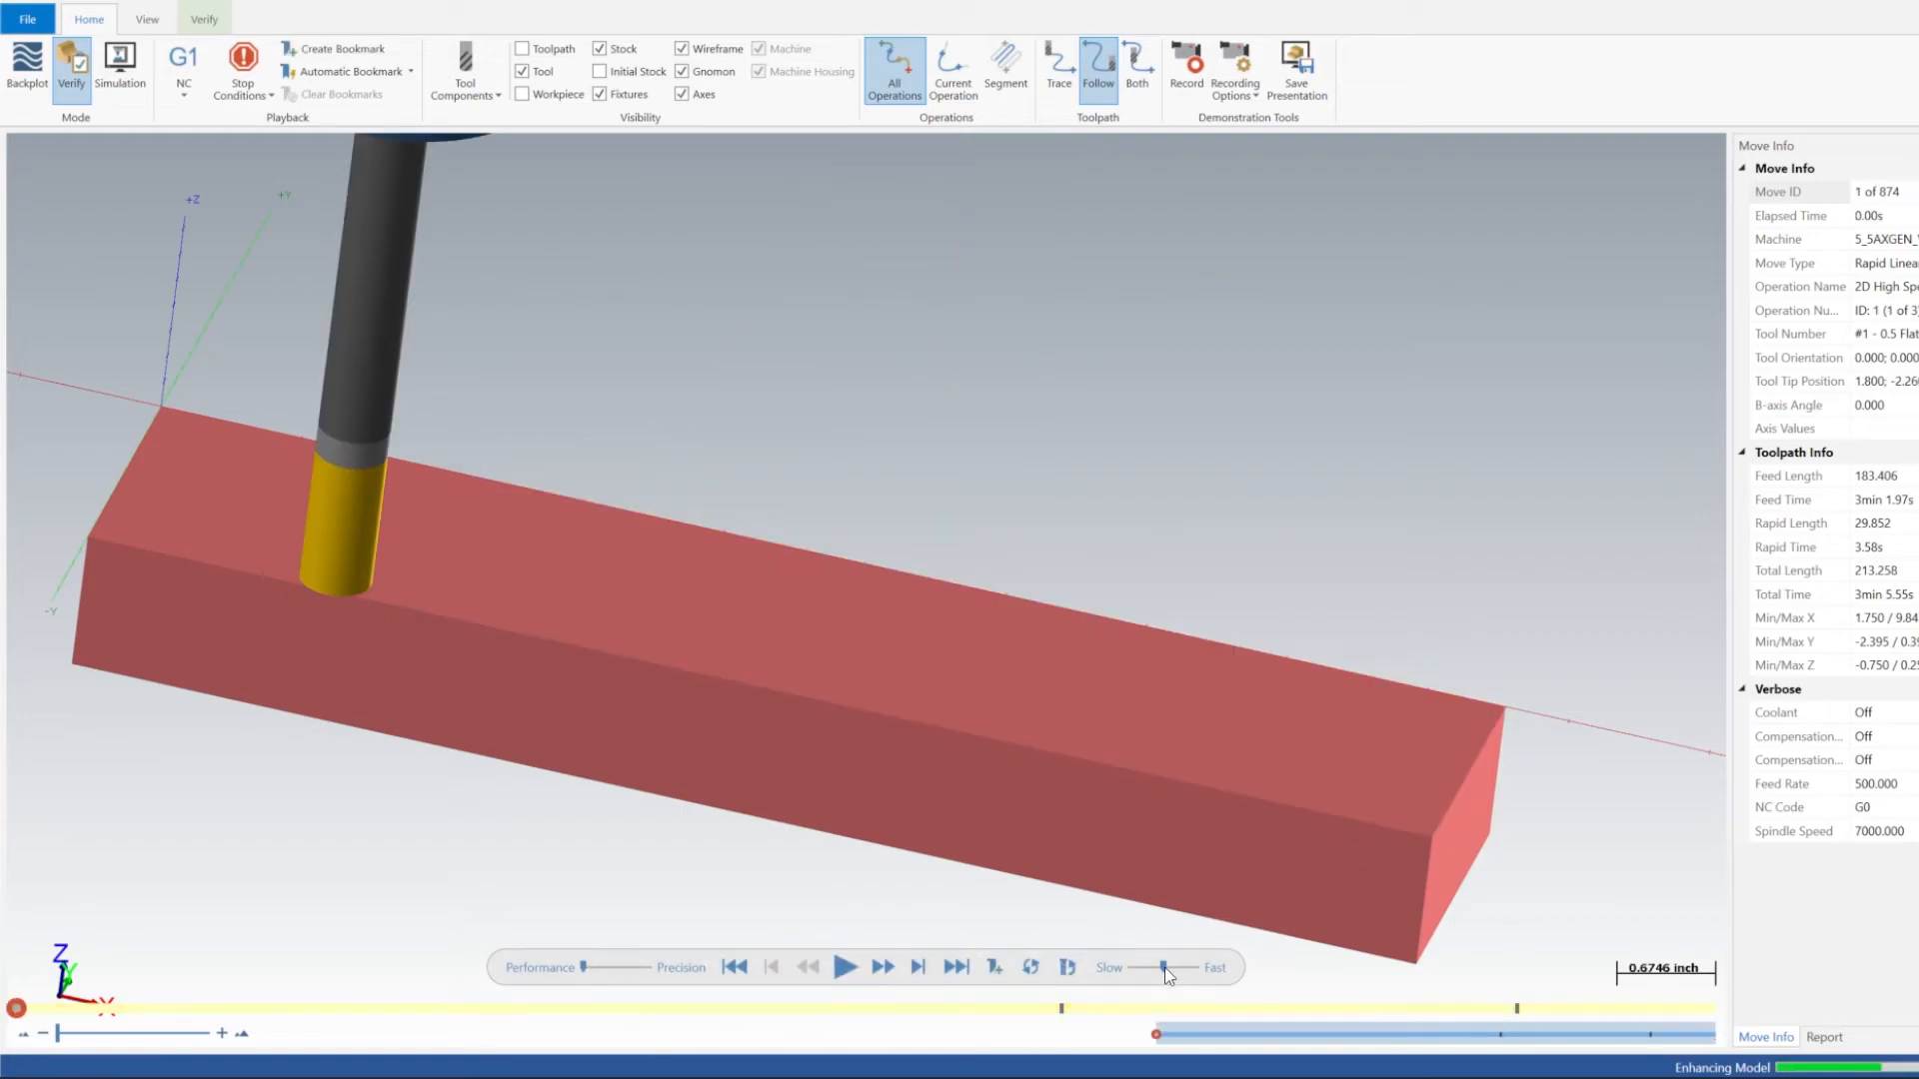
pyautogui.click(846, 967)
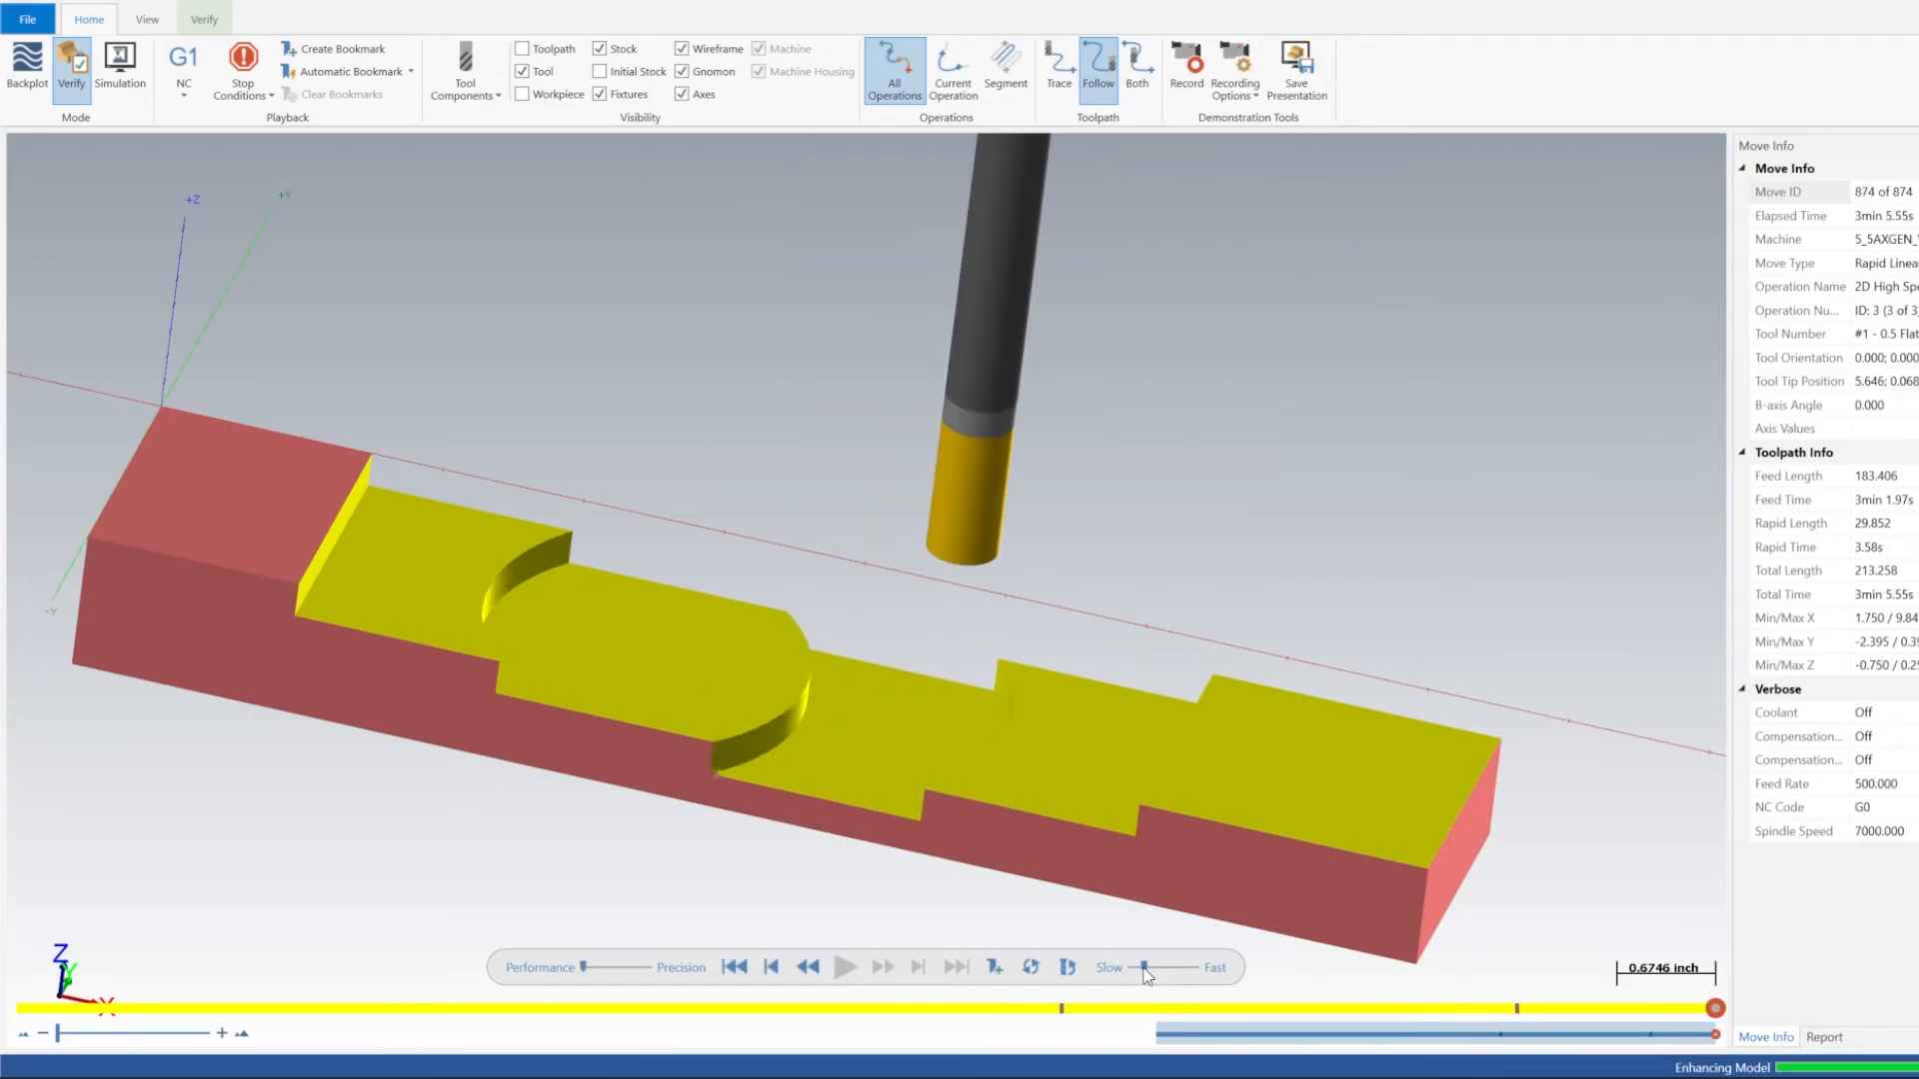
pyautogui.moveTo(1142, 953)
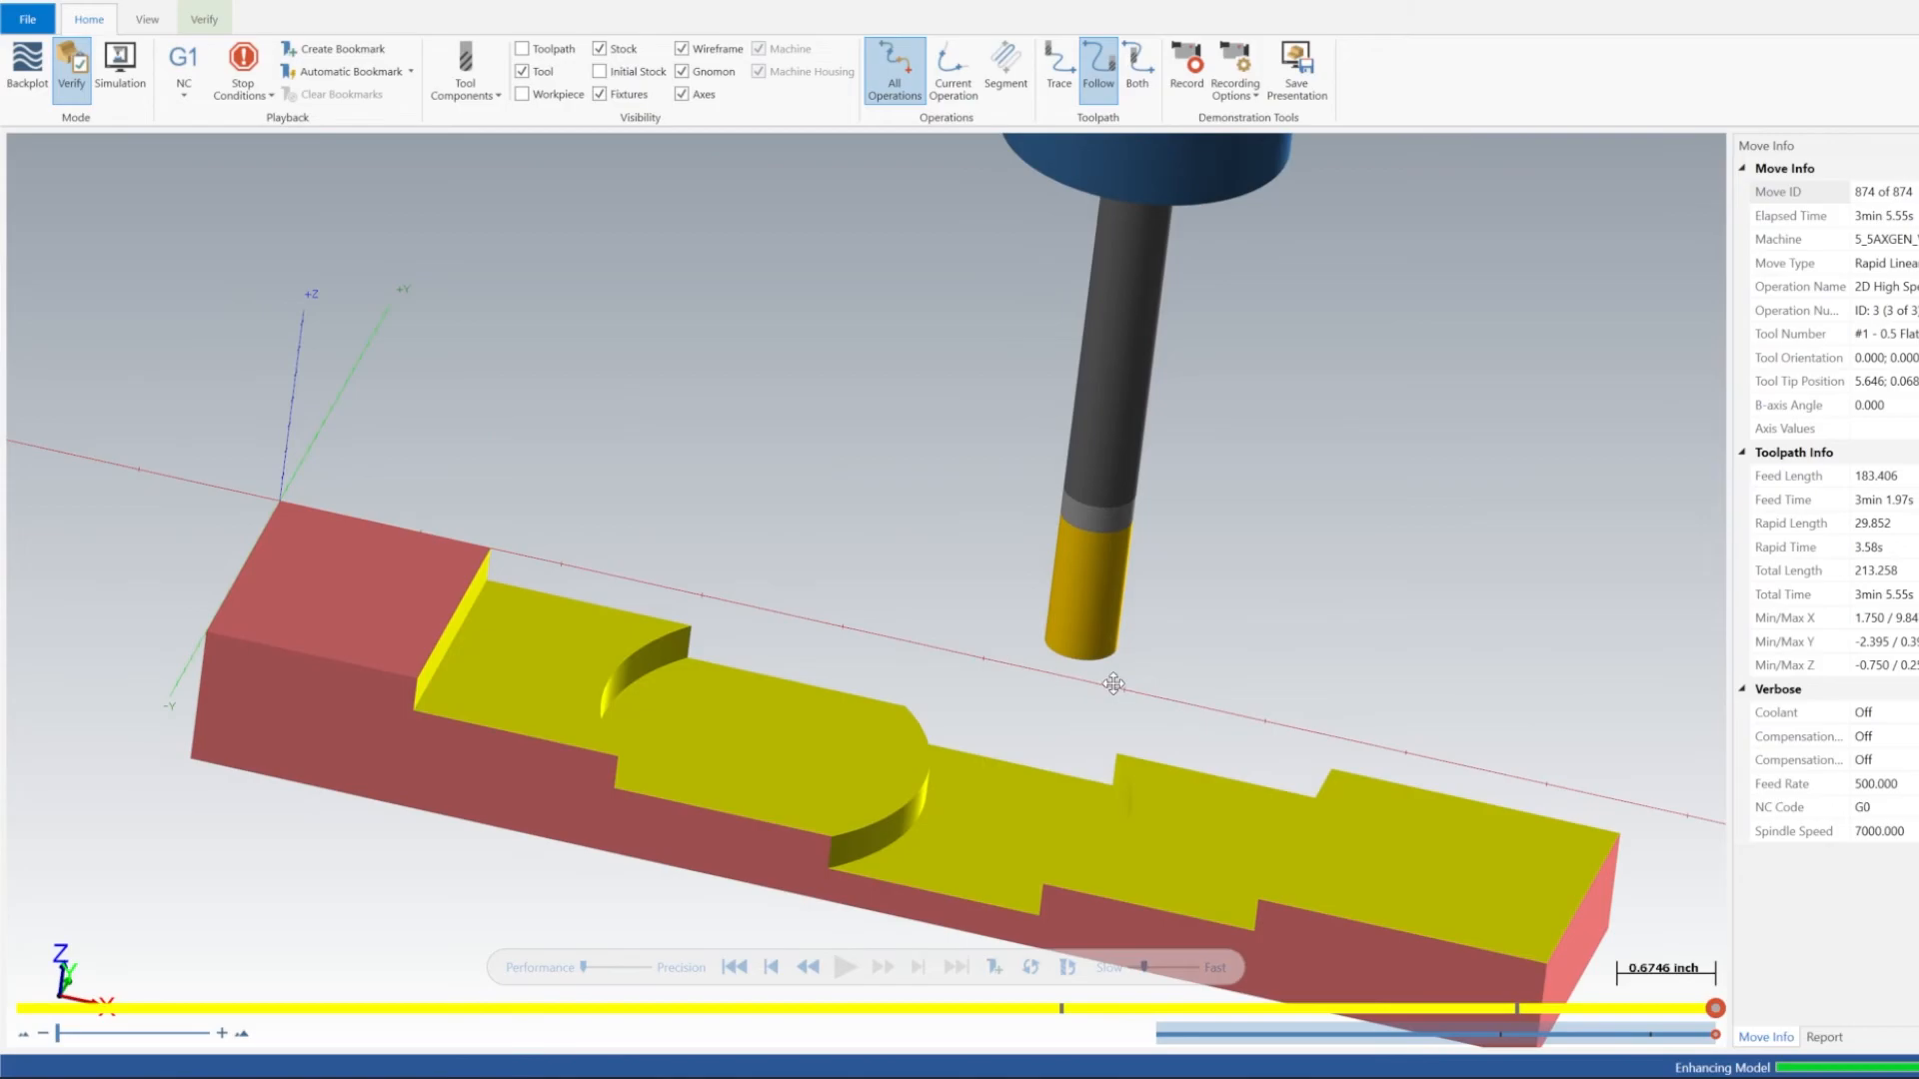
pyautogui.moveTo(1113, 683); pyautogui.dragTo(1113, 671)
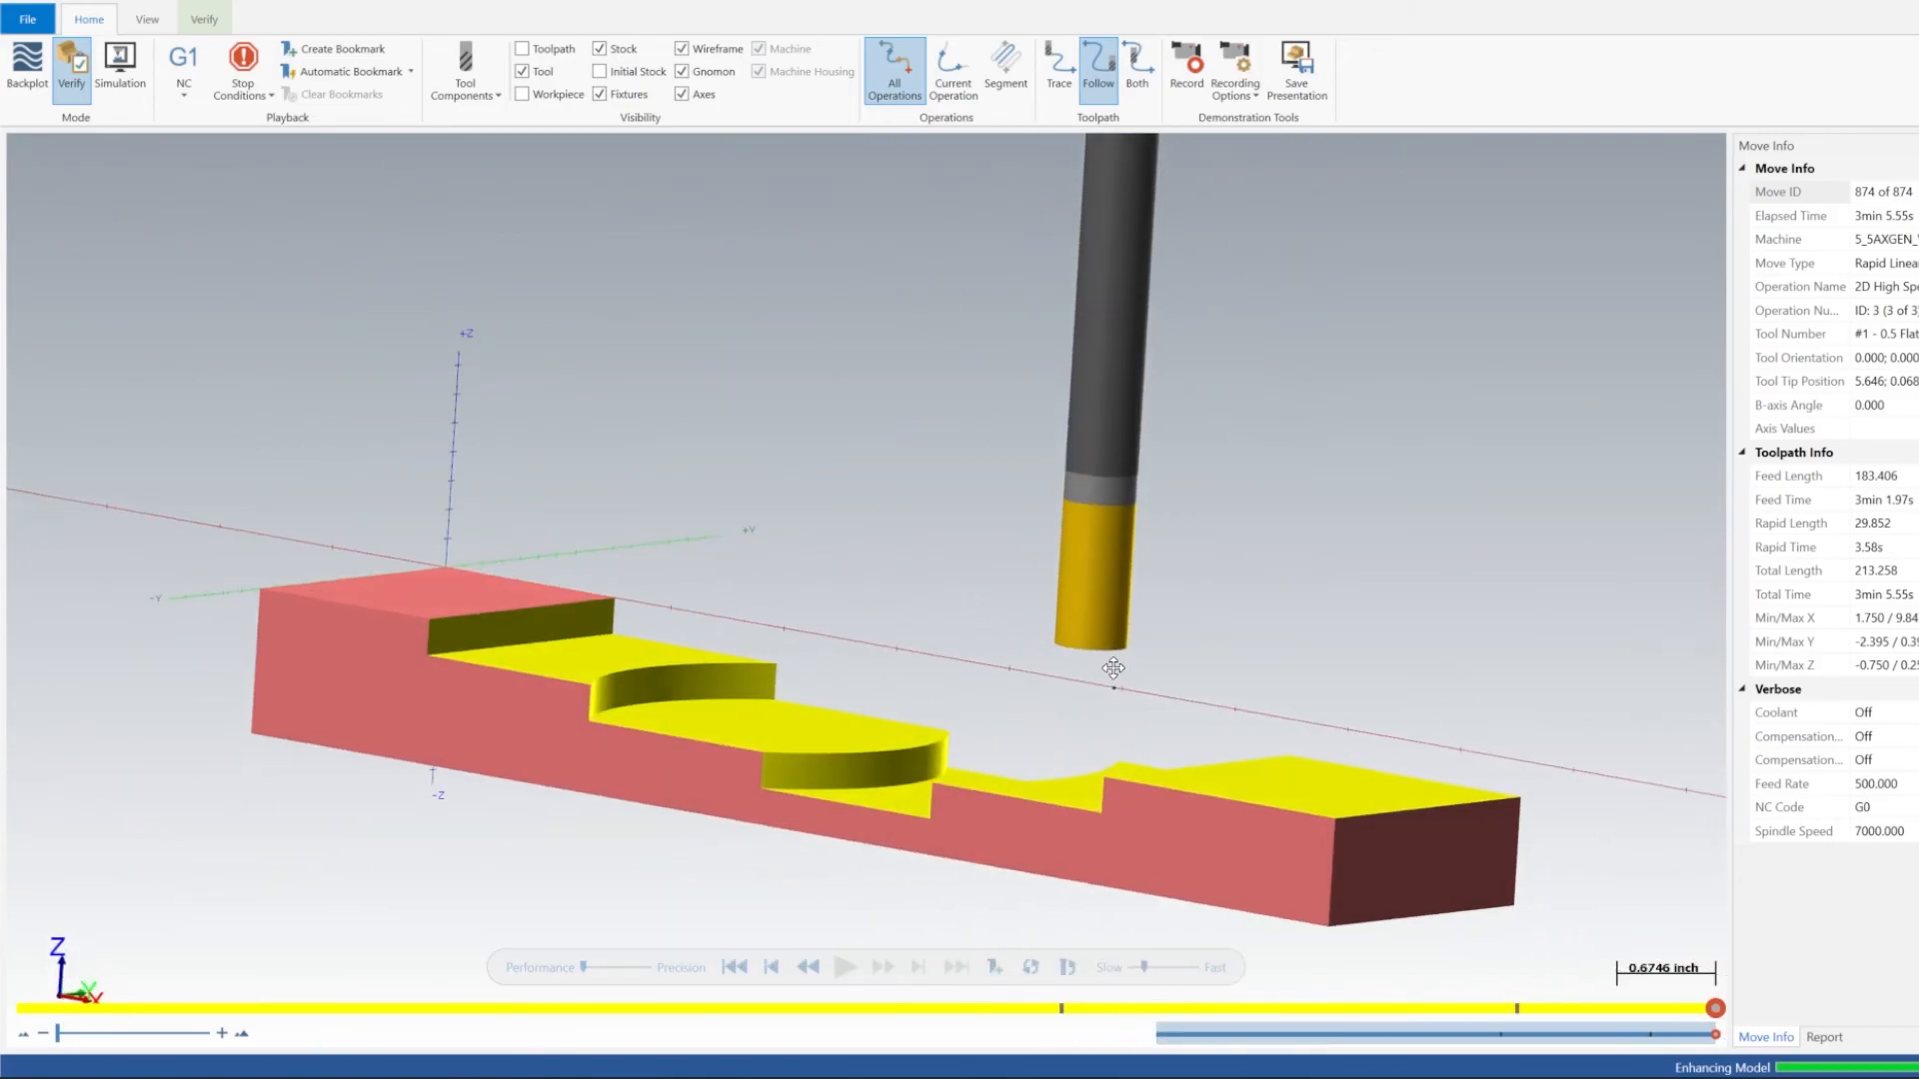
pyautogui.moveTo(1114, 670); pyautogui.dragTo(1211, 710)
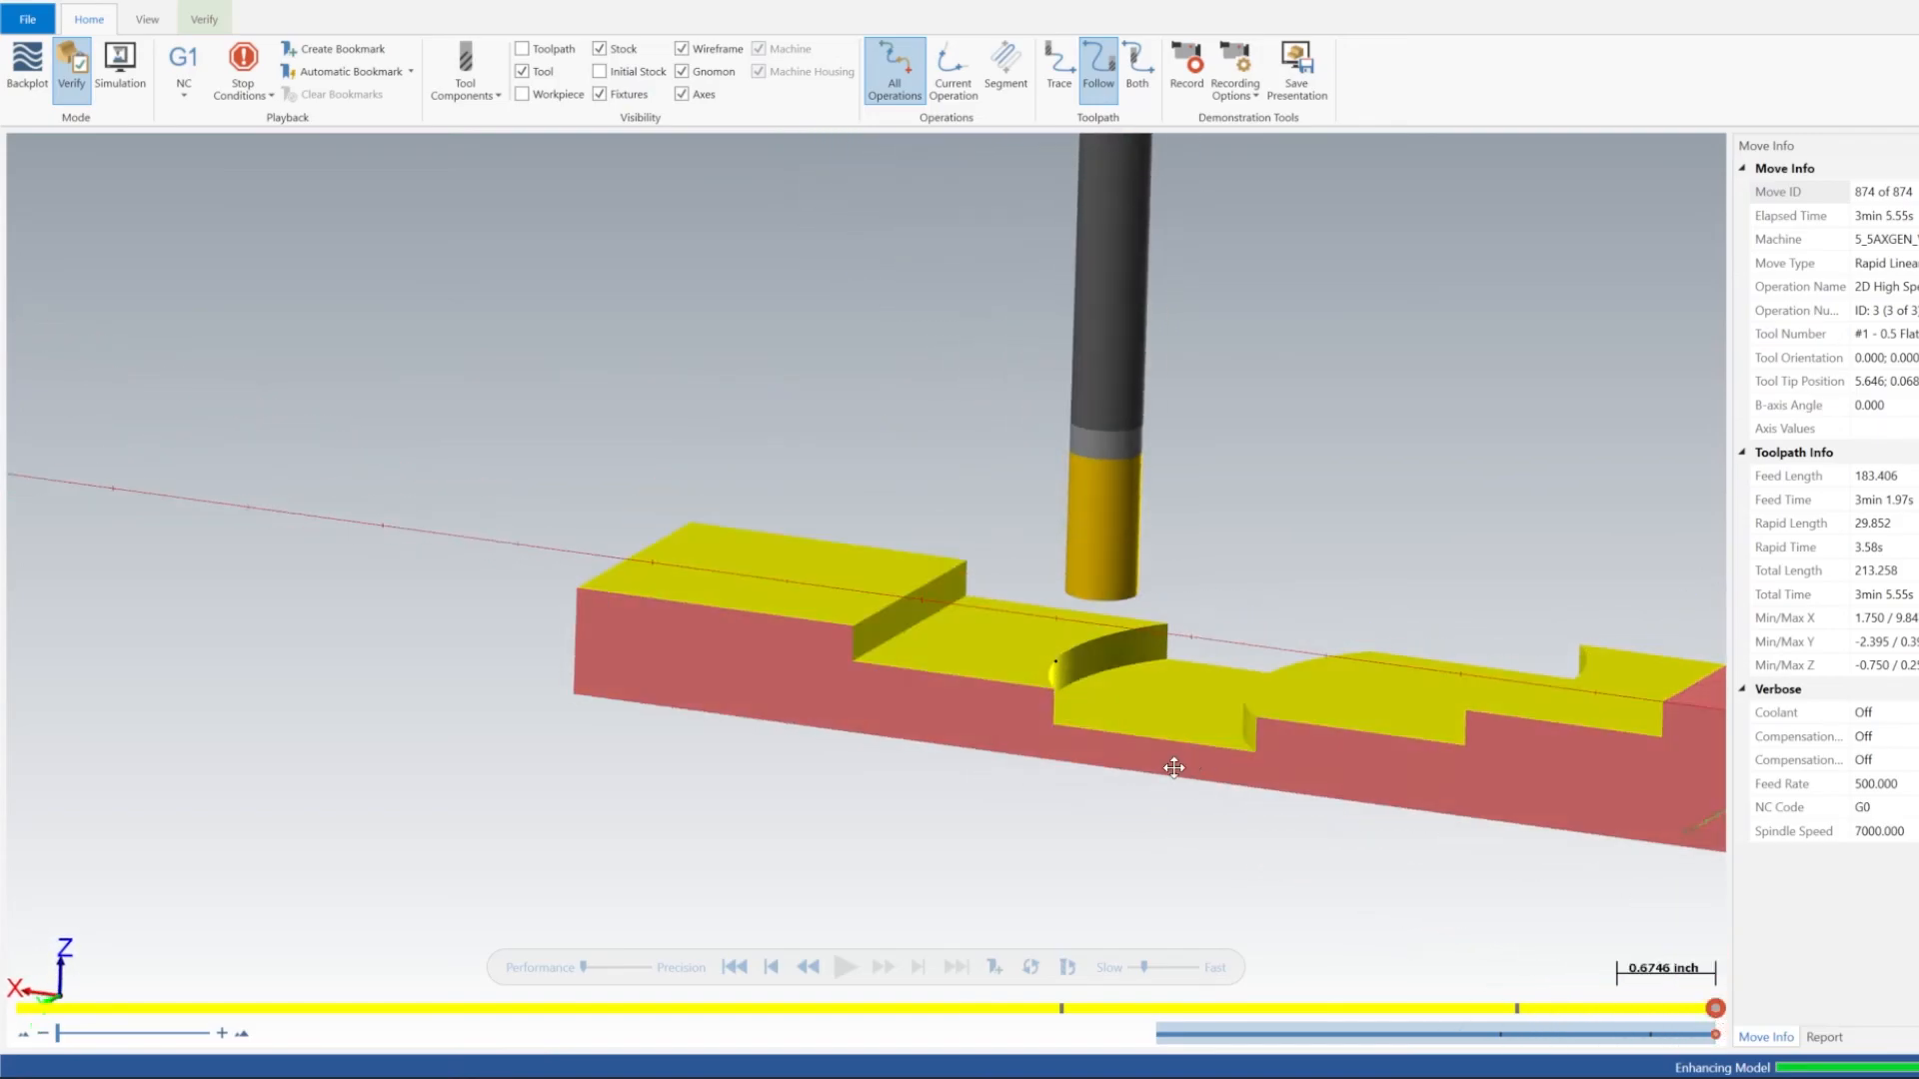
pyautogui.moveTo(1173, 768); pyautogui.dragTo(1032, 769)
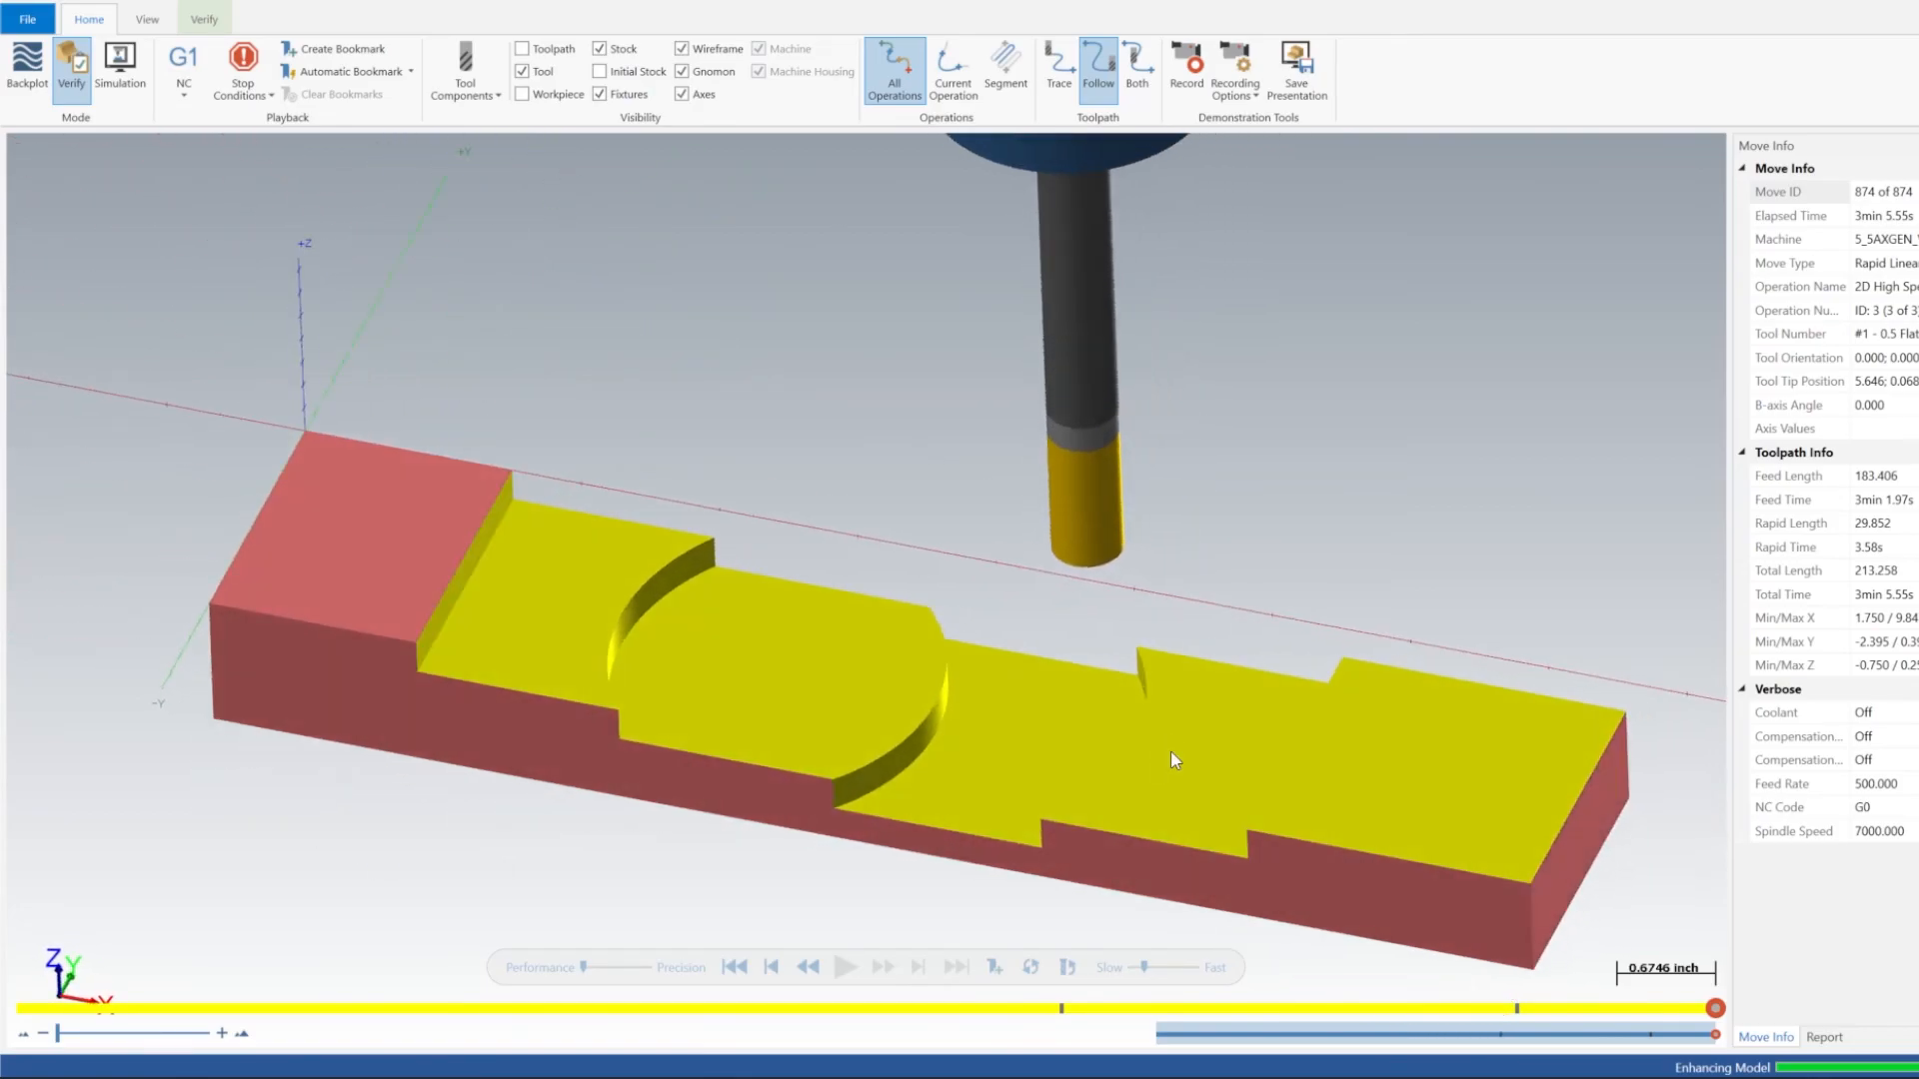
pyautogui.moveTo(522, 576)
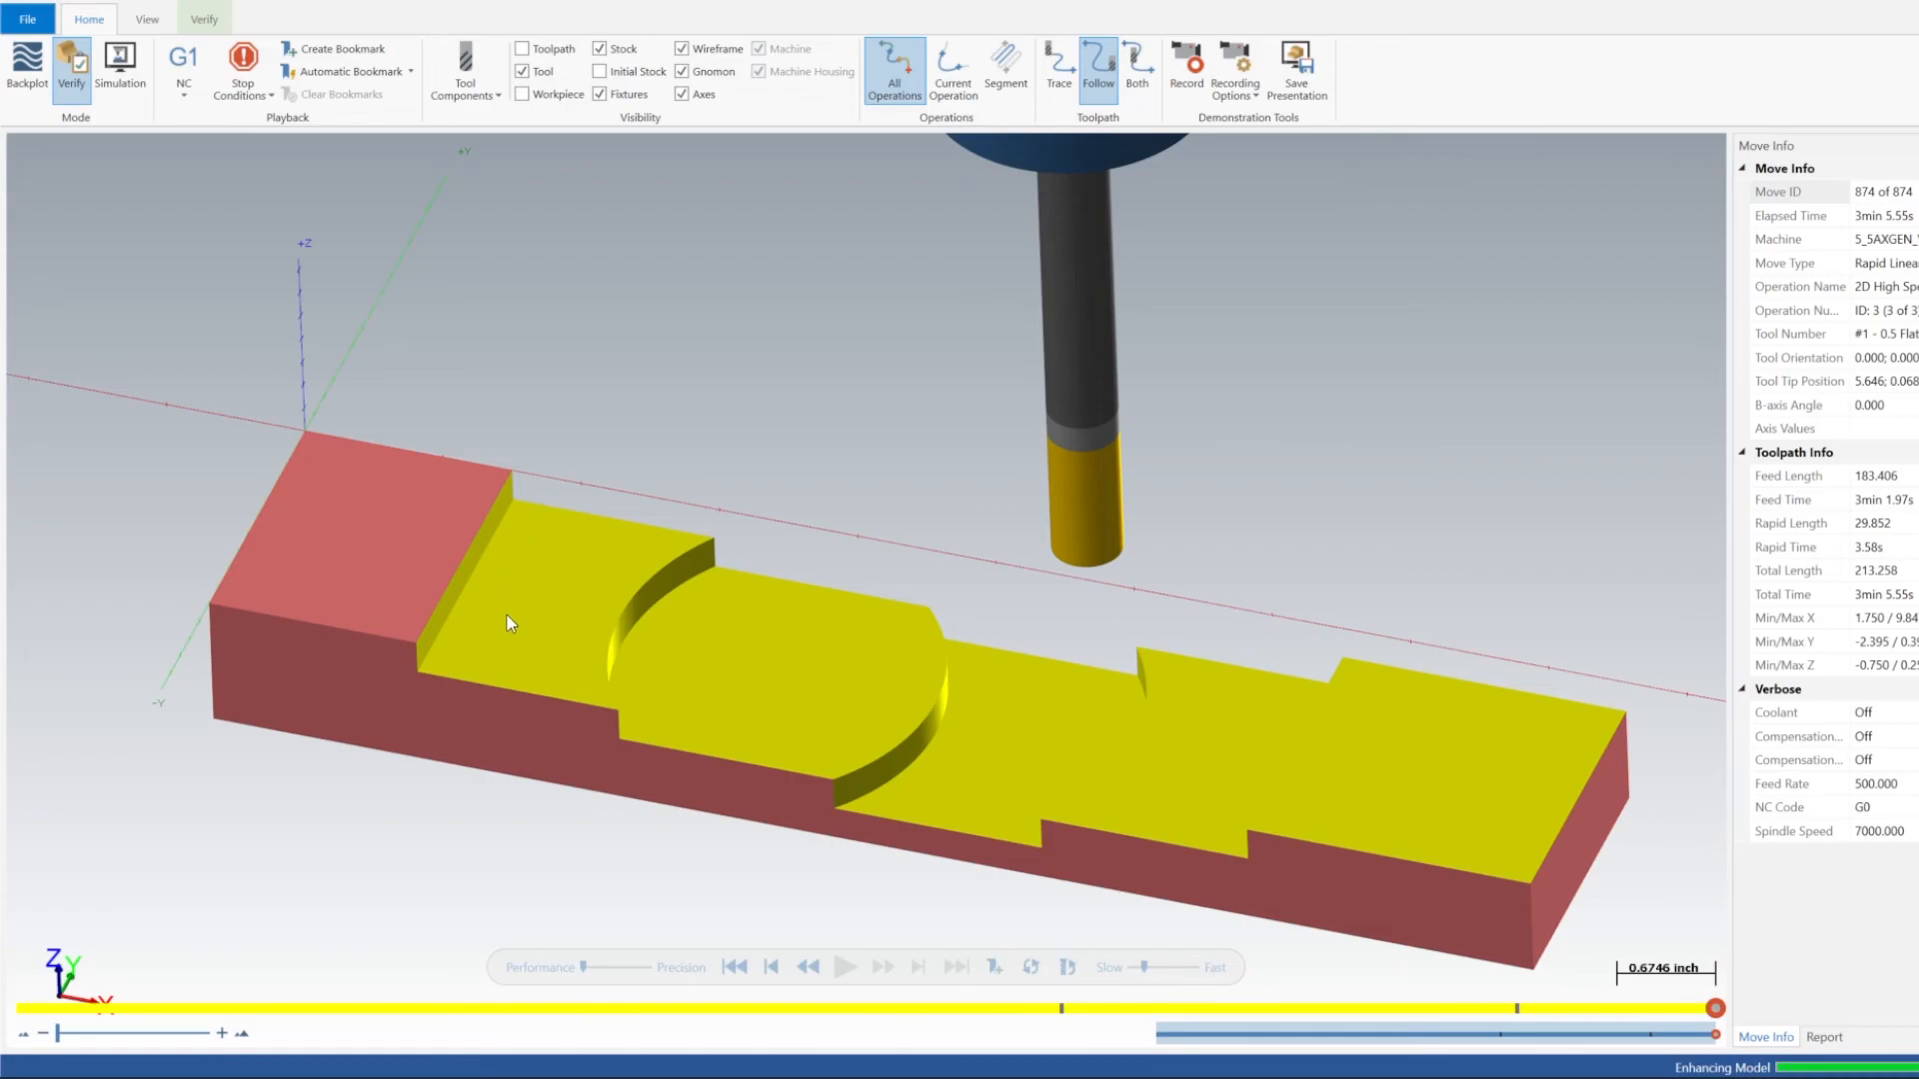
pyautogui.moveTo(408, 567)
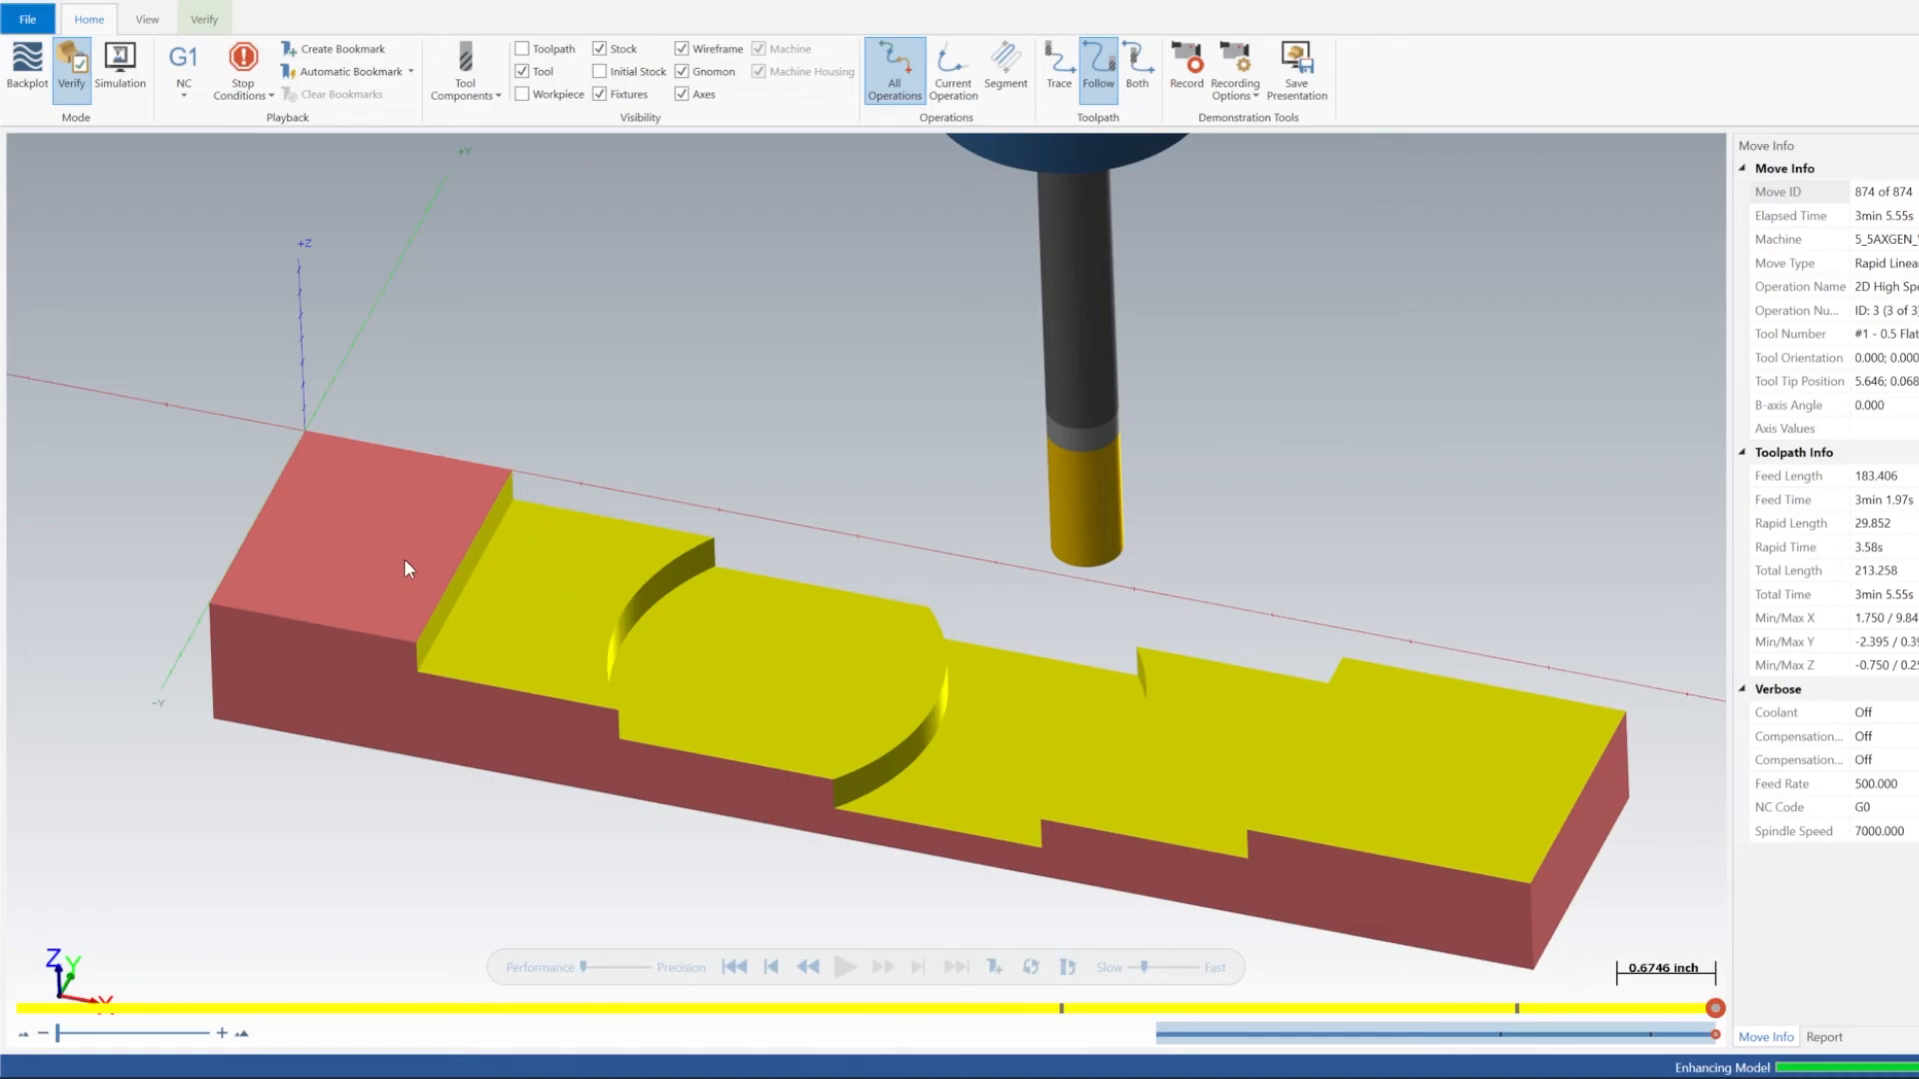
pyautogui.moveTo(672, 625)
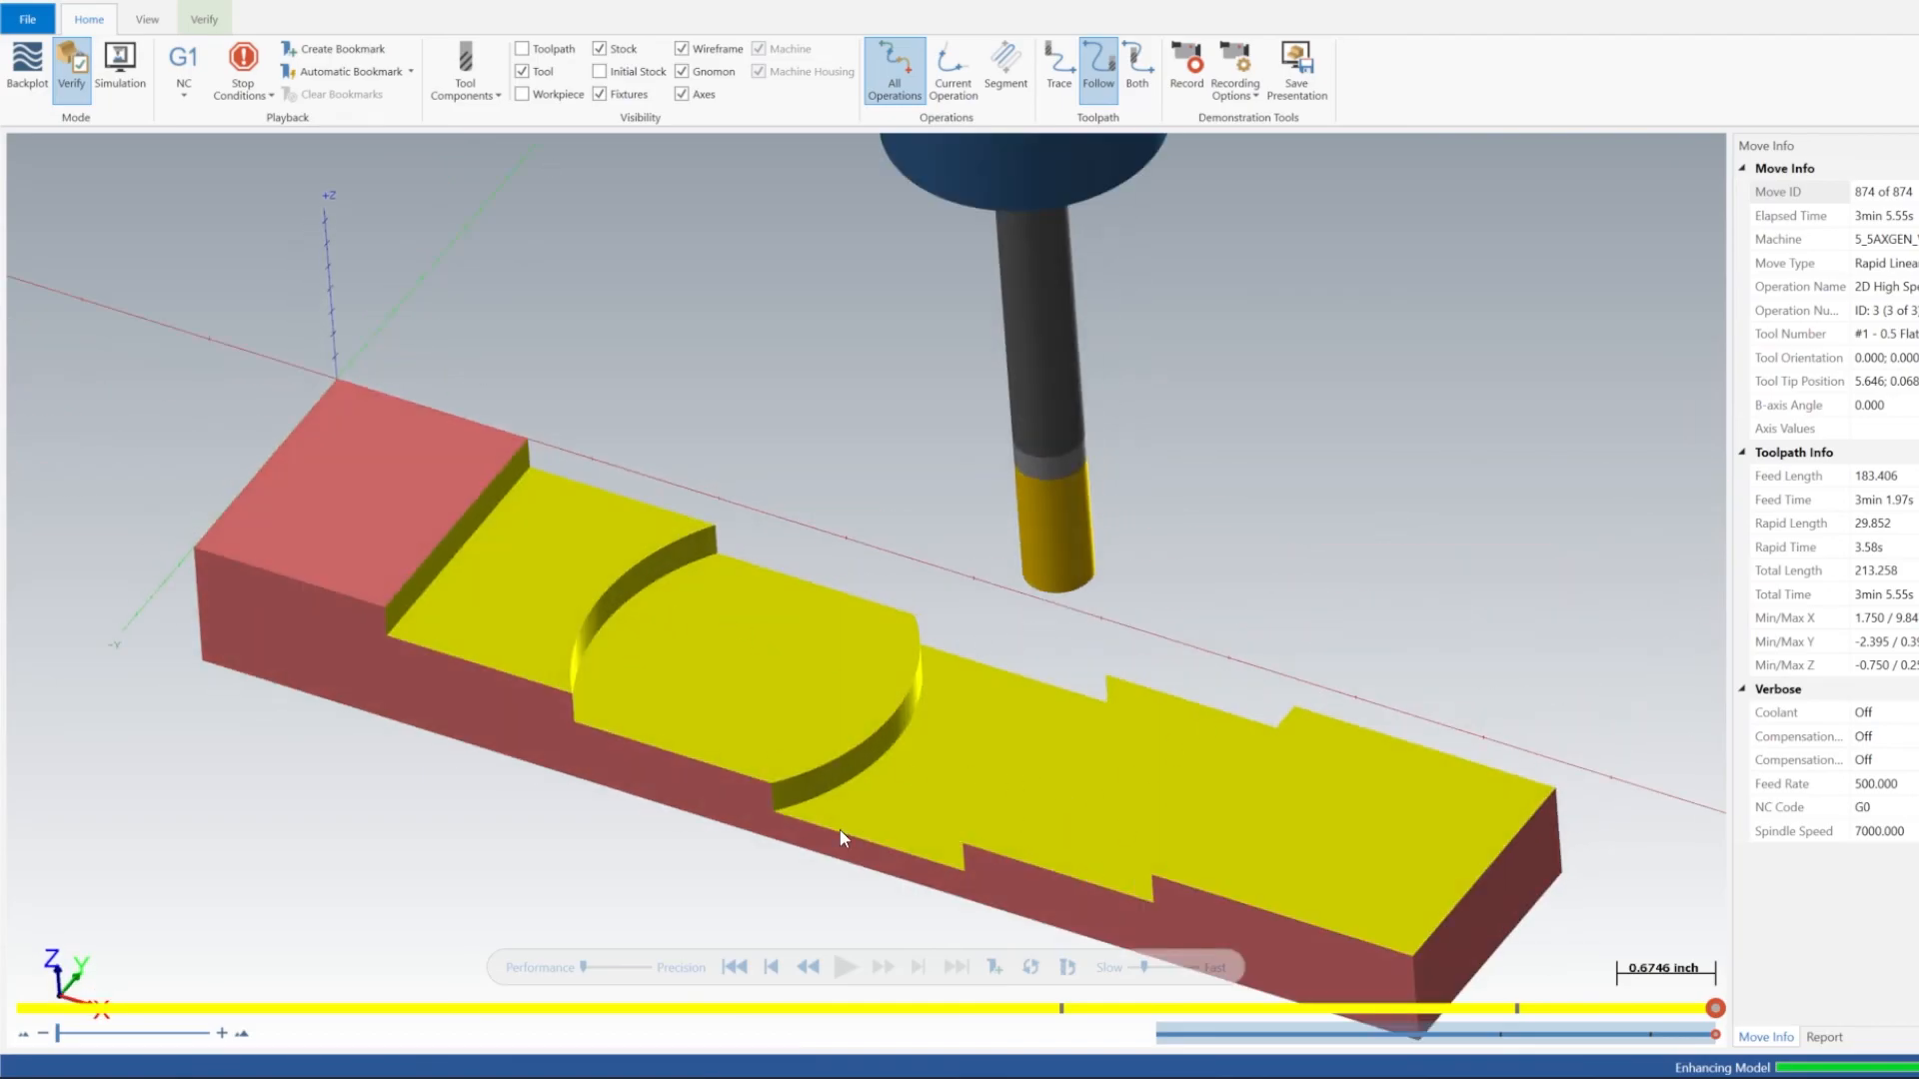
pyautogui.moveTo(842, 837); pyautogui.dragTo(862, 572)
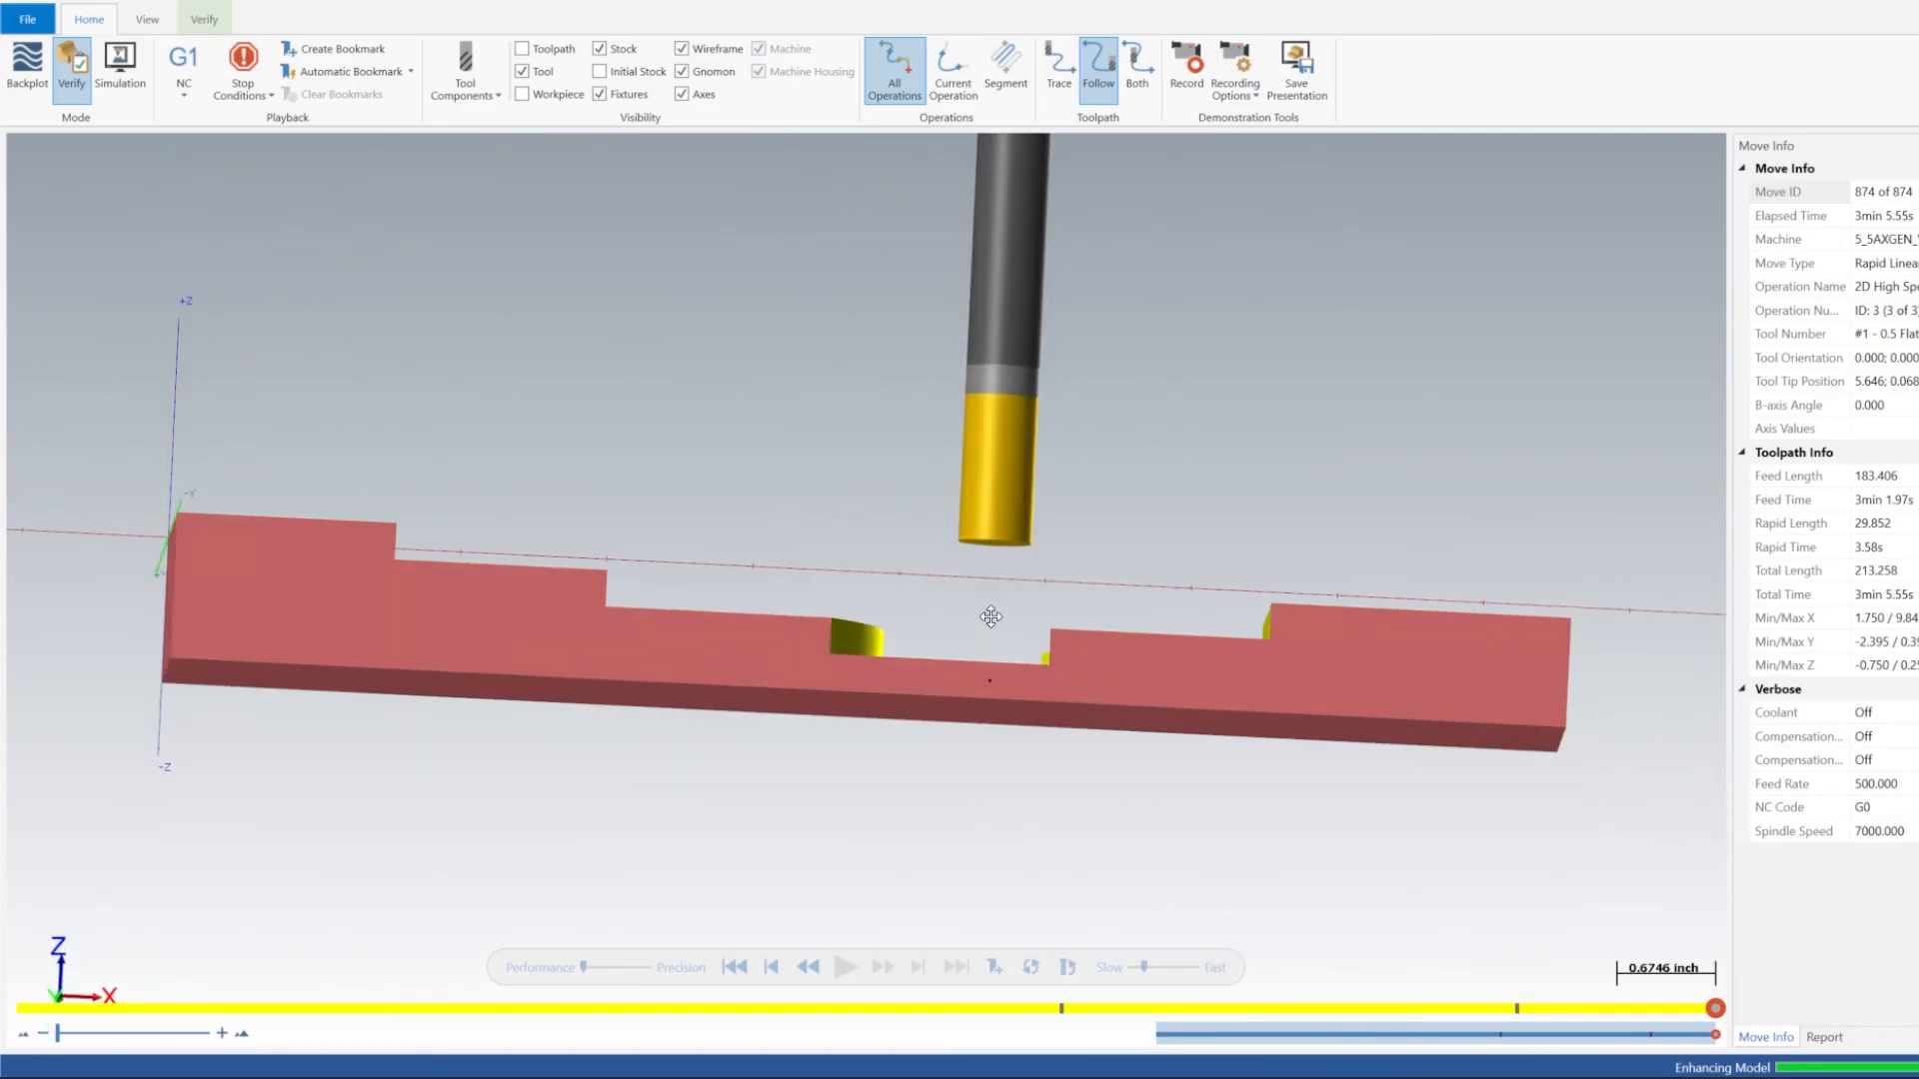
pyautogui.moveTo(991, 615); pyautogui.dragTo(1095, 593)
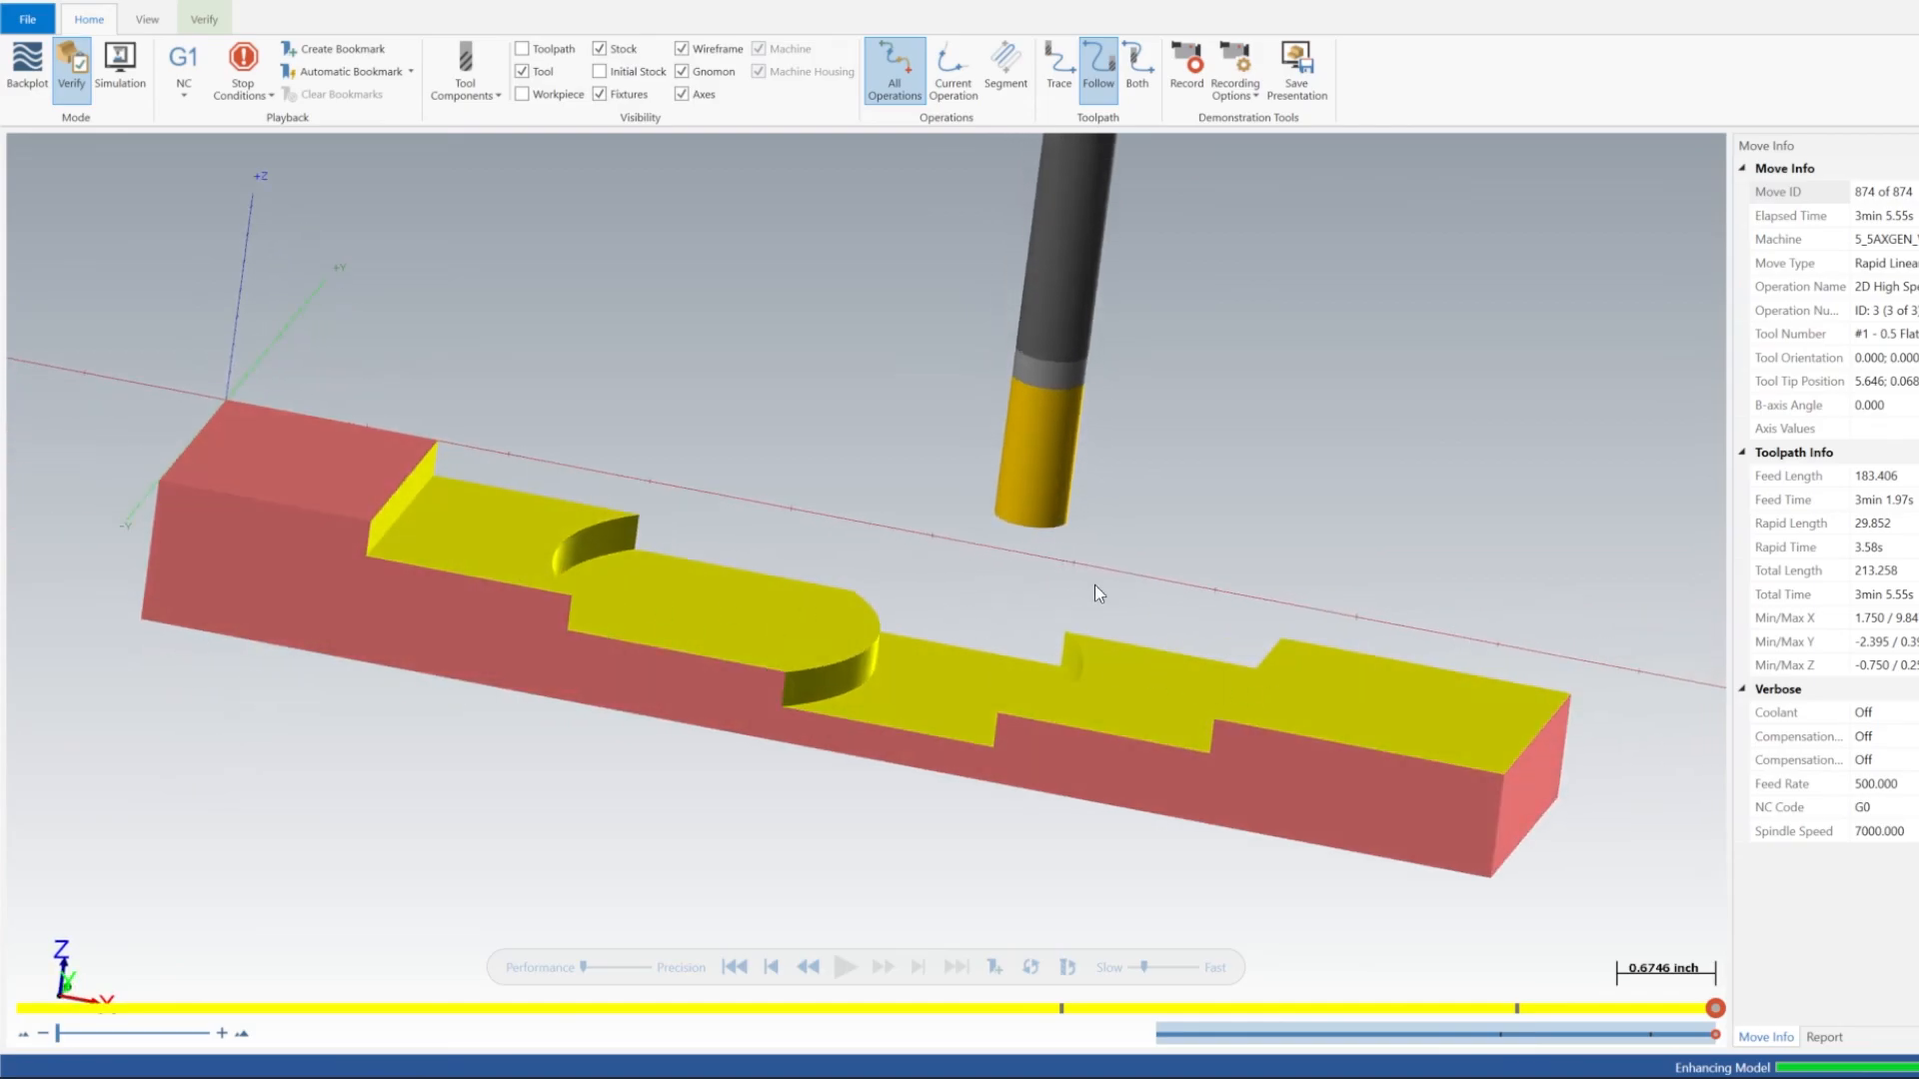